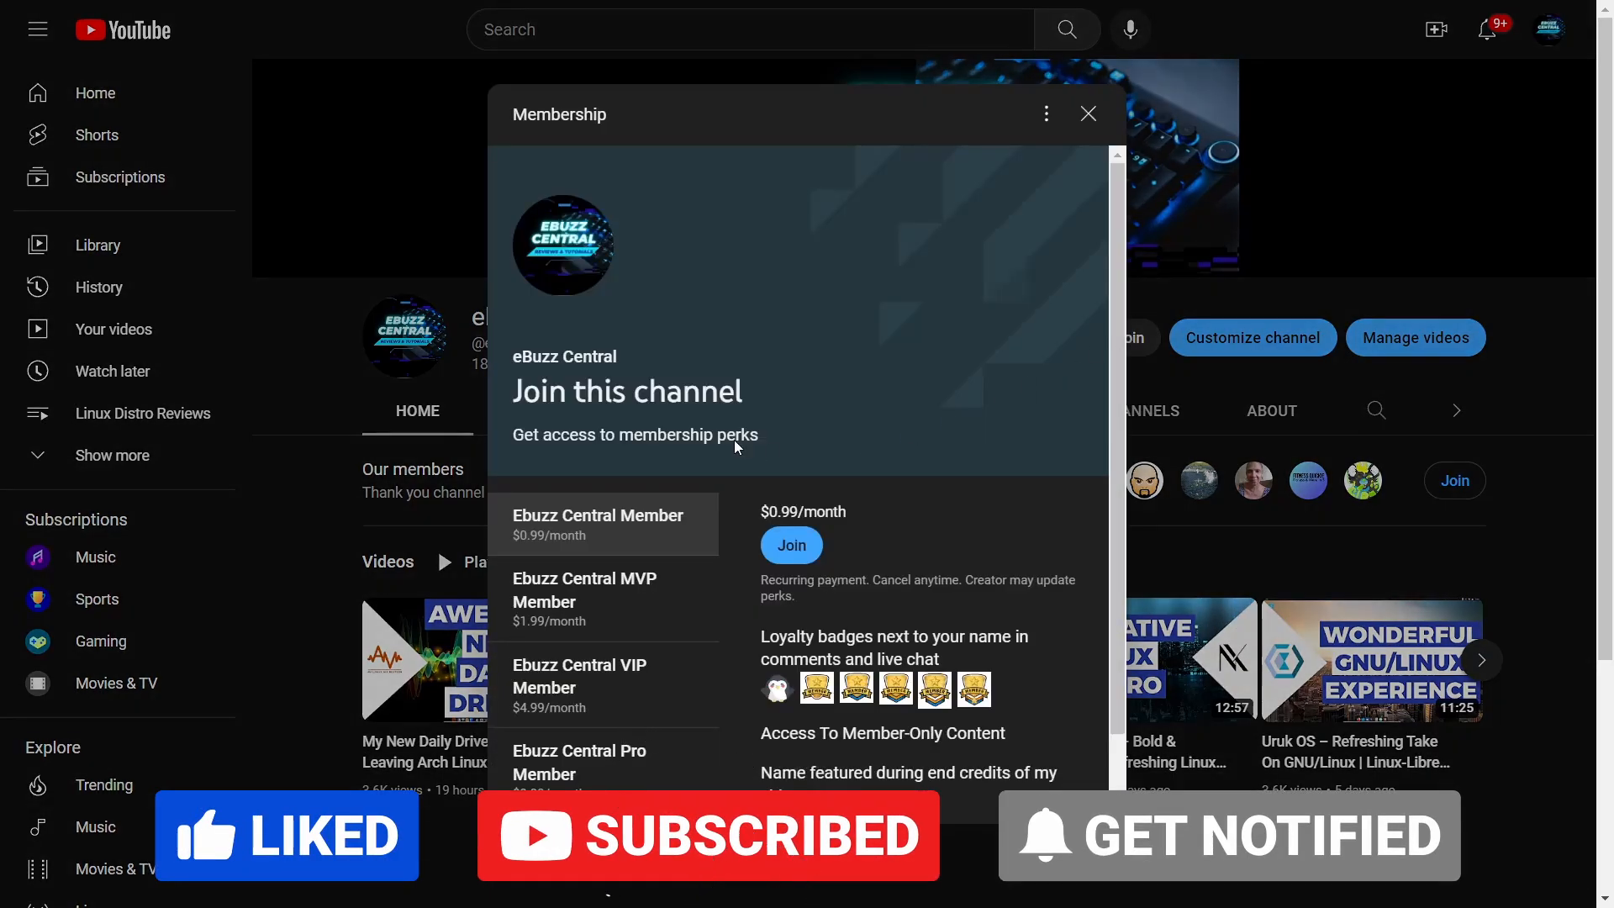
# - Navigate Firefox to steamdeck-packages.steamos.cloud/archlinux-mirror/holo-main/os/x86_64/
pyautogui.scroll(-3)
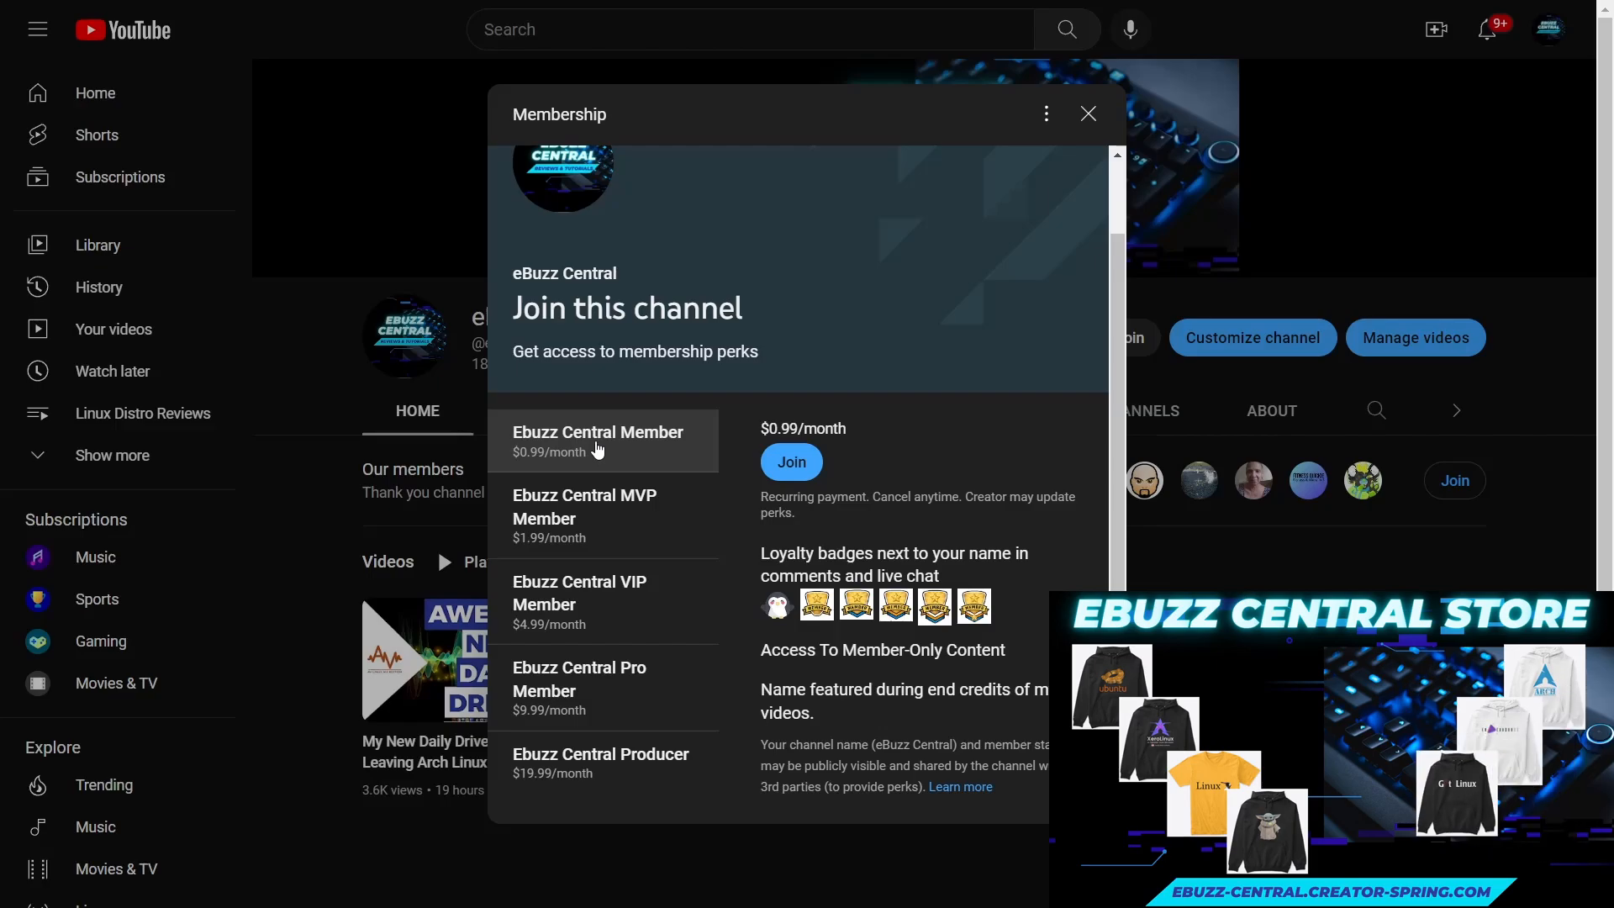
pyautogui.click(1086, 112)
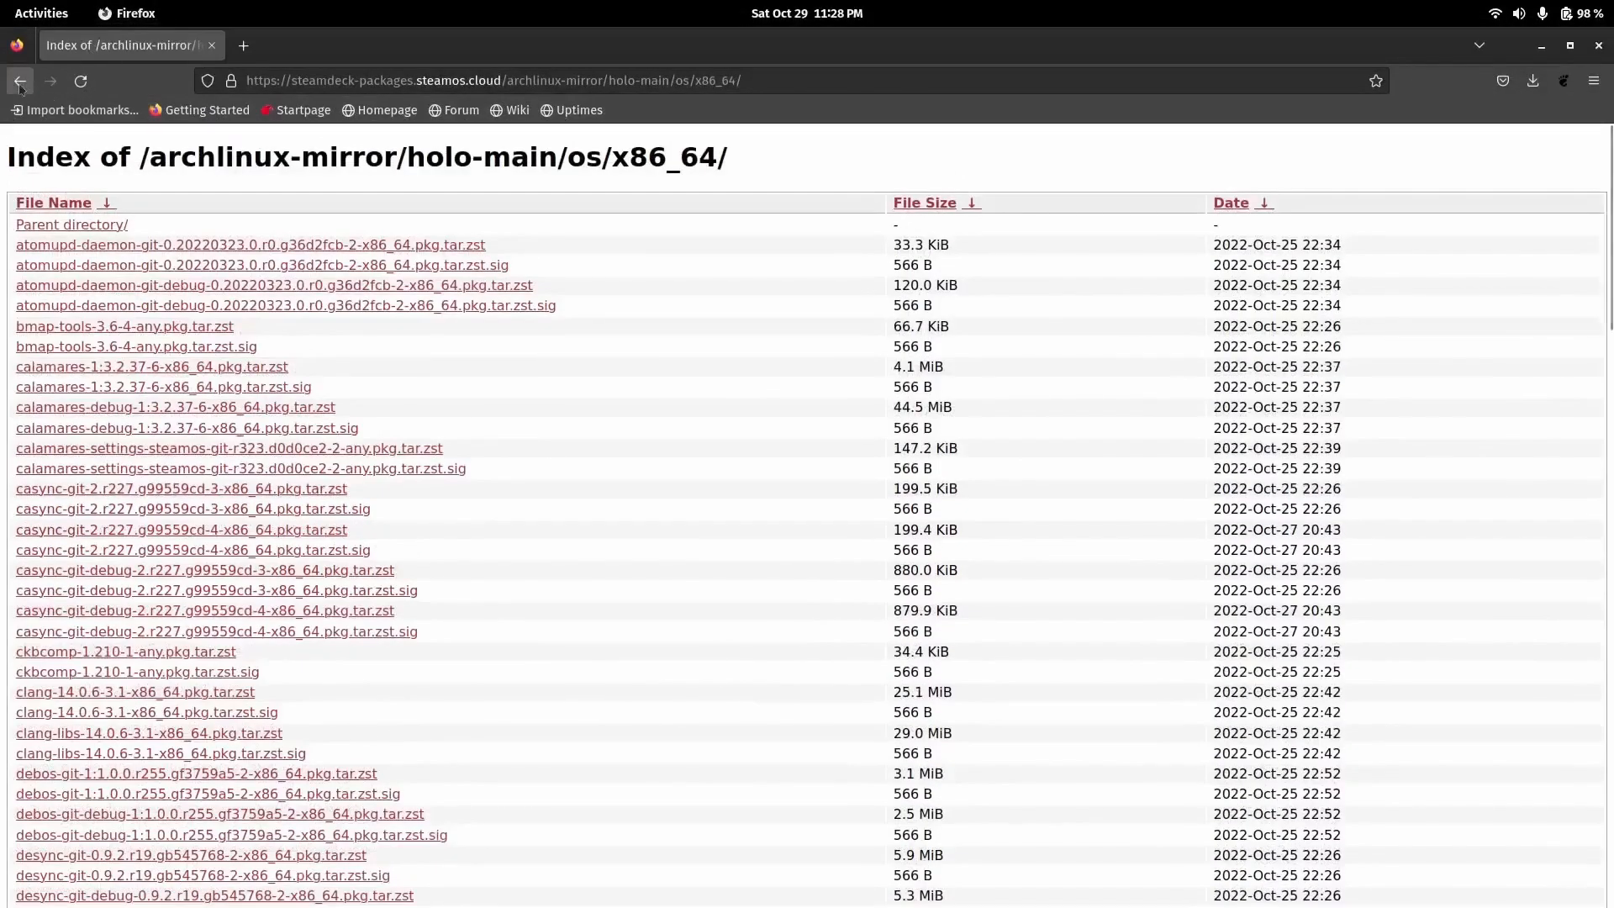
# - Go back up to the archlinux-mirror index and scroll to the holo, jupiter and kde folders
pyautogui.click(18, 80)
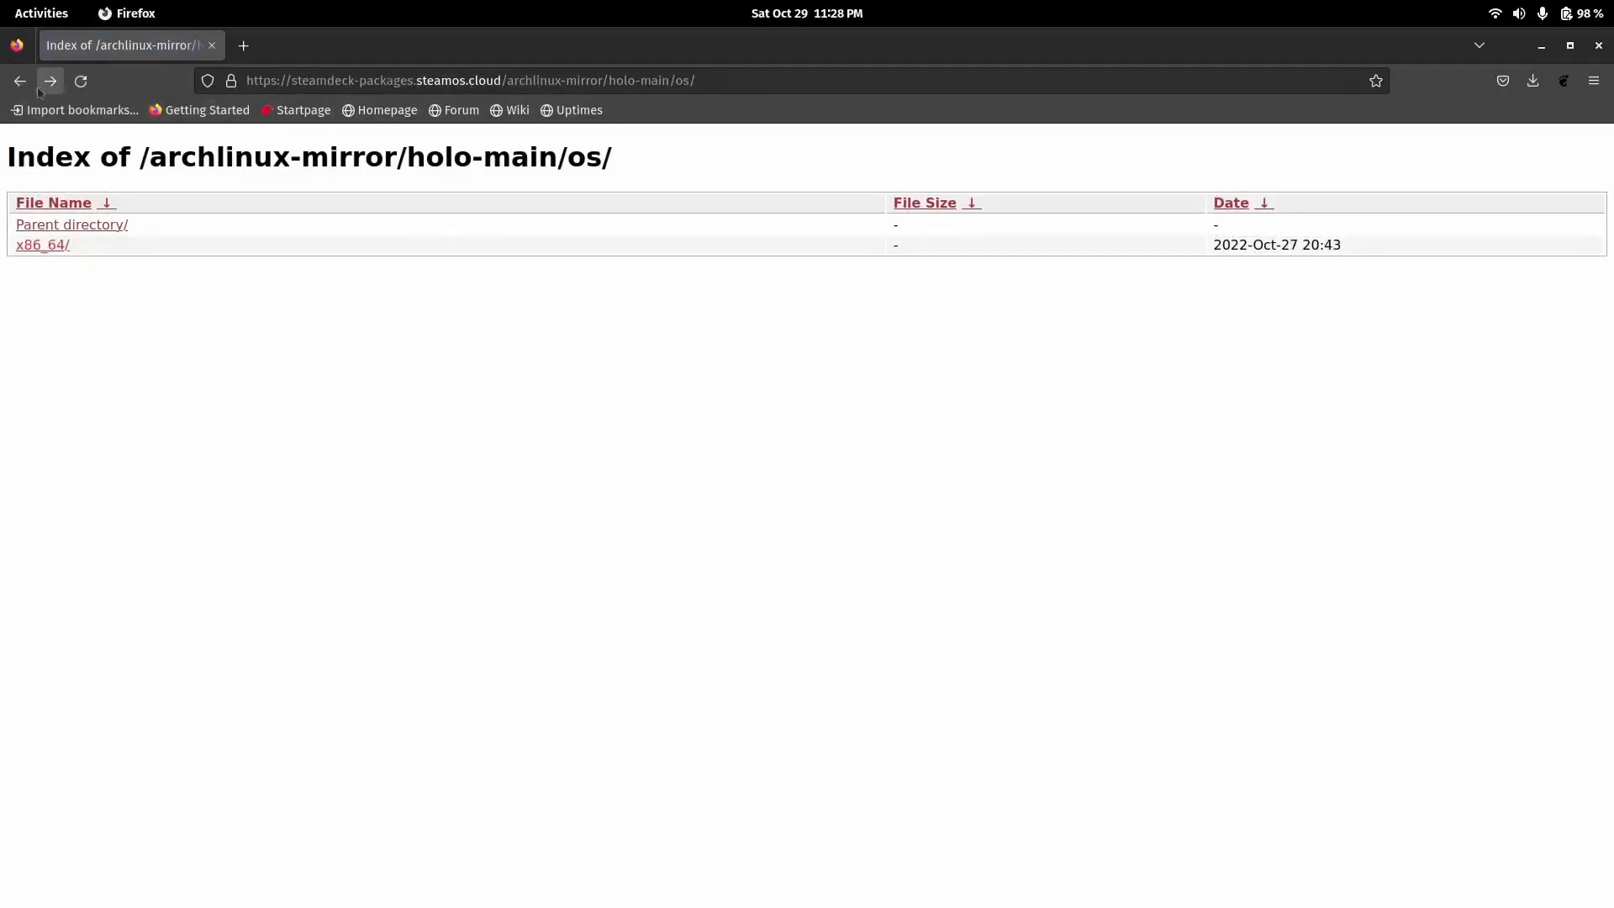
pyautogui.click(20, 81)
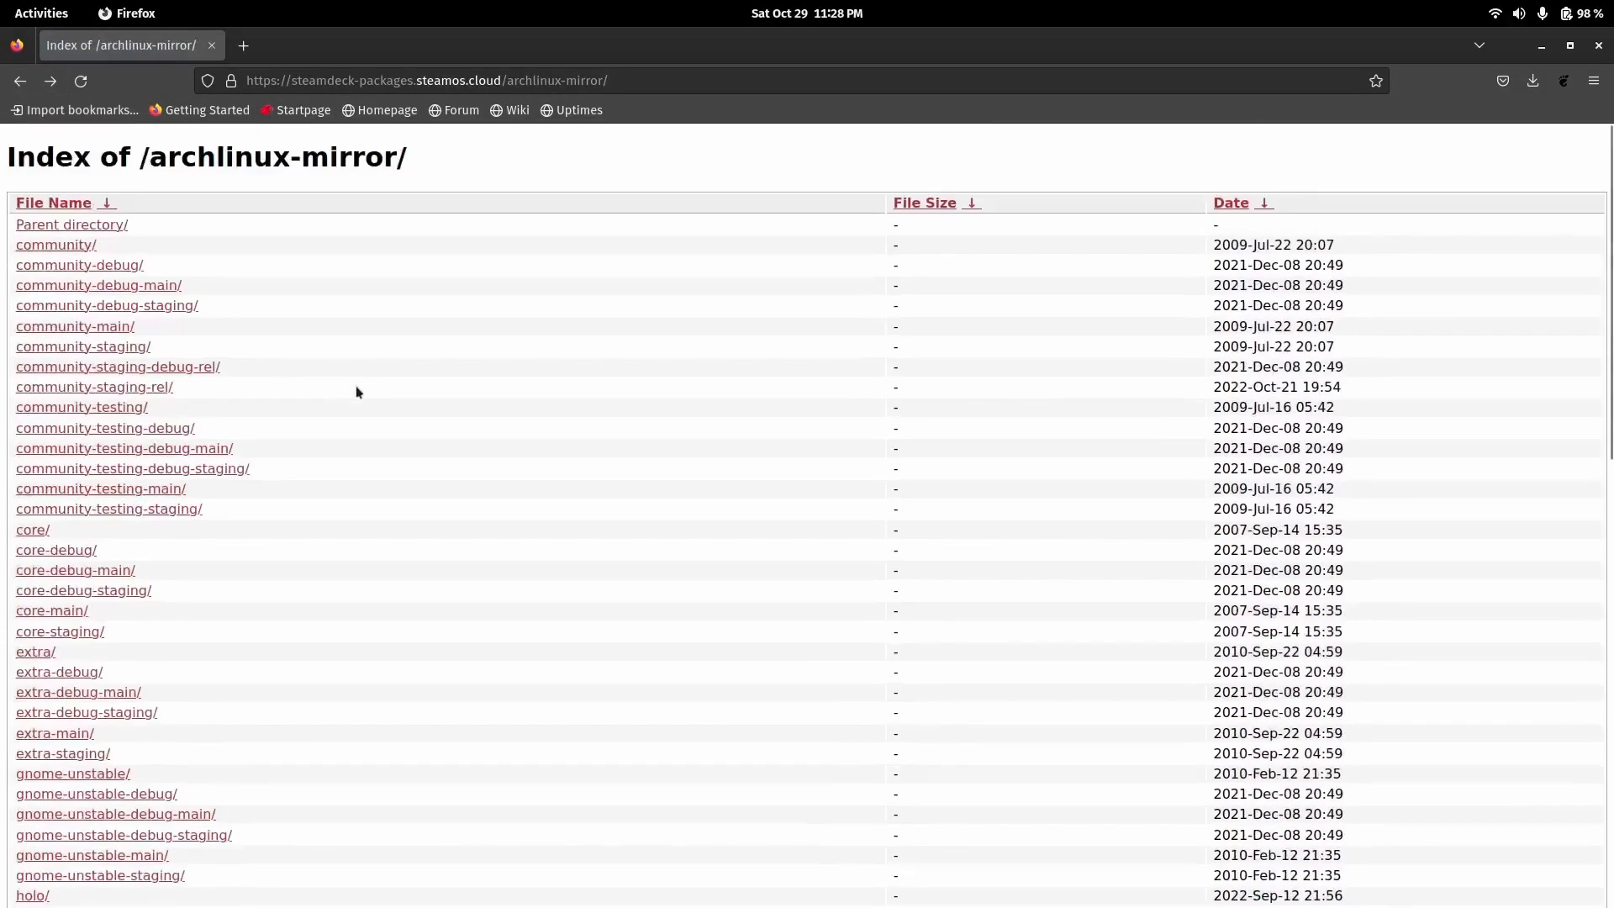
pyautogui.moveTo(343, 190)
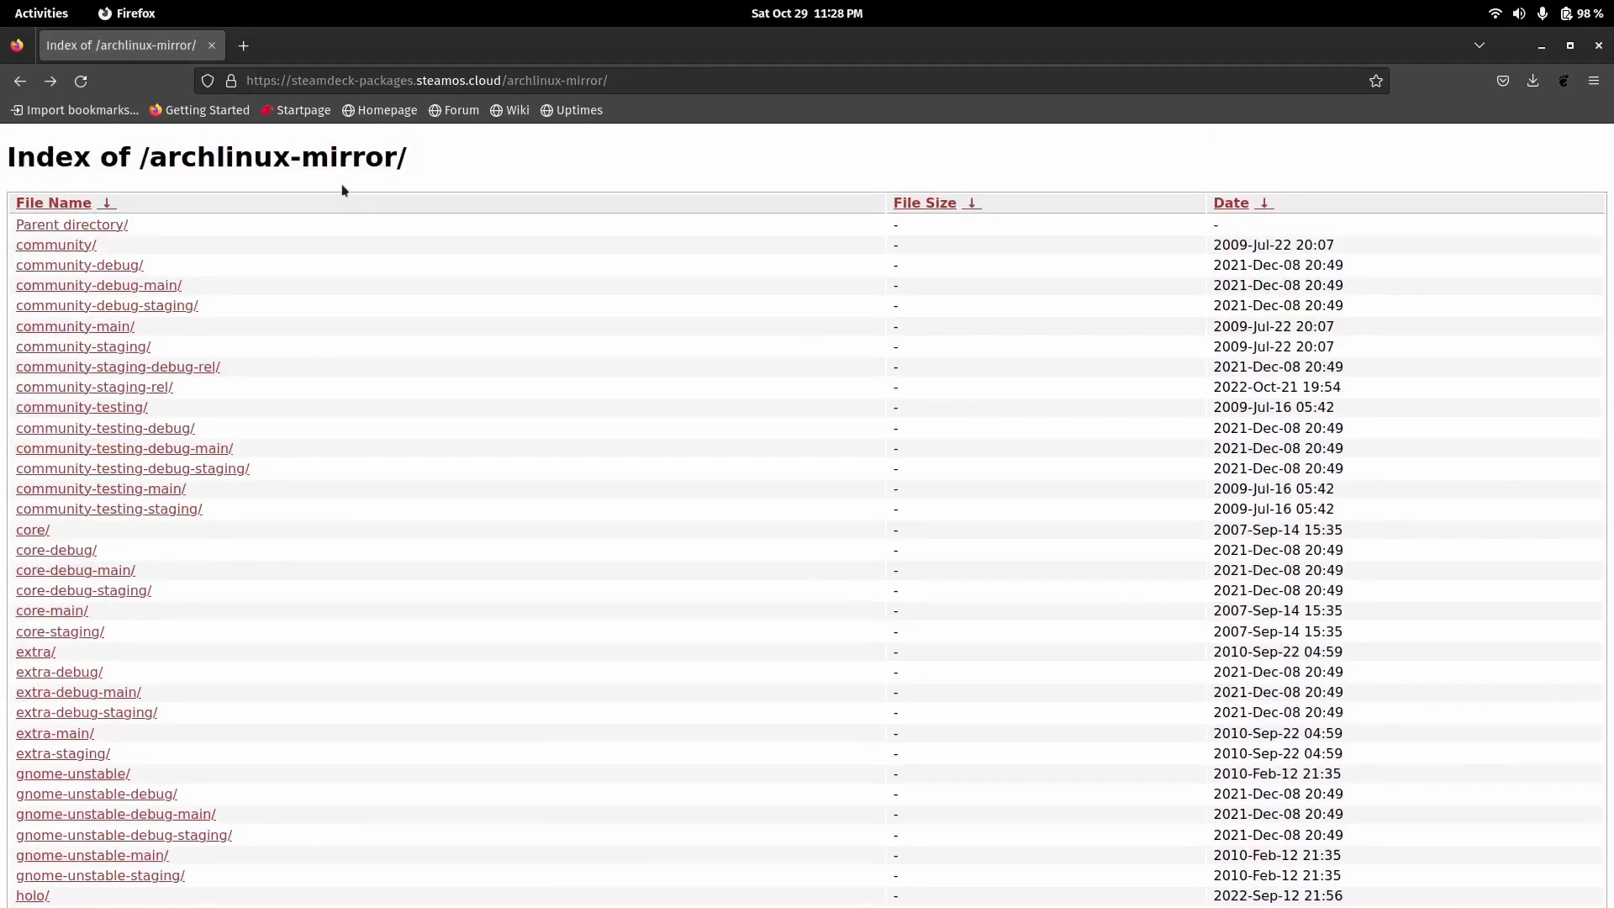
pyautogui.scroll(-3)
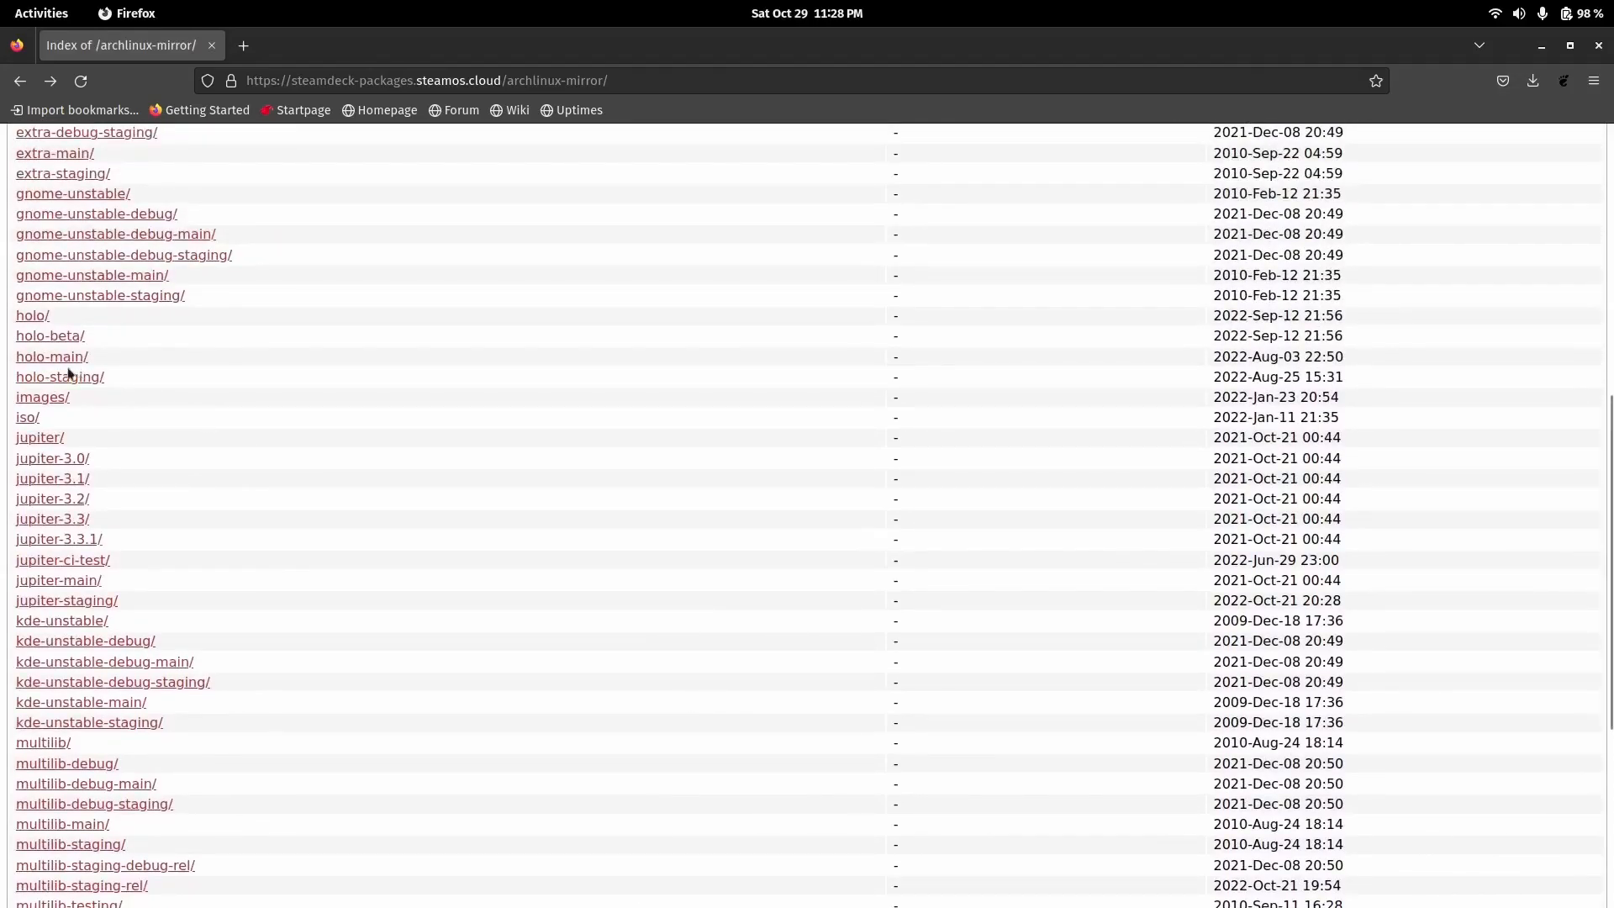
# - Enter holo-main/os/x86_64 to reopen its package listing
pyautogui.click(52, 356)
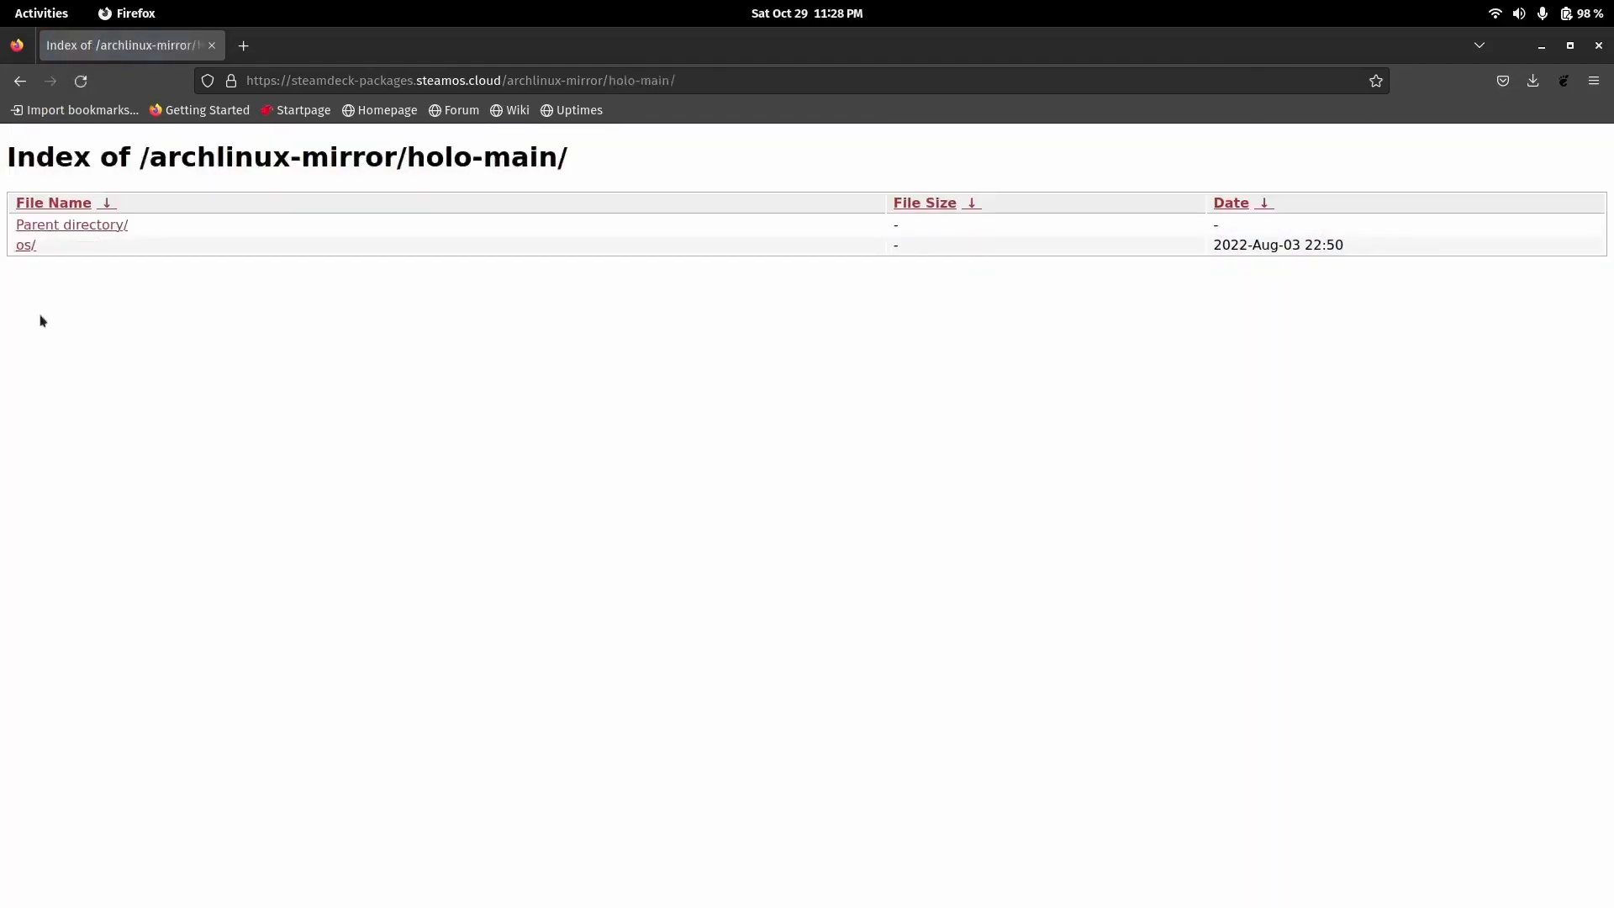
pyautogui.click(25, 244)
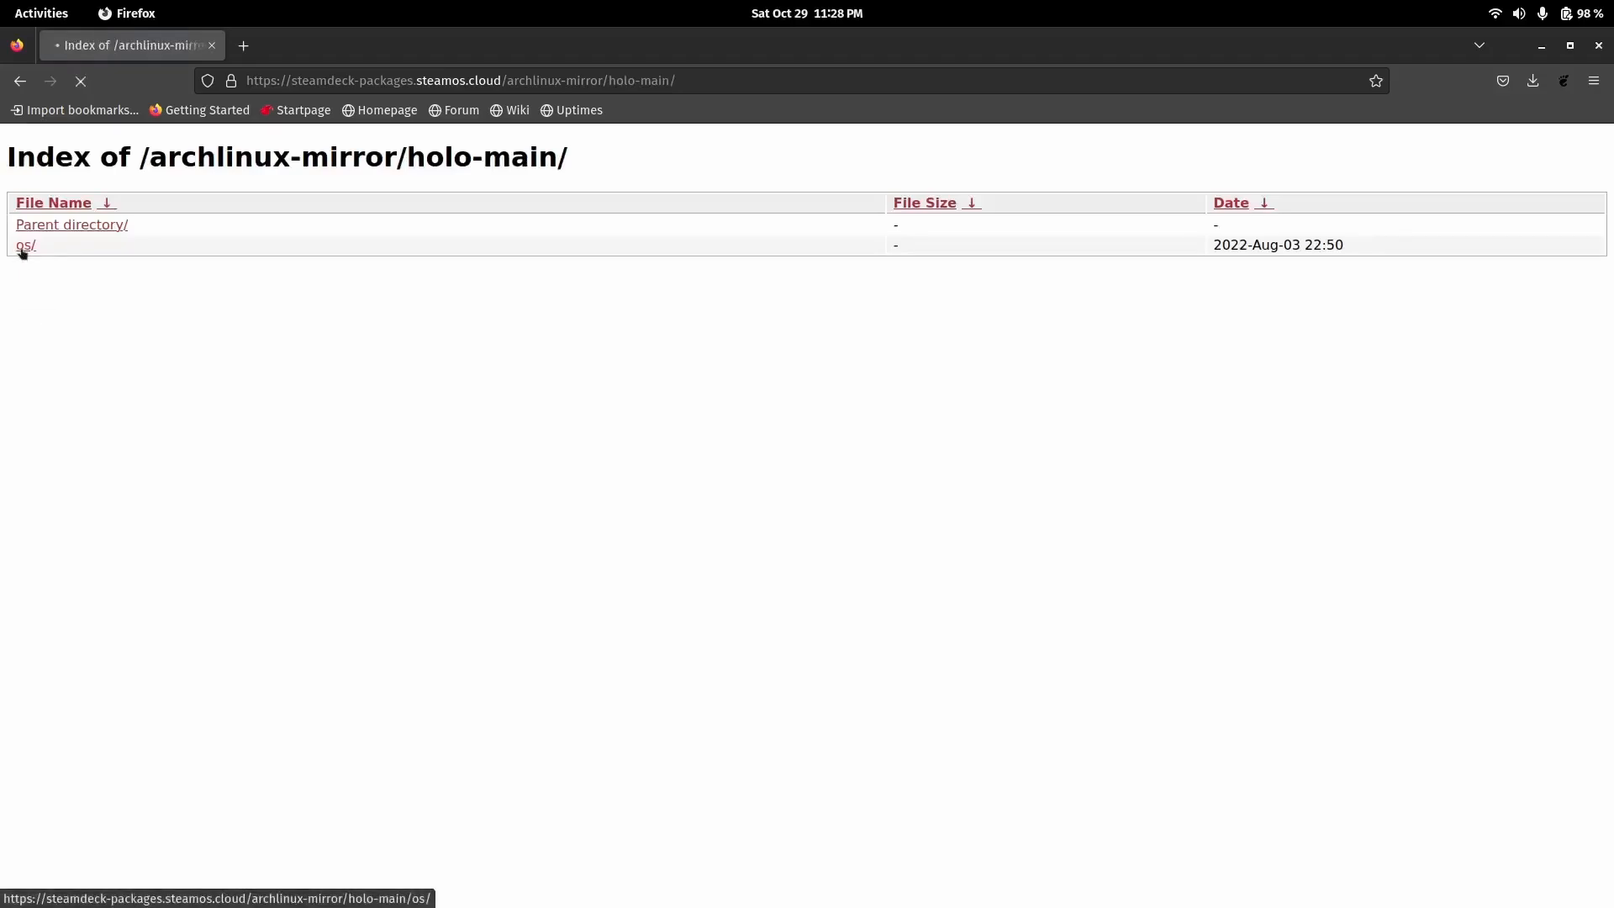
pyautogui.click(25, 244)
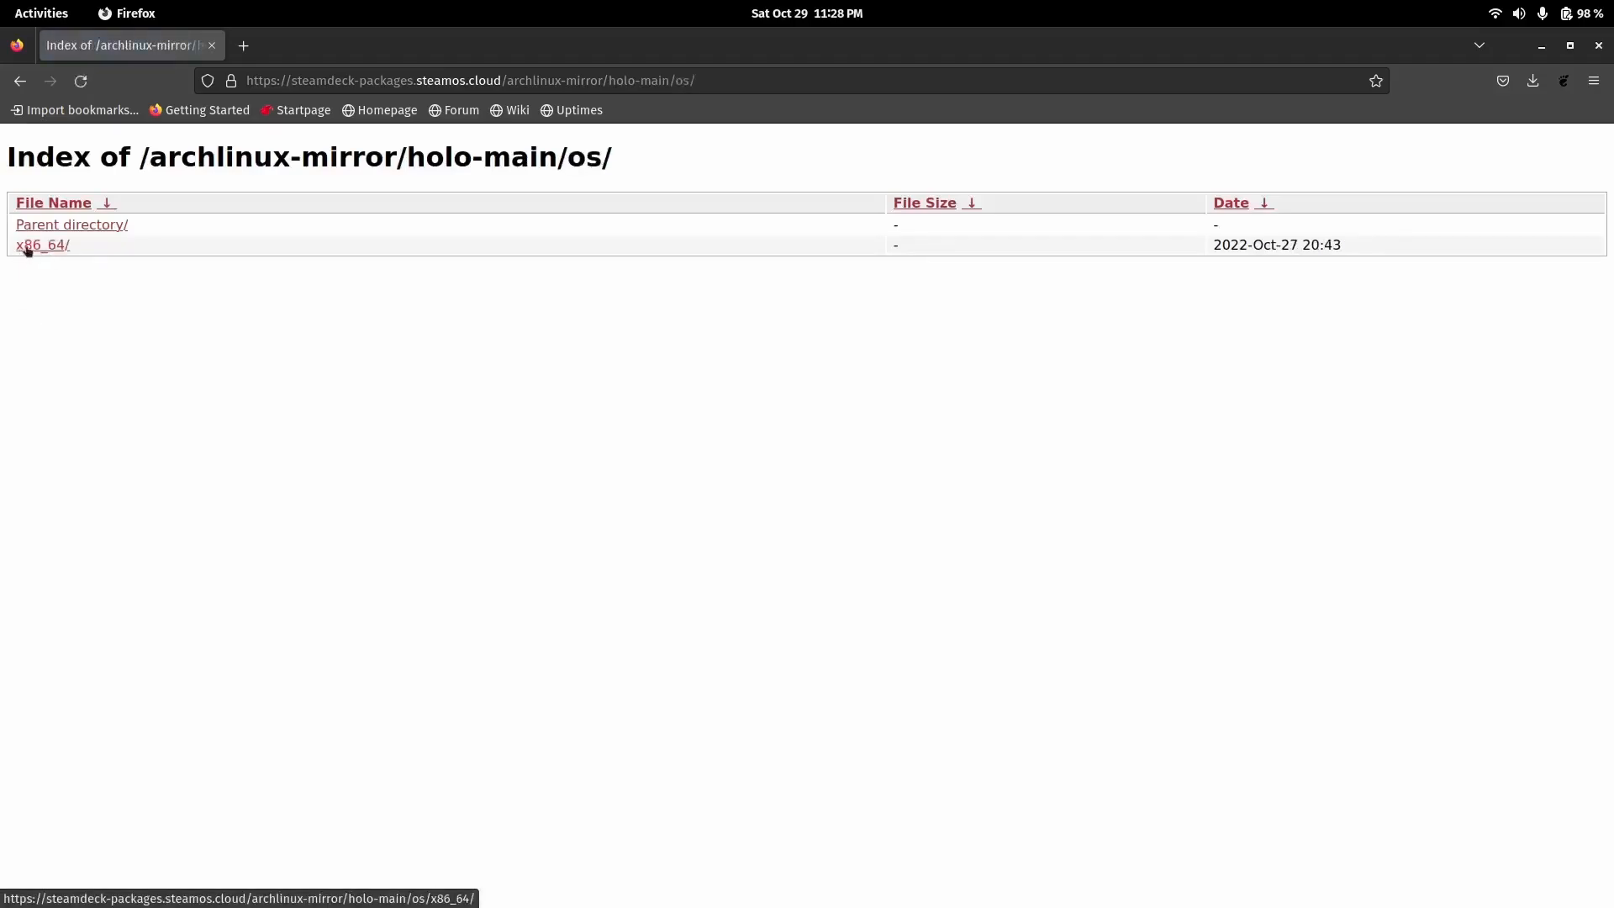
pyautogui.click(42, 244)
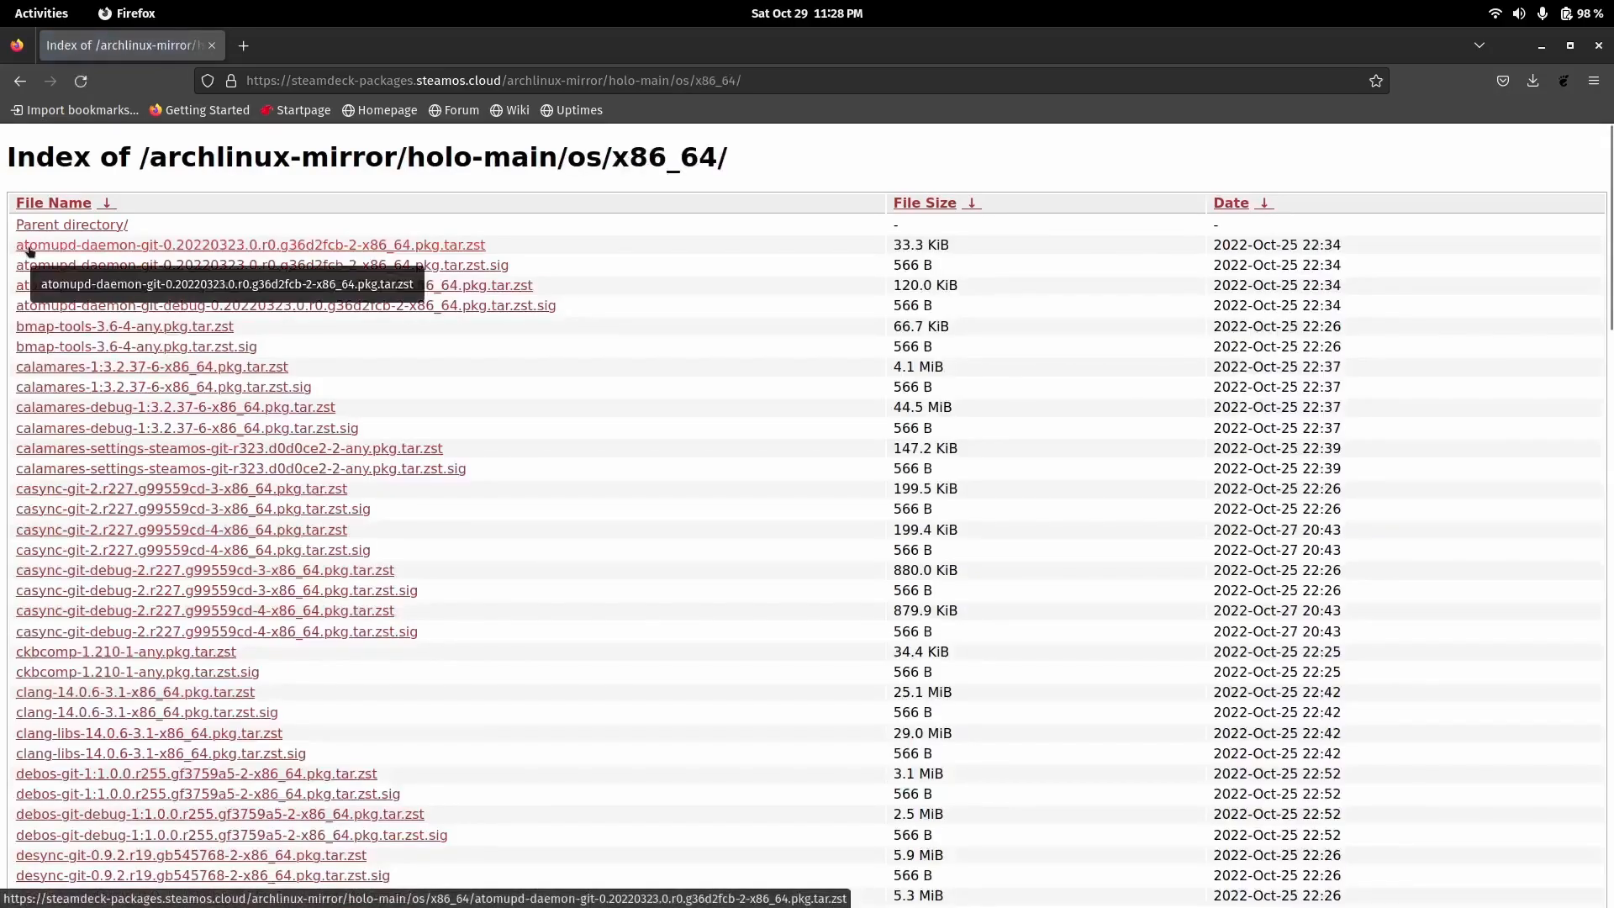
pyautogui.moveTo(242, 343)
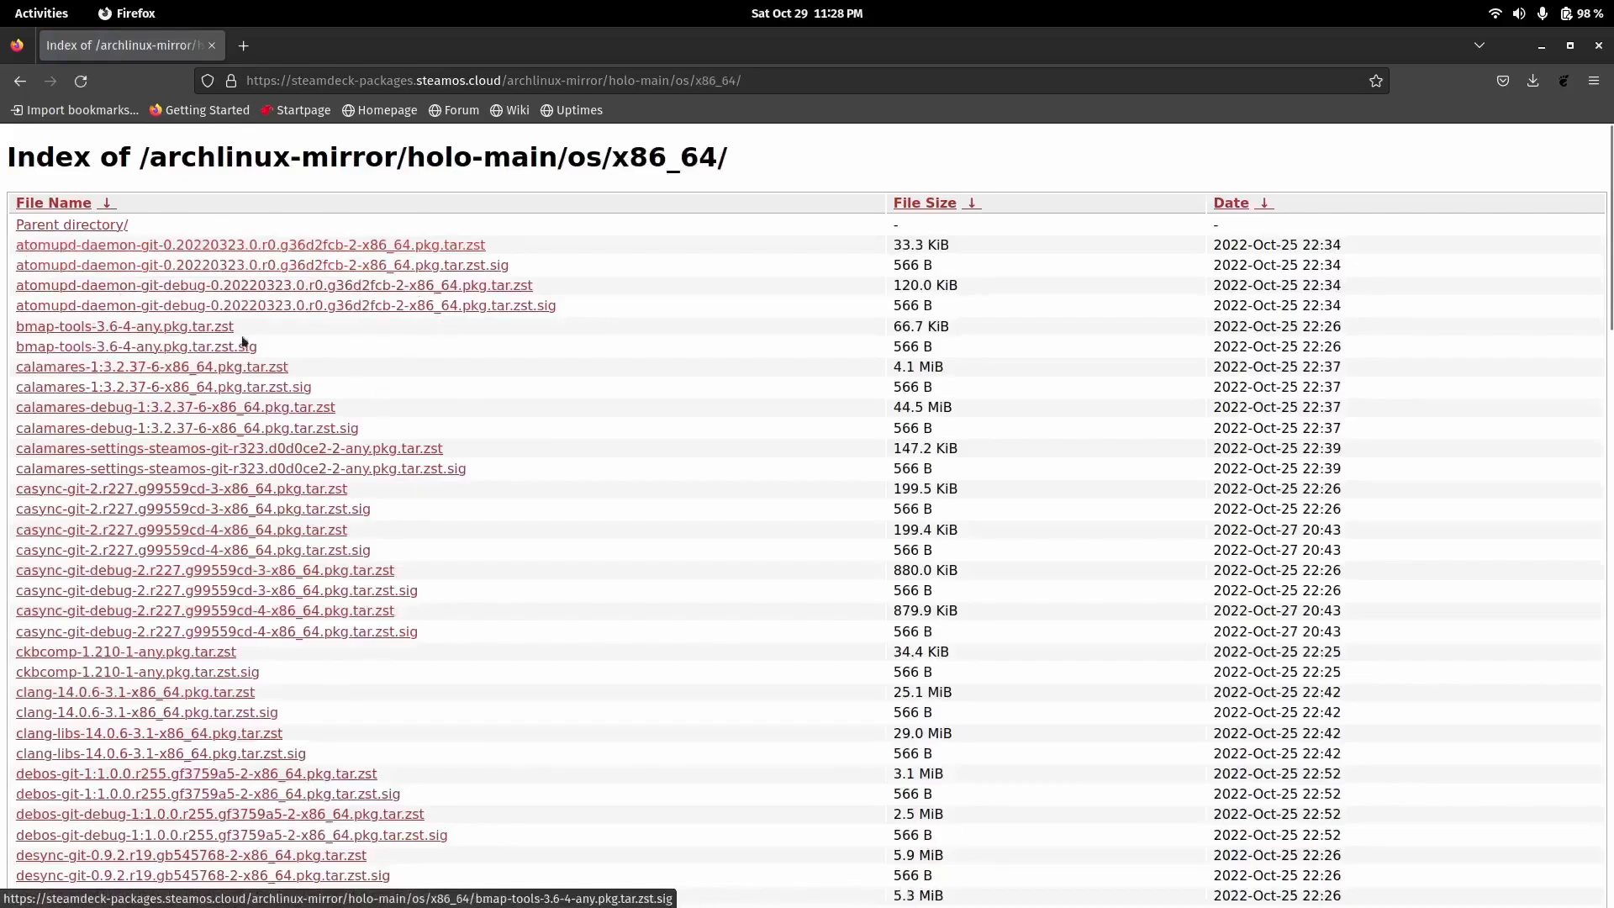
# - Scroll the package list down to the steamos and xow package files
pyautogui.scroll(-3)
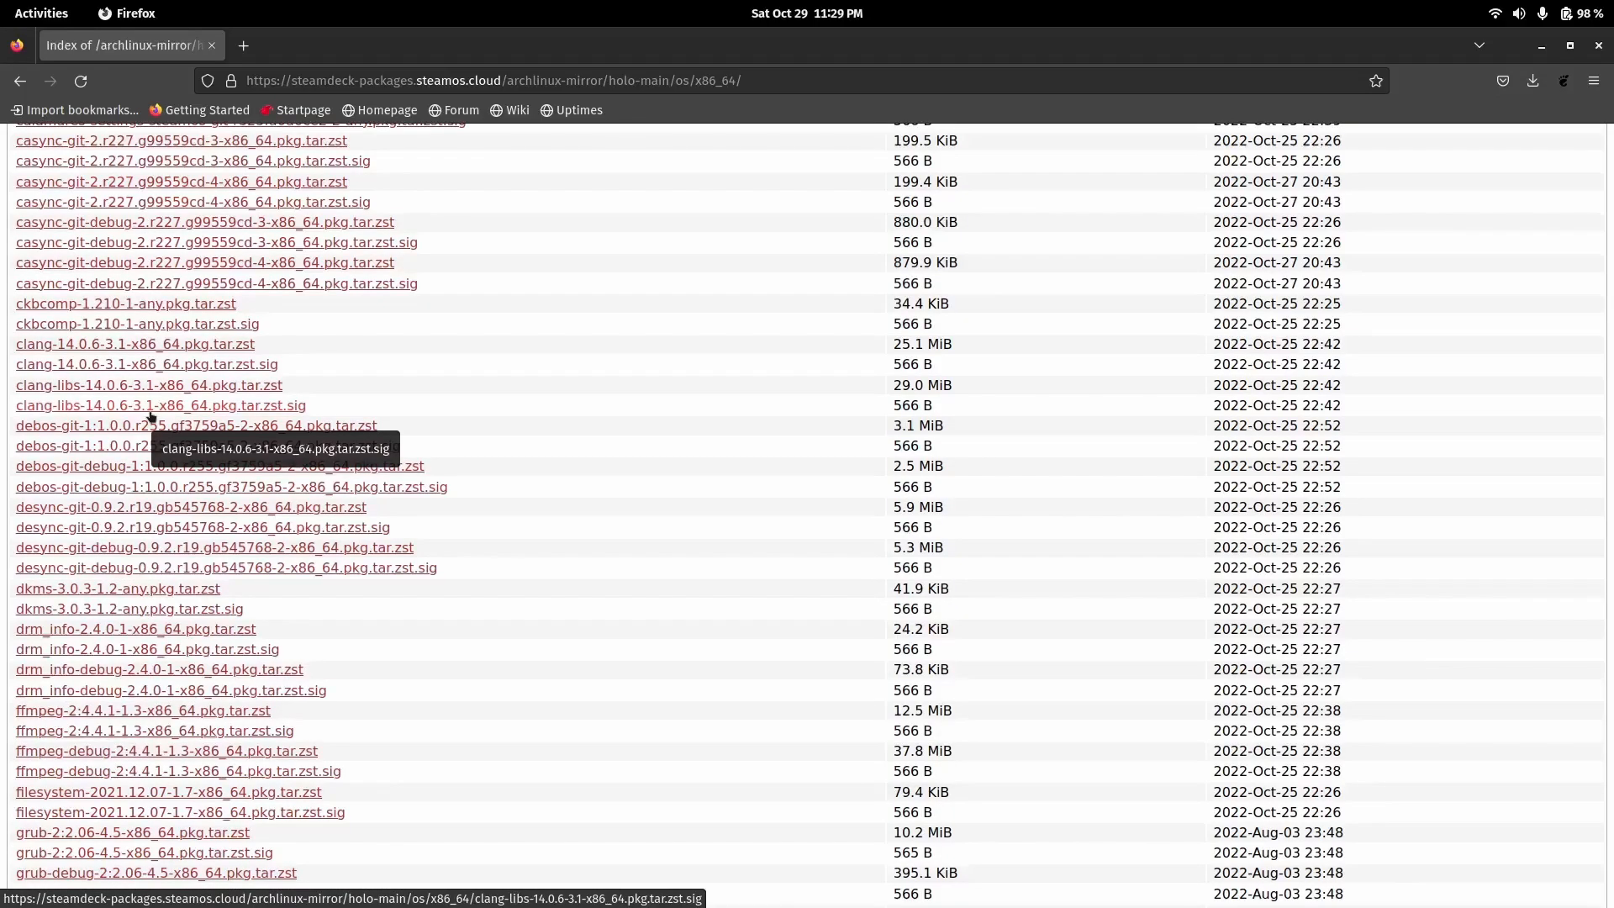
pyautogui.scroll(-3)
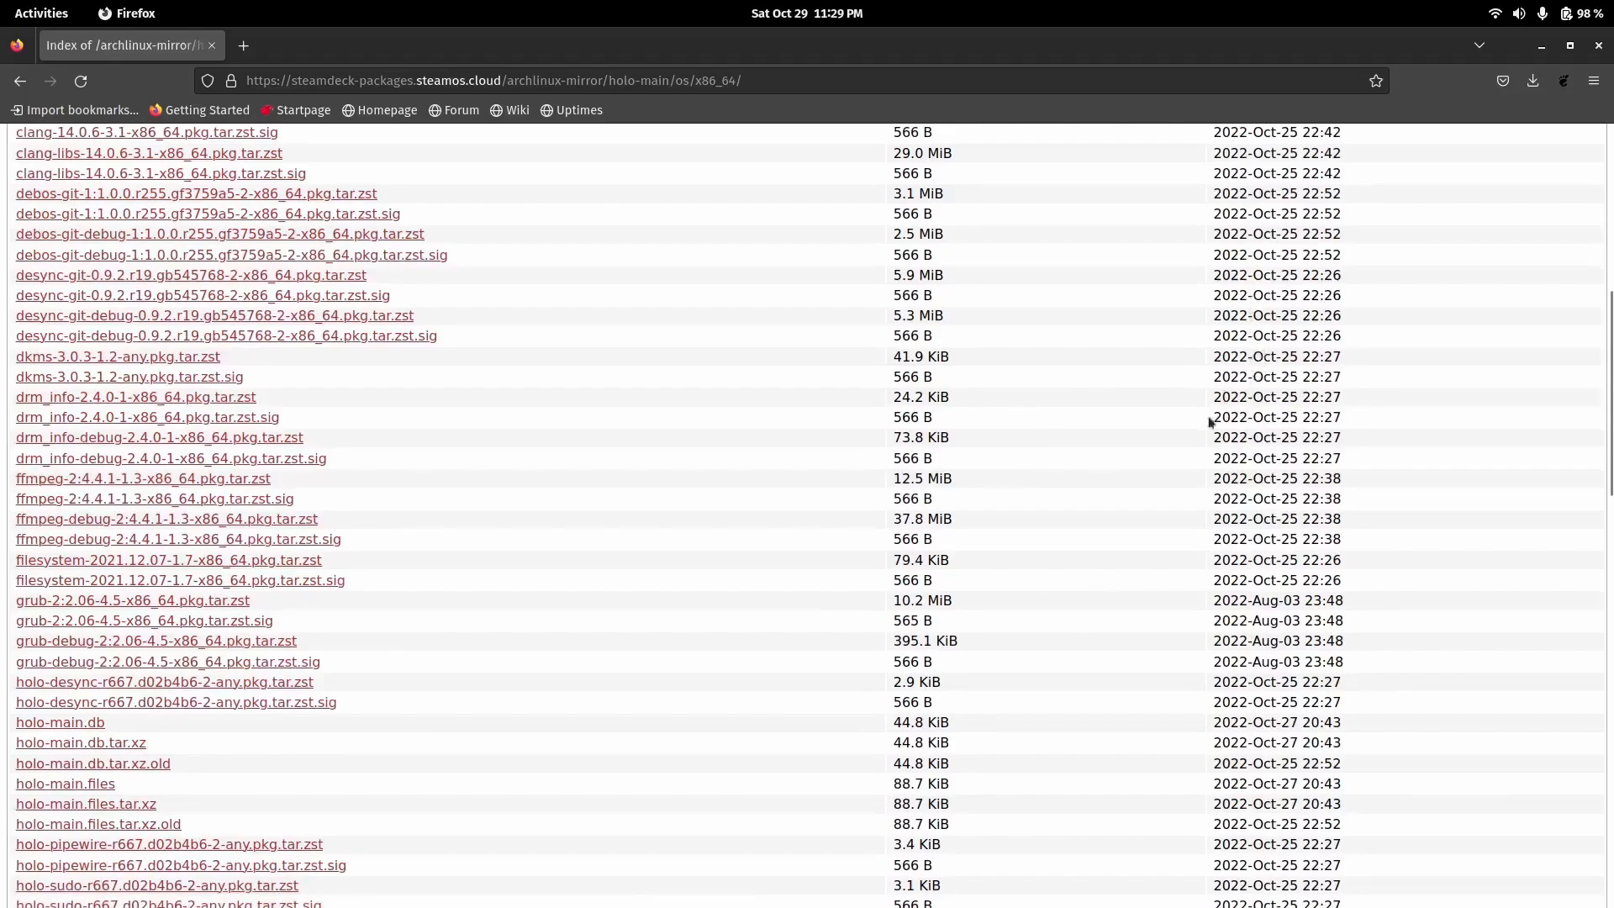
pyautogui.scroll(-3)
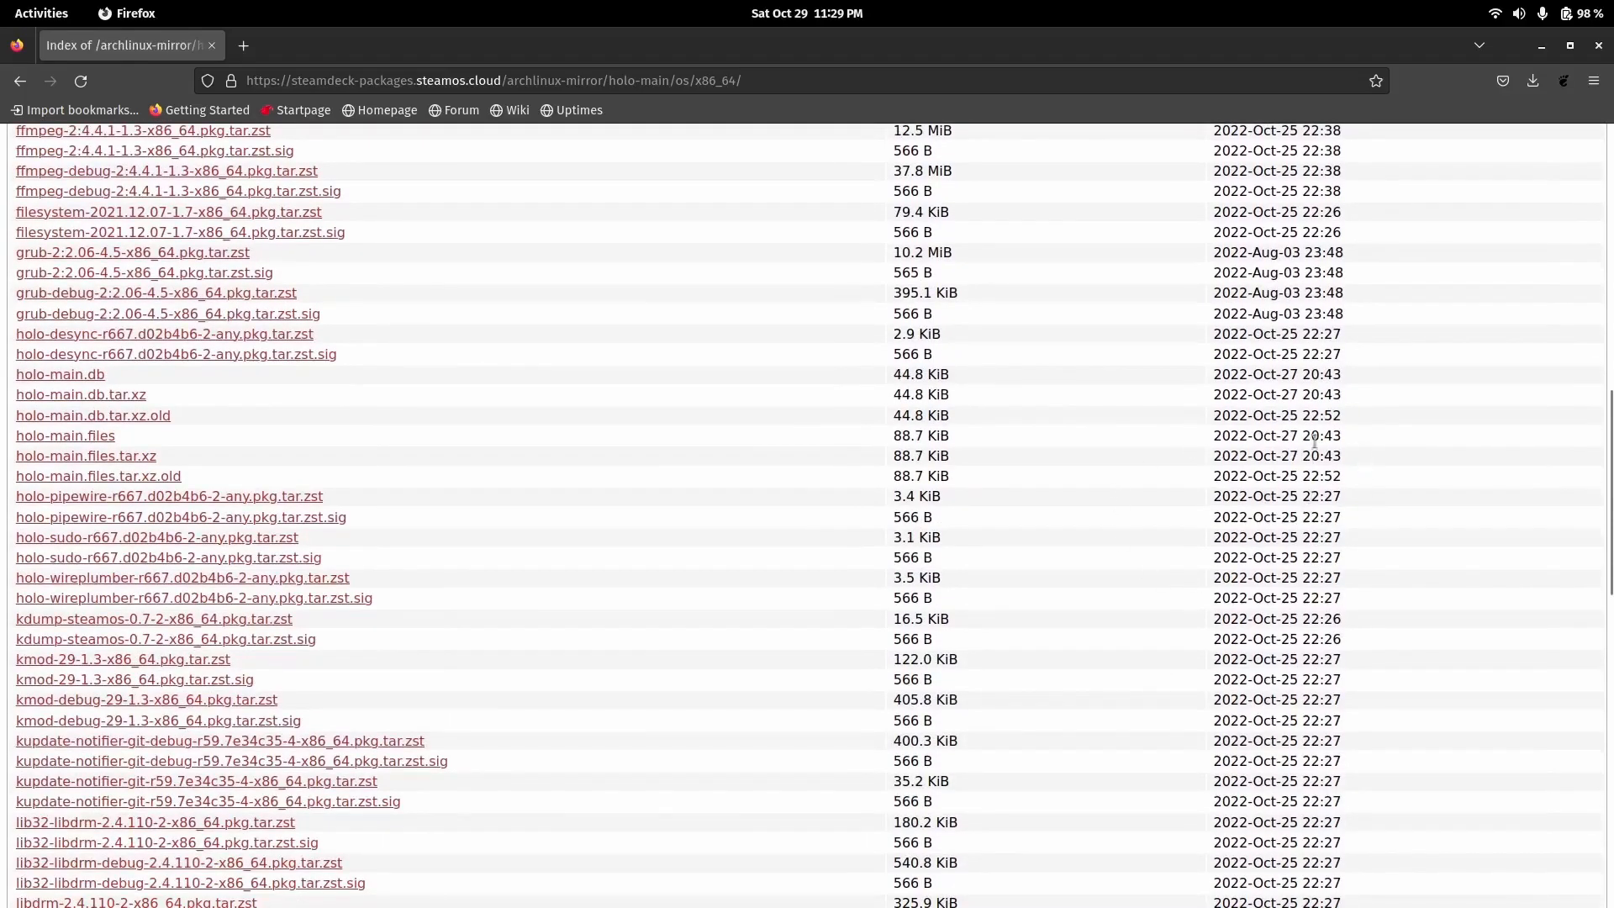
pyautogui.moveTo(1137, 403)
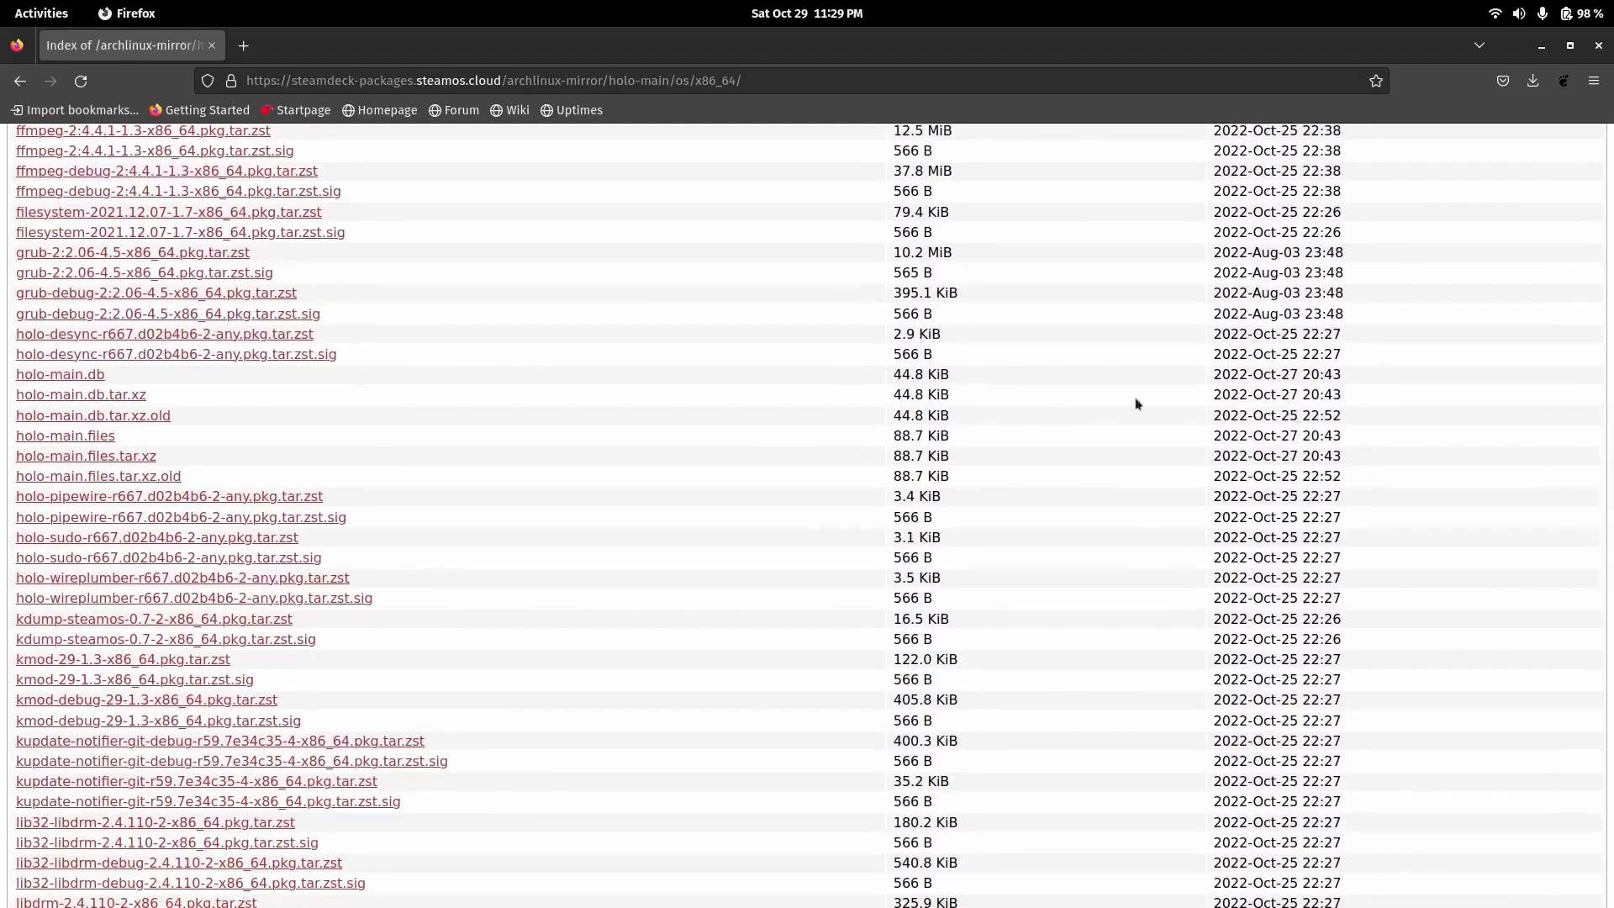
pyautogui.scroll(-3)
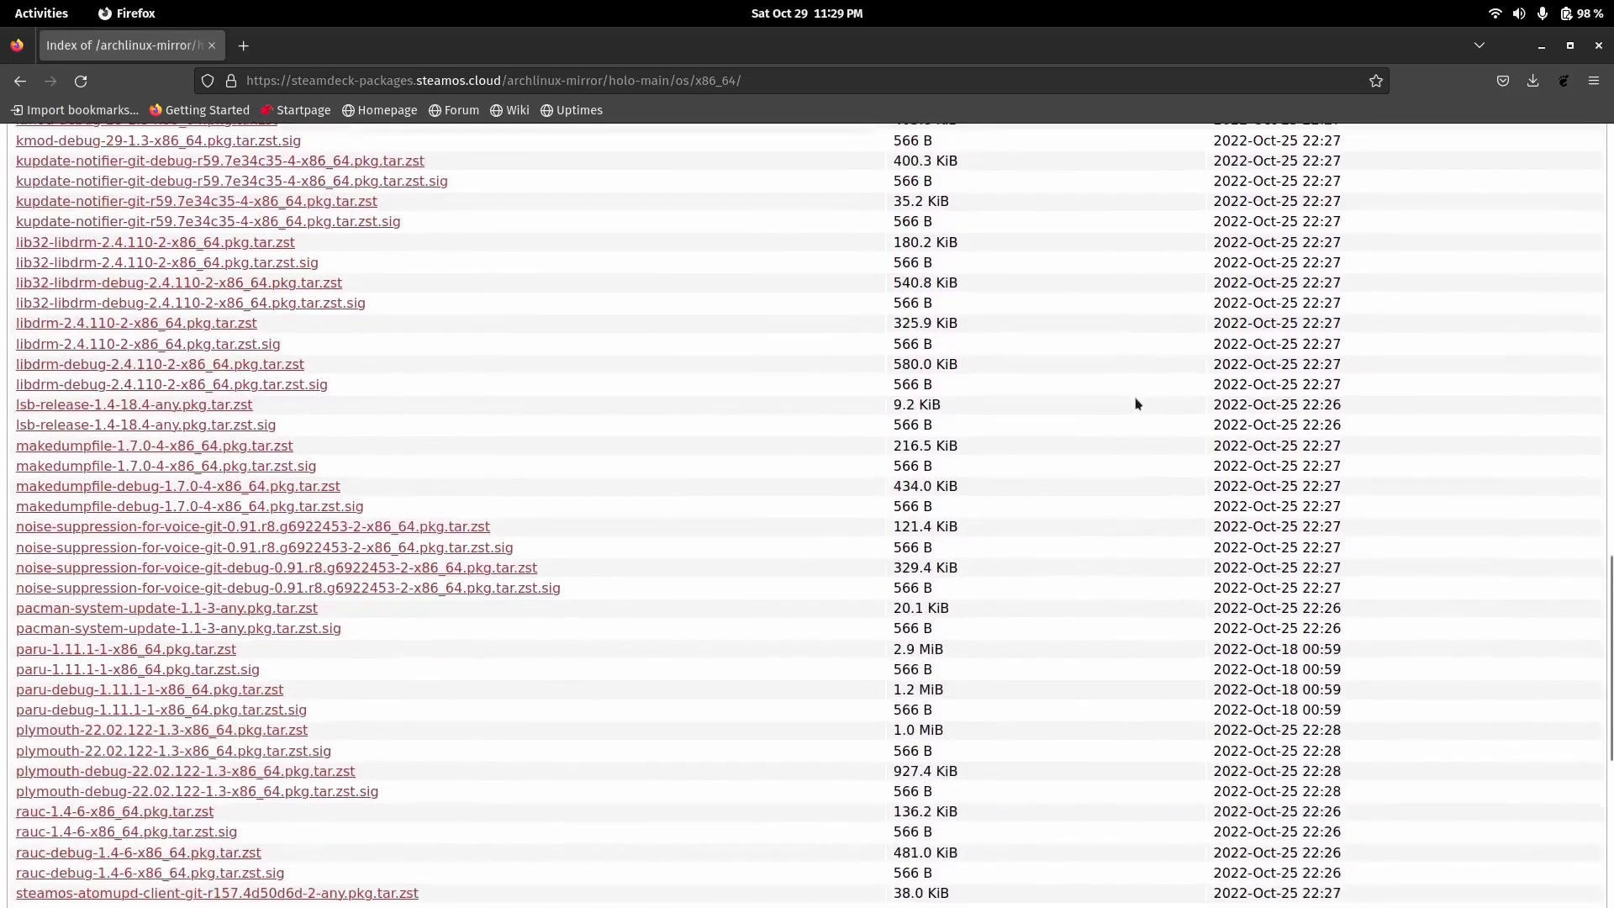
pyautogui.scroll(-3)
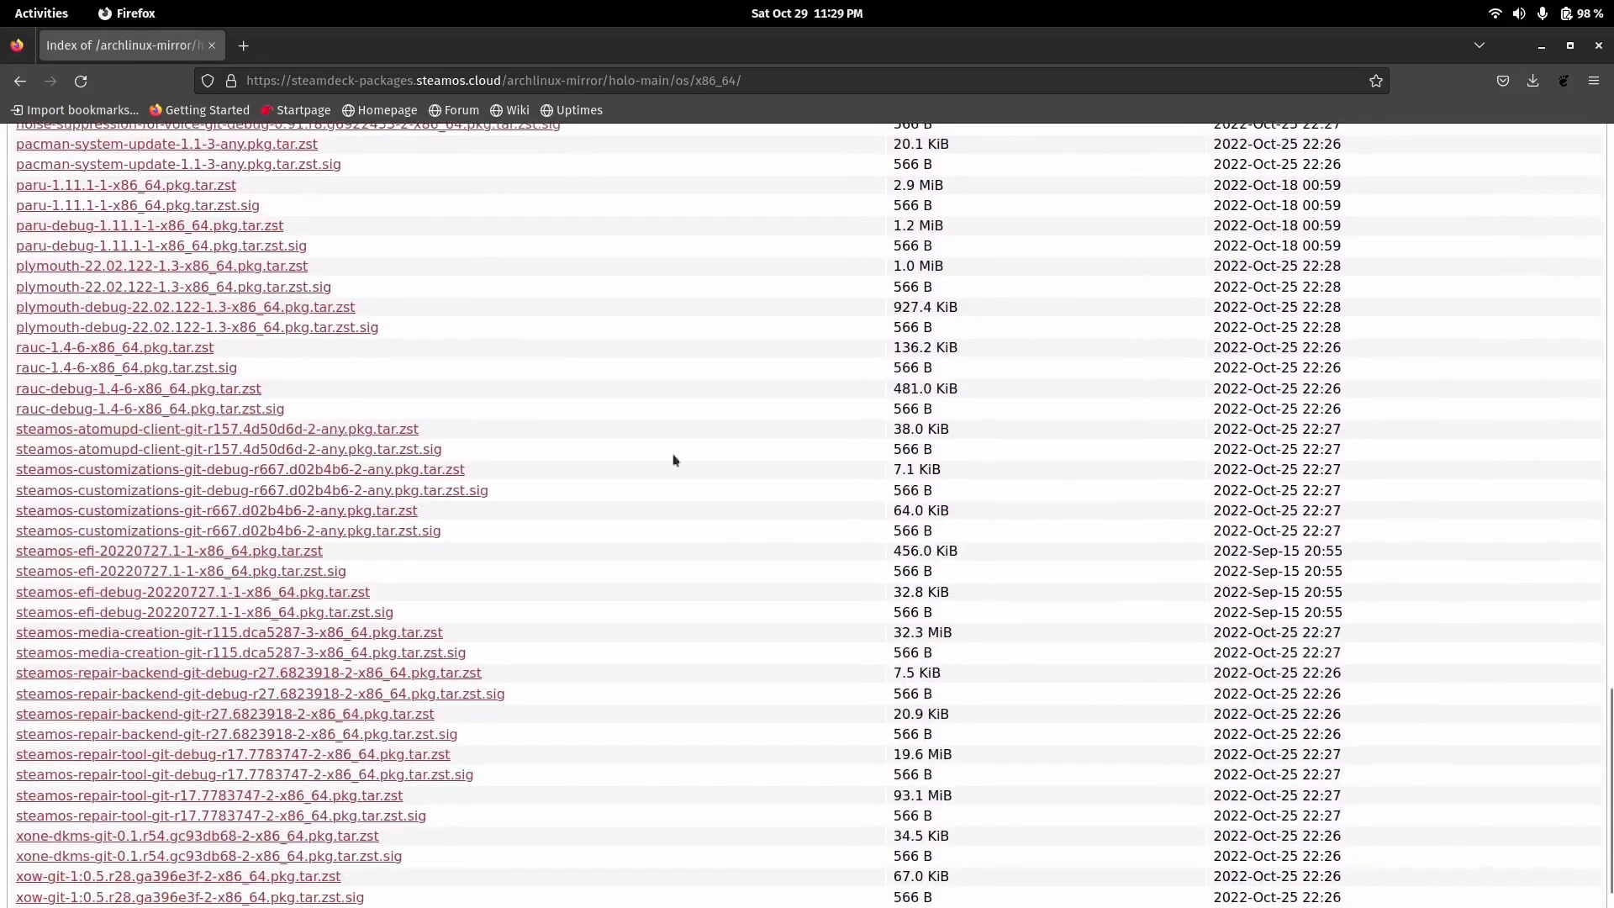
pyautogui.moveTo(113, 442)
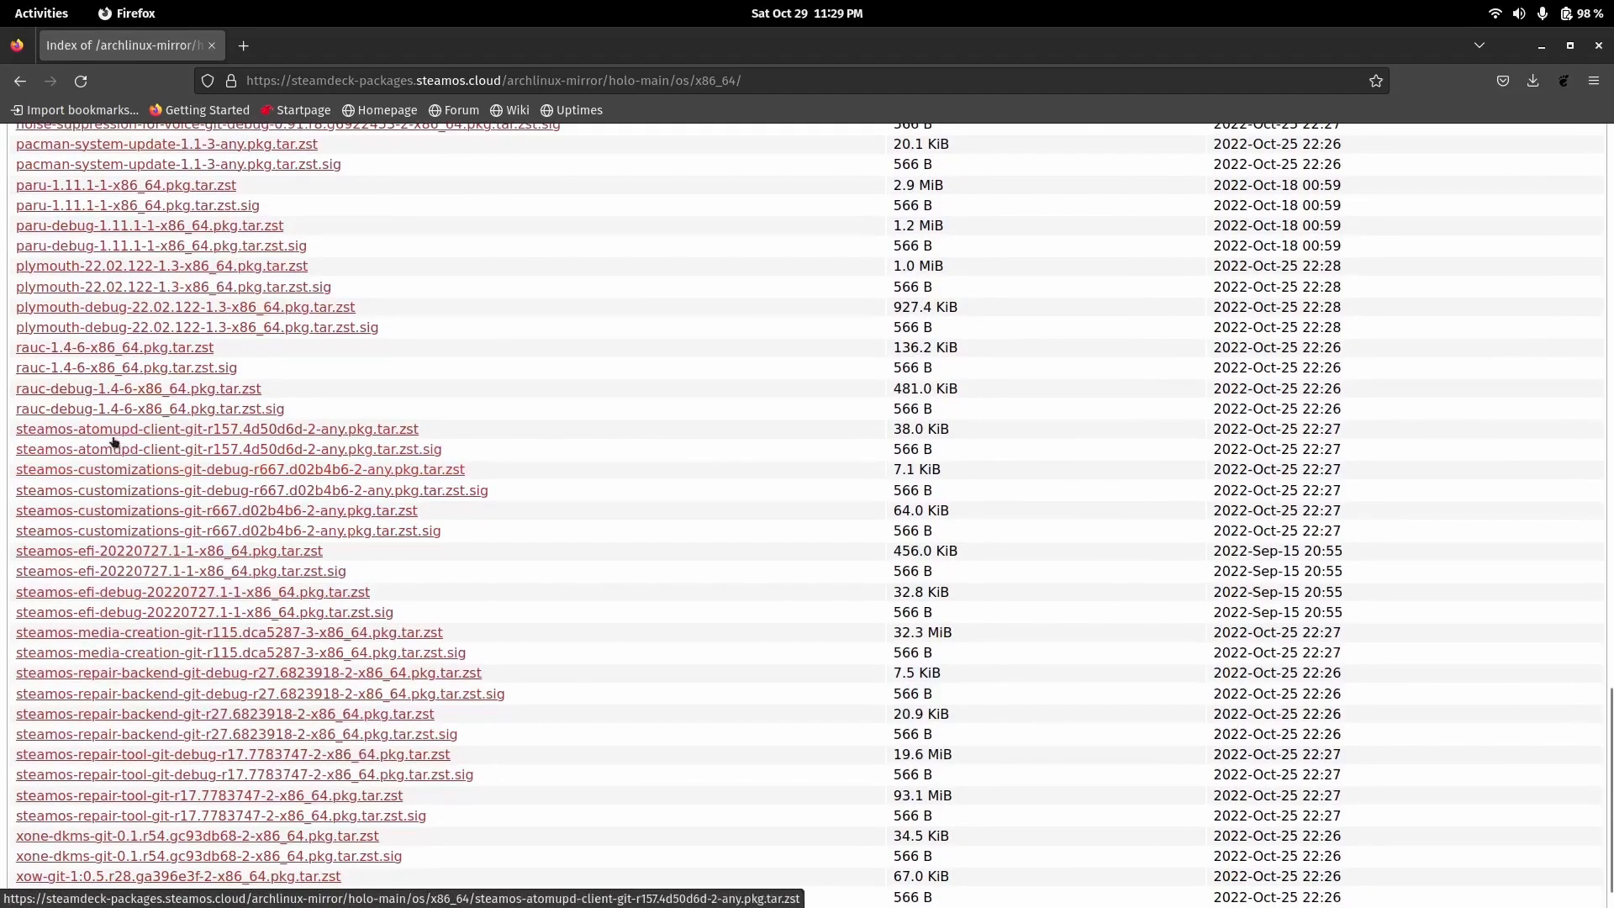
pyautogui.scroll(-3)
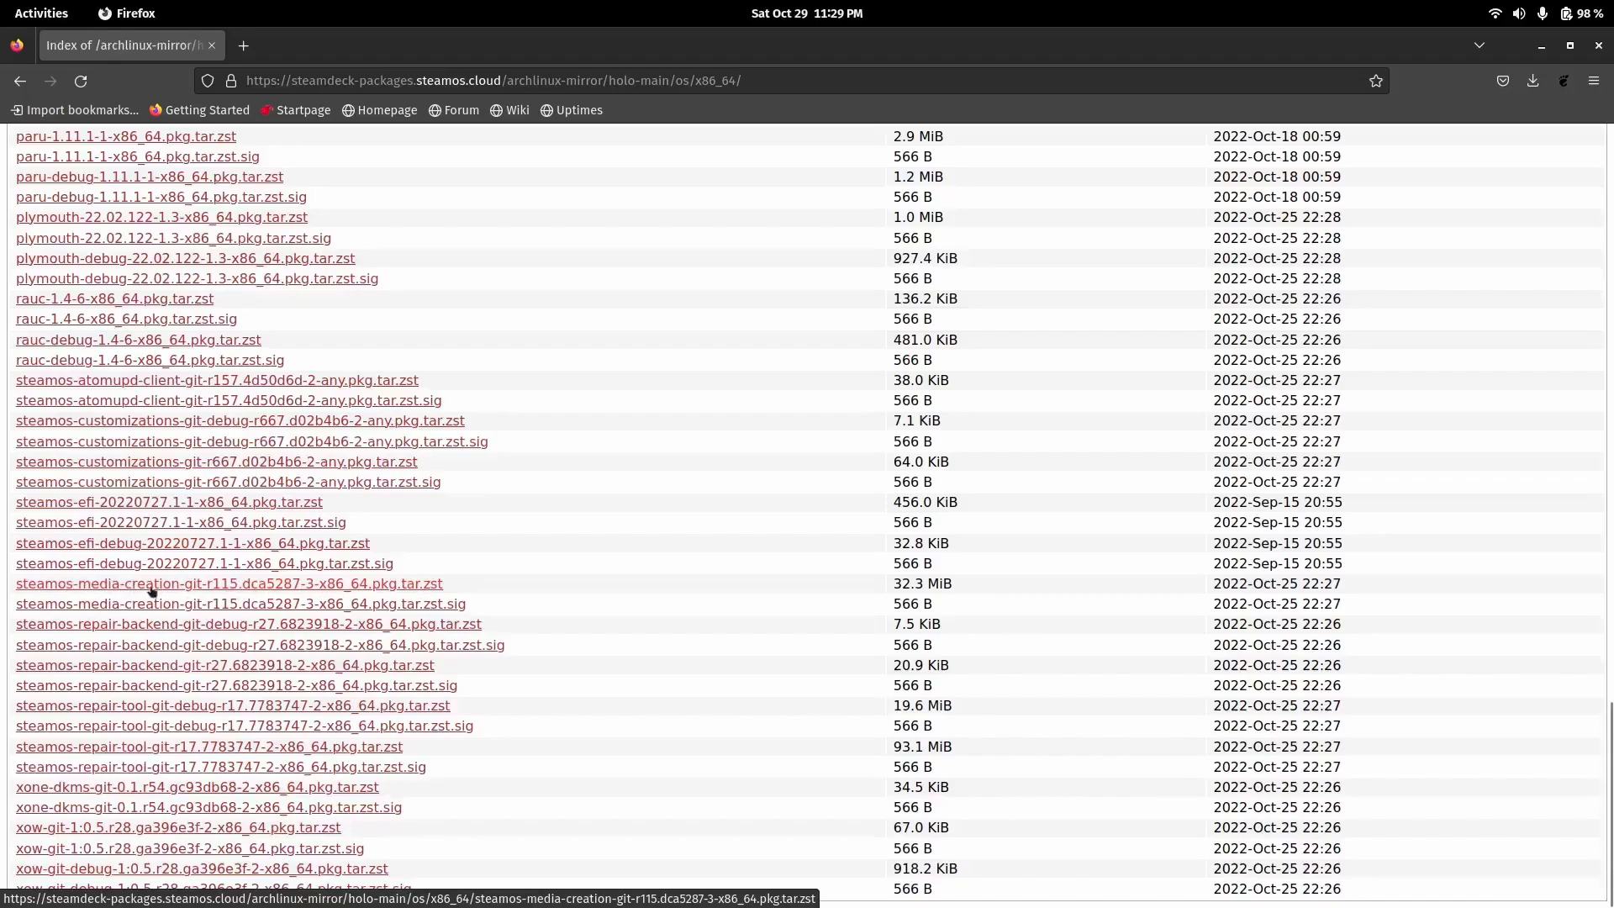
pyautogui.moveTo(123, 639)
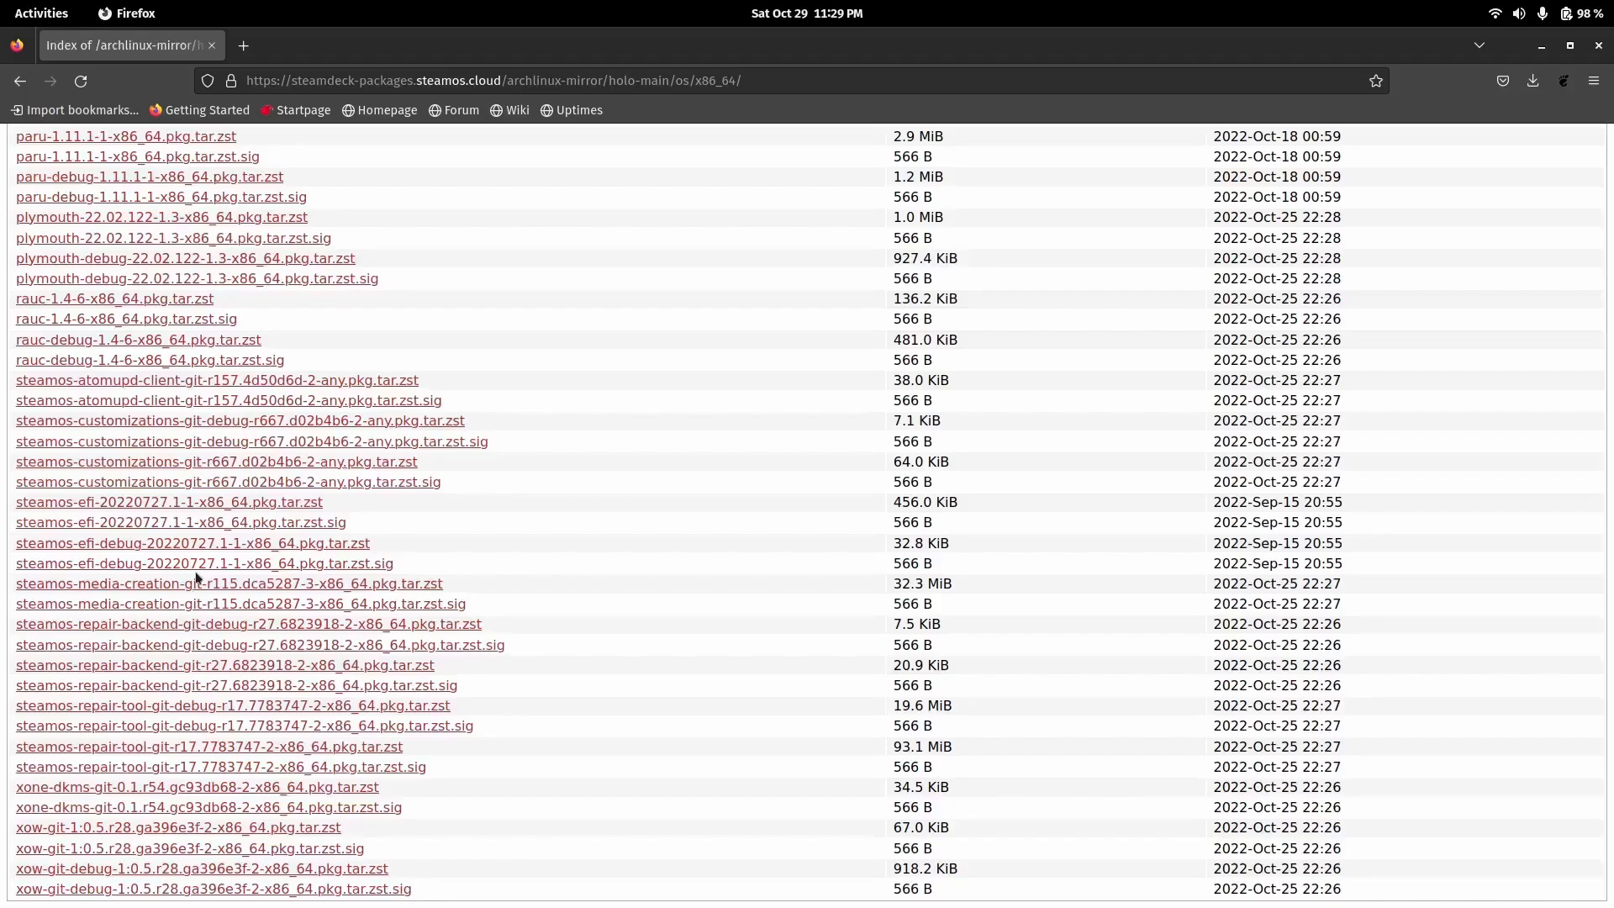
pyautogui.moveTo(195, 584)
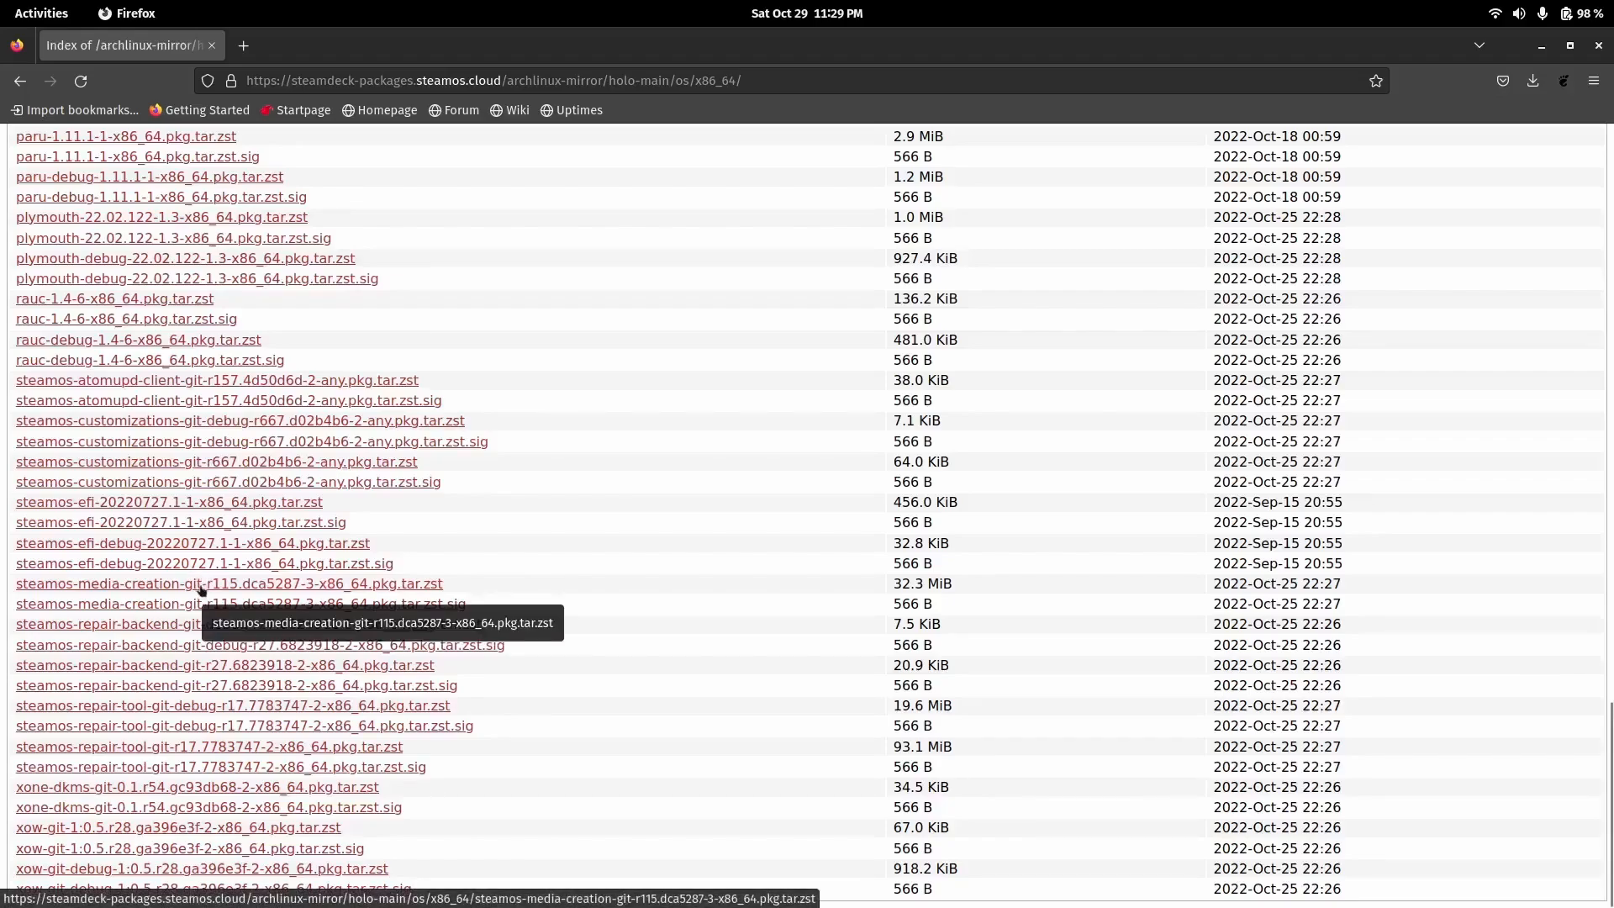
# - Show the steamos-media-creation-git package in Files' Downloads and bring up its actions menu
pyautogui.click(1542, 45)
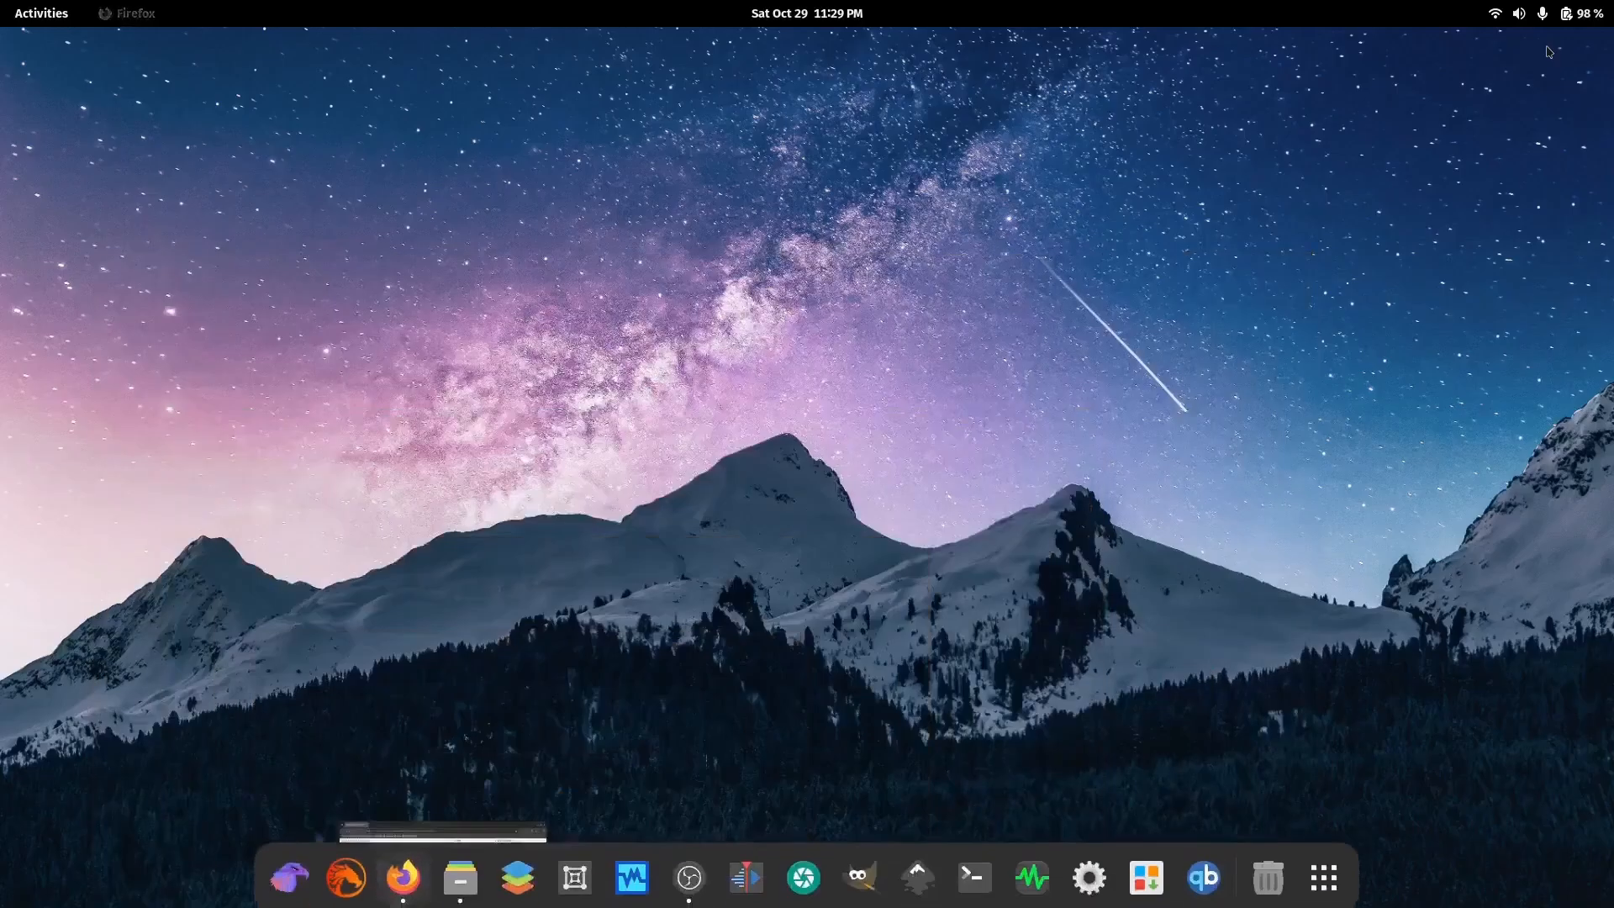
pyautogui.click(459, 878)
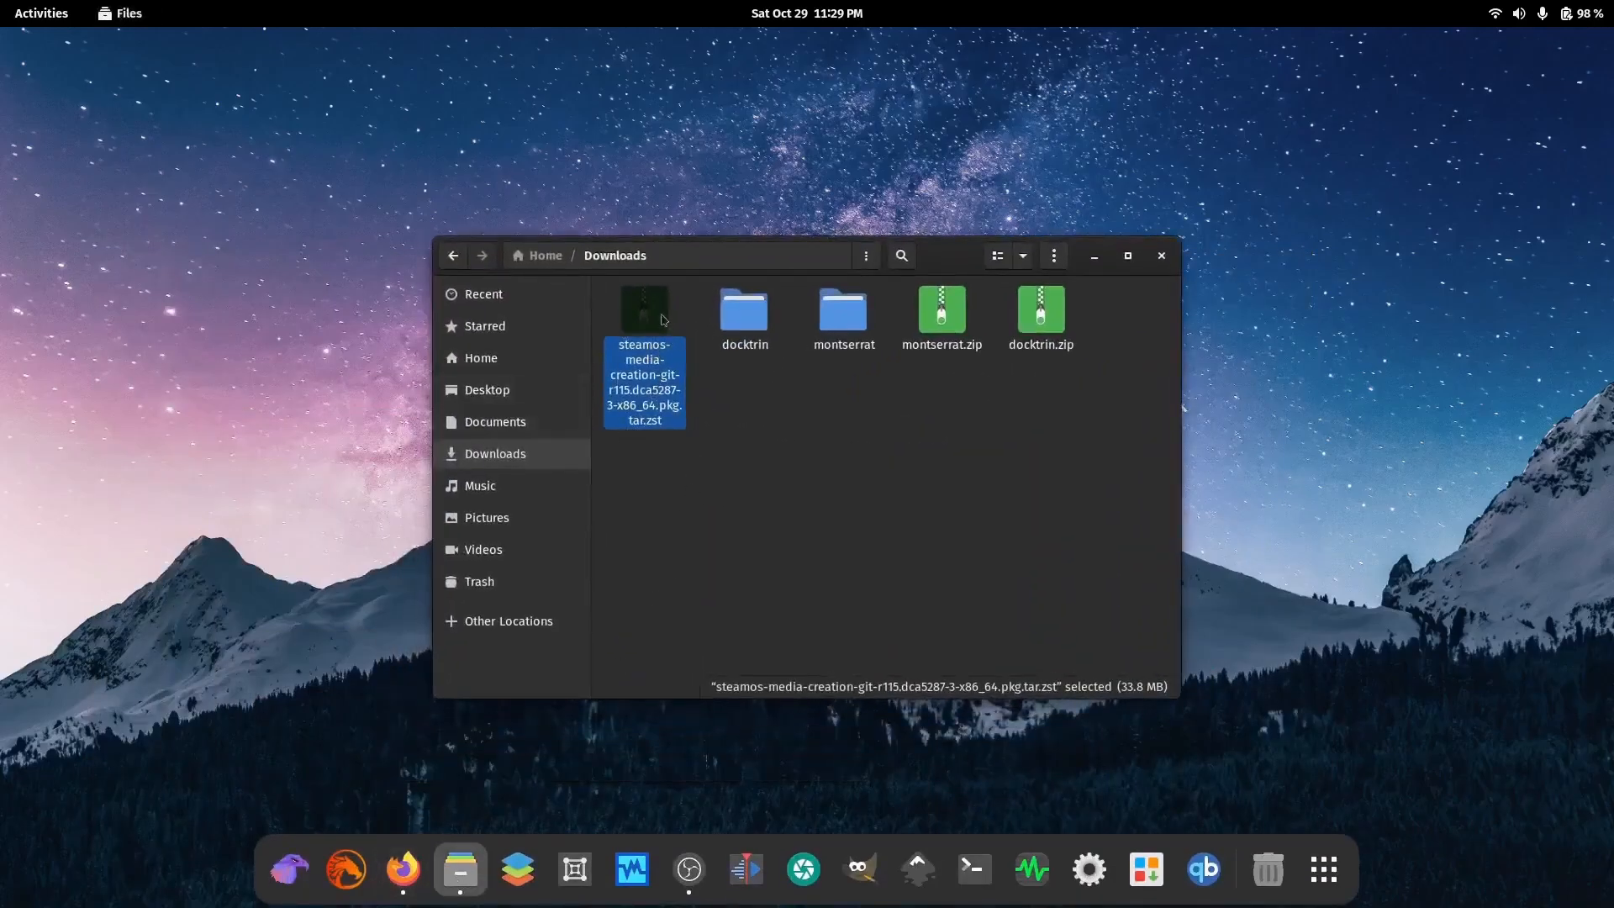
pyautogui.doubleClick(644, 310)
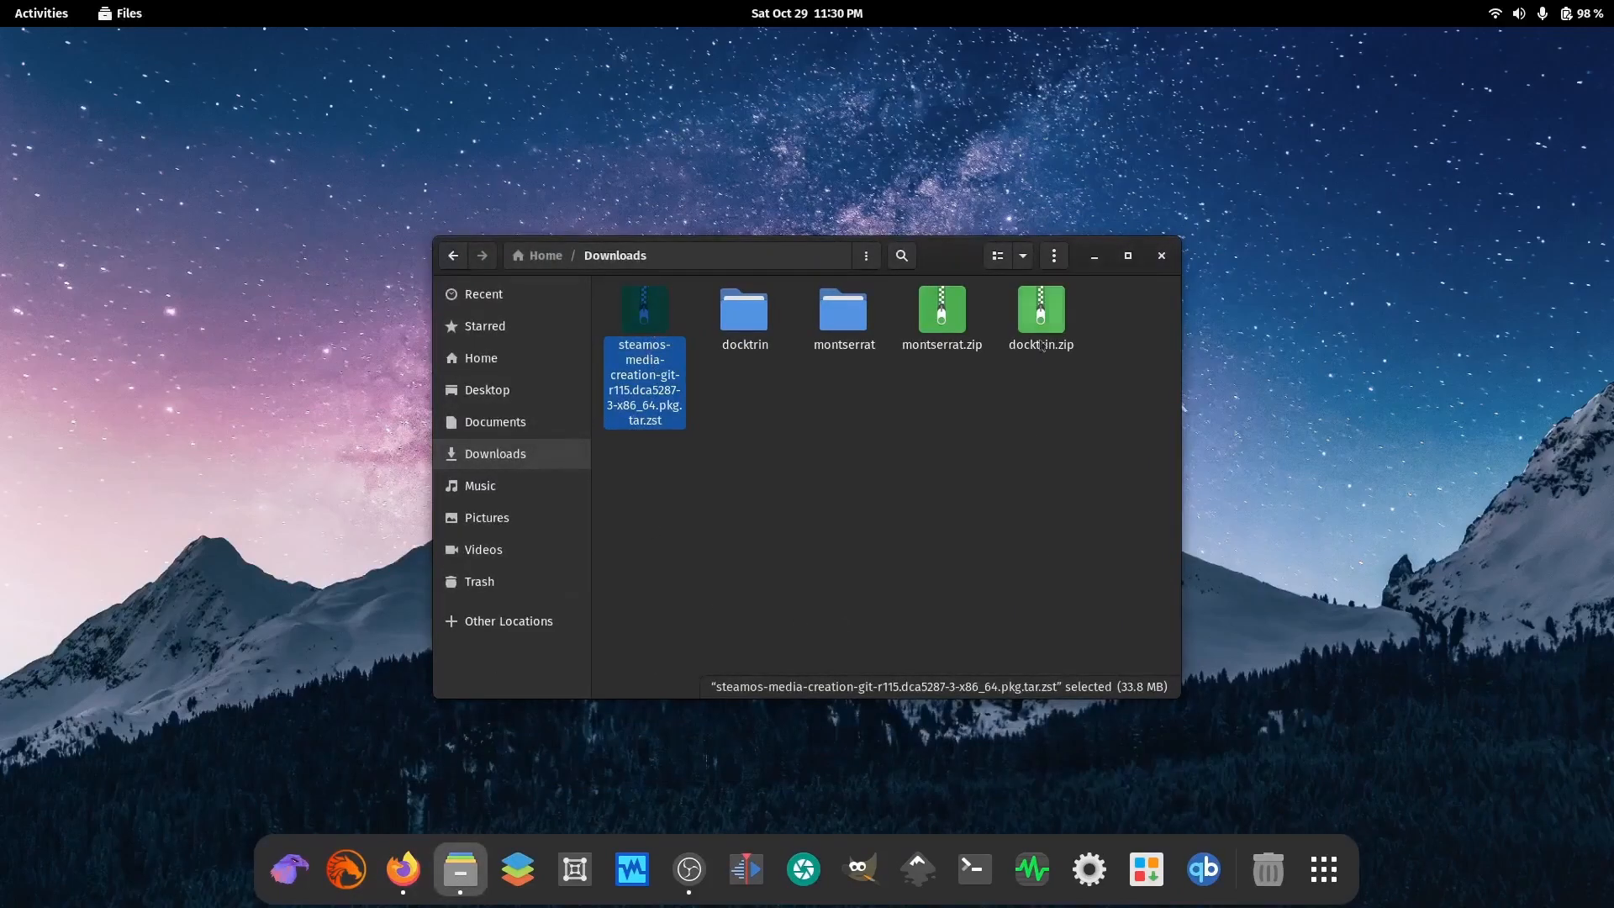
pyautogui.rightClick(642, 319)
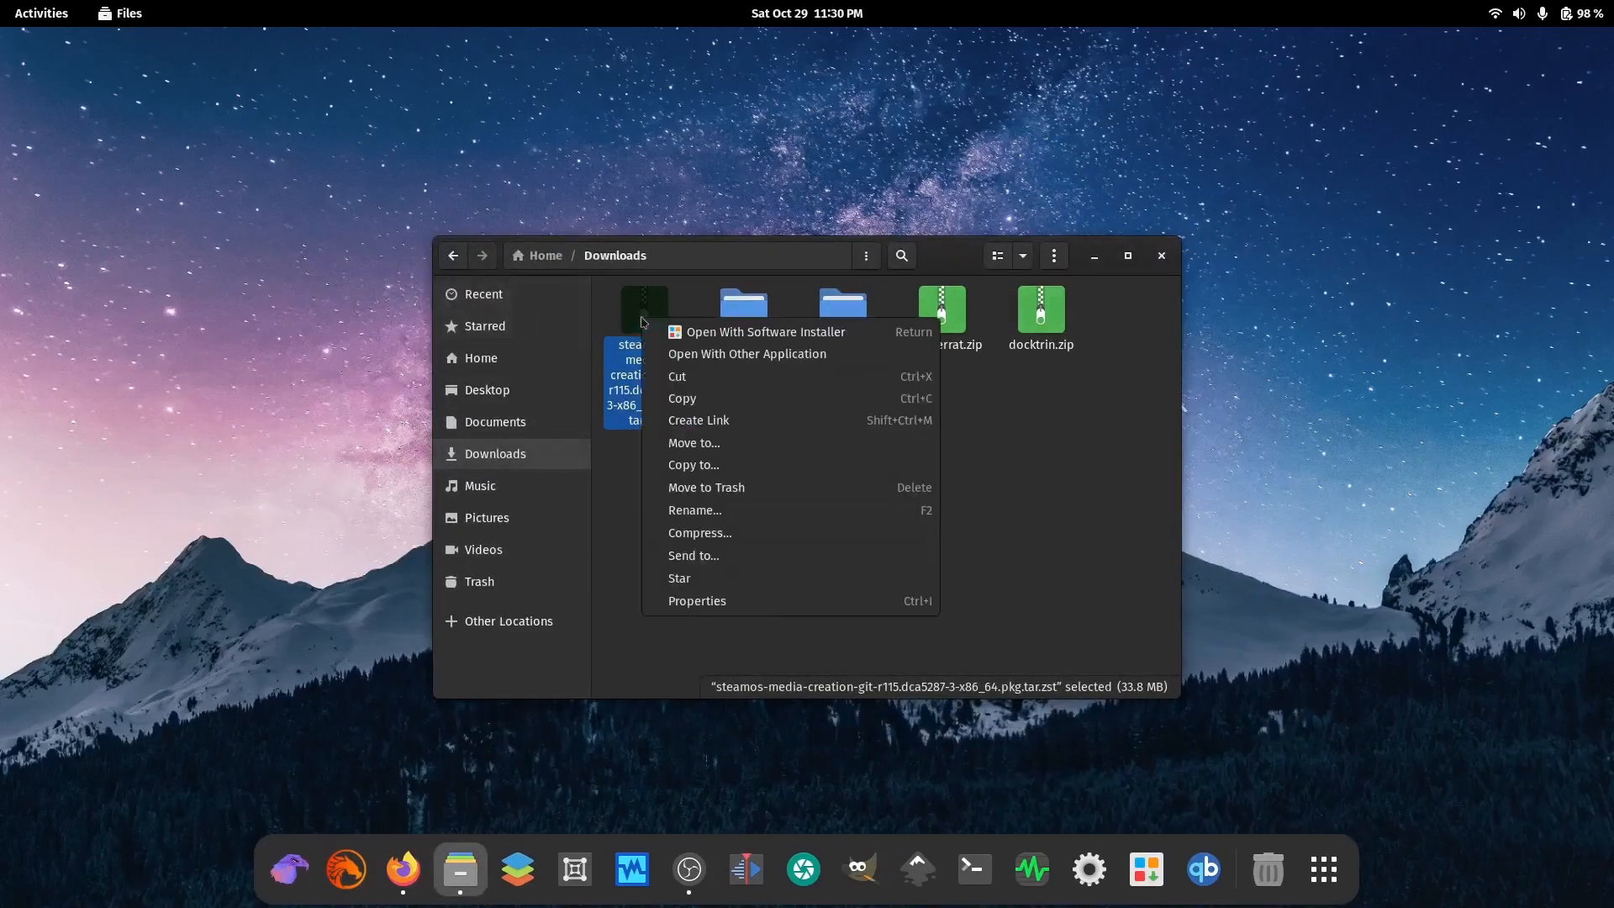
pyautogui.moveTo(699, 331)
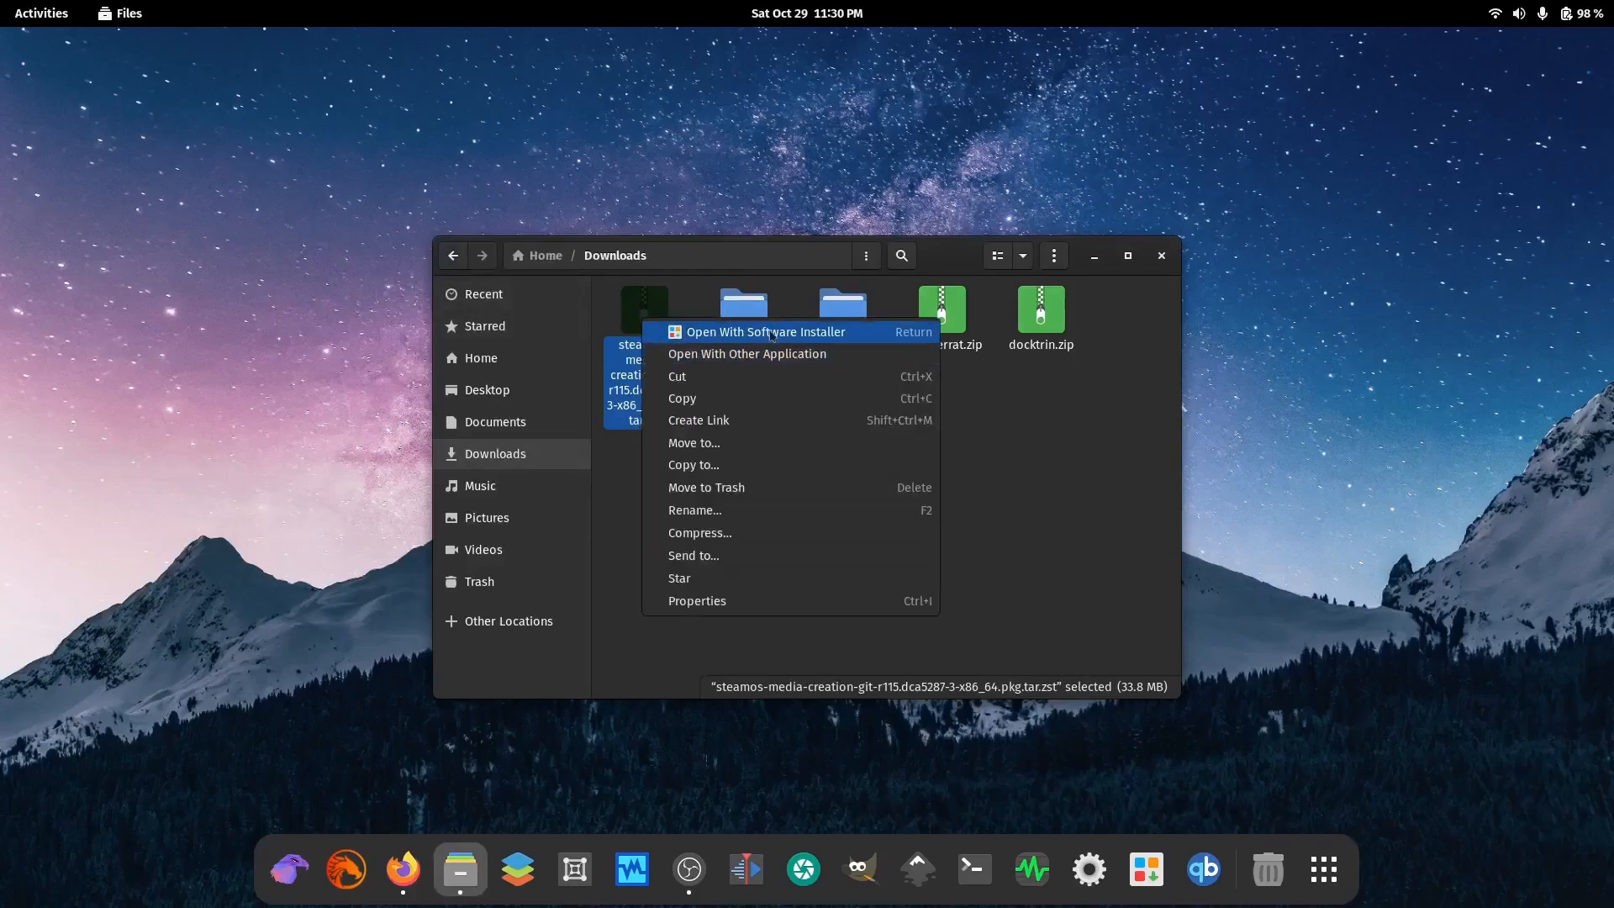
pyautogui.moveTo(1117, 318)
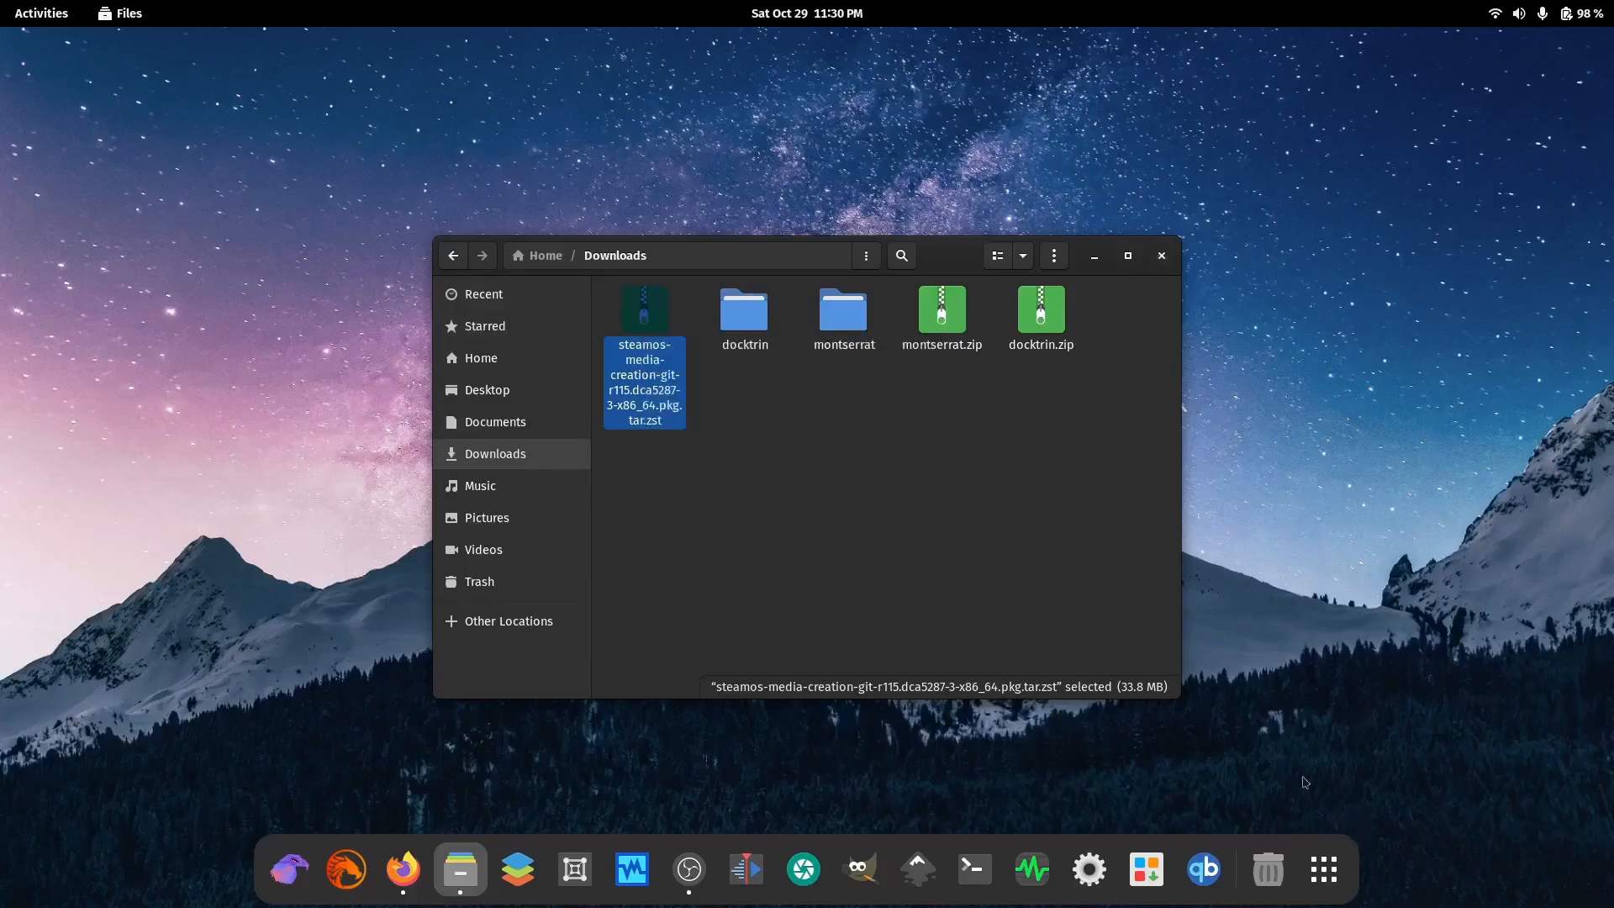
# - Search the overview for 'st' to bring Firefox's holo-main x86_64 listing back on top
pyautogui.click(1324, 869)
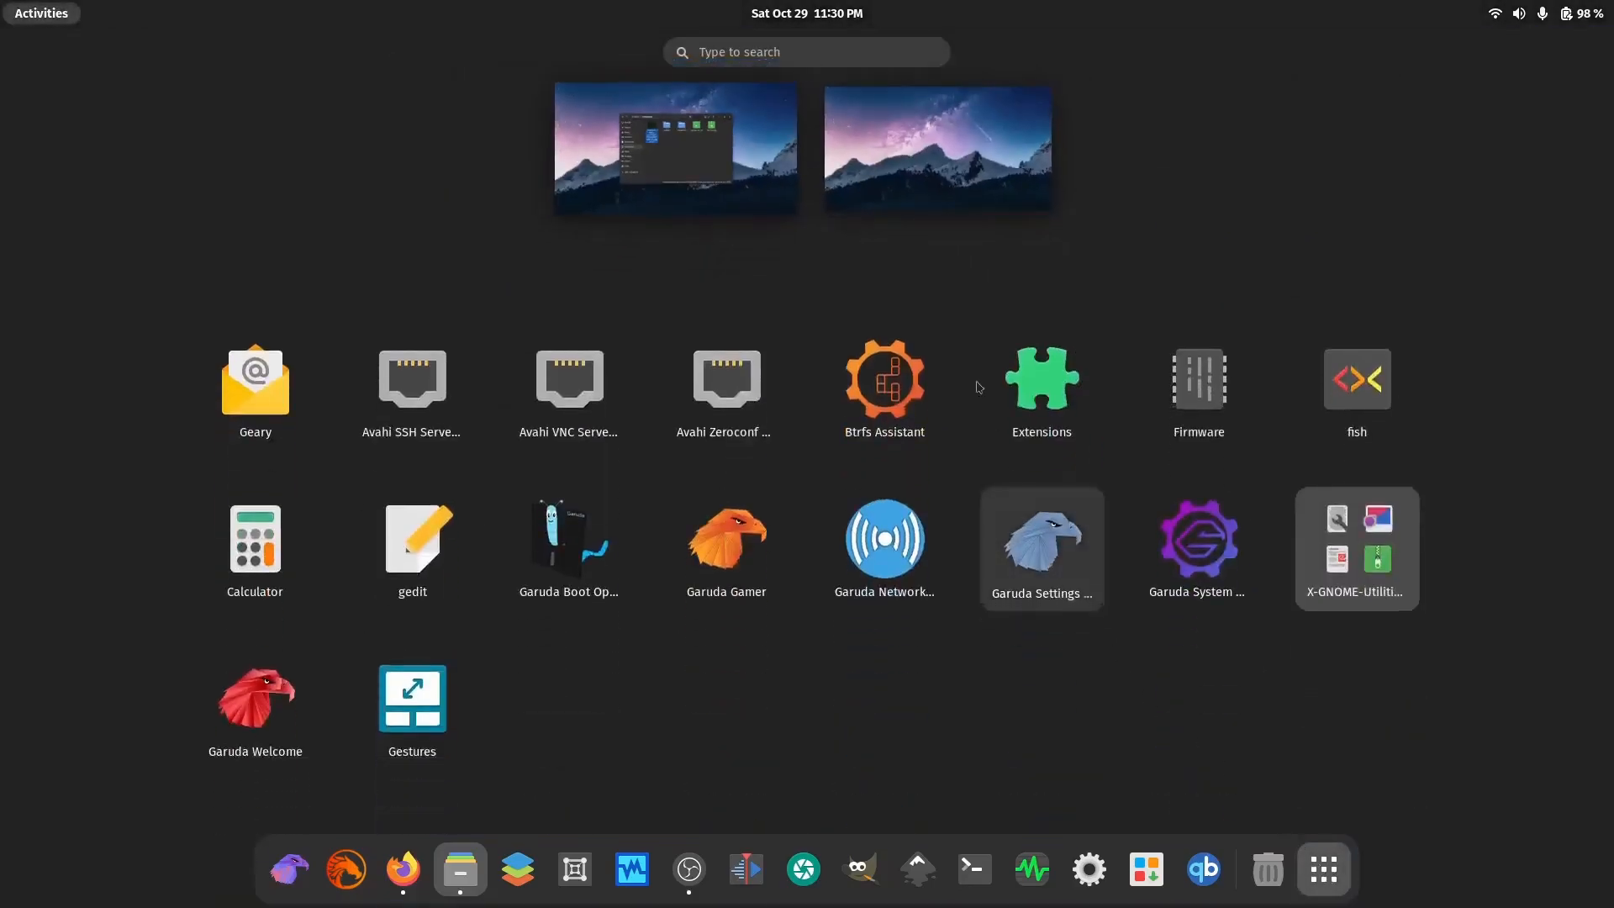
pyautogui.write('st')
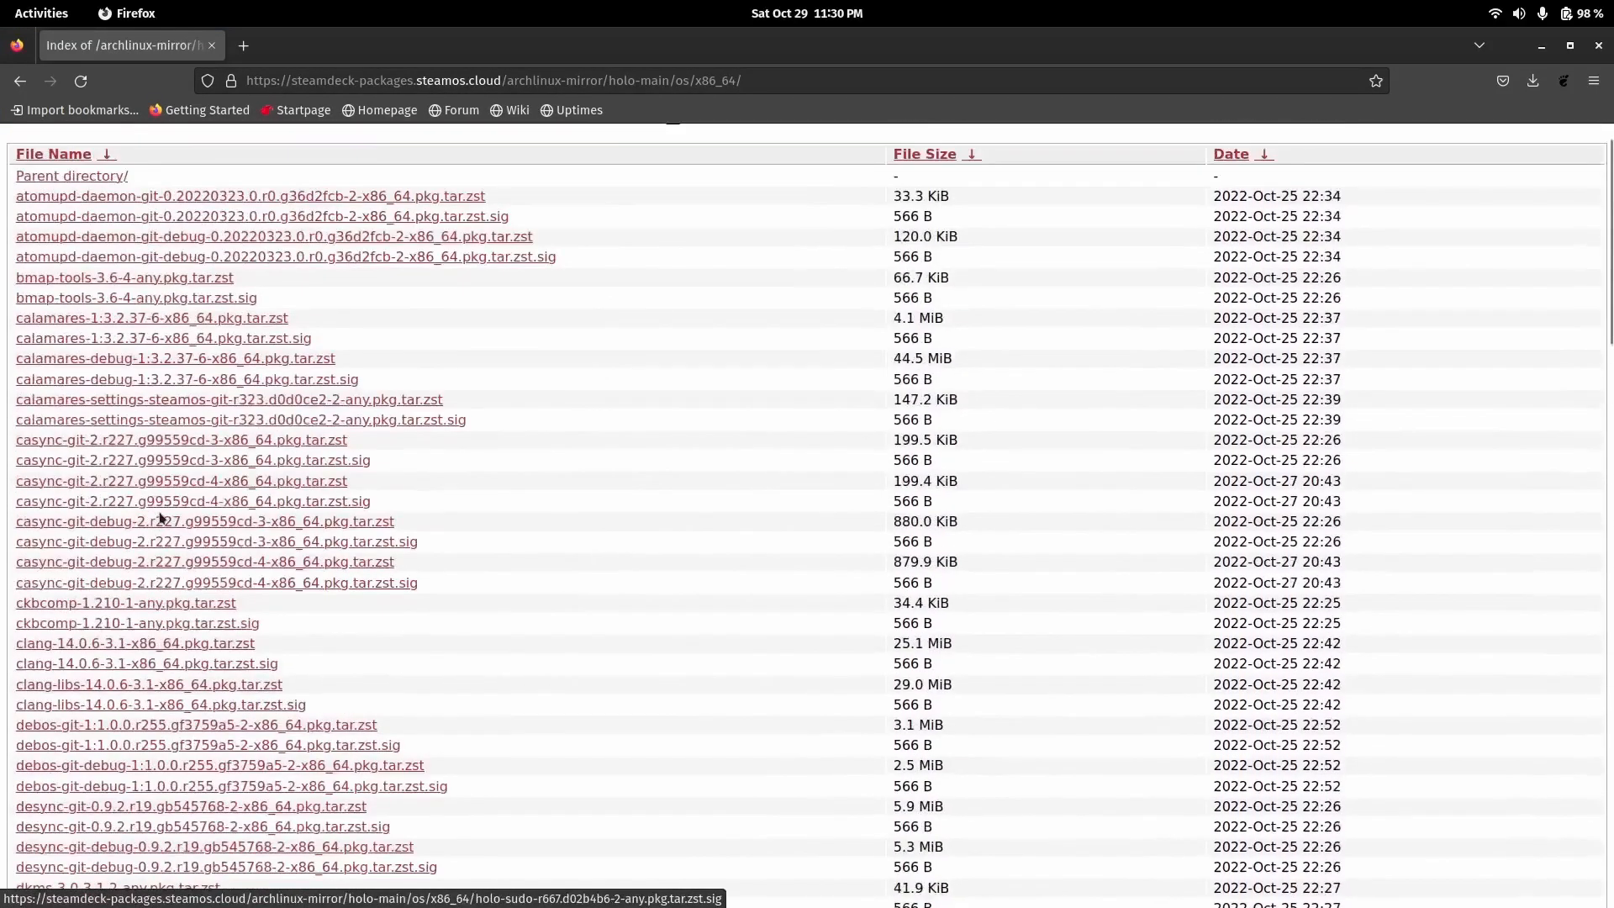
pyautogui.click(19, 81)
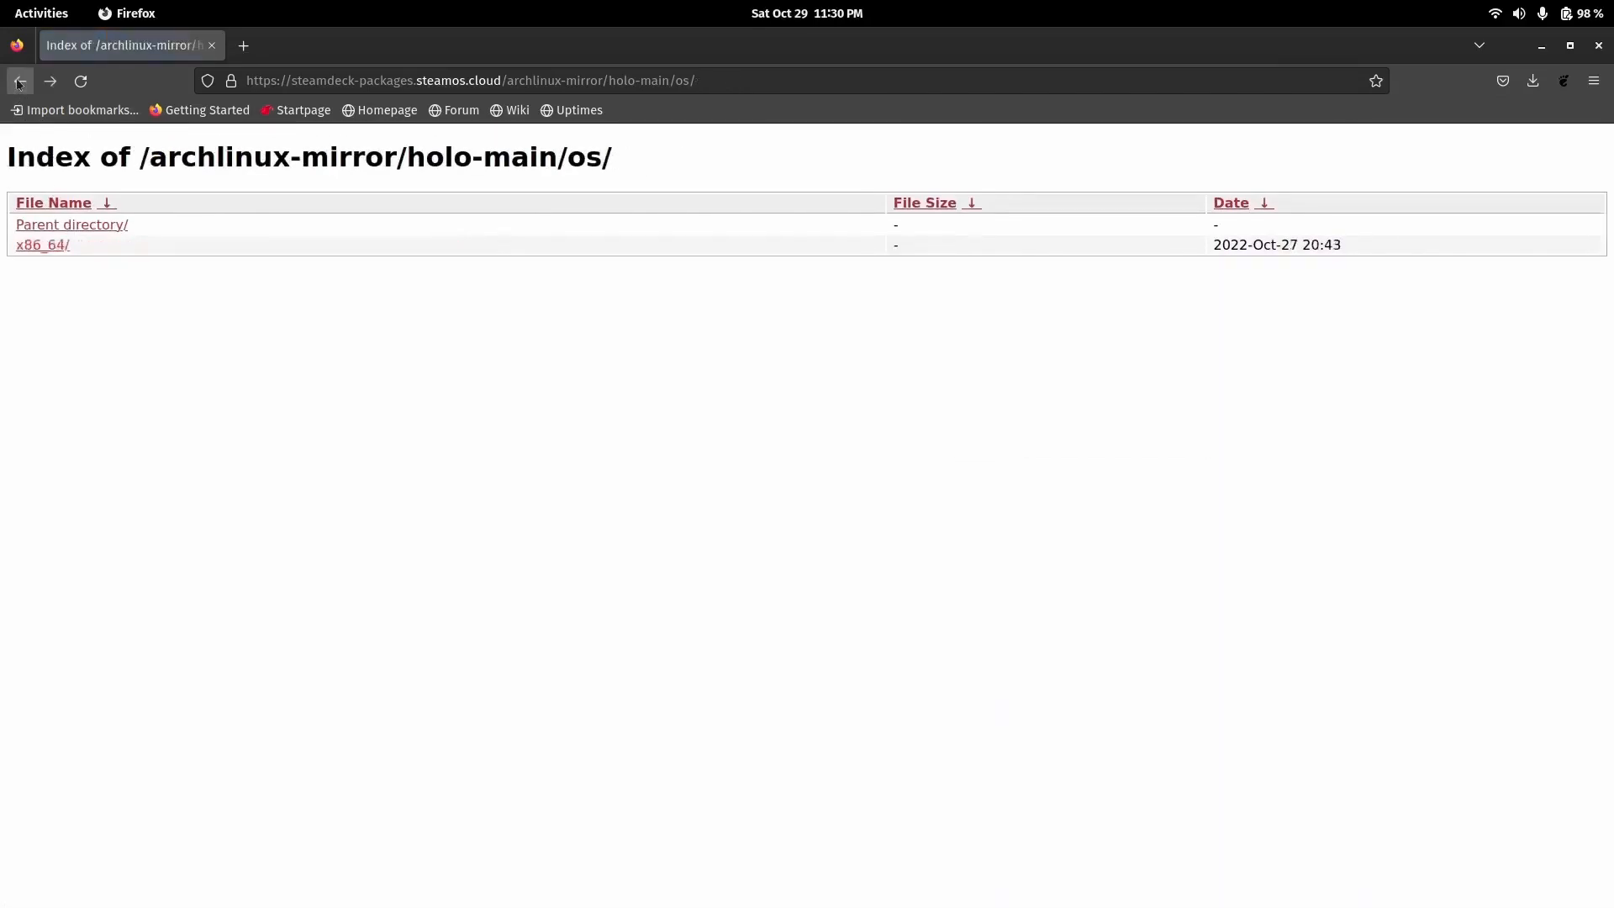
pyautogui.click(19, 81)
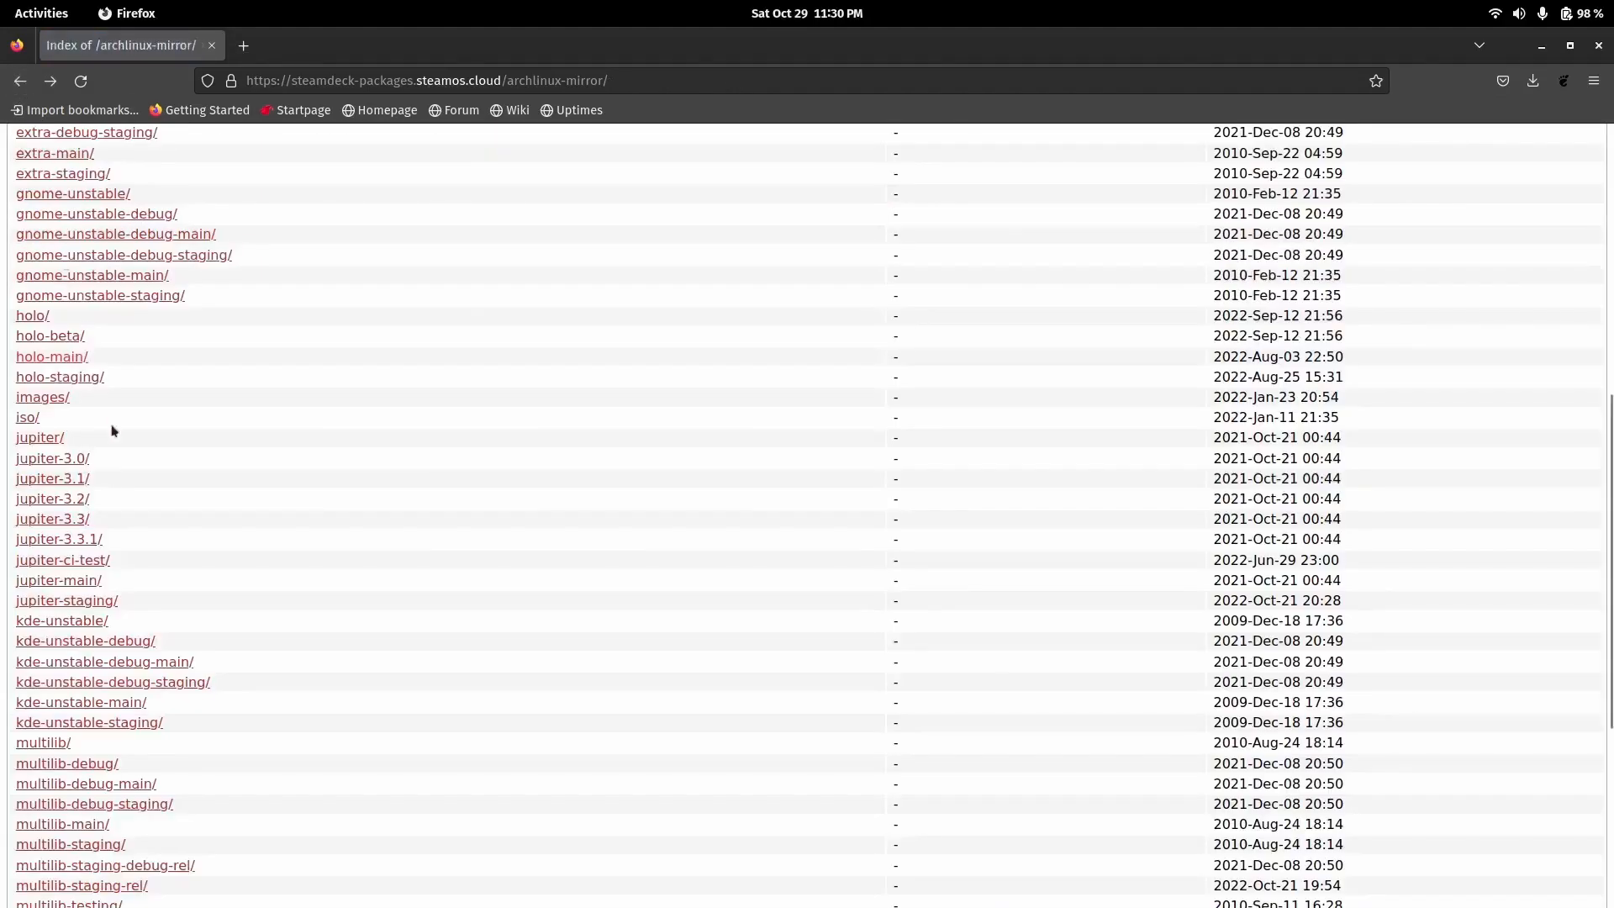
pyautogui.moveTo(52, 357)
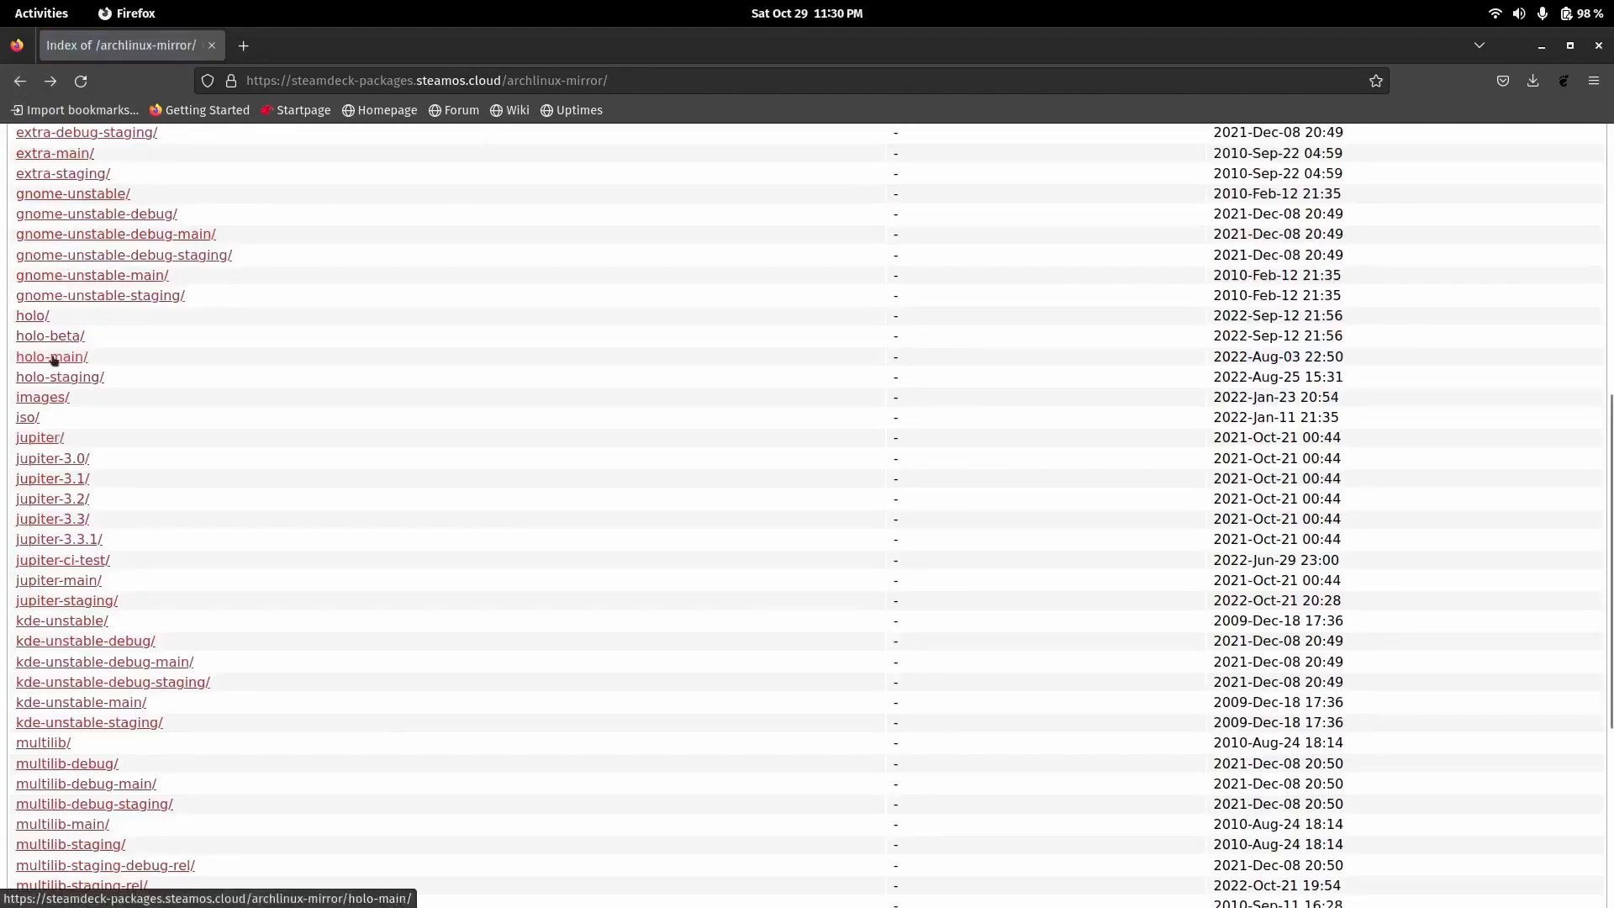
pyautogui.click(50, 357)
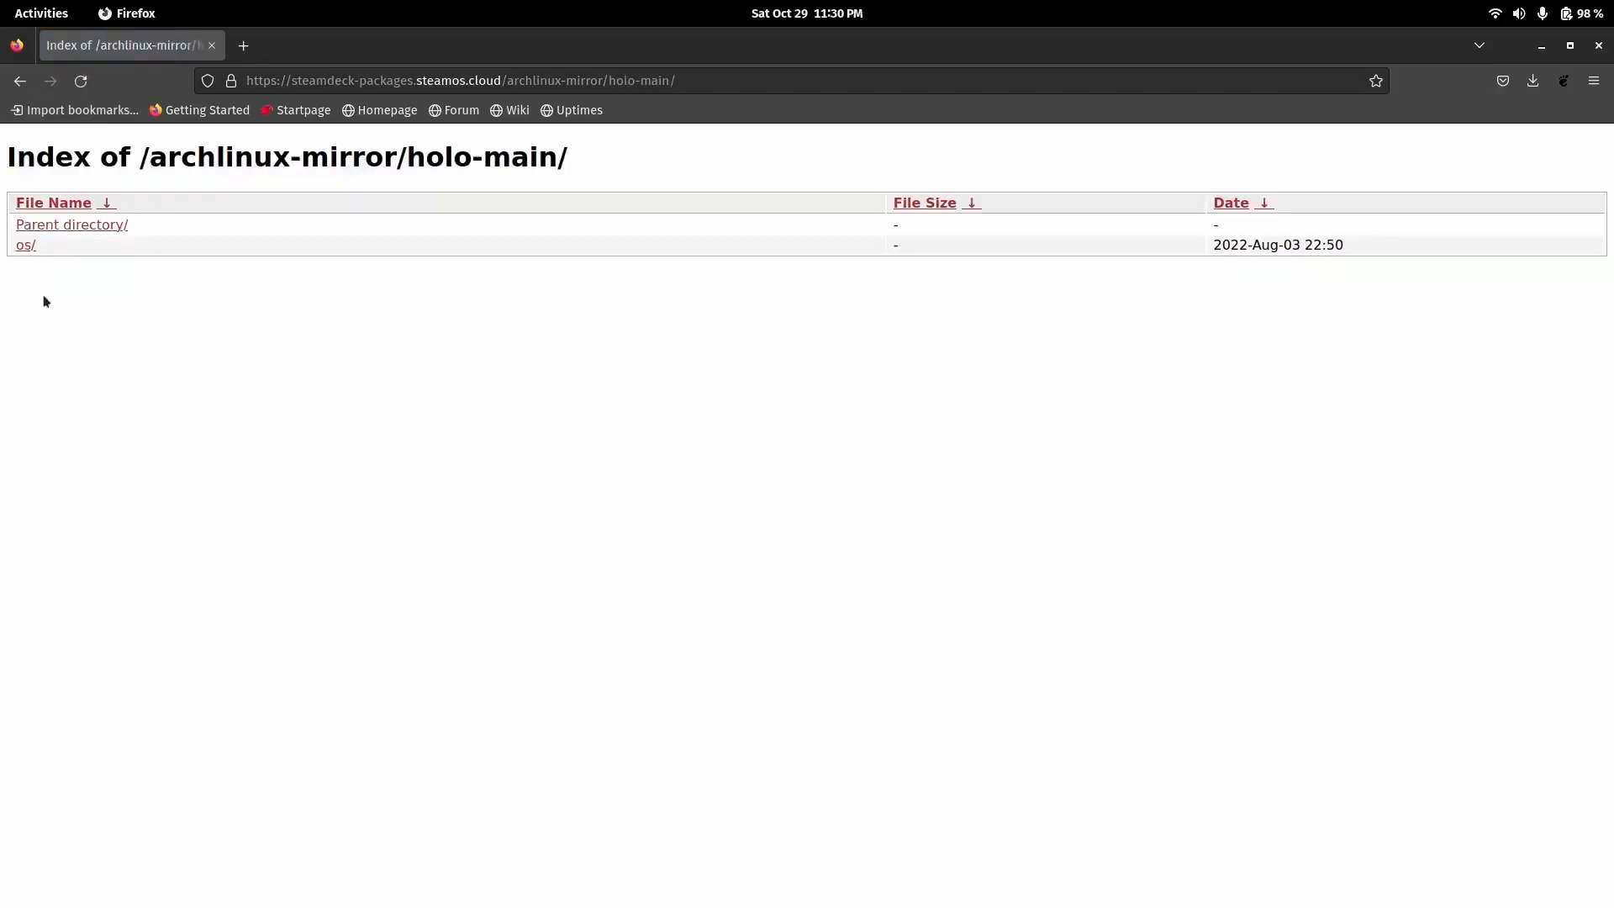
pyautogui.click(25, 244)
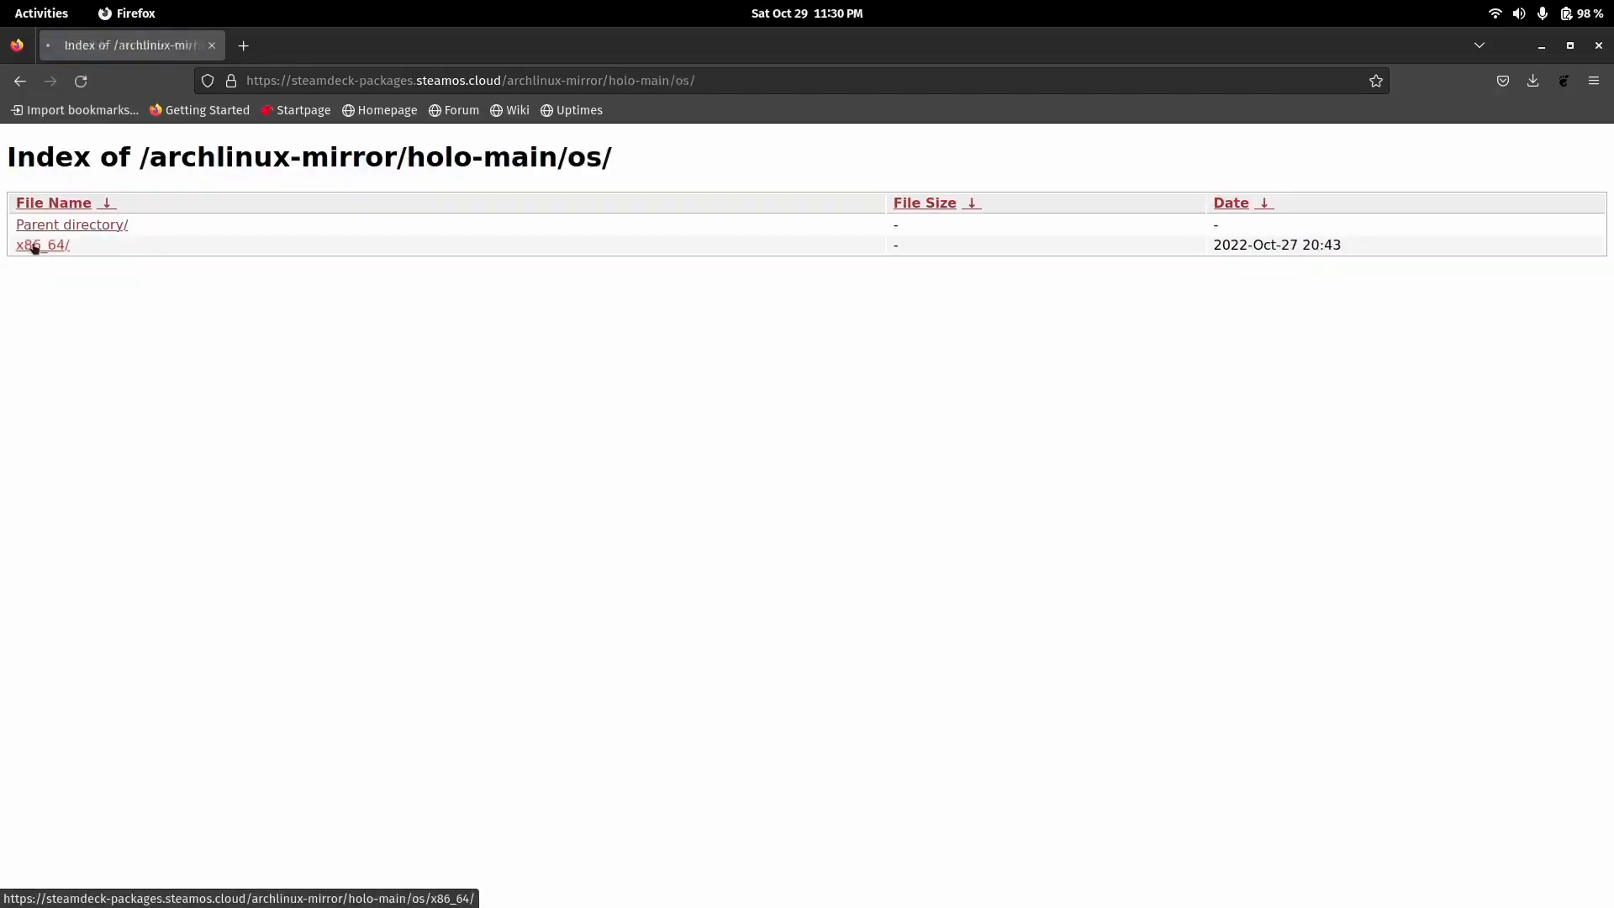
pyautogui.click(42, 243)
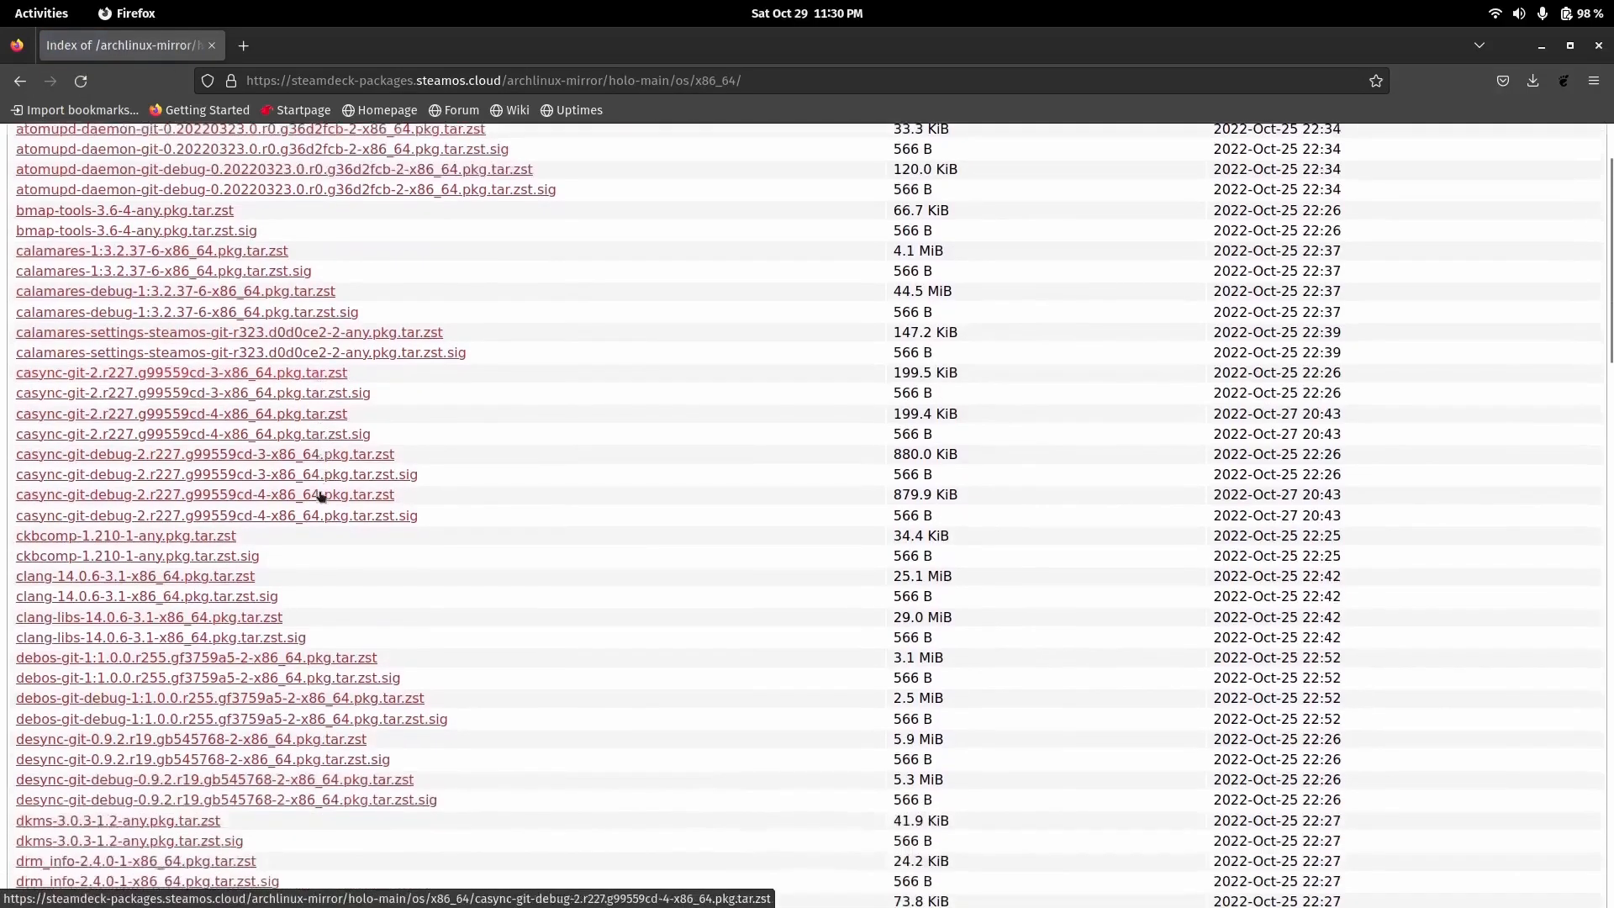
pyautogui.scroll(-3)
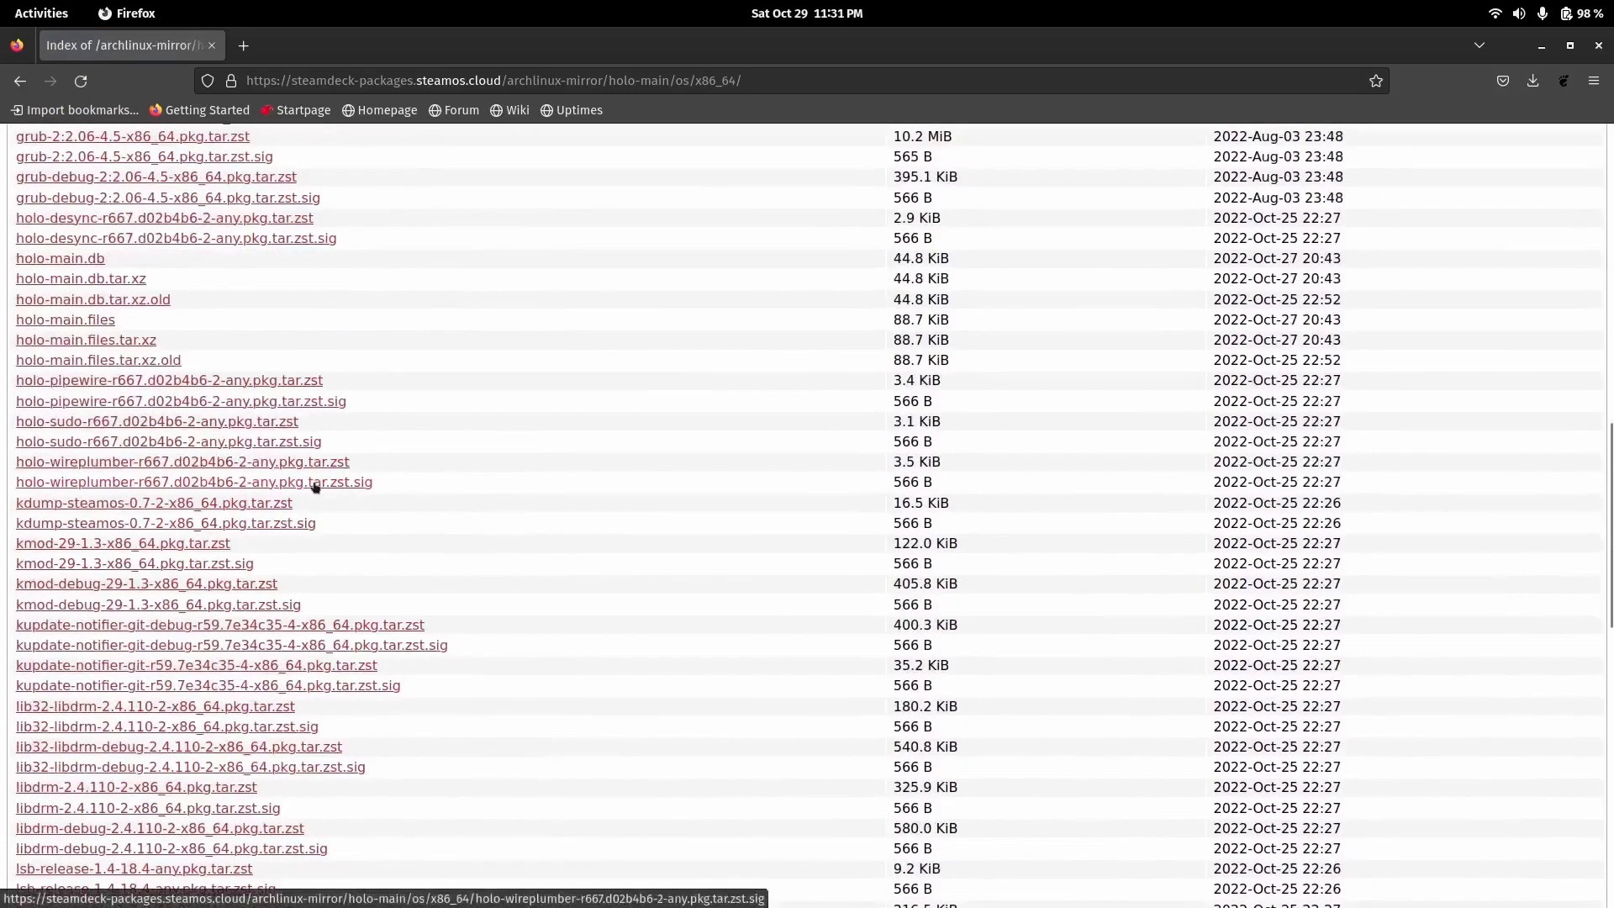
pyautogui.moveTo(81, 277)
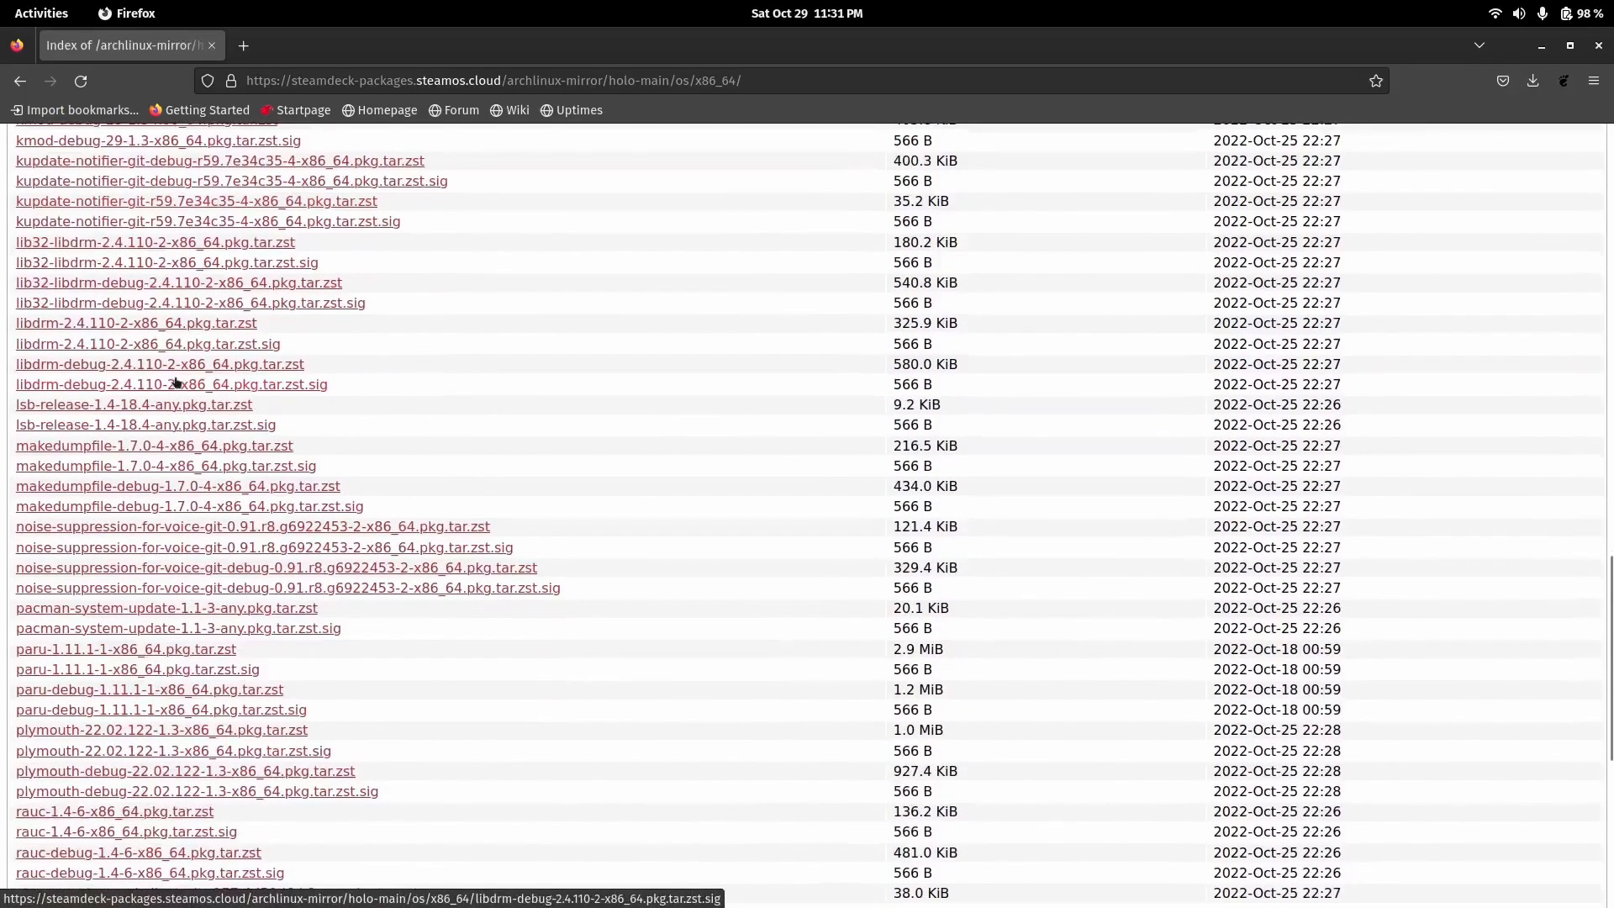
pyautogui.scroll(-3)
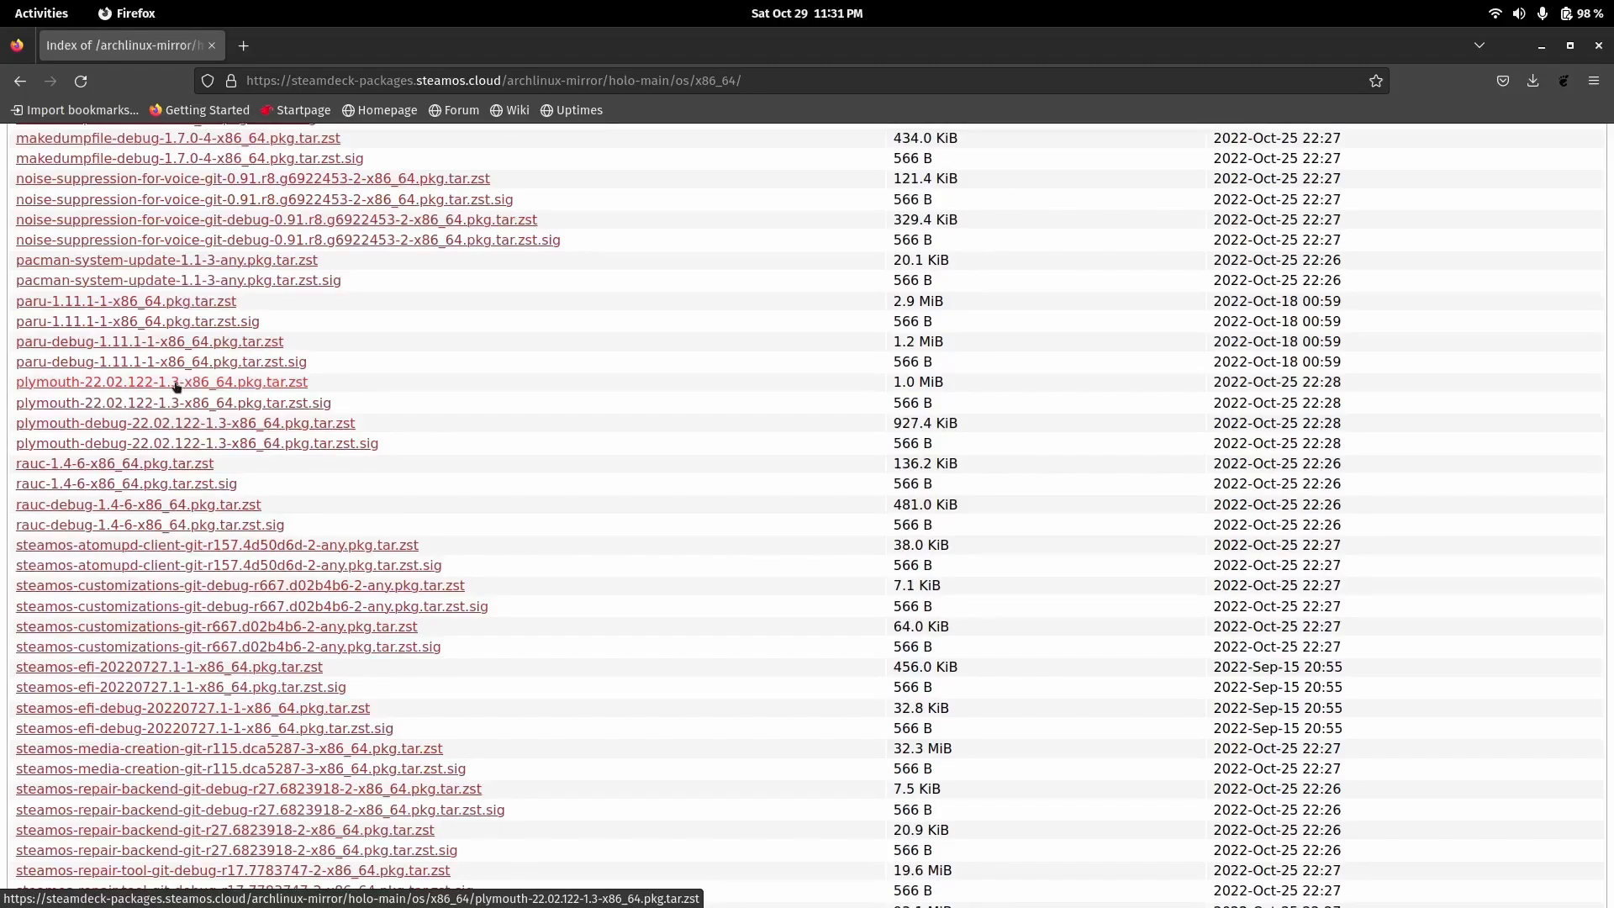
pyautogui.scroll(-3)
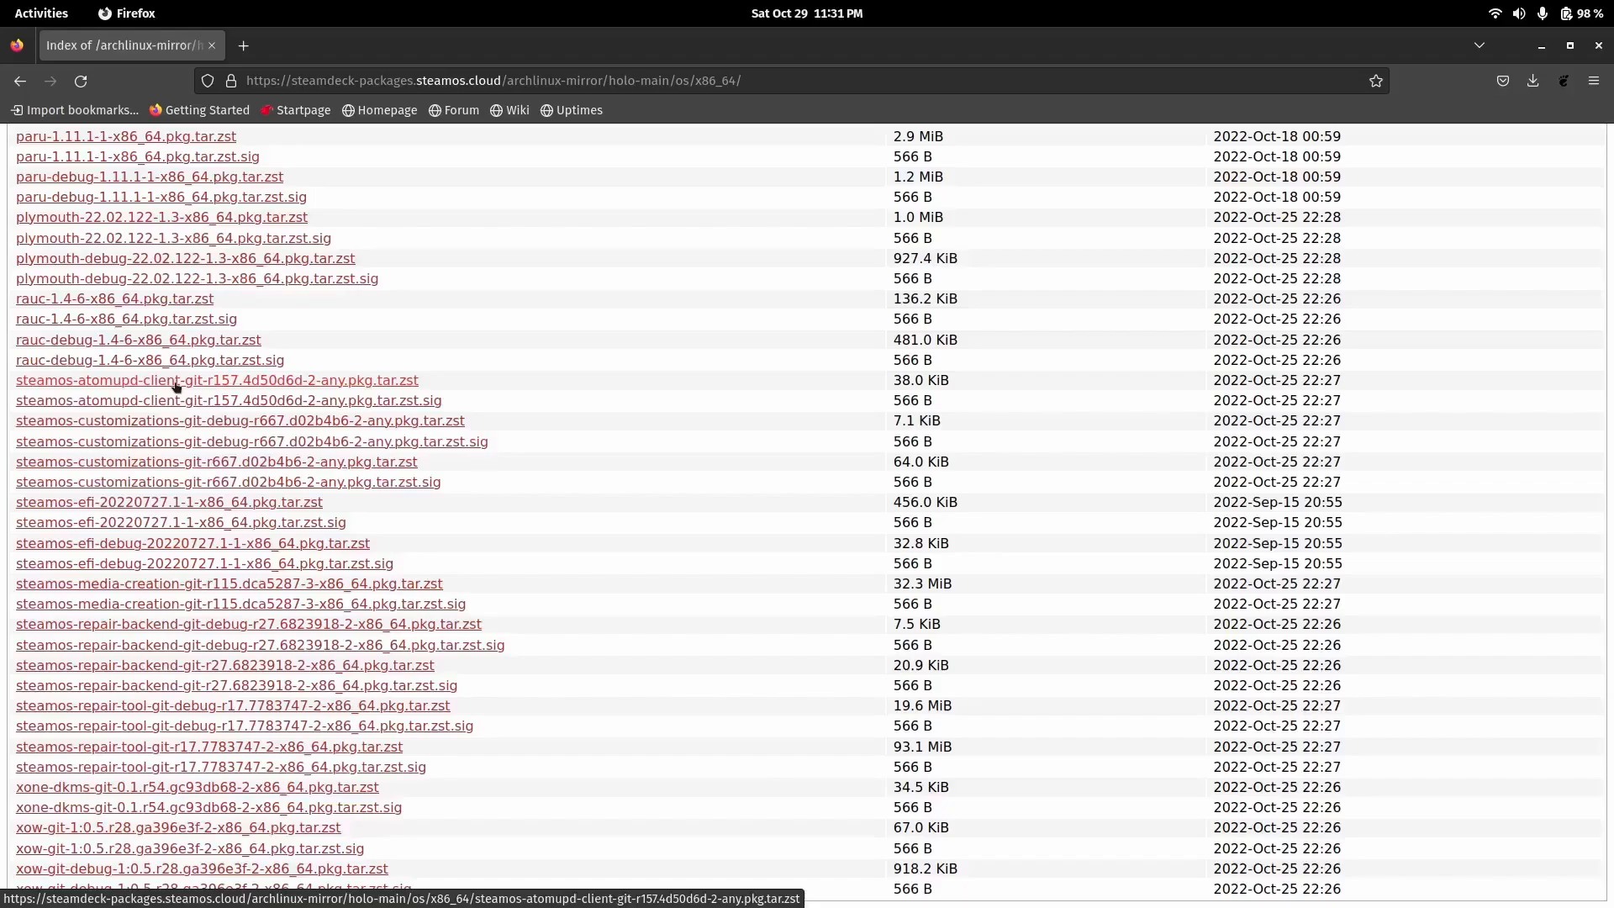
pyautogui.moveTo(185, 464)
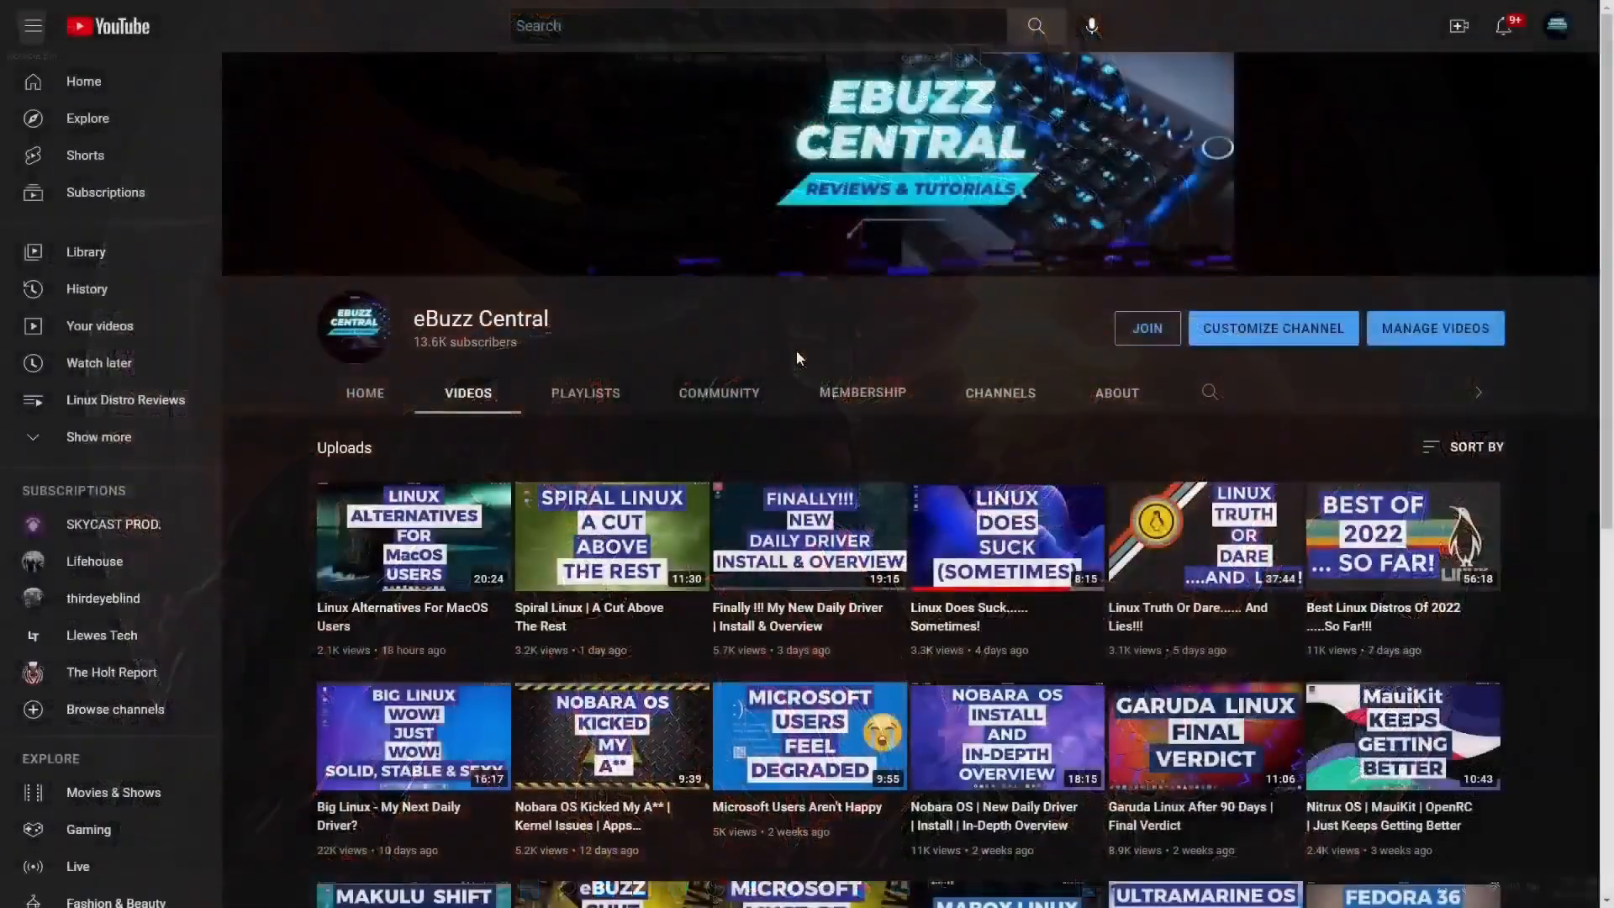
pyautogui.scroll(-3)
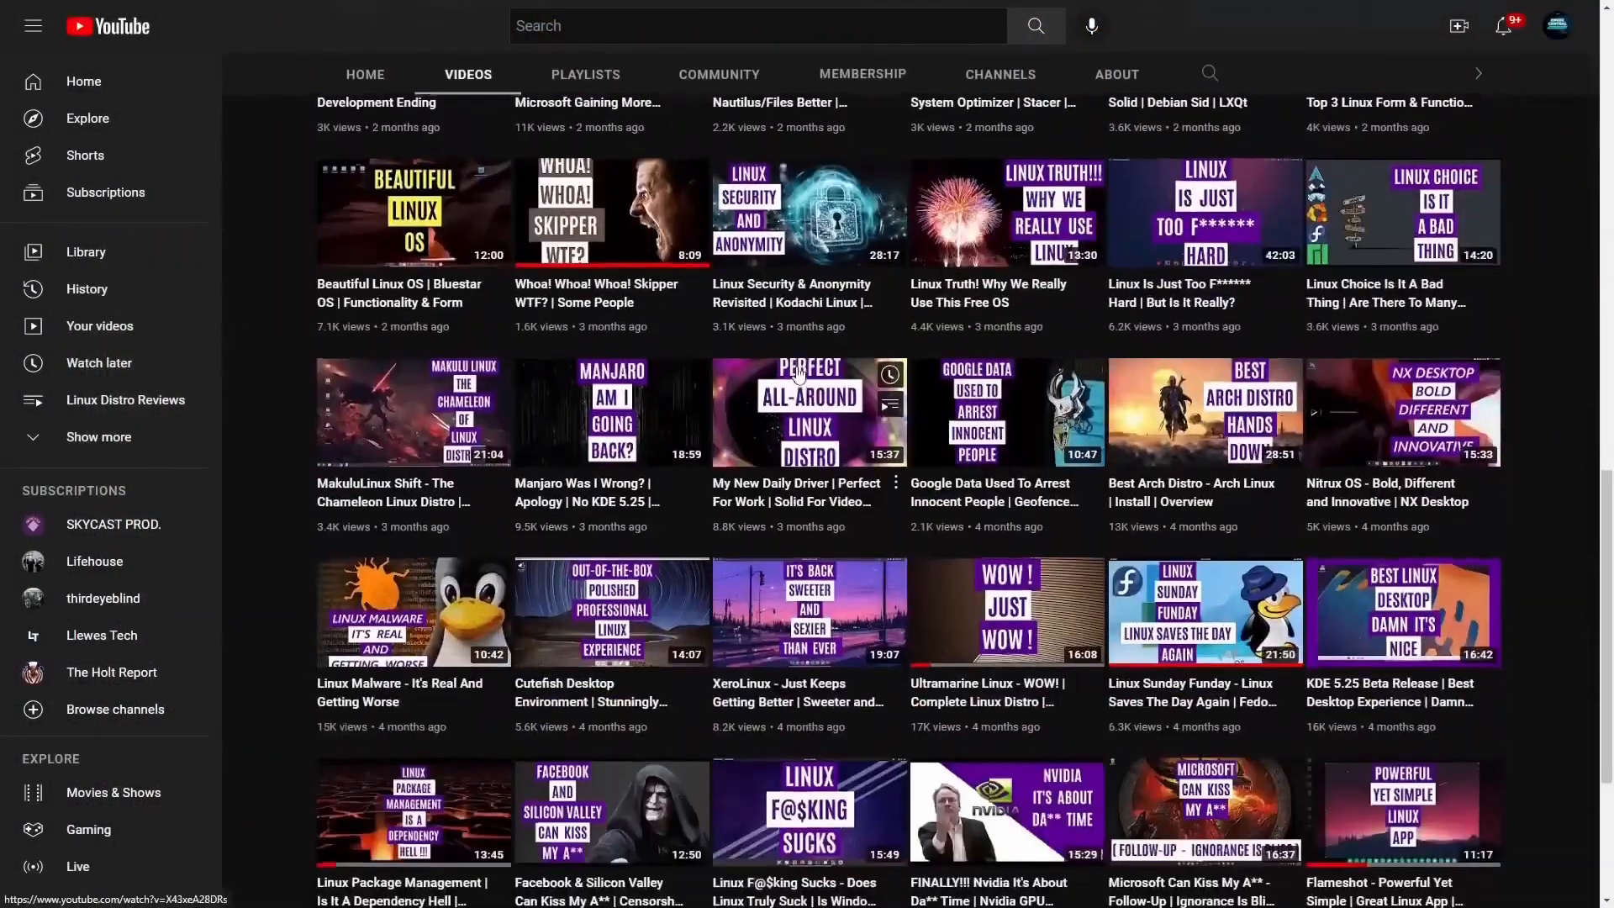
pyautogui.scroll(-3)
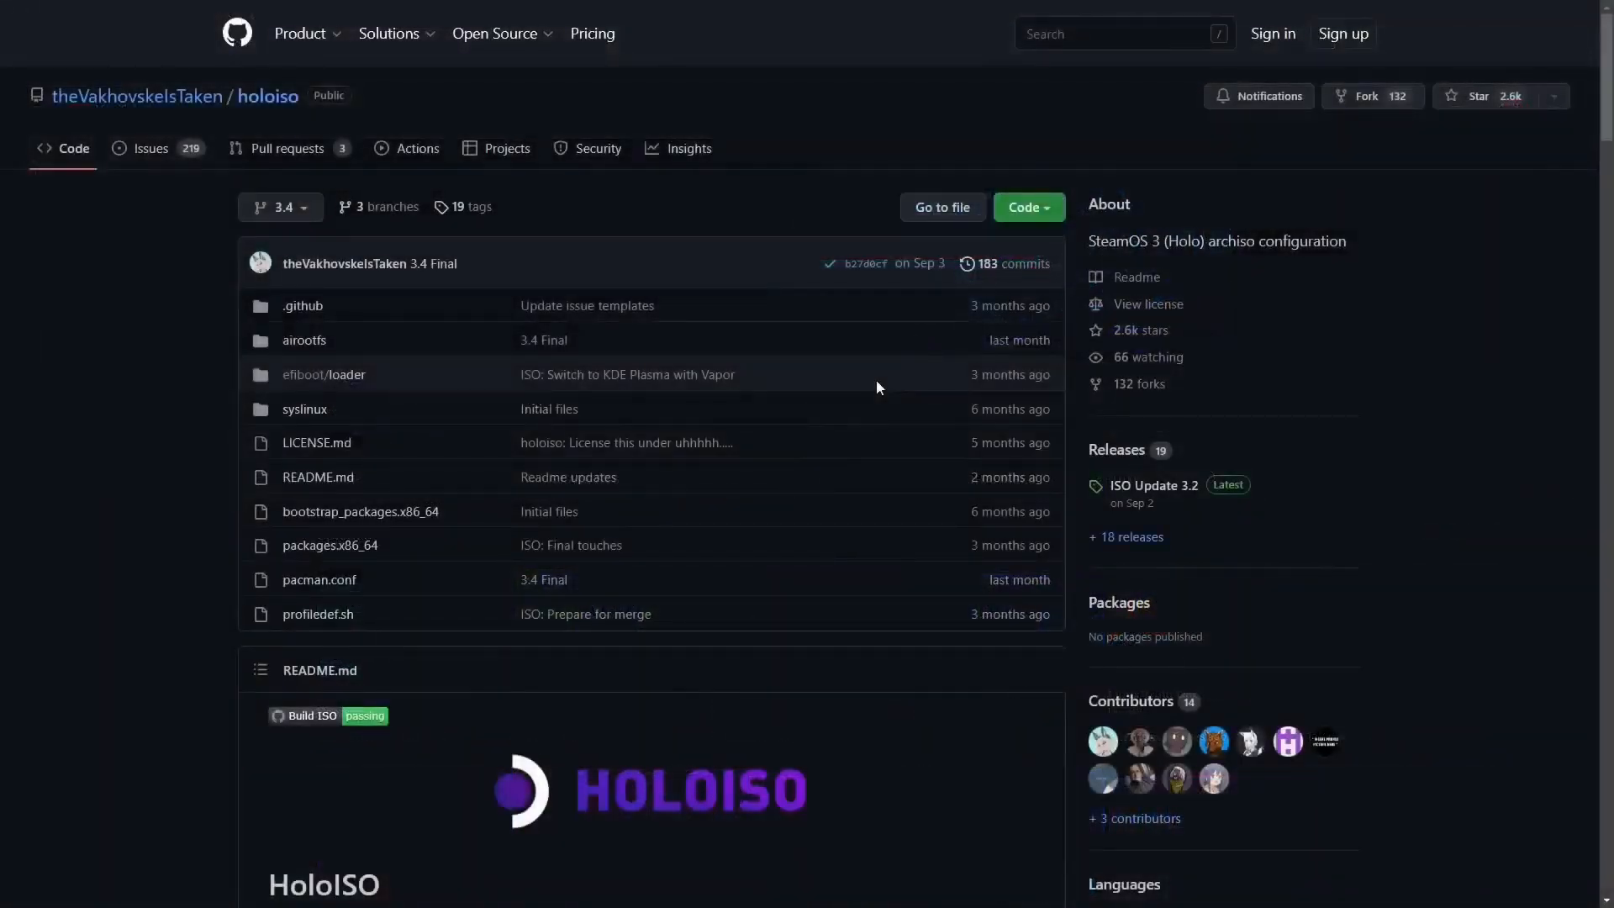
# - Scroll through the holoiso README and open the ISO Update 3.2 release
pyautogui.scroll(-3)
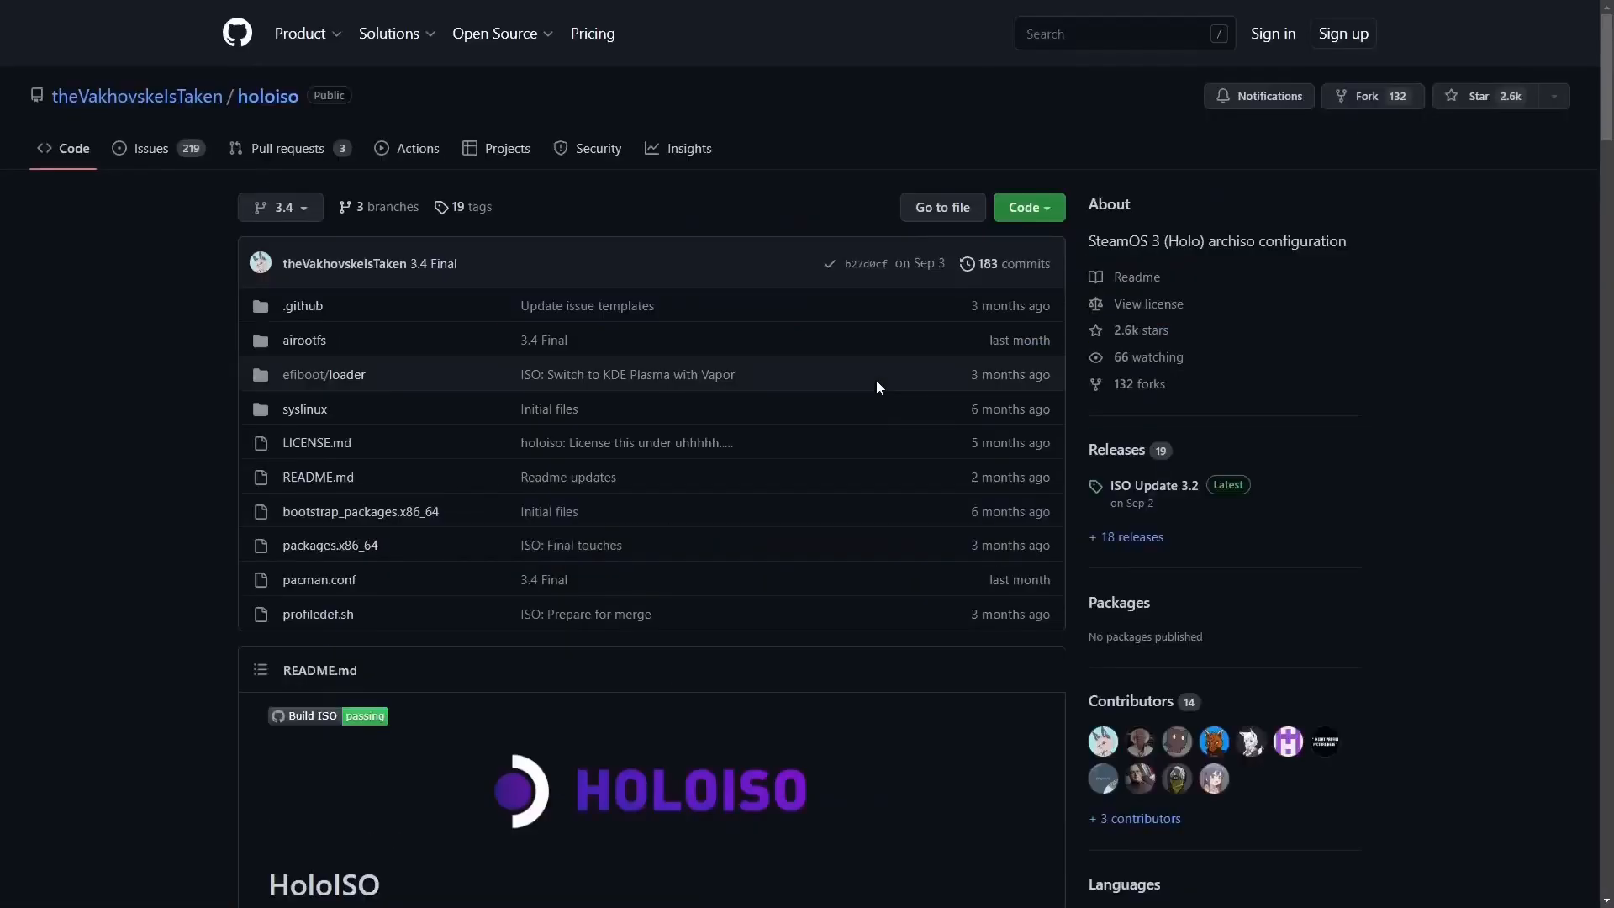
pyautogui.scroll(-3)
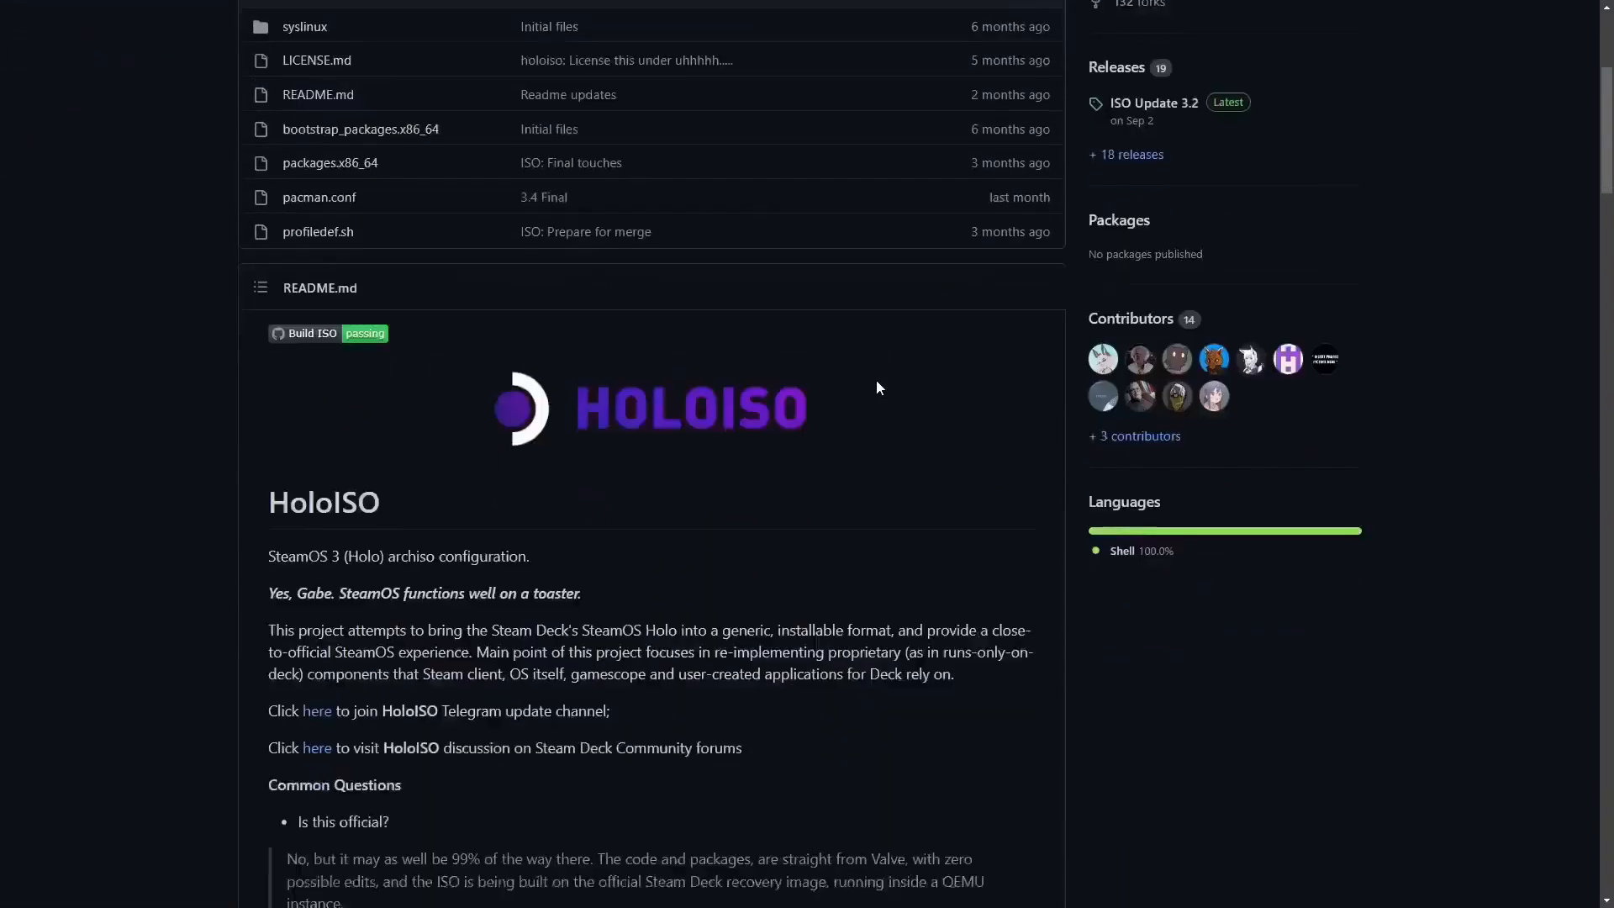
pyautogui.scroll(-3)
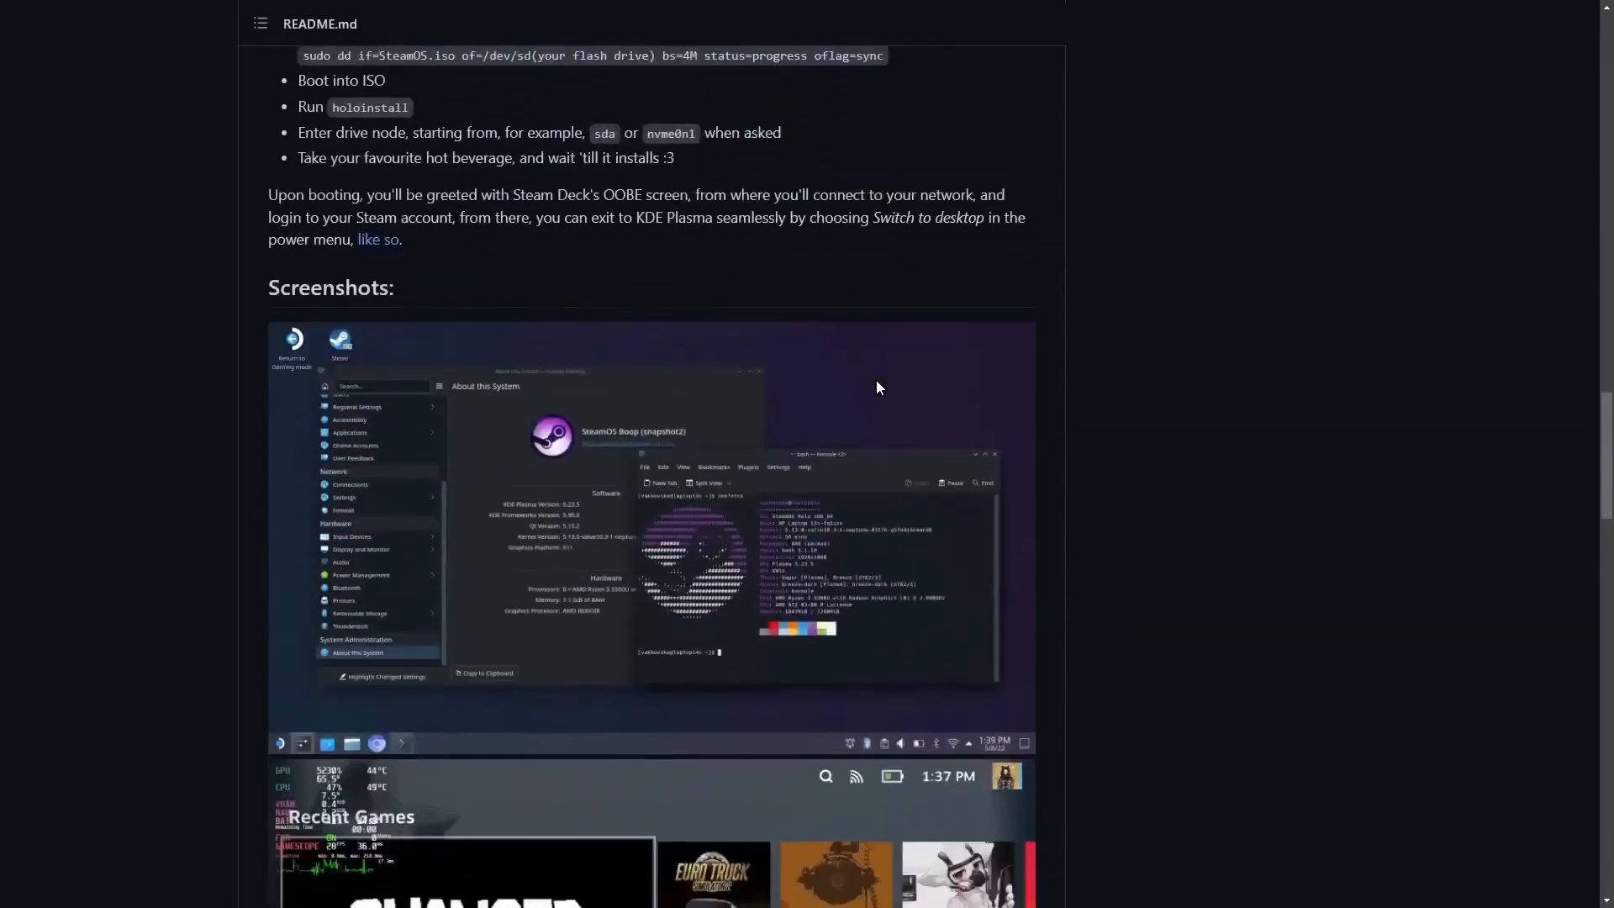
pyautogui.scroll(-3)
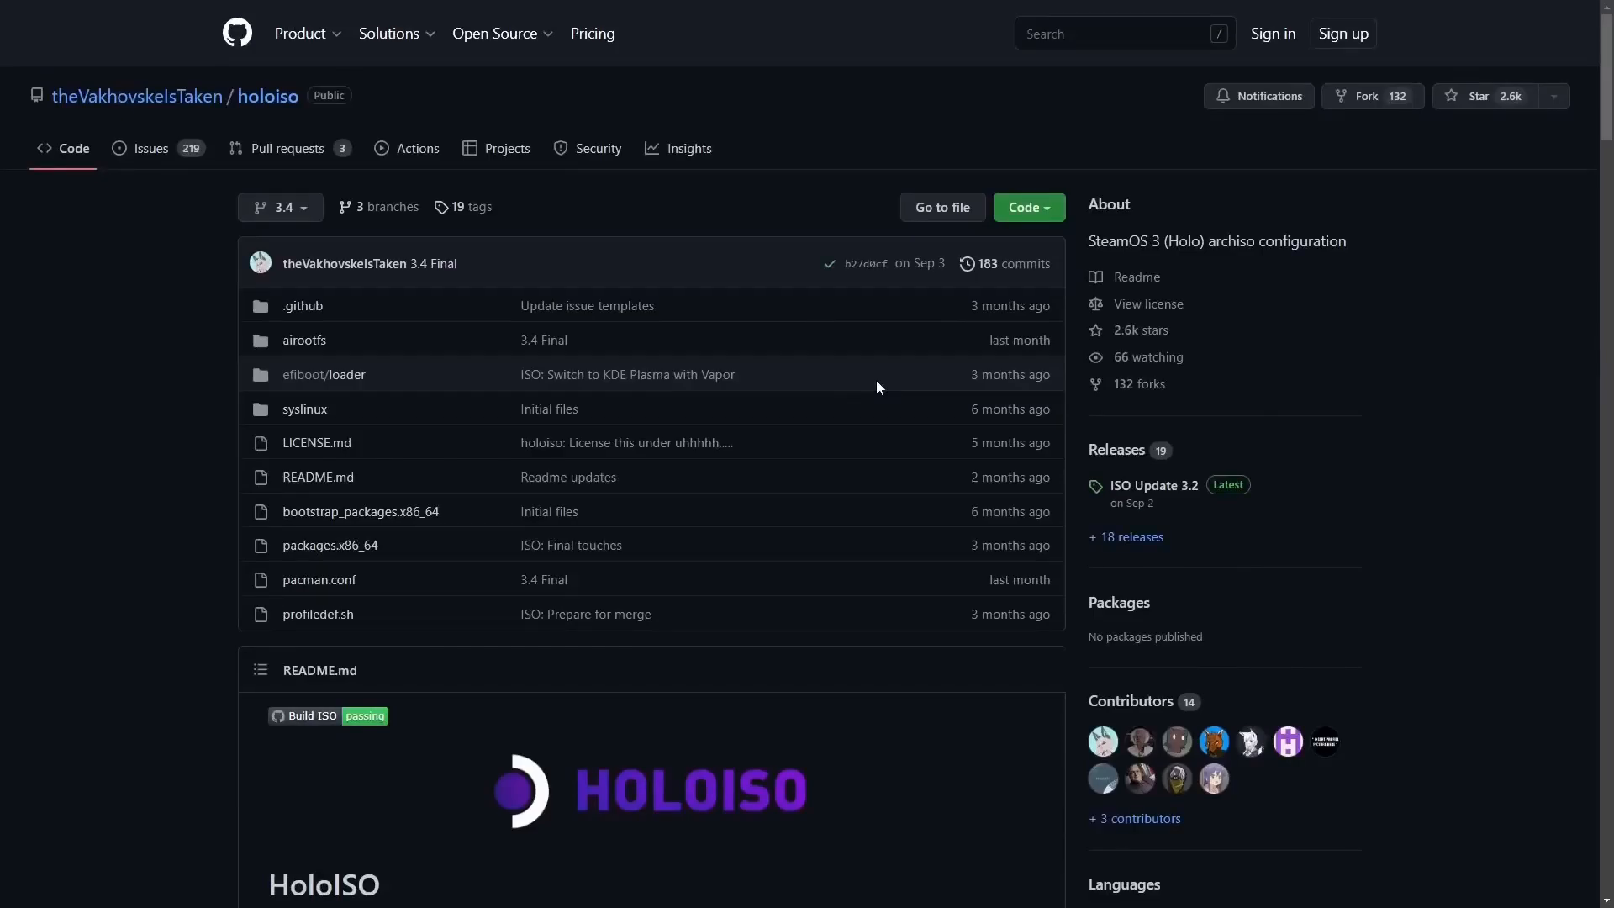
pyautogui.scroll(-3)
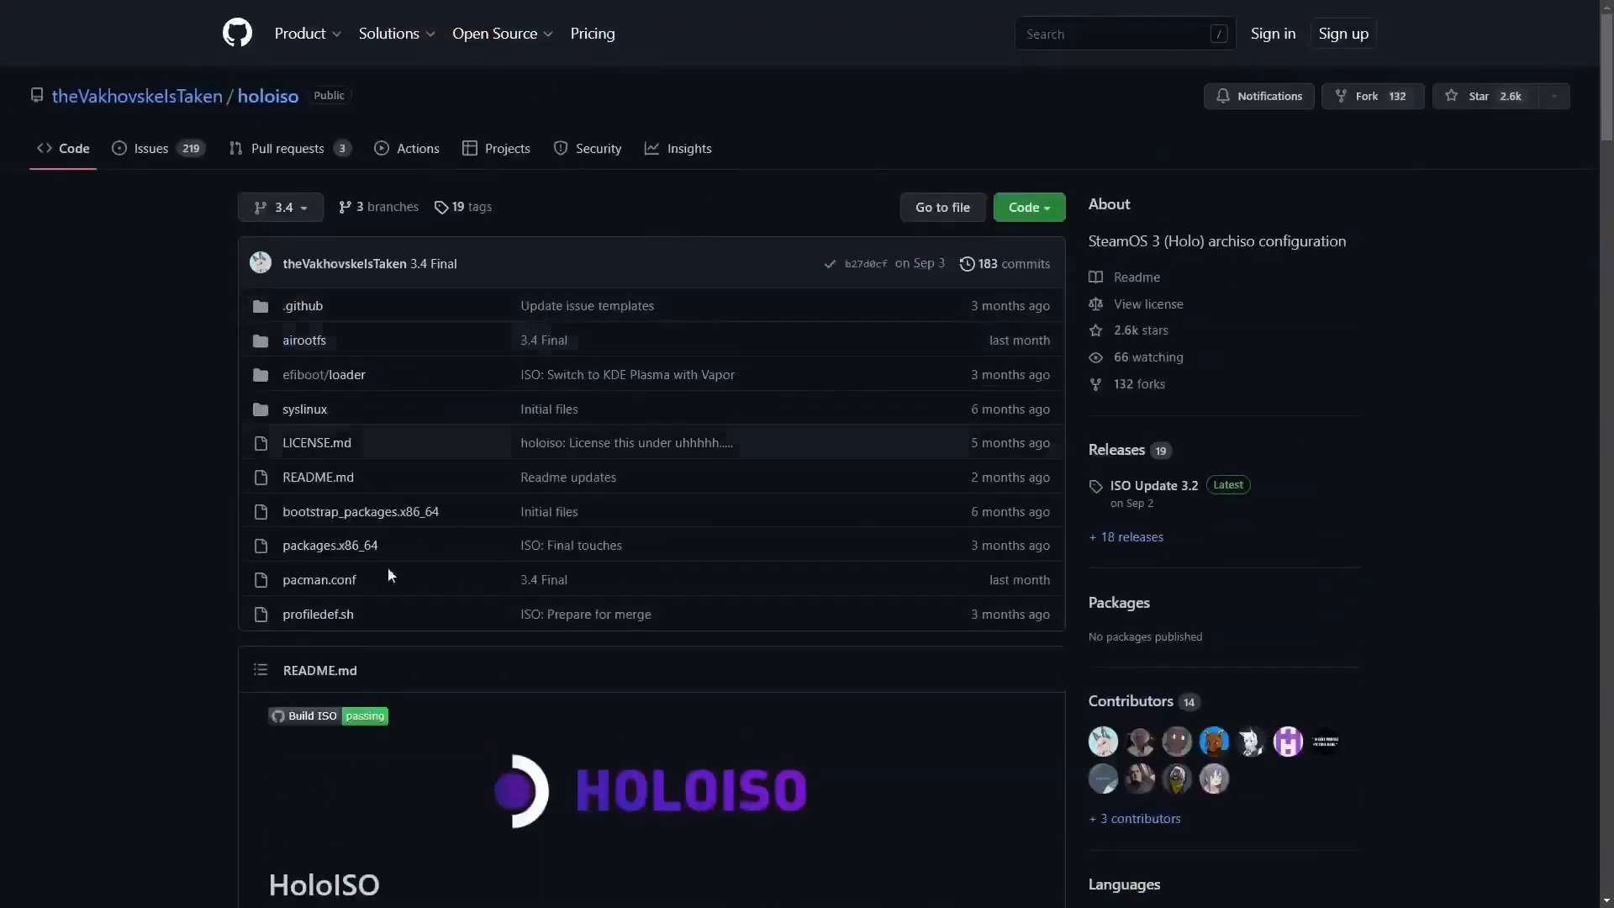
pyautogui.scroll(-3)
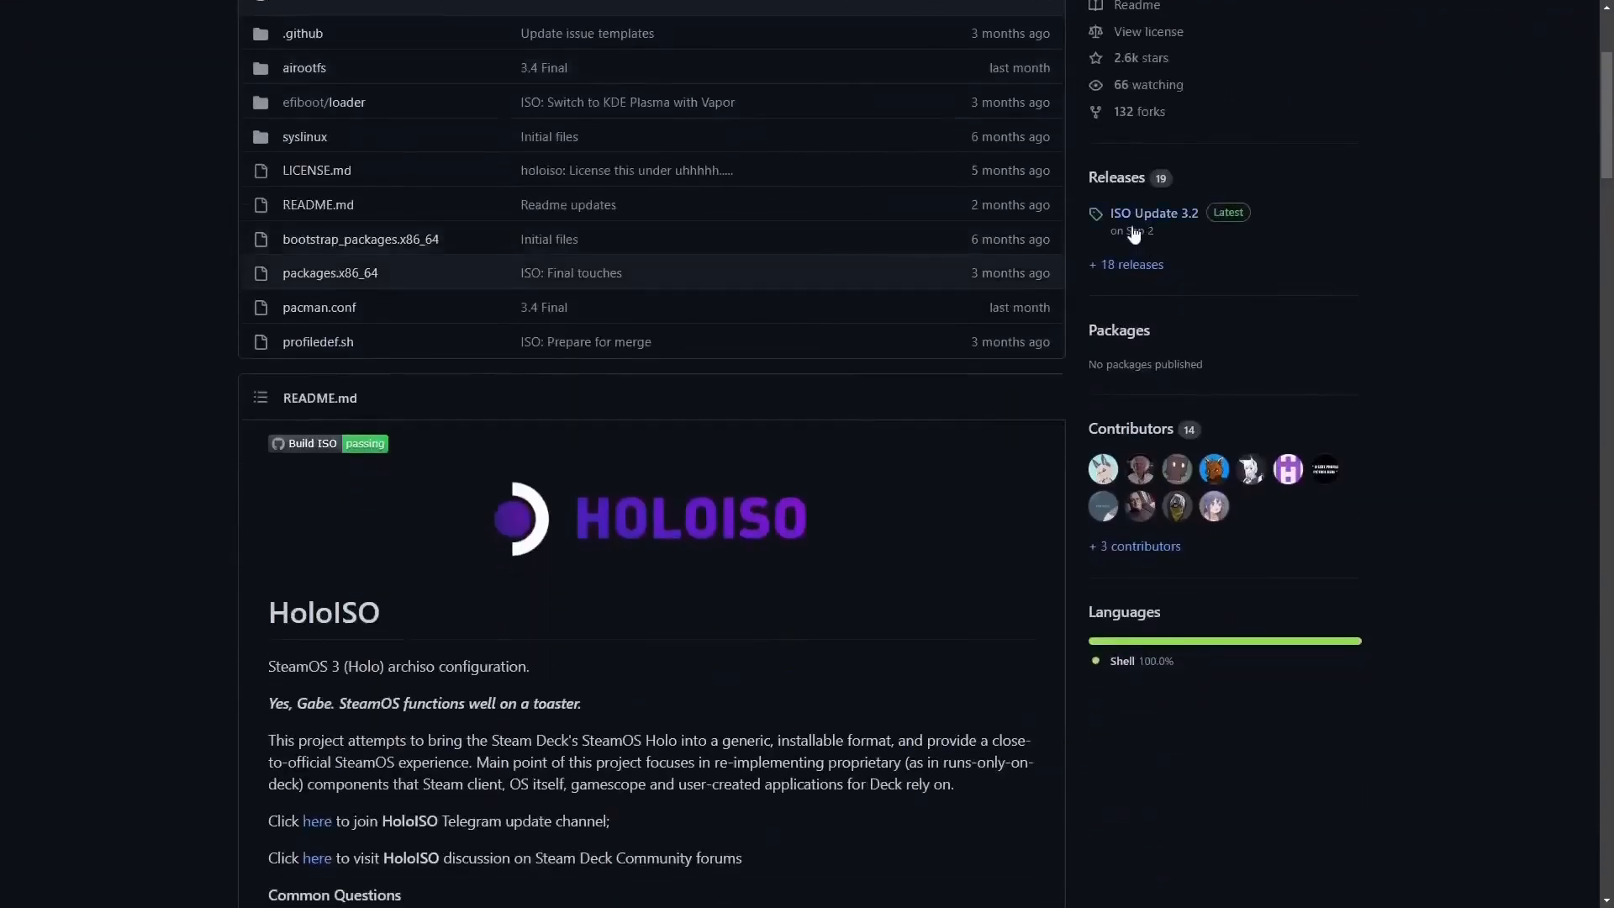
pyautogui.click(1153, 213)
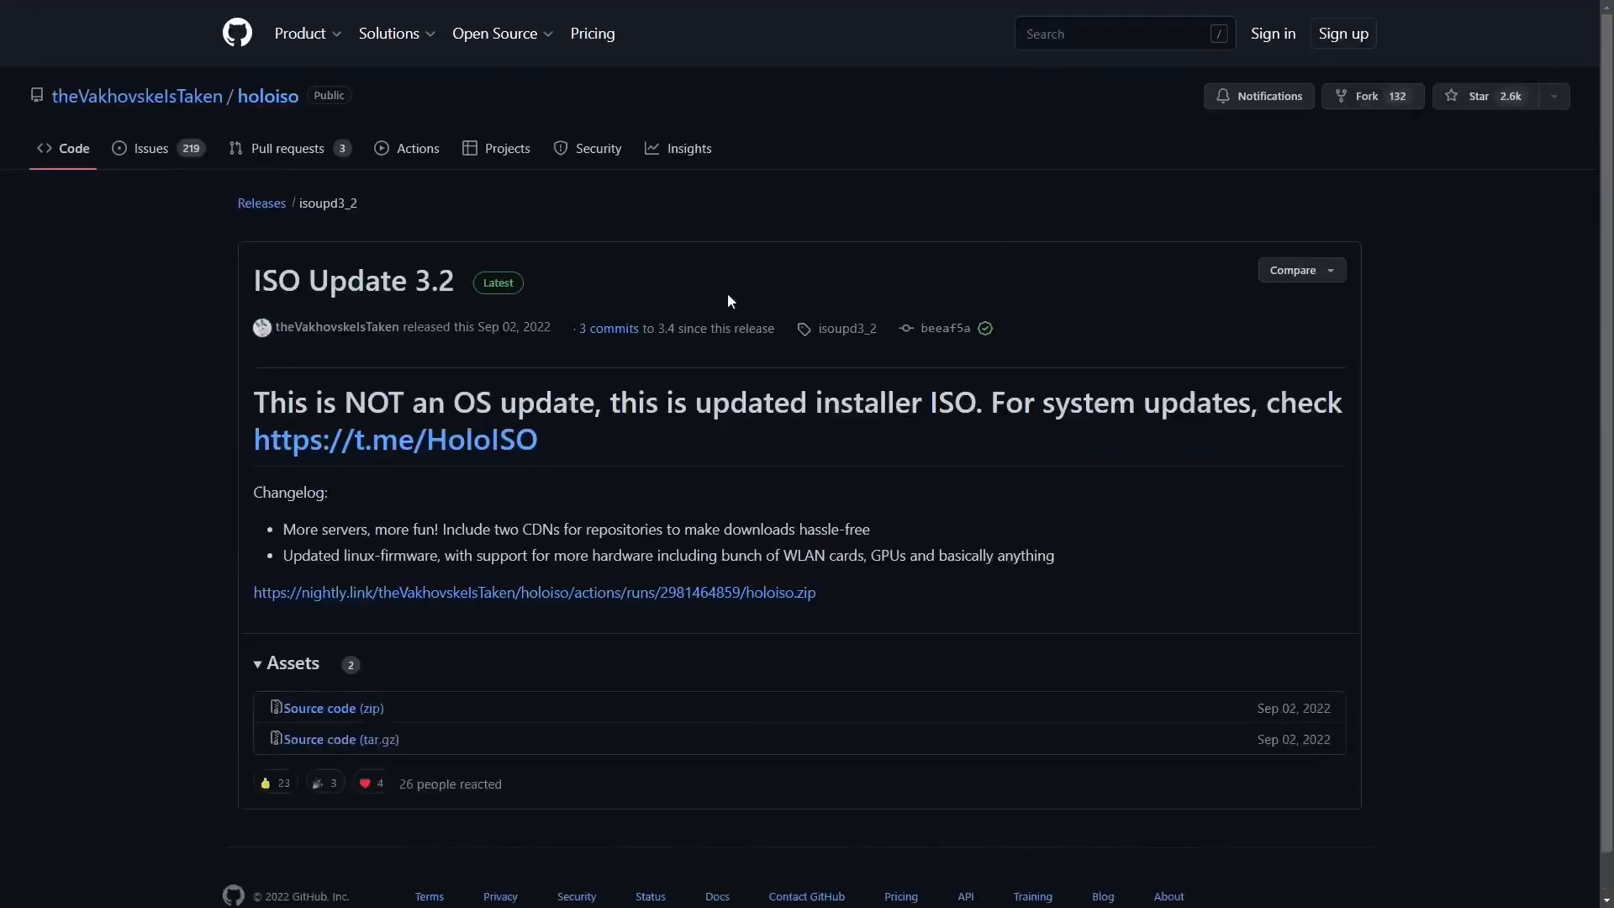
pyautogui.scroll(-3)
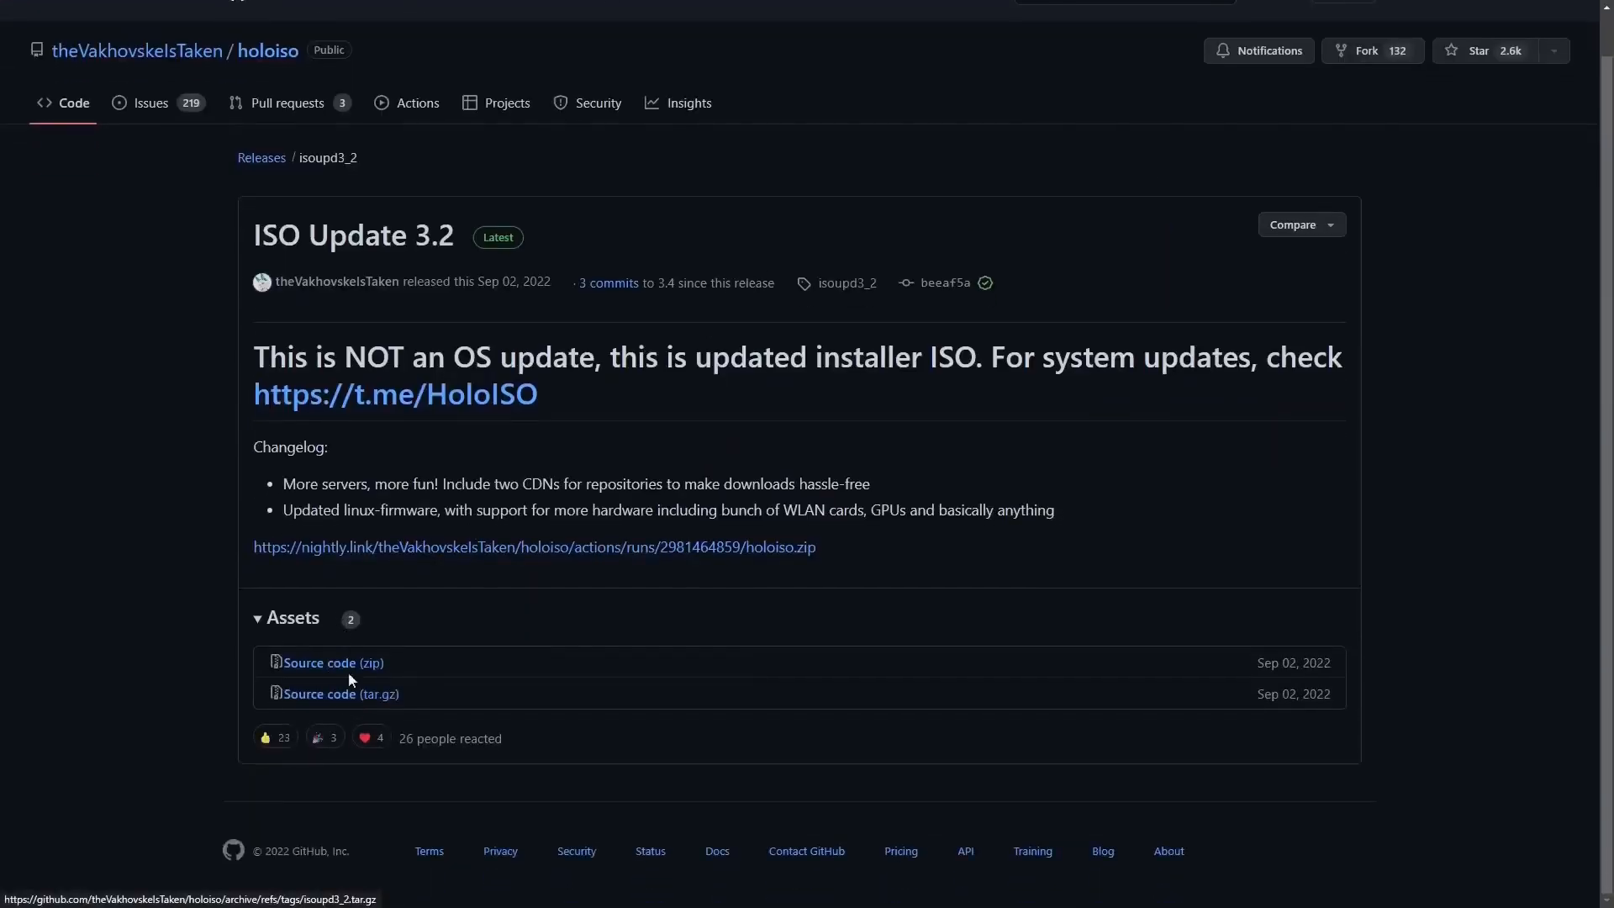
pyautogui.moveTo(567, 553)
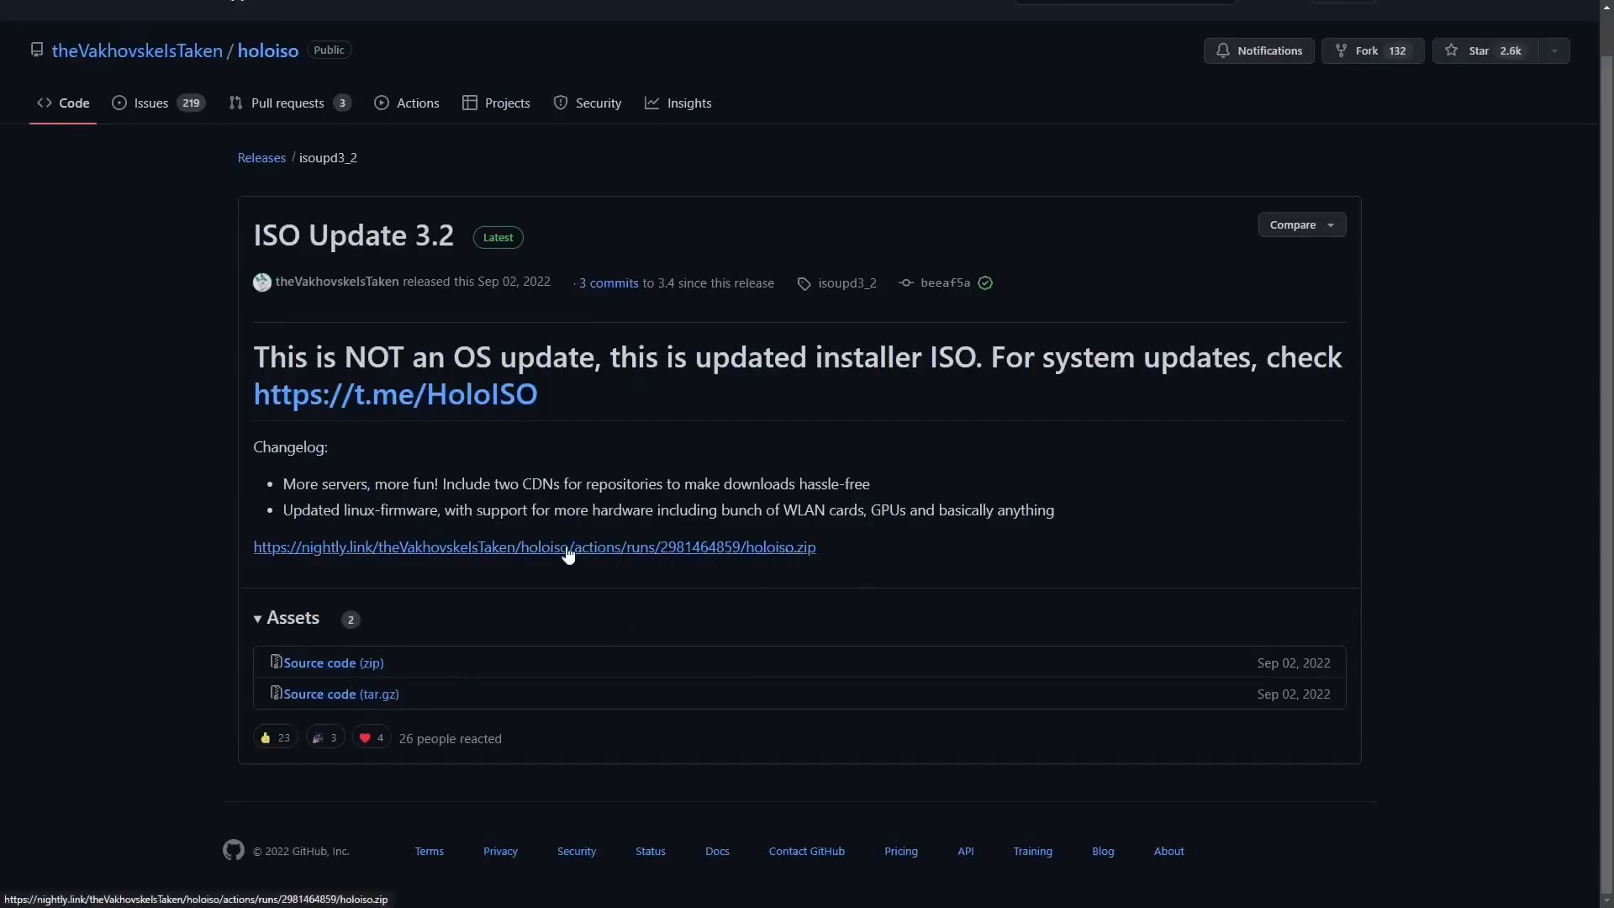
pyautogui.moveTo(808, 567)
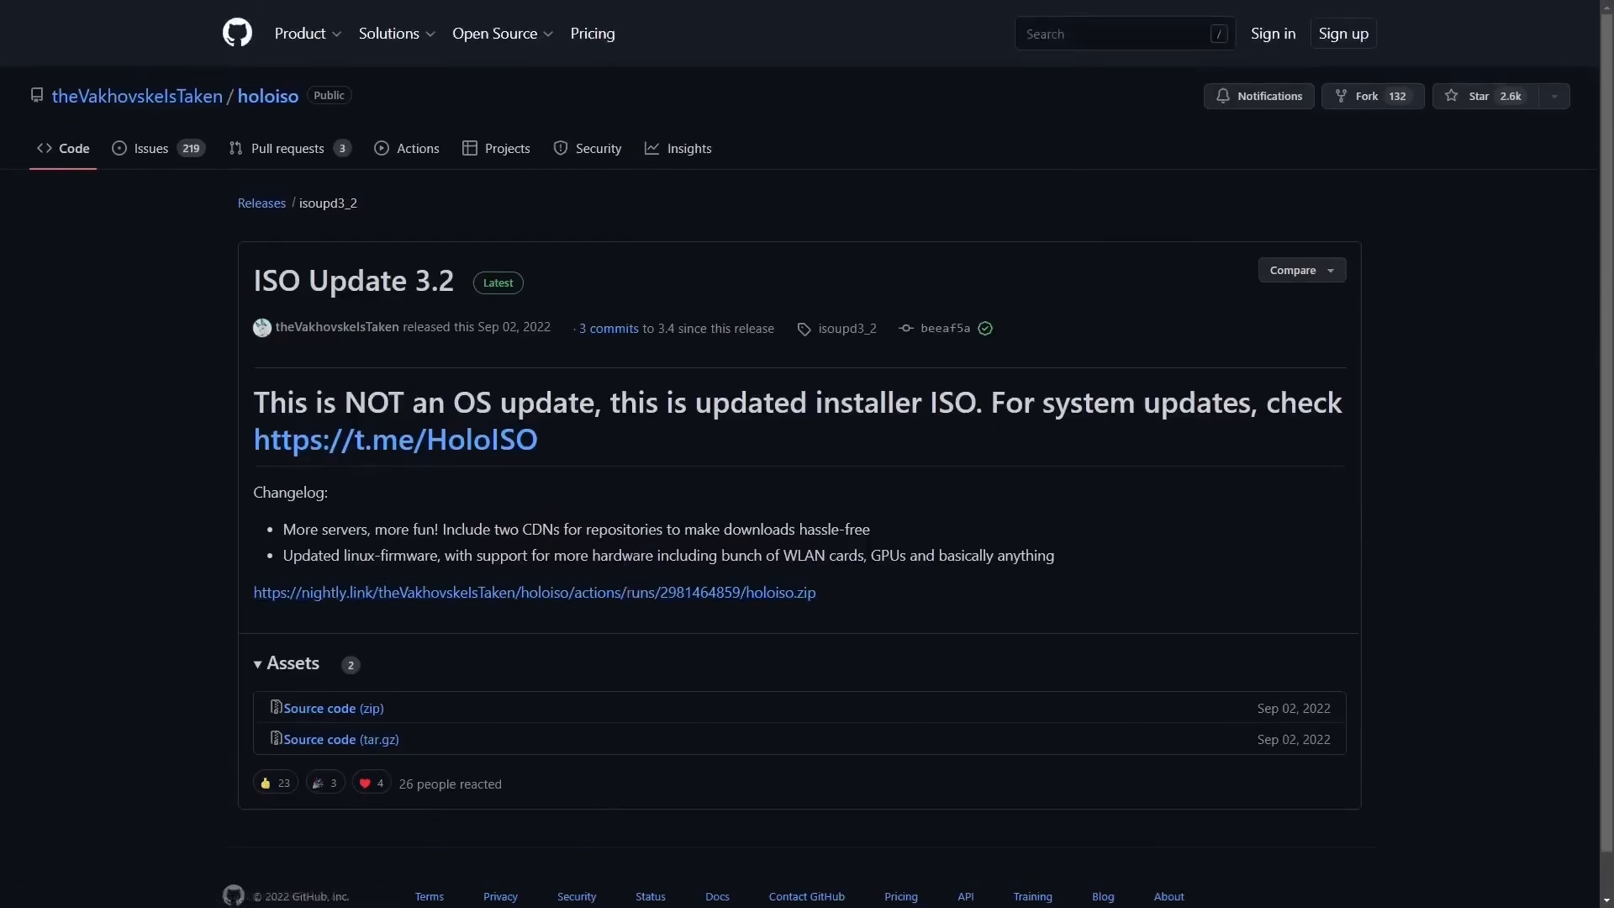
pyautogui.moveTo(759, 724)
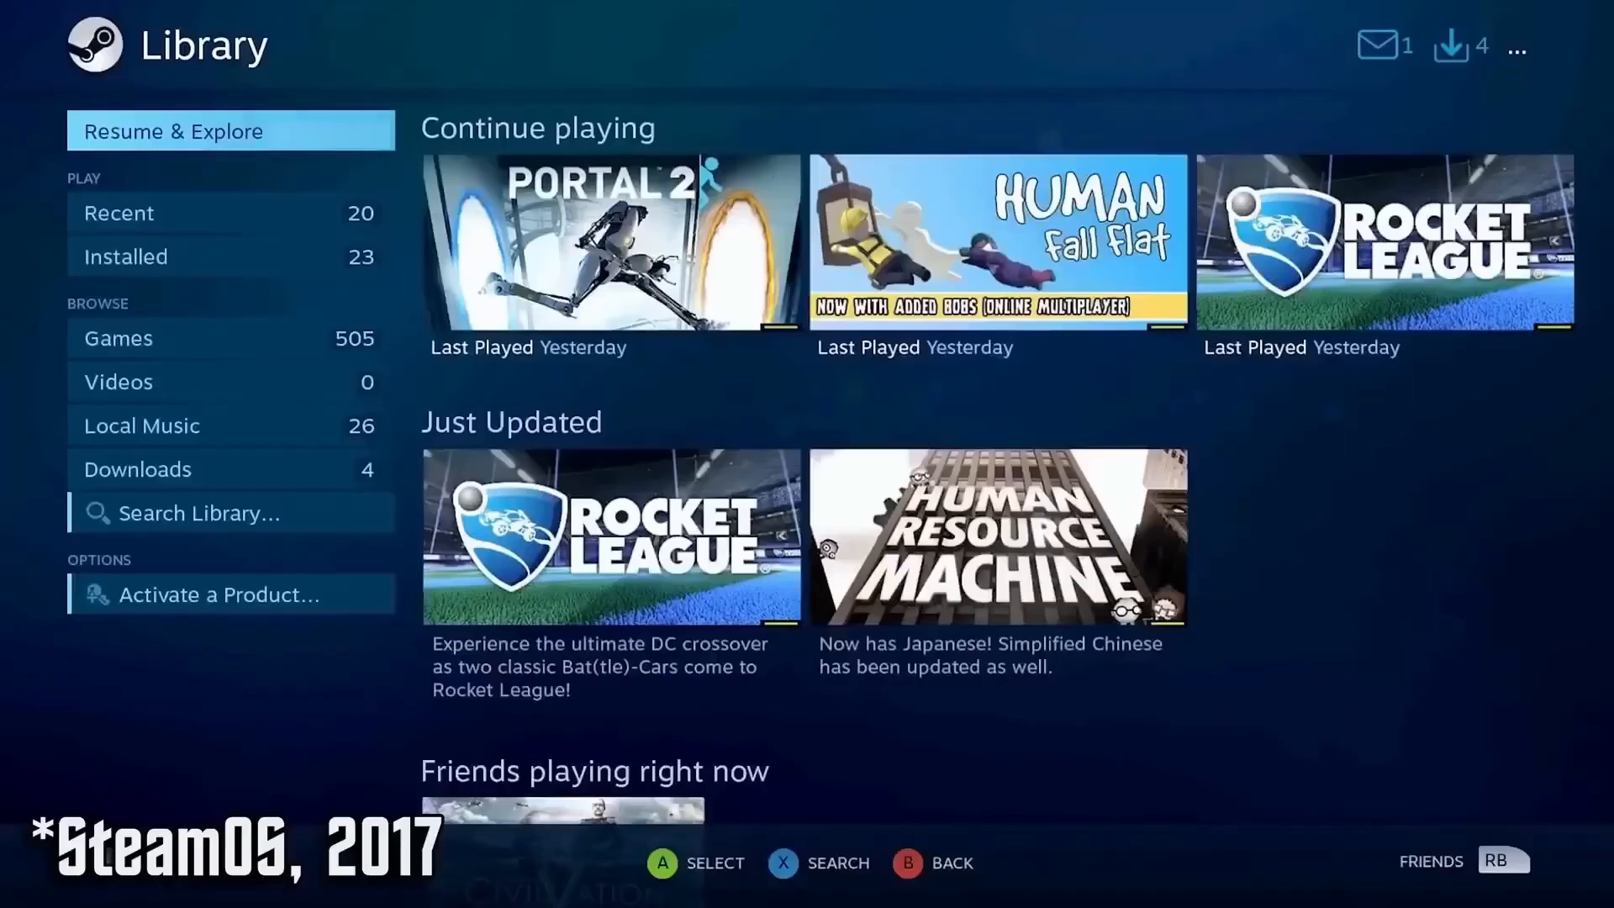
# - Filter to installed games, then start installing Grand Theft Auto V
pyautogui.click(126, 256)
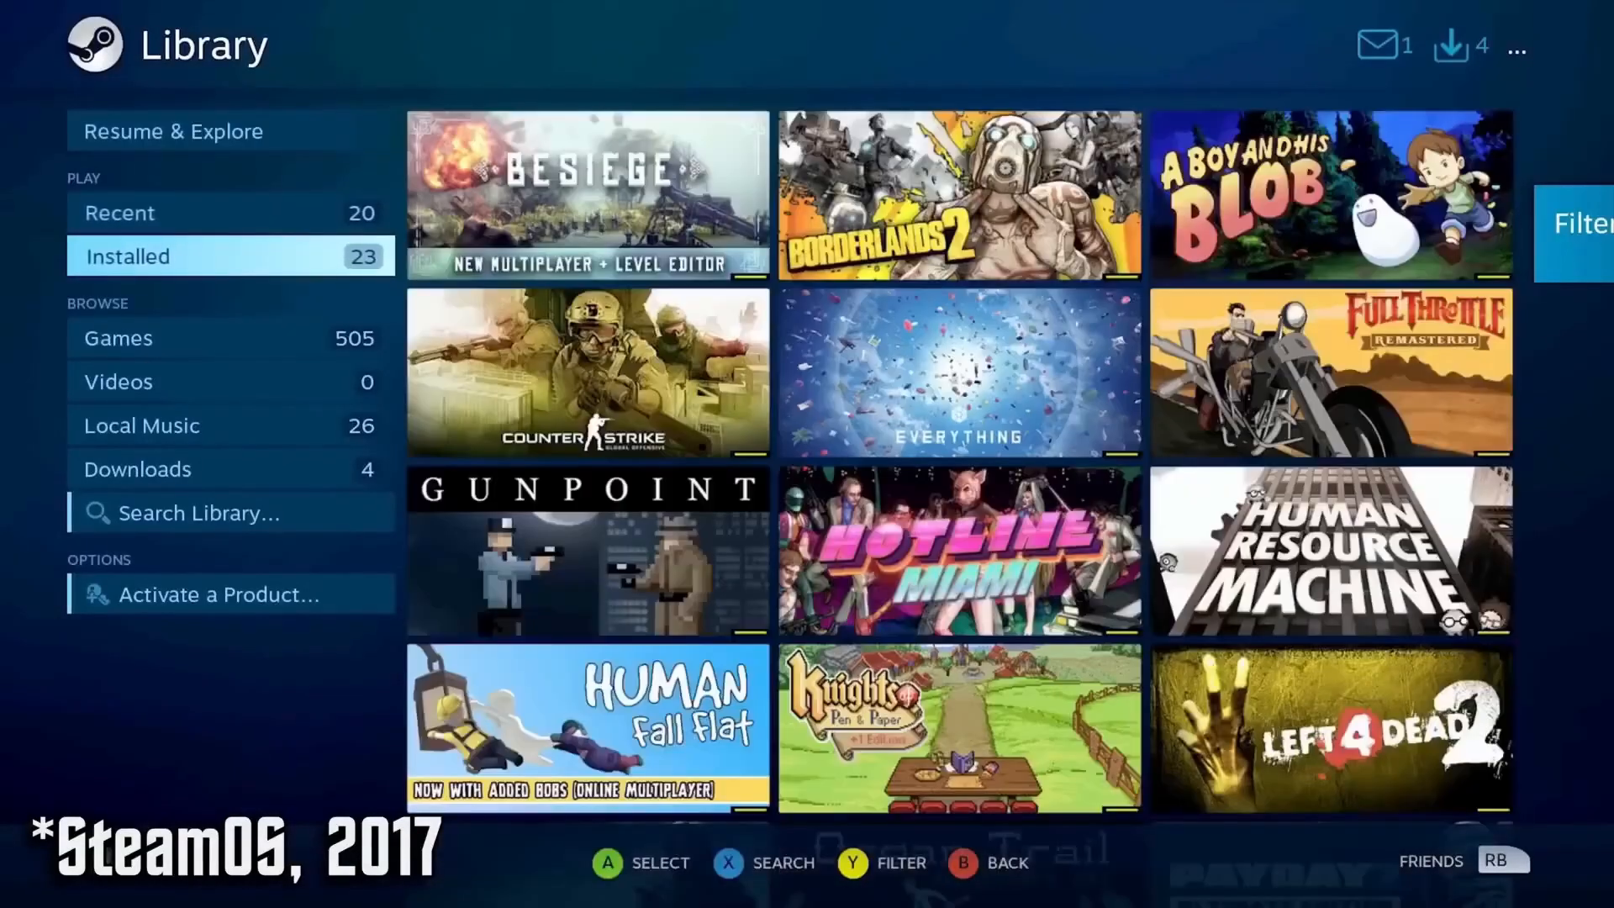
pyautogui.click(118, 338)
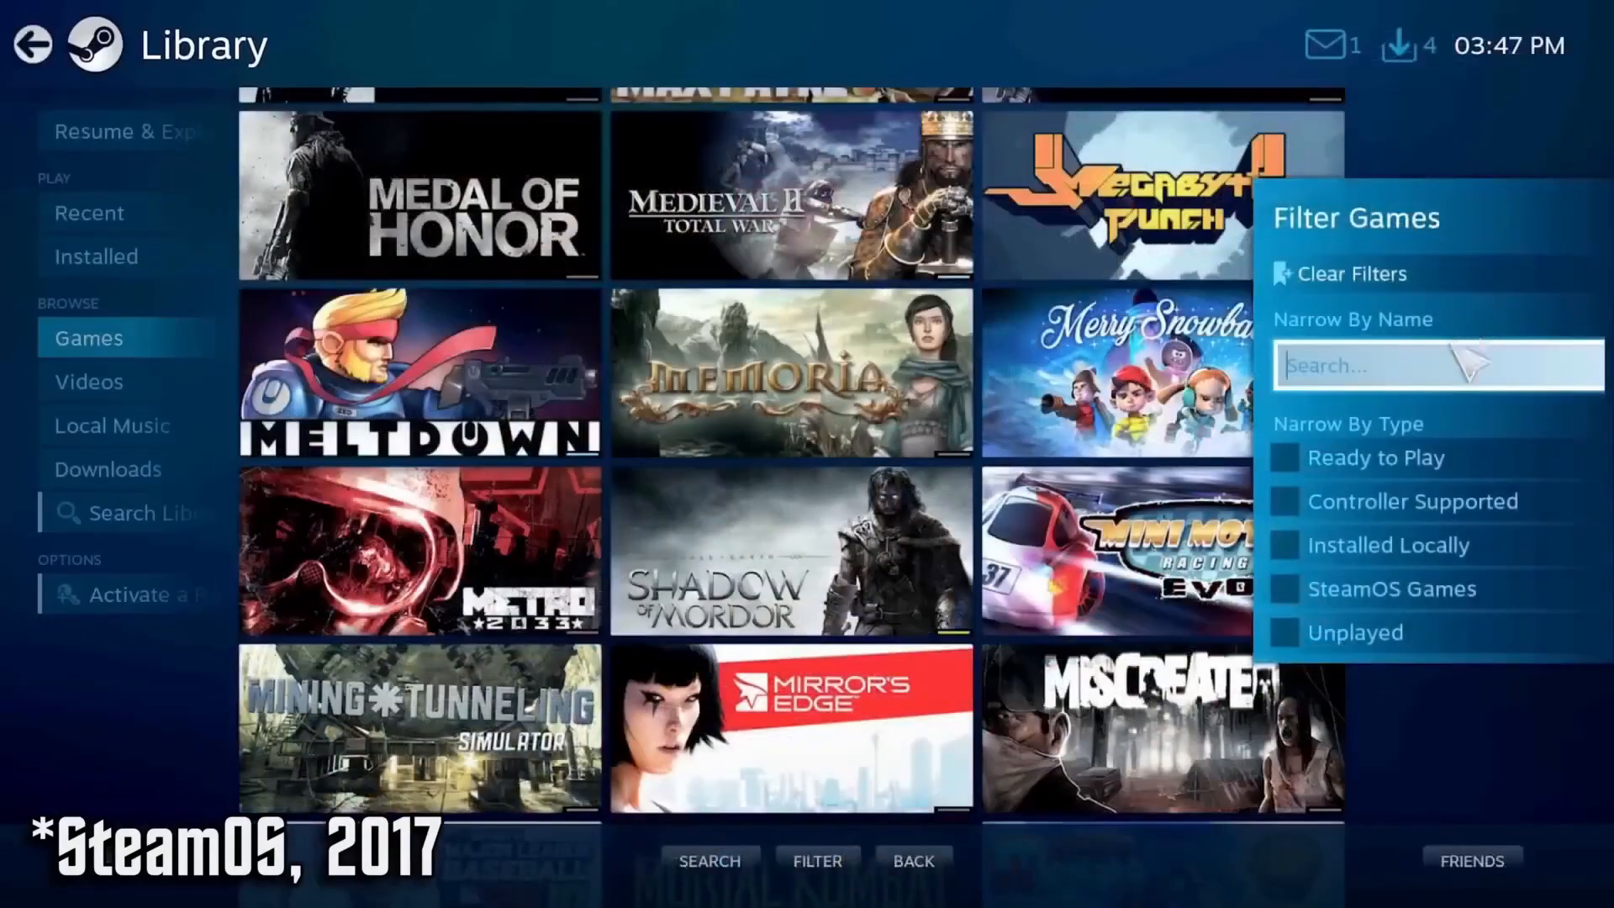
pyautogui.click(1285, 589)
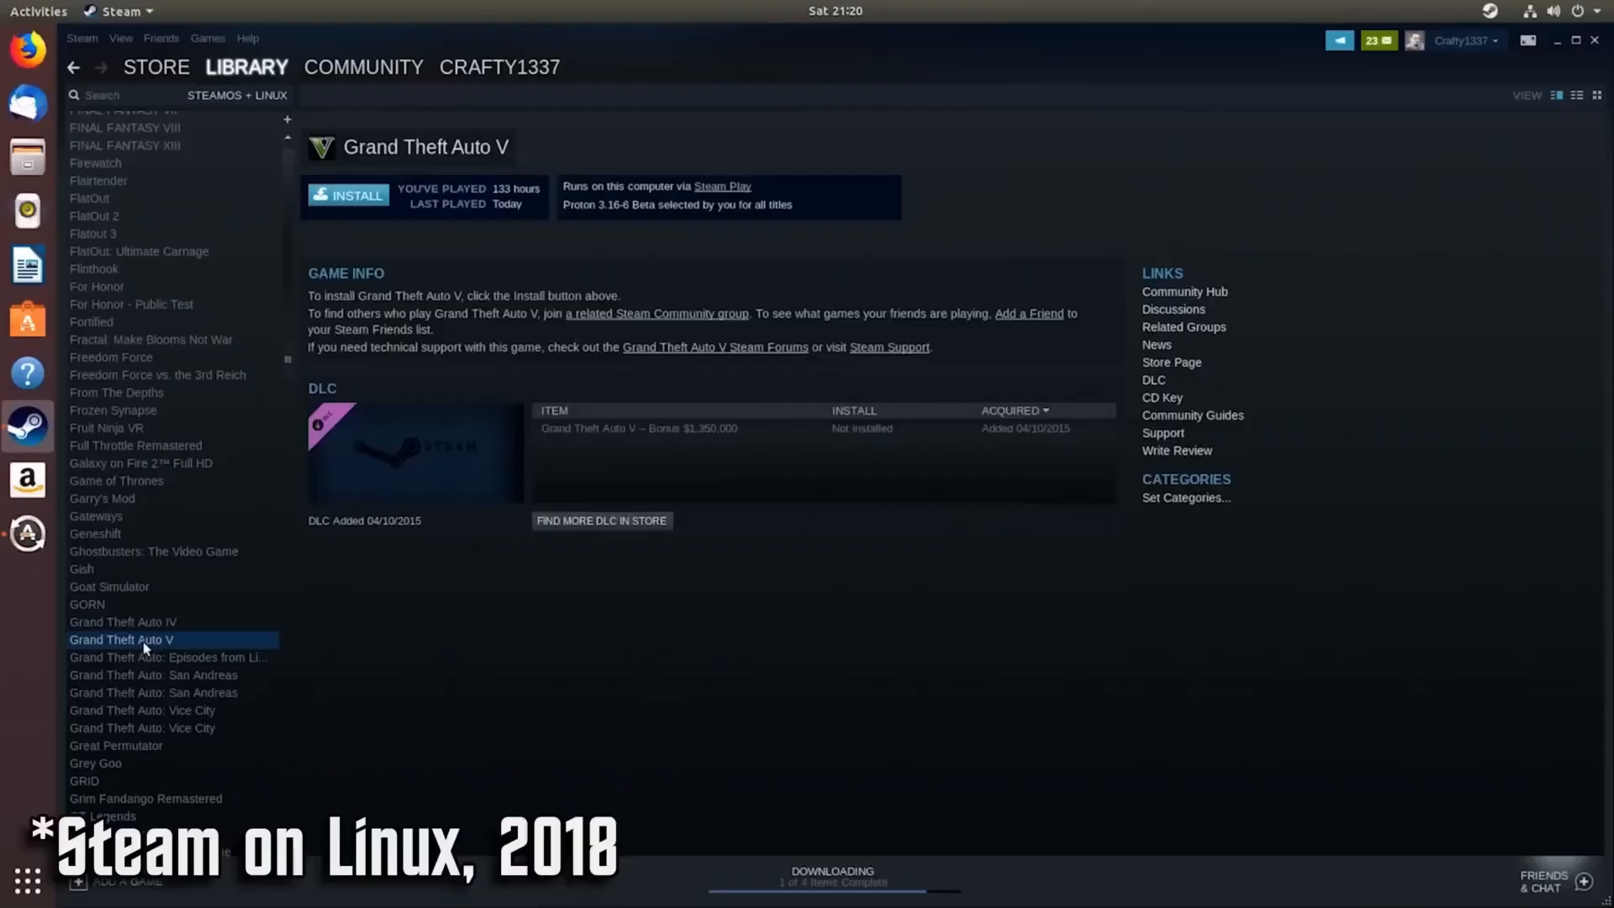
pyautogui.click(355, 195)
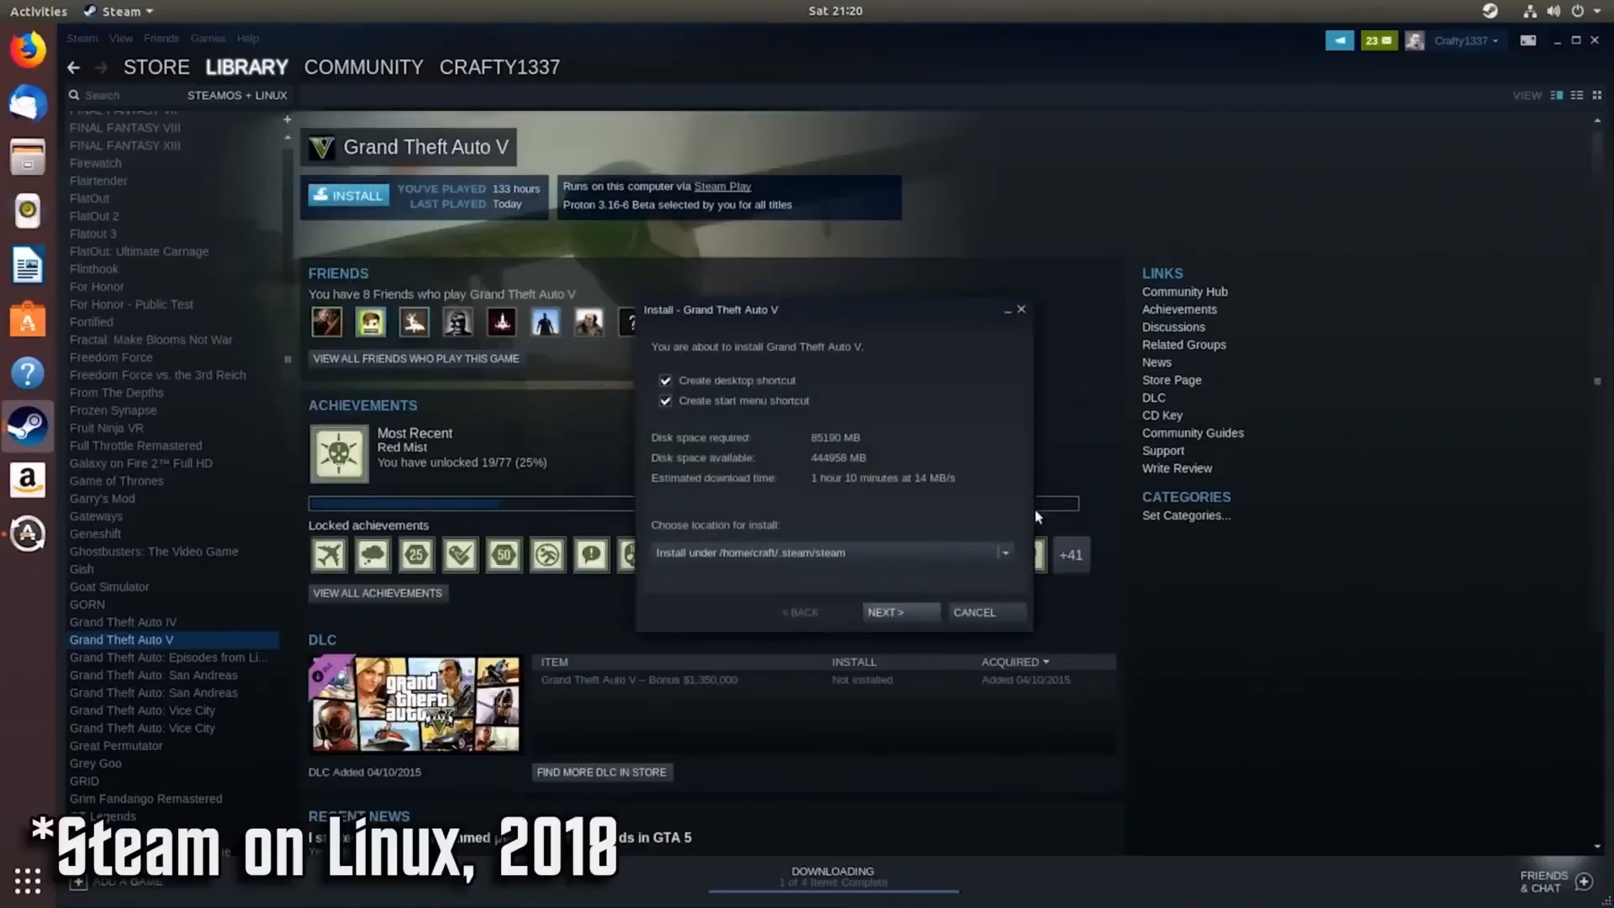
pyautogui.click(898, 612)
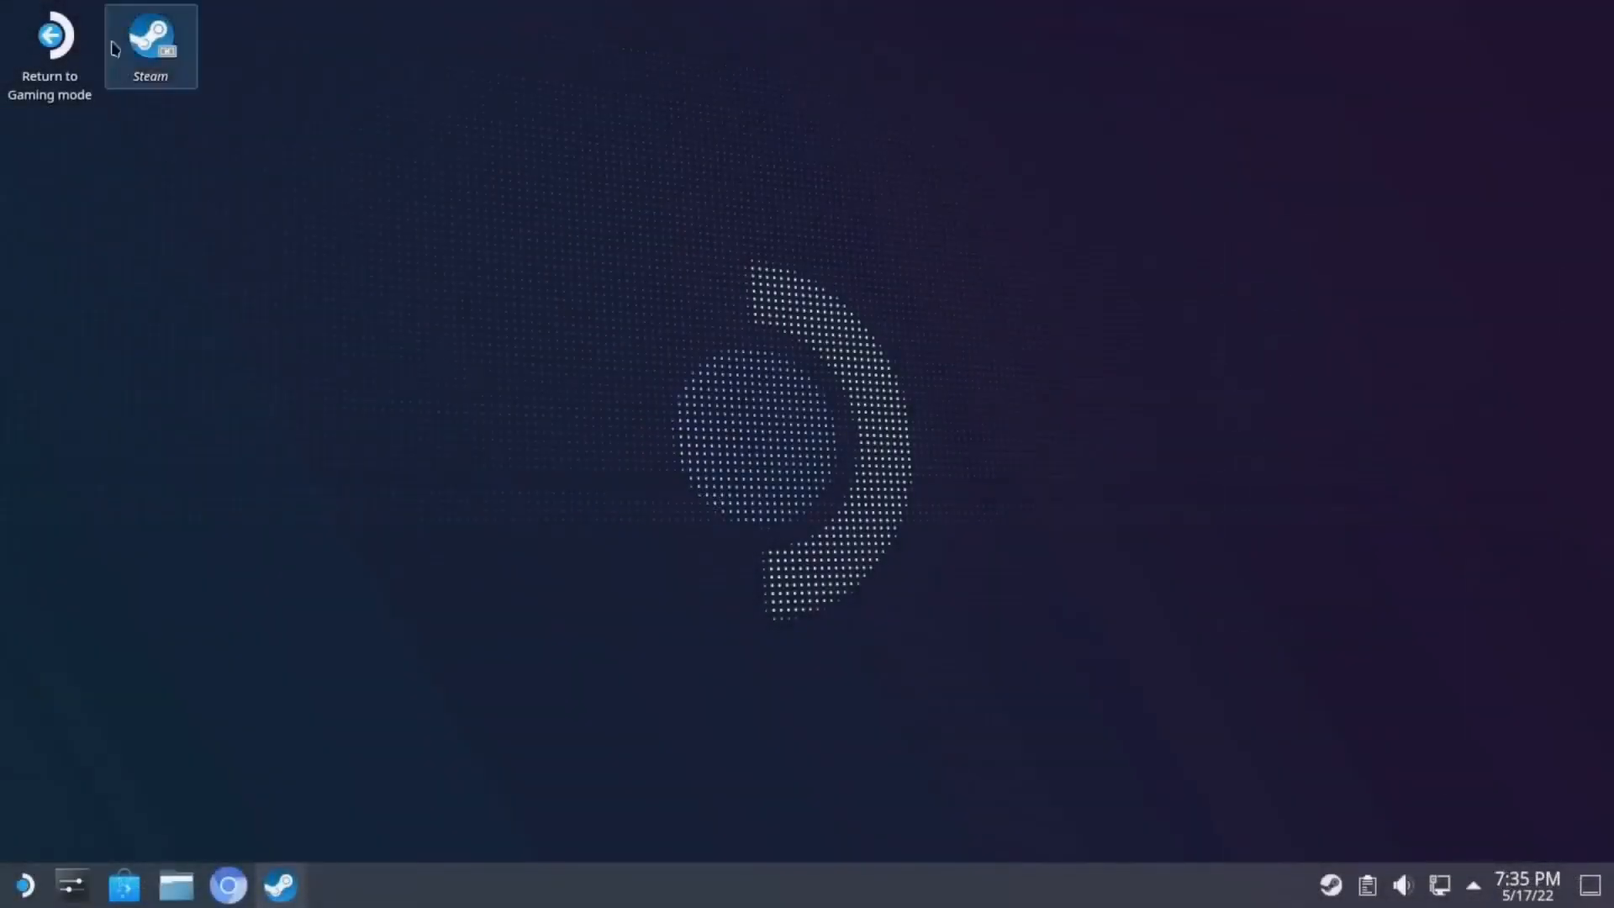
# - Launch Steam from the desktop, then download the SteamOS_Holo .iso from the release assets
pyautogui.doubleClick(150, 46)
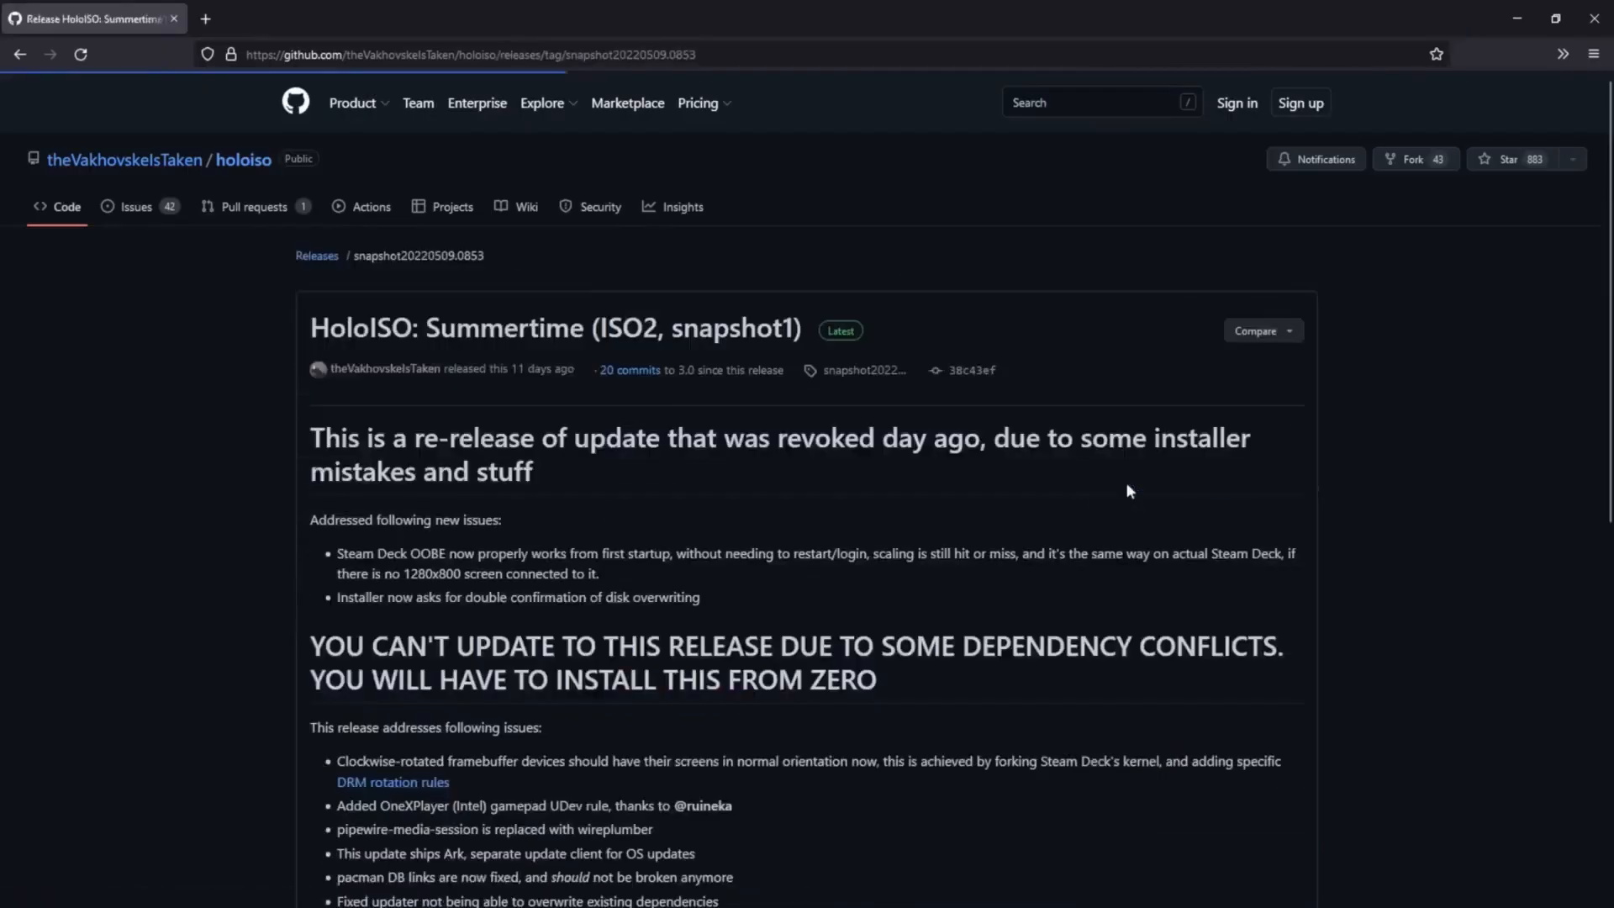
pyautogui.scroll(-3)
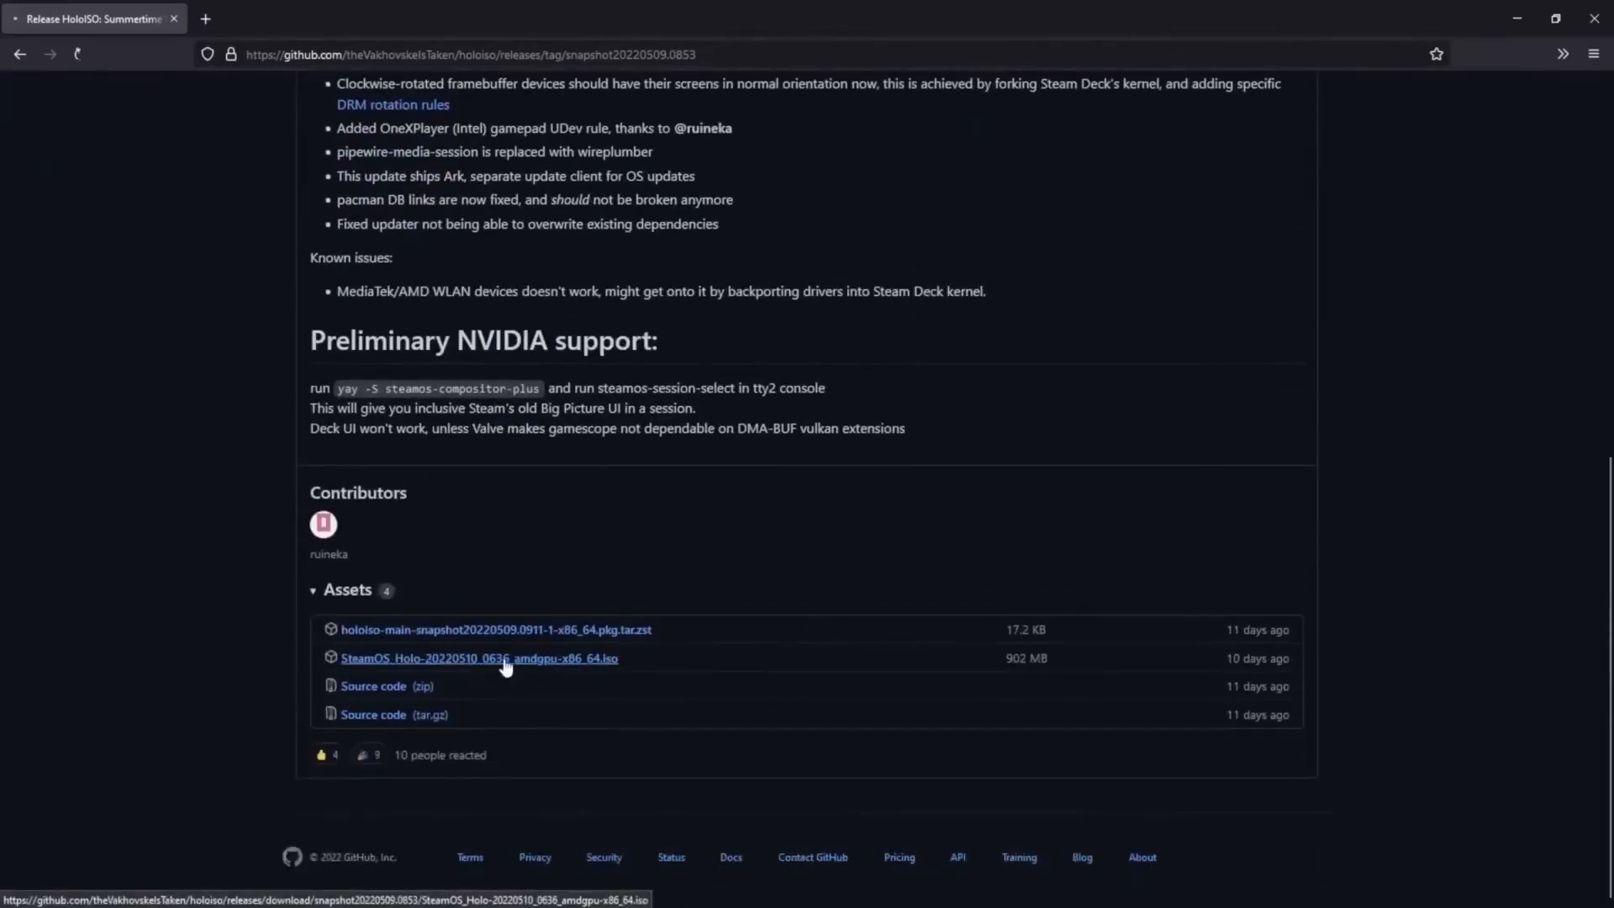
pyautogui.click(479, 657)
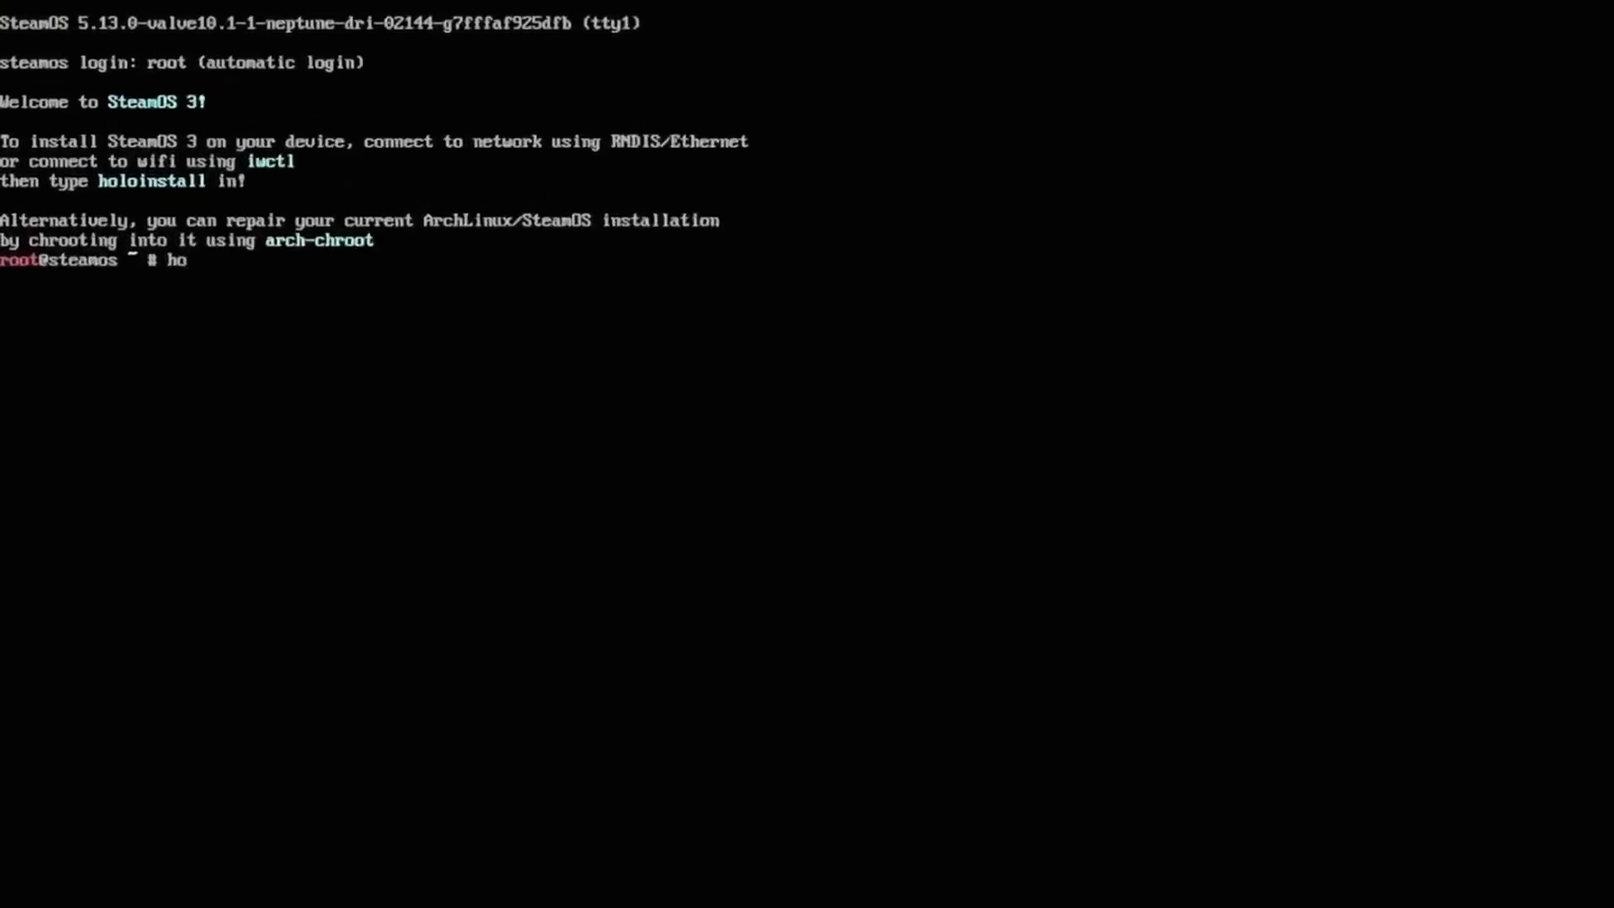
# - Run holoinstall, choose option 2 deckperience and target the nvme0n1 drive
pyautogui.write('loinstall')
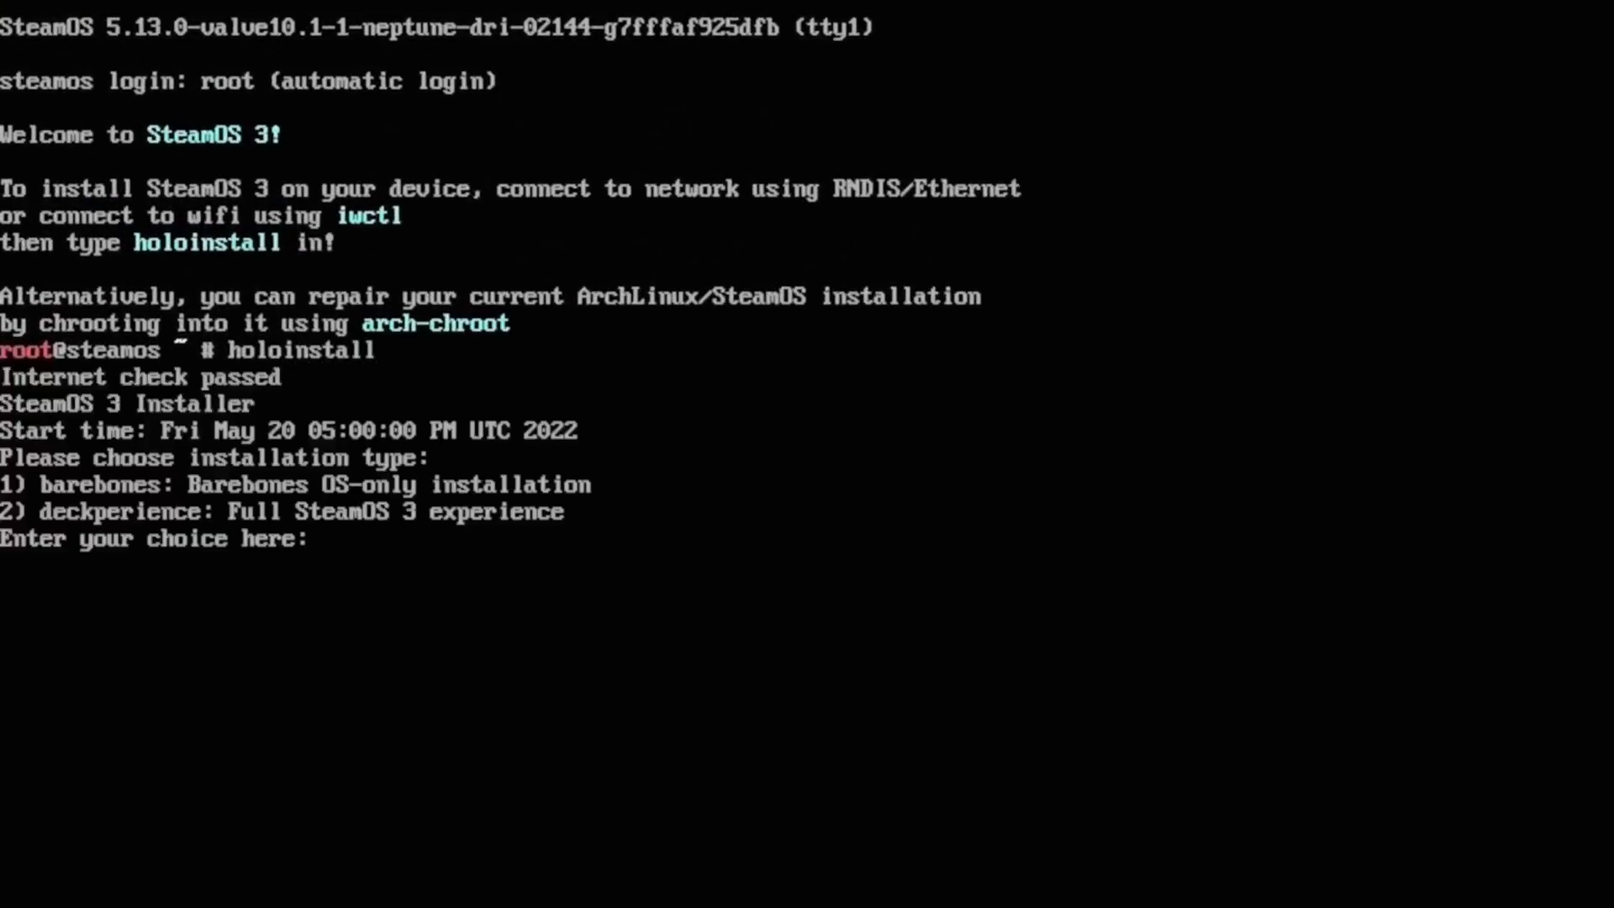
pyautogui.write('2')
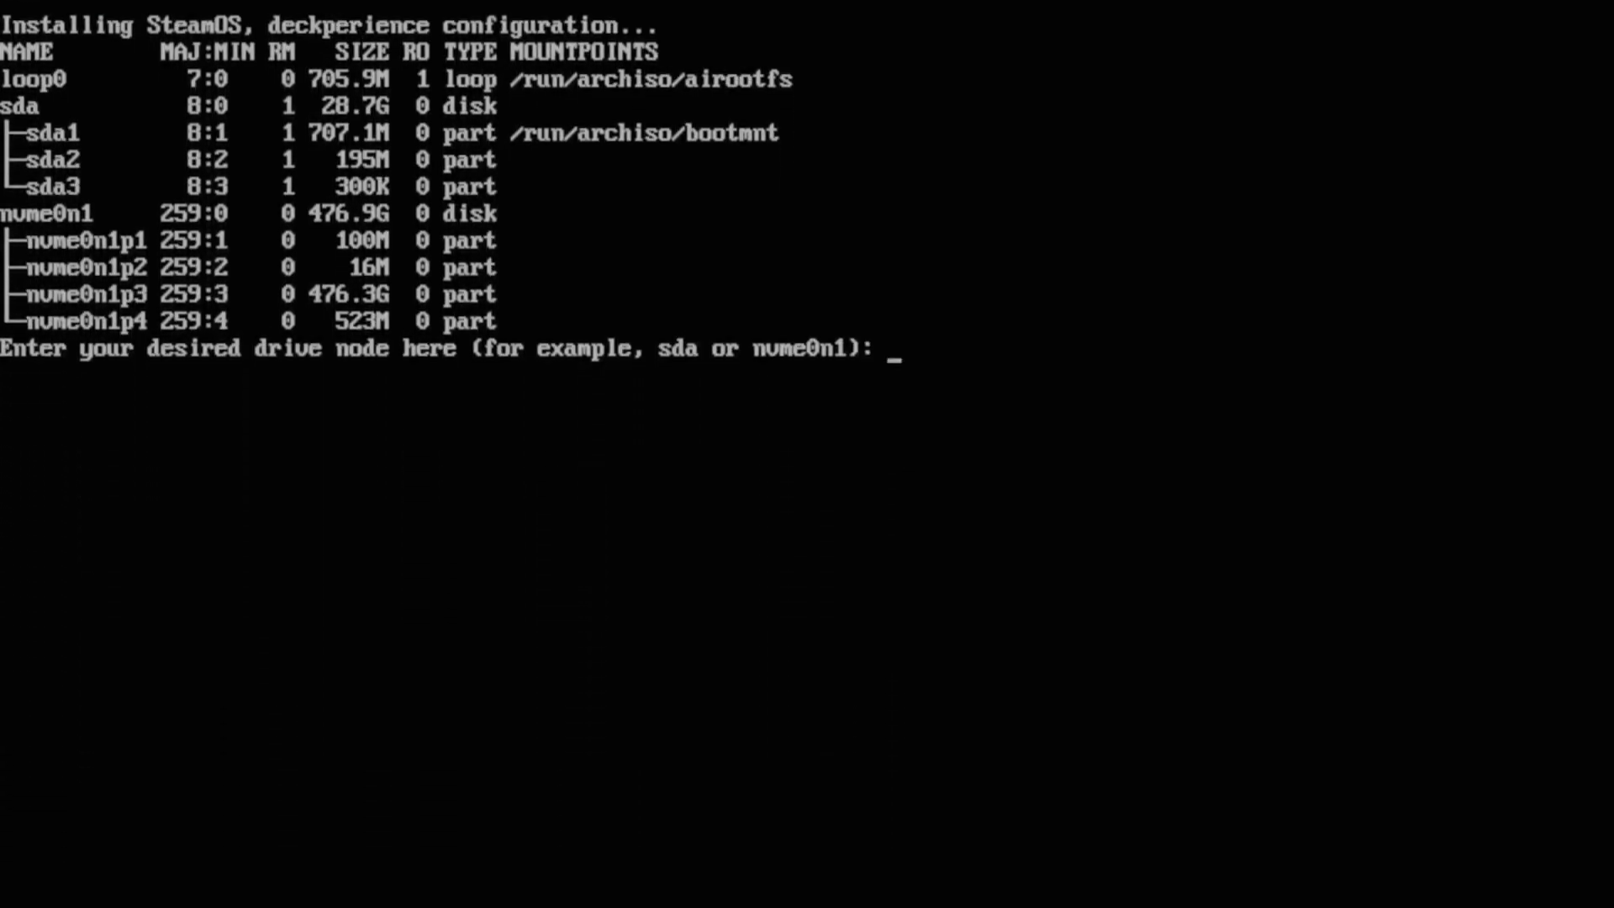
pyautogui.write('nvme0')
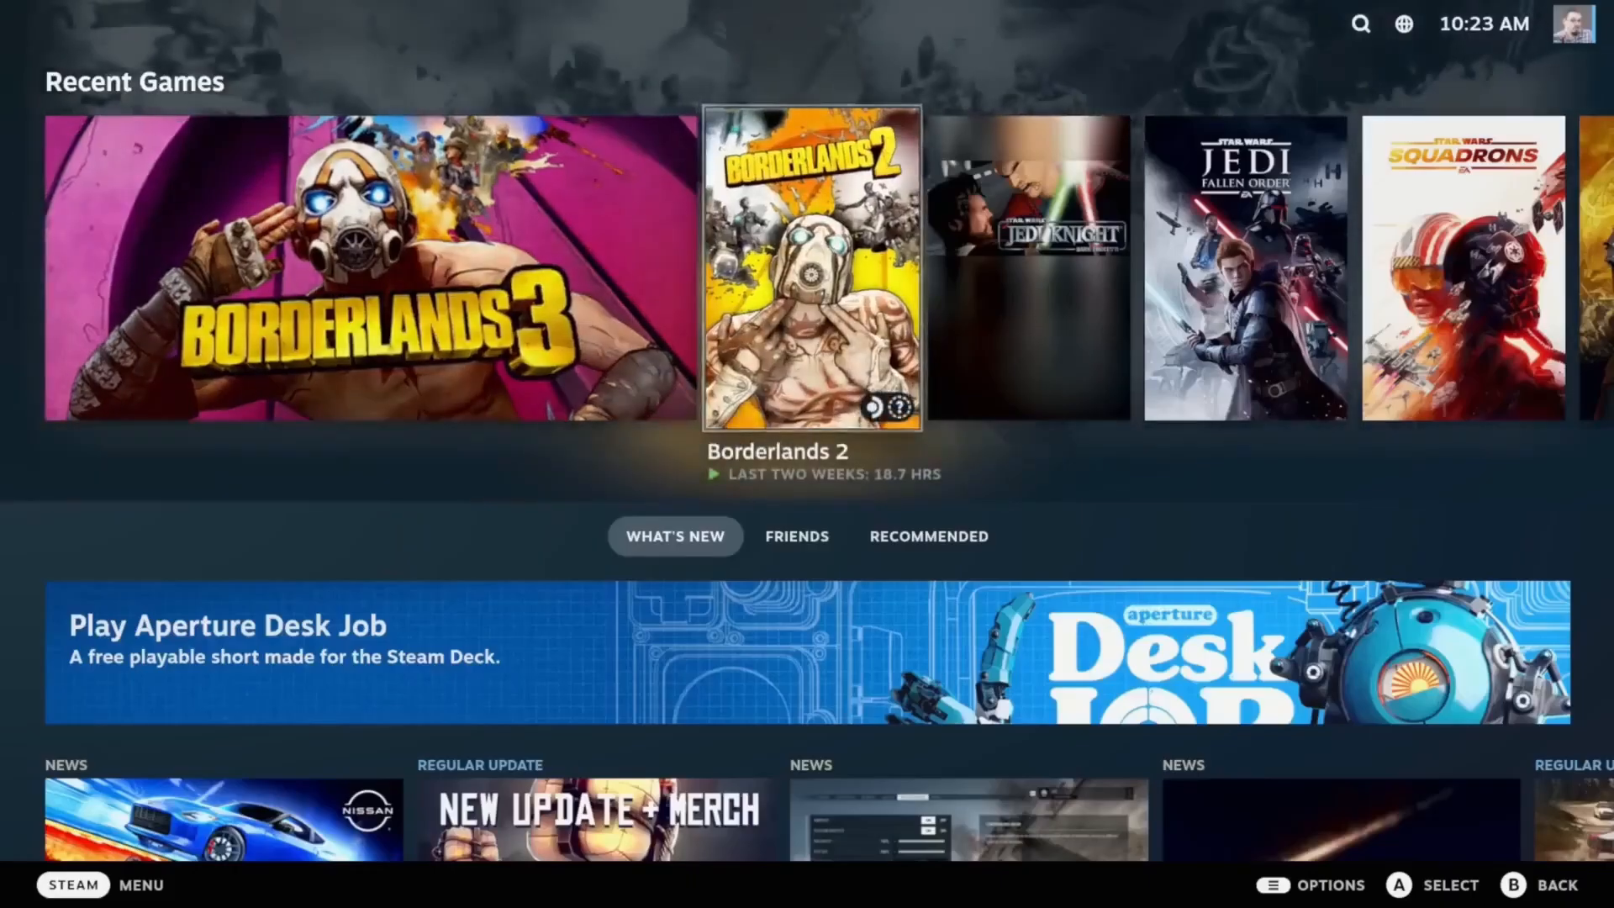
# - Scroll the Recent Games carousel and What's New feed, then bring up the Steam side menu
pyautogui.hscroll(3)
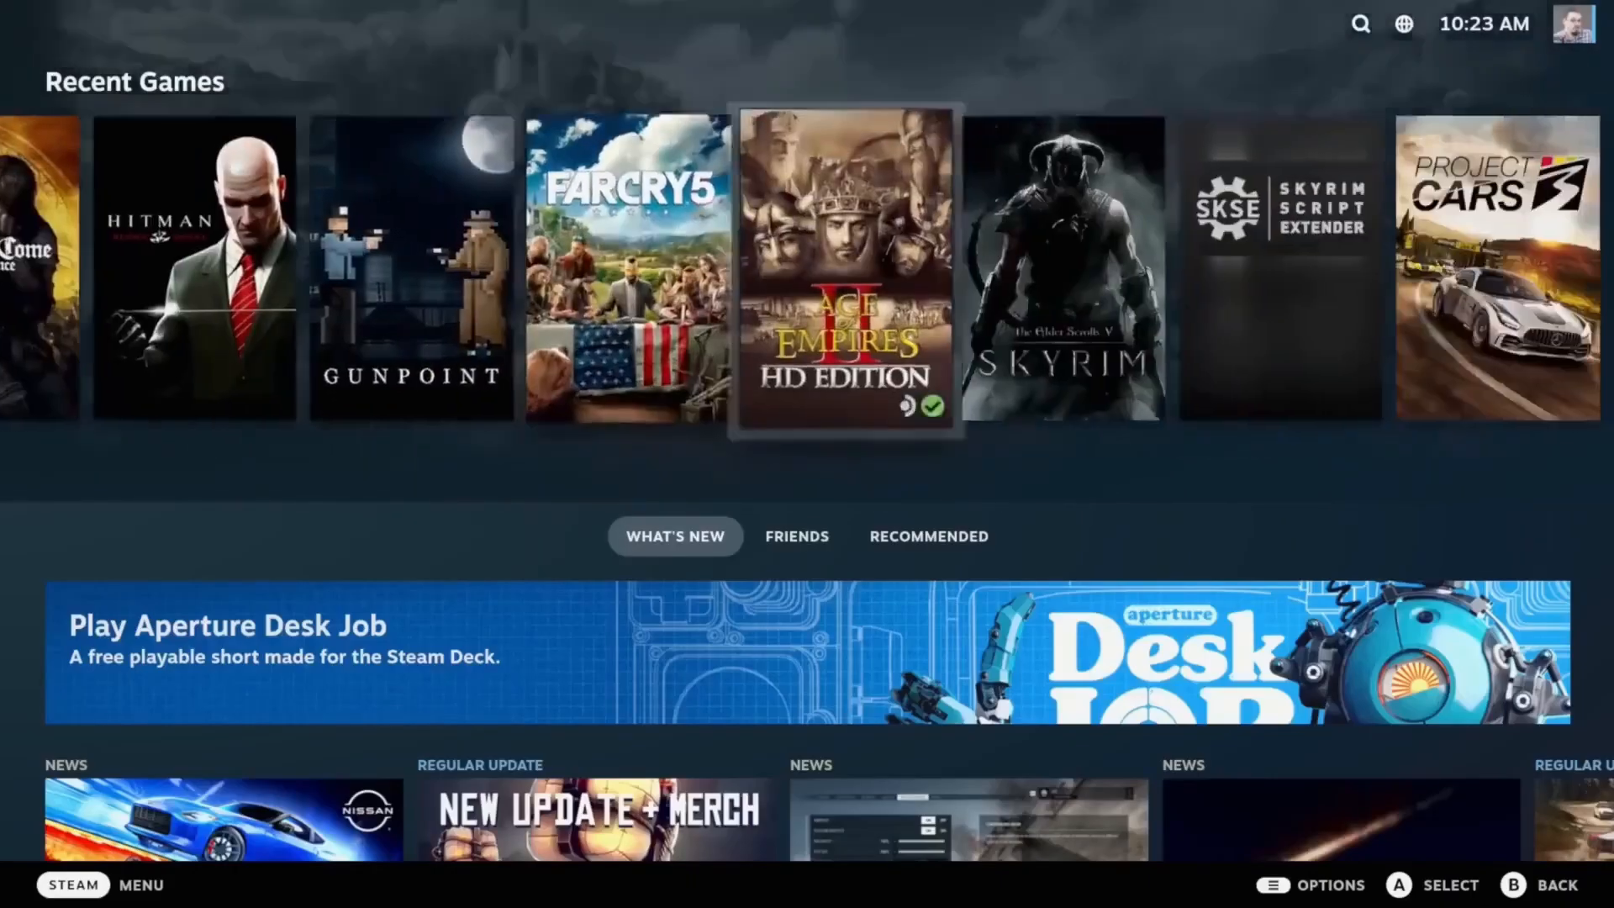
pyautogui.scroll(-3)
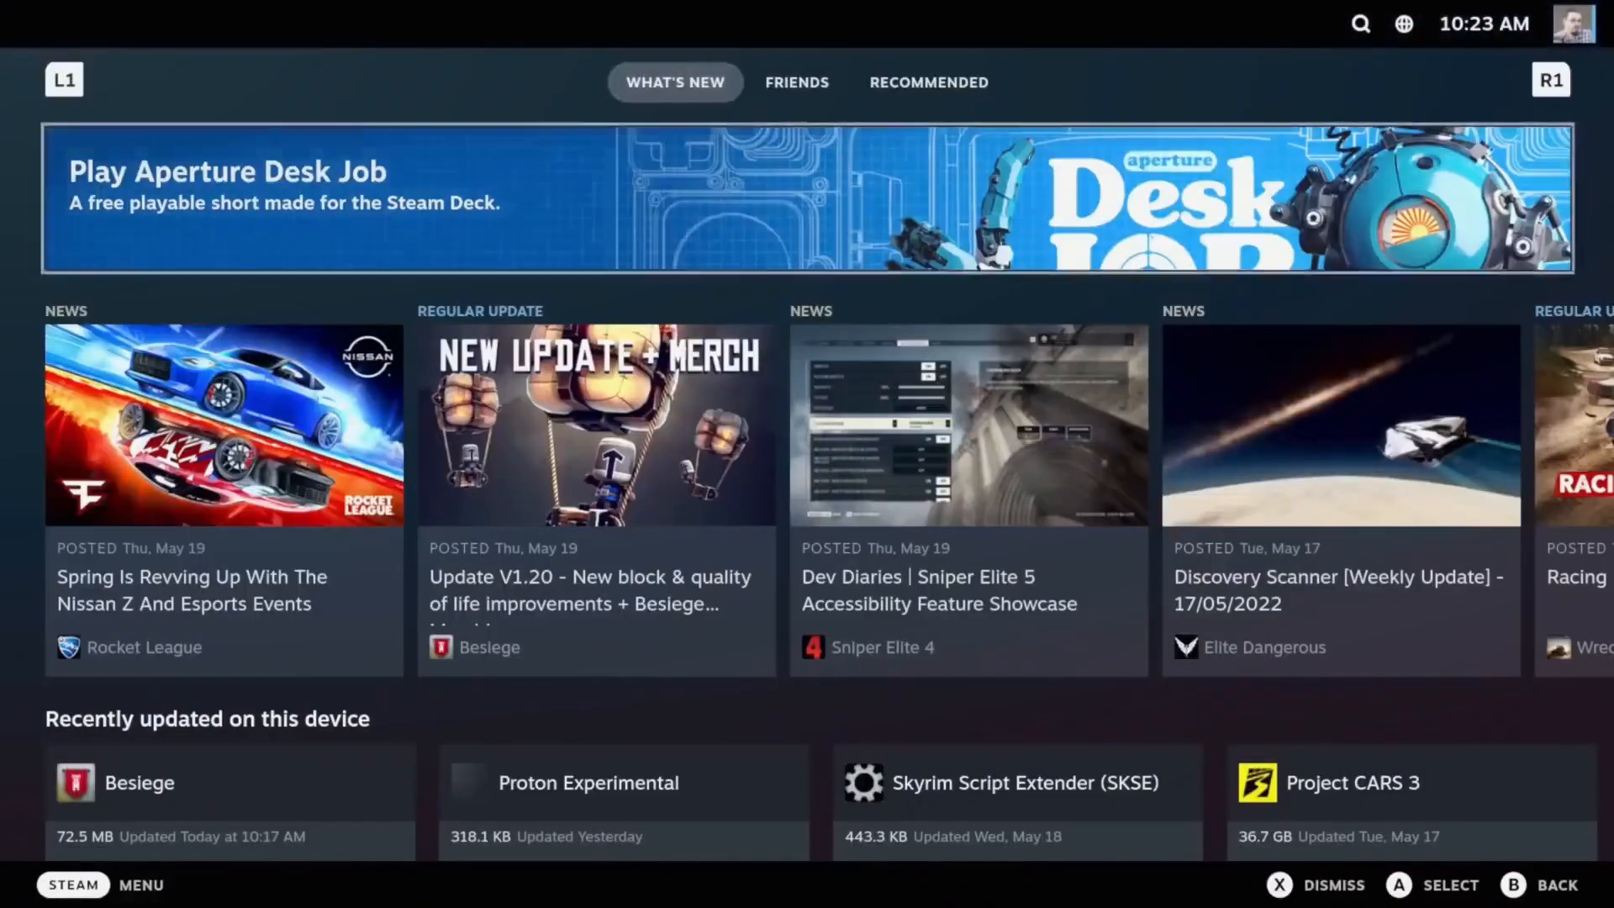
pyautogui.scroll(-3)
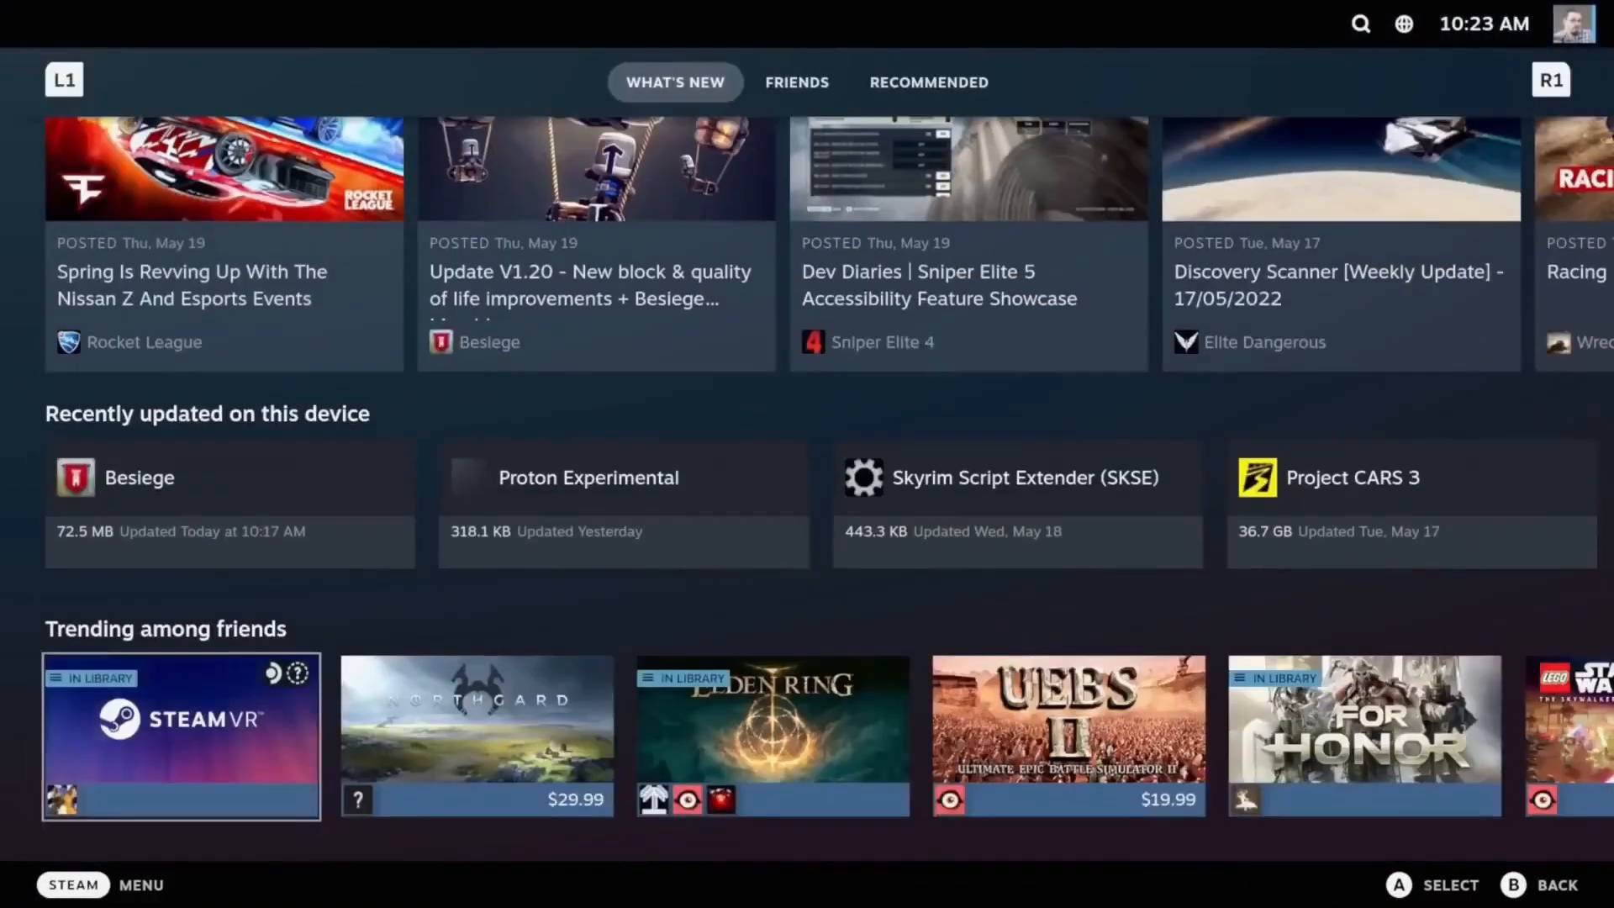
pyautogui.scroll(-3)
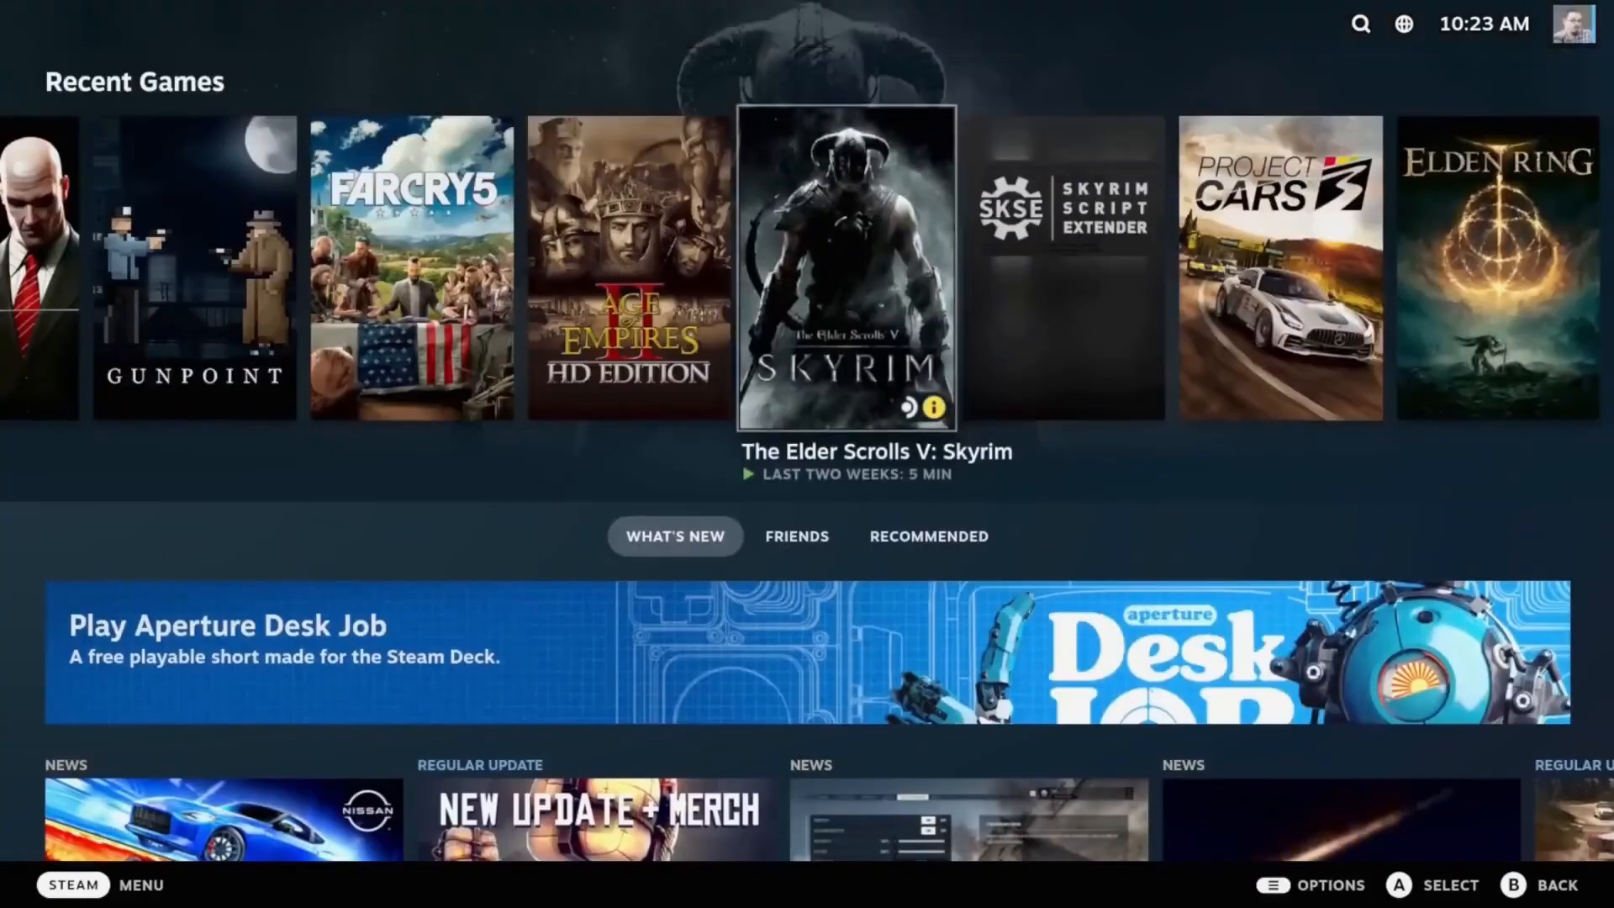
pyautogui.hscroll(3)
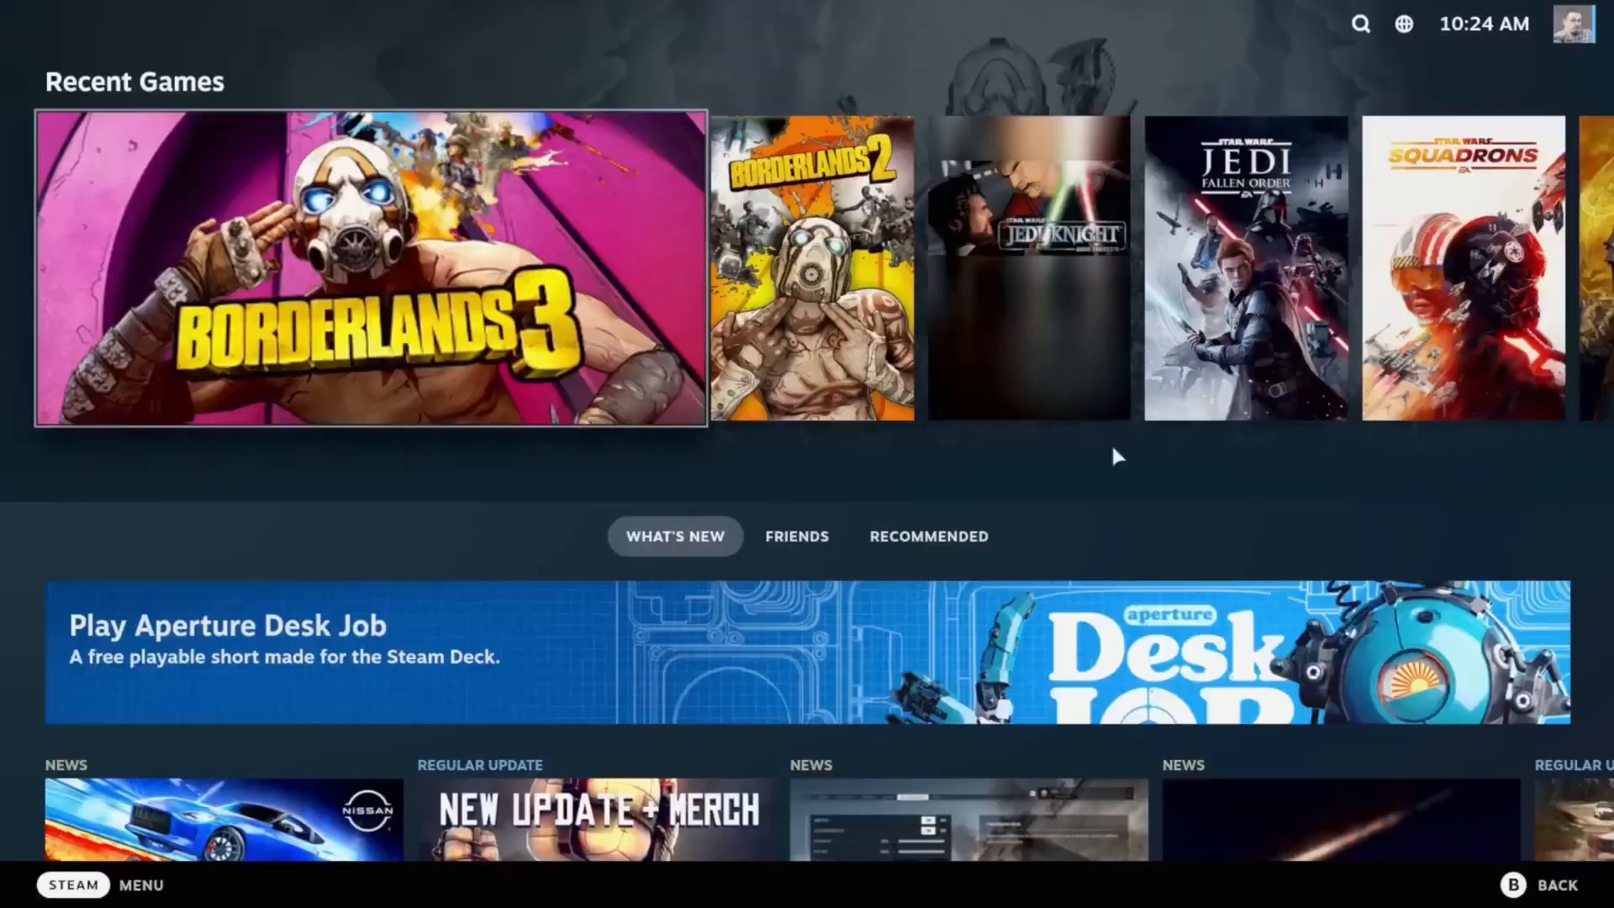
pyautogui.click(72, 884)
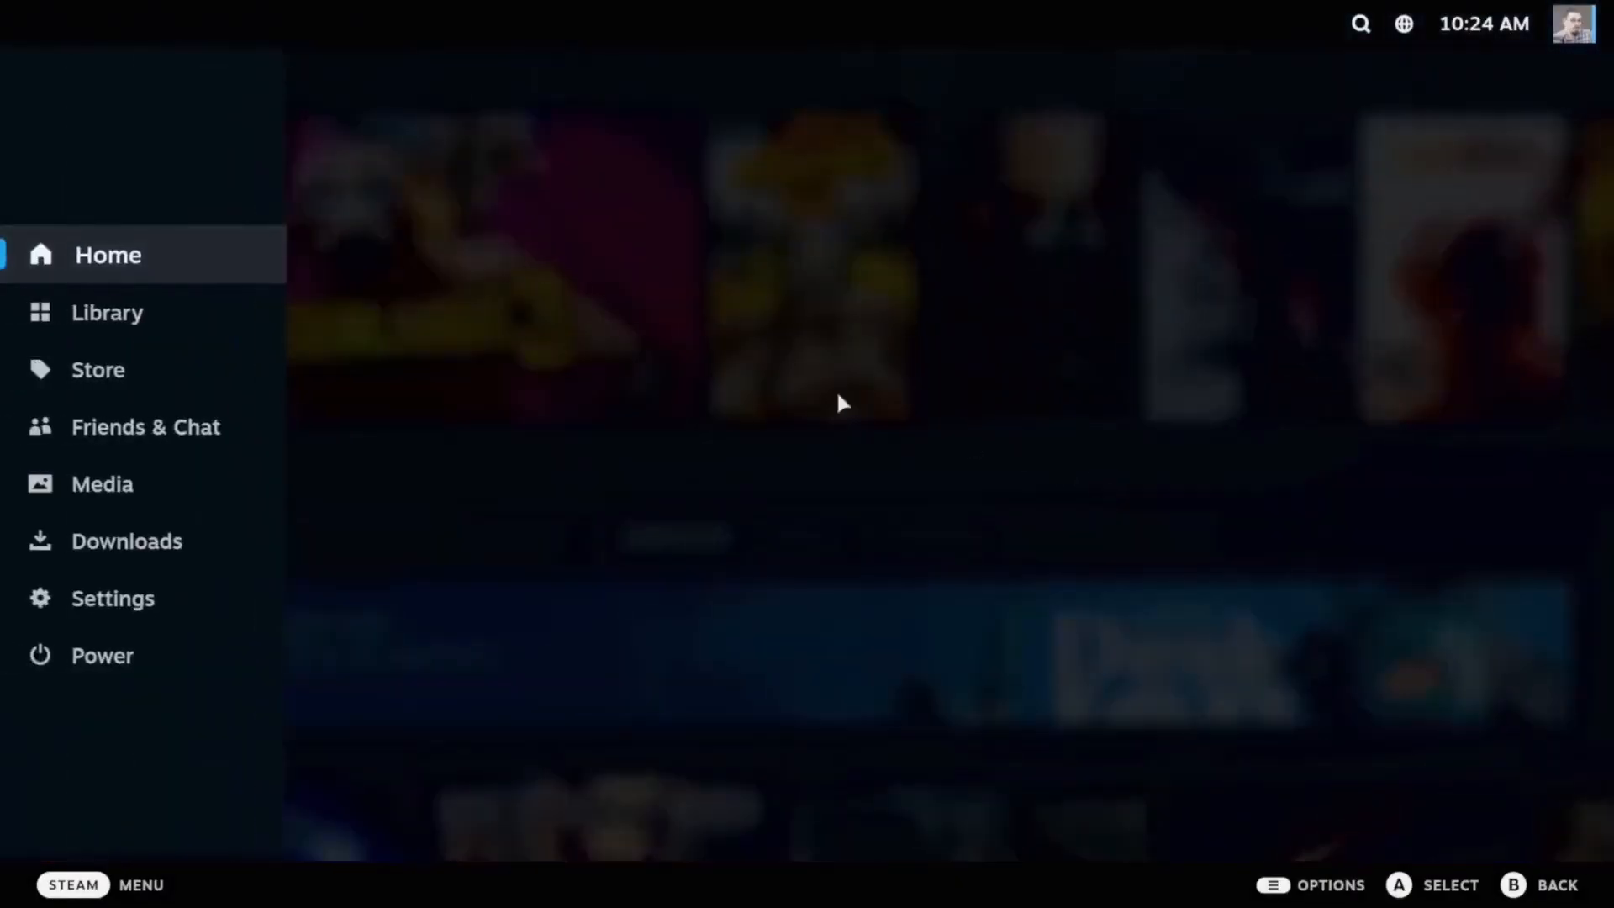
# - Choose Switch to Desktop from the Steam Power menu to reach the KDE desktop
pyautogui.click(103, 654)
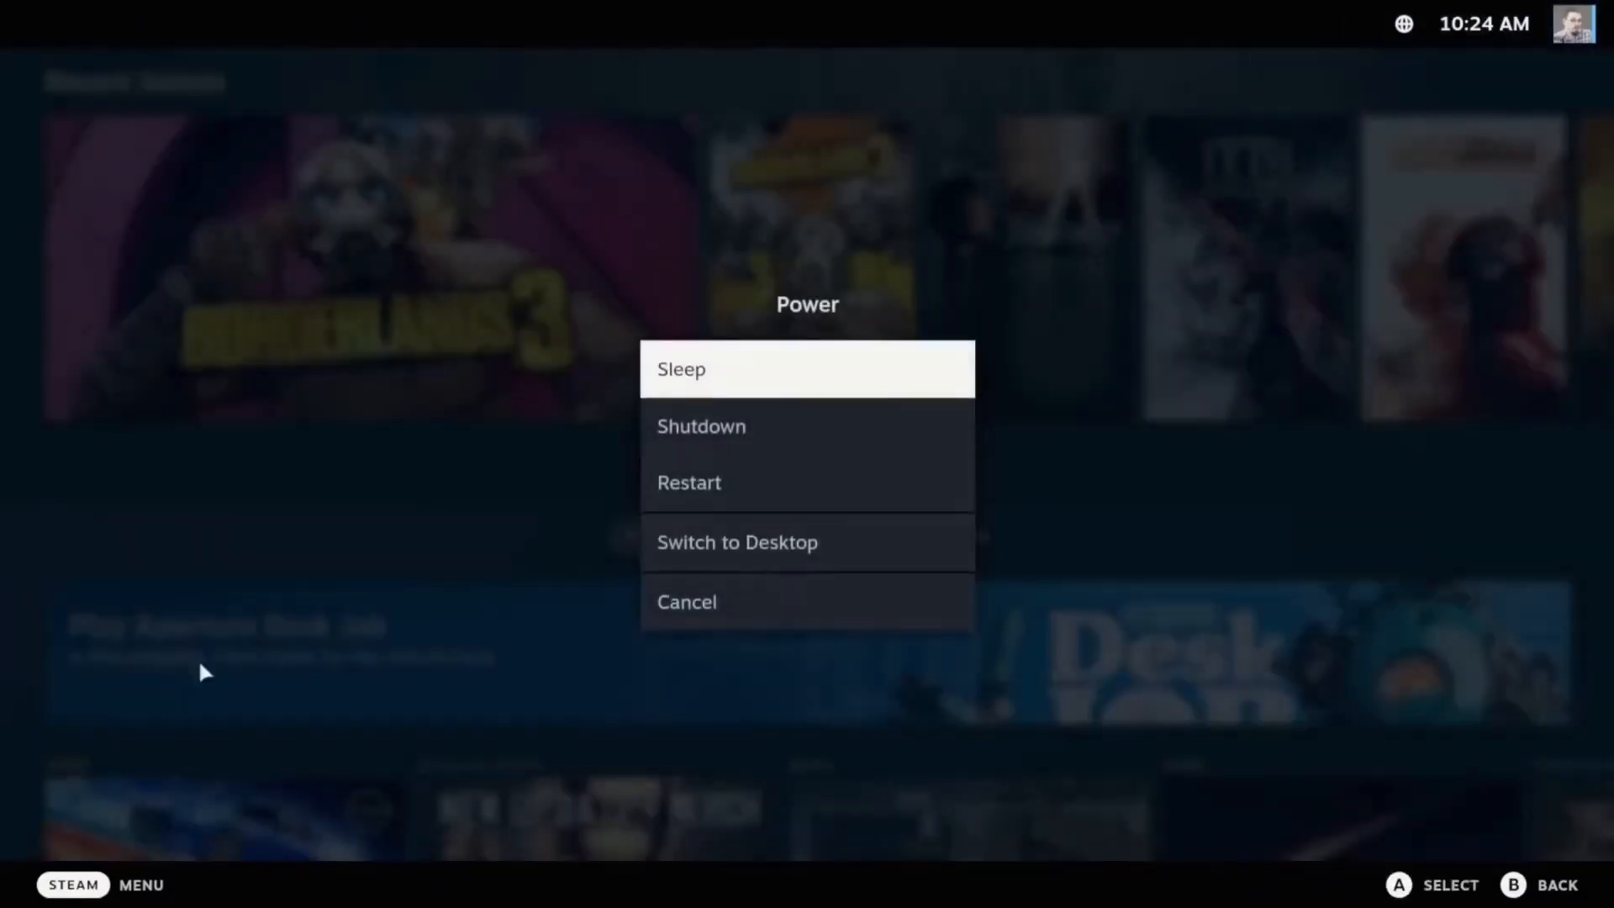
pyautogui.moveTo(736, 541)
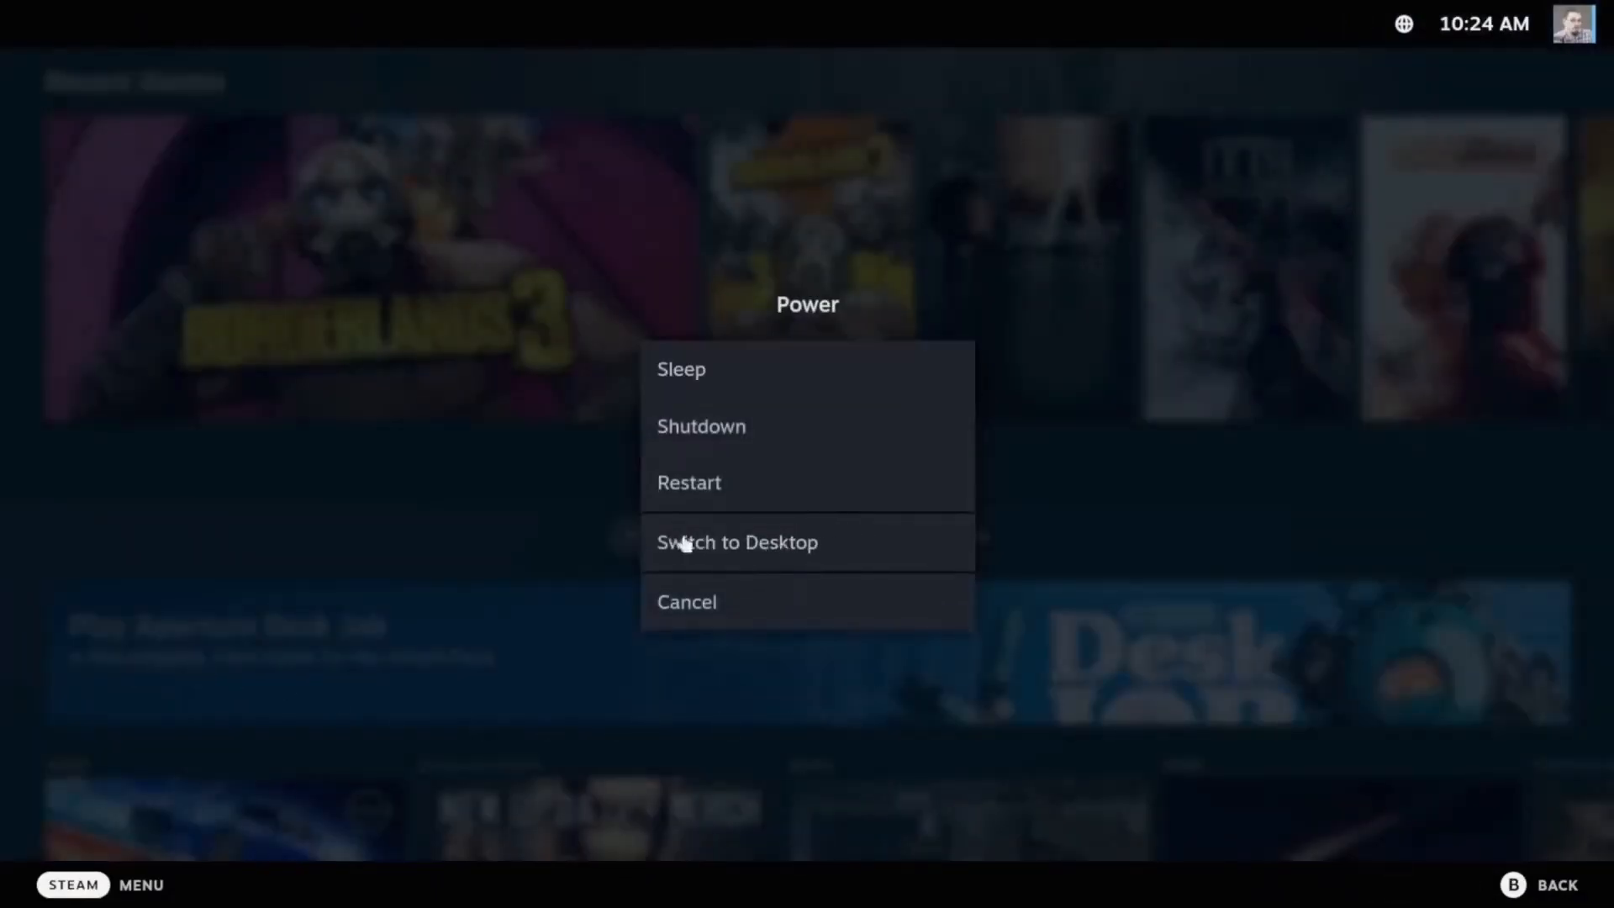
pyautogui.click(737, 543)
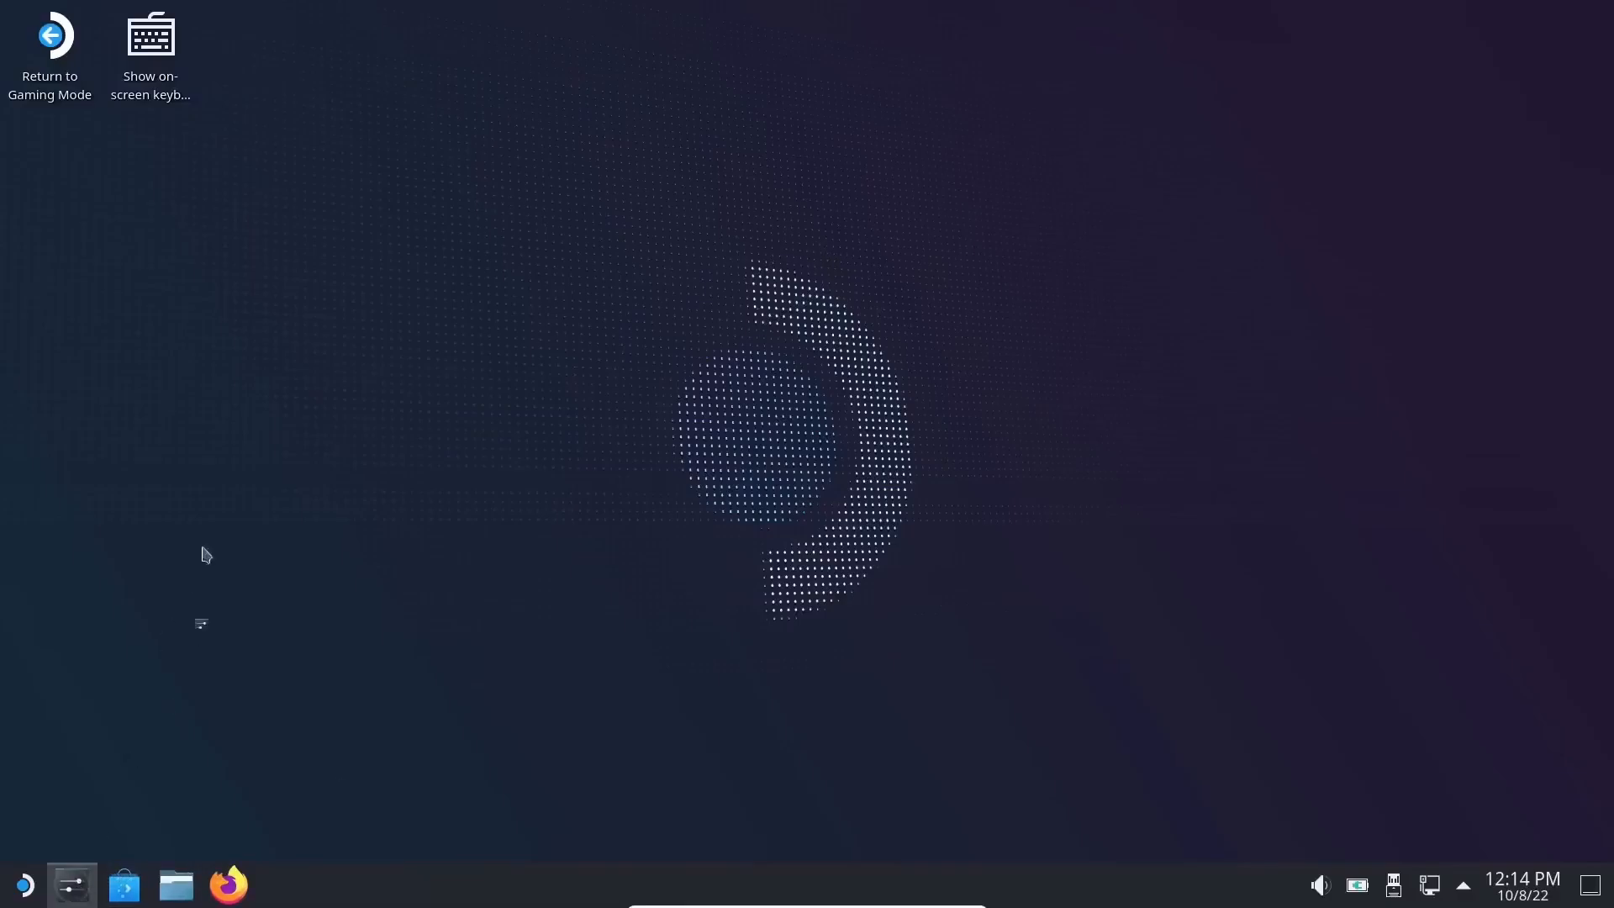
pyautogui.click(70, 884)
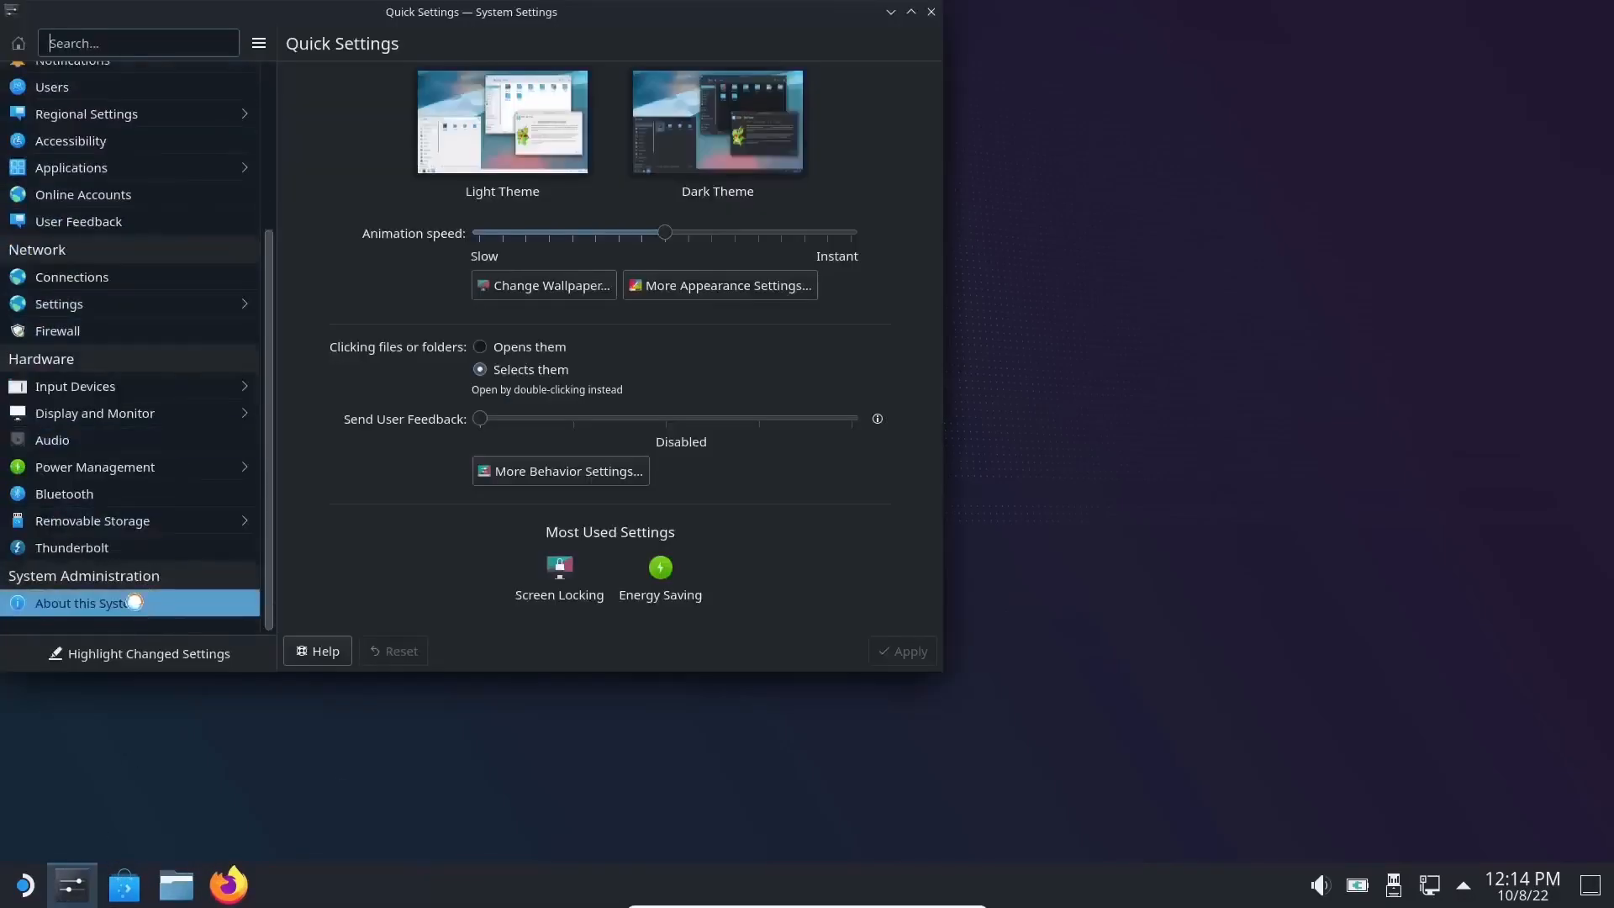
pyautogui.click(87, 602)
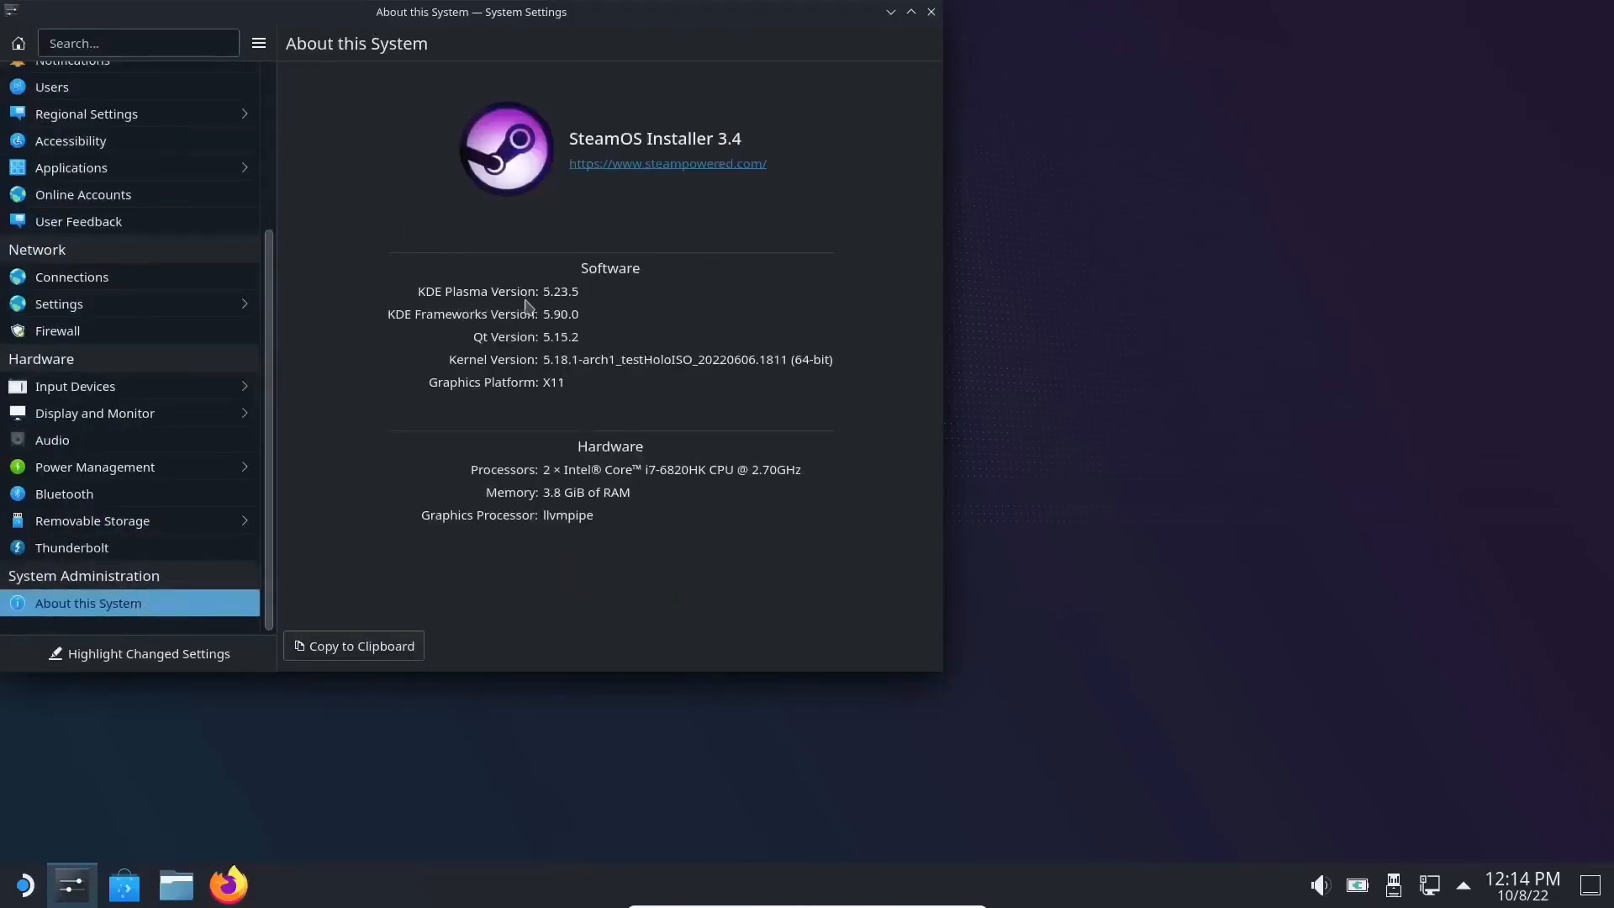
pyautogui.moveTo(561, 310)
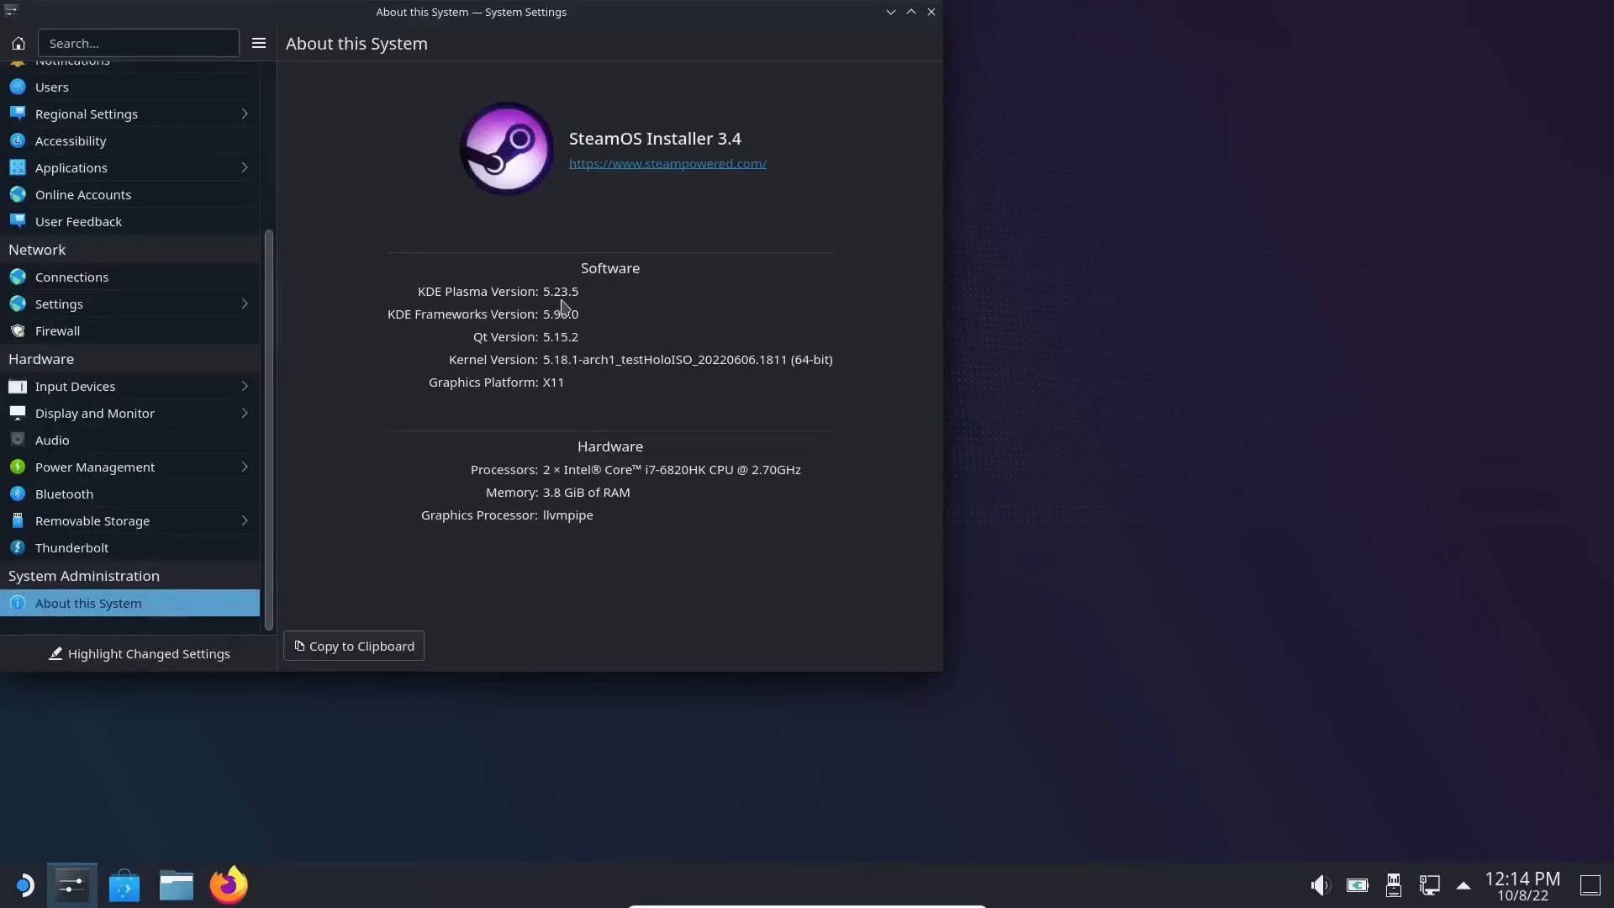
pyautogui.moveTo(934, 39)
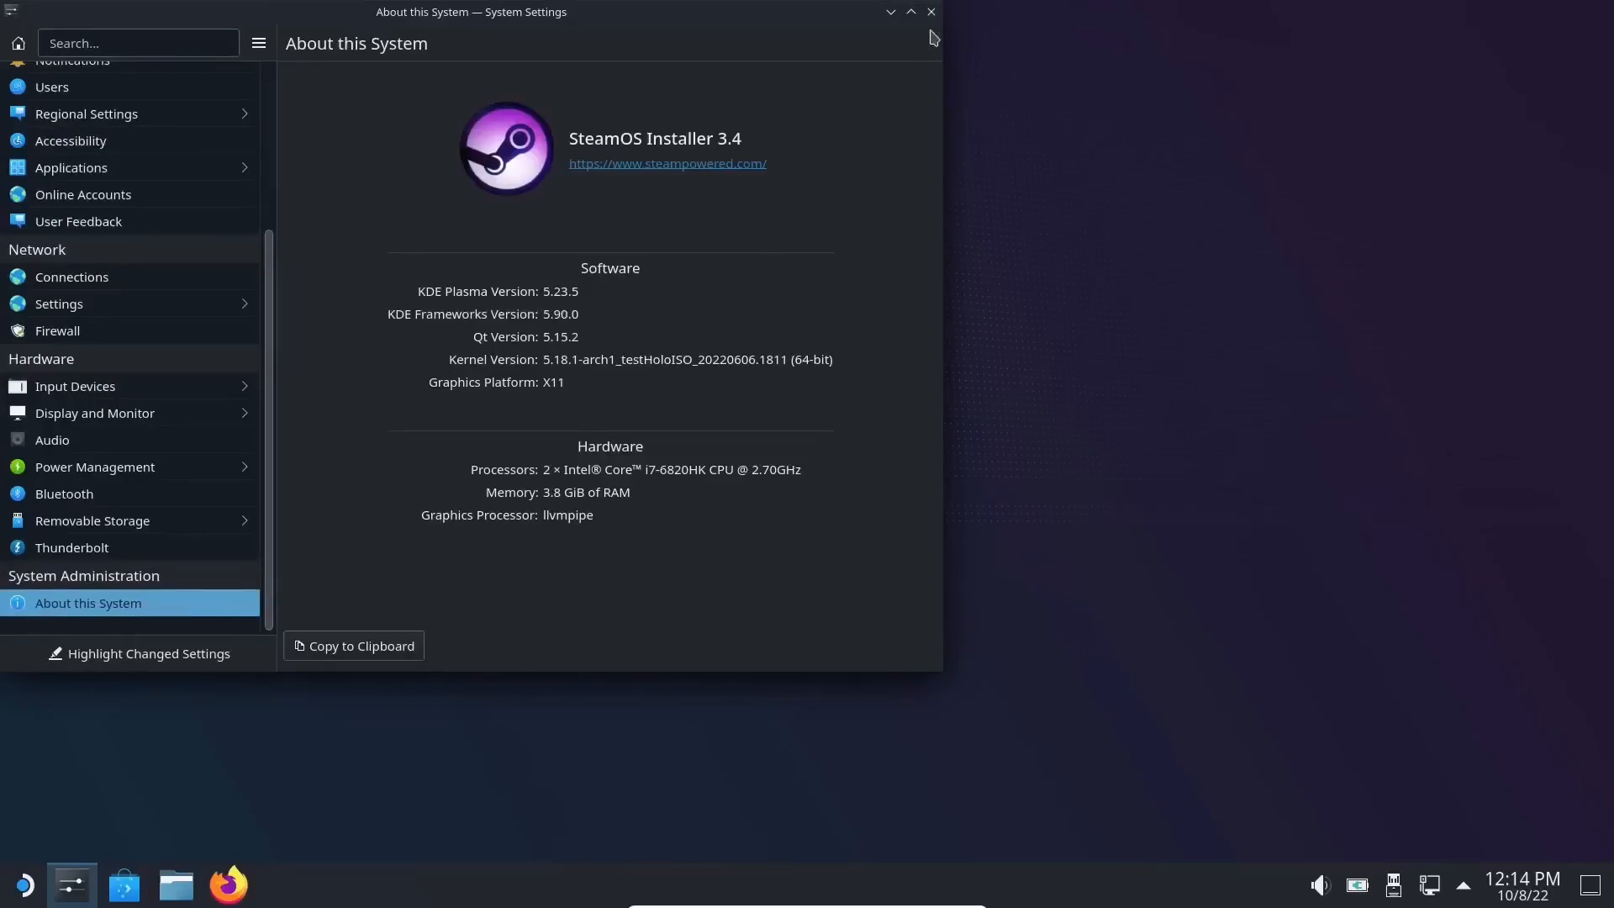
pyautogui.click(930, 11)
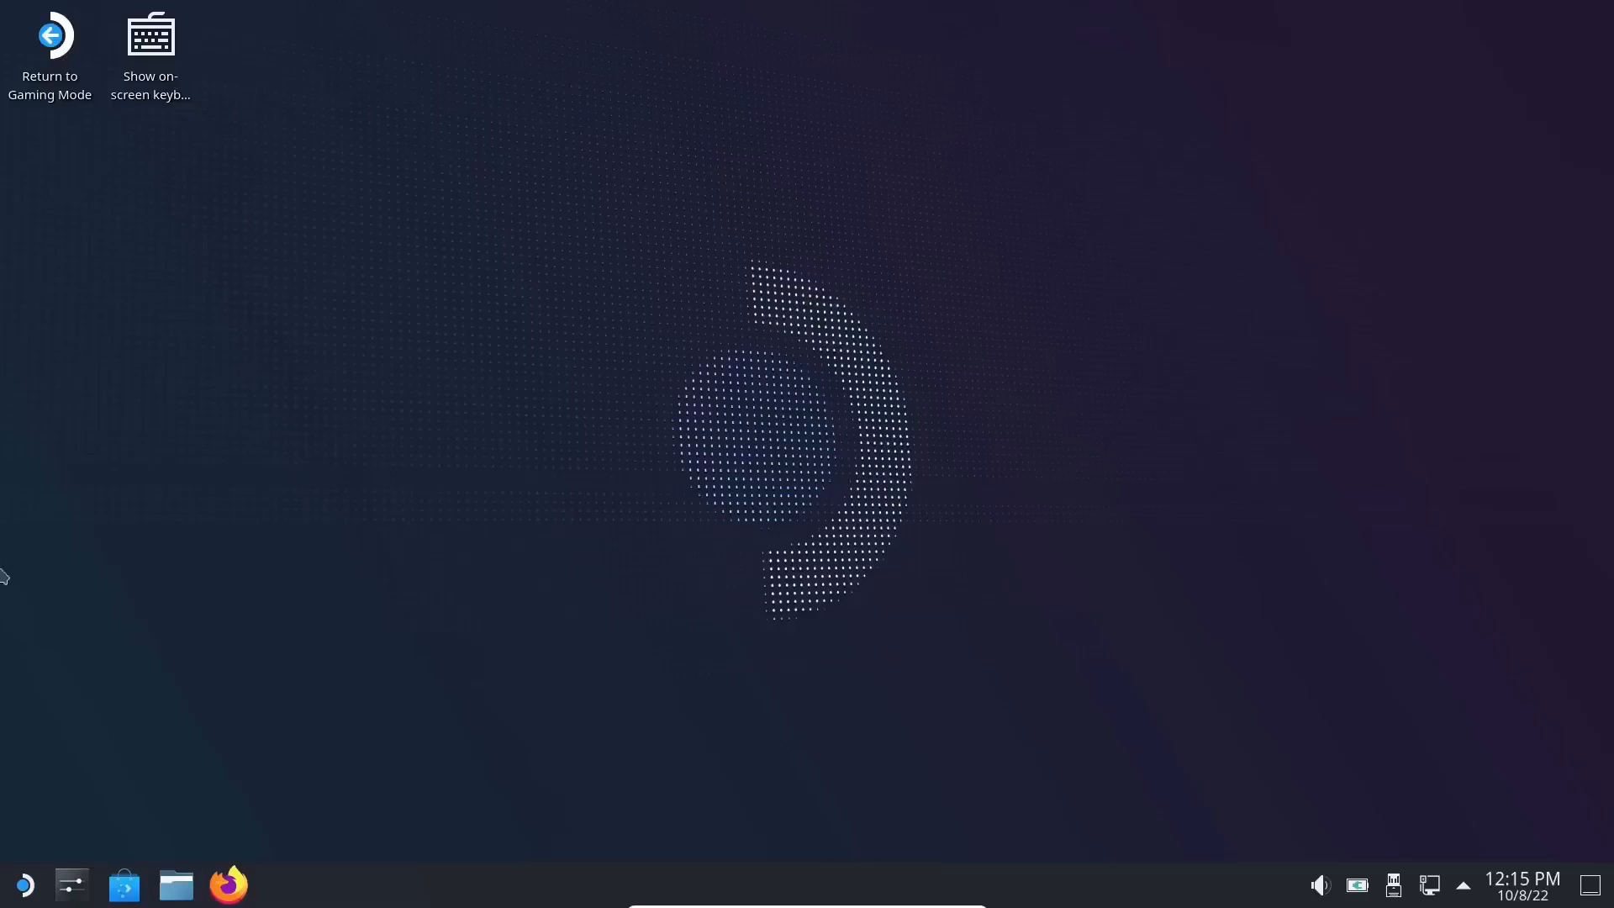
pyautogui.moveTo(21, 885)
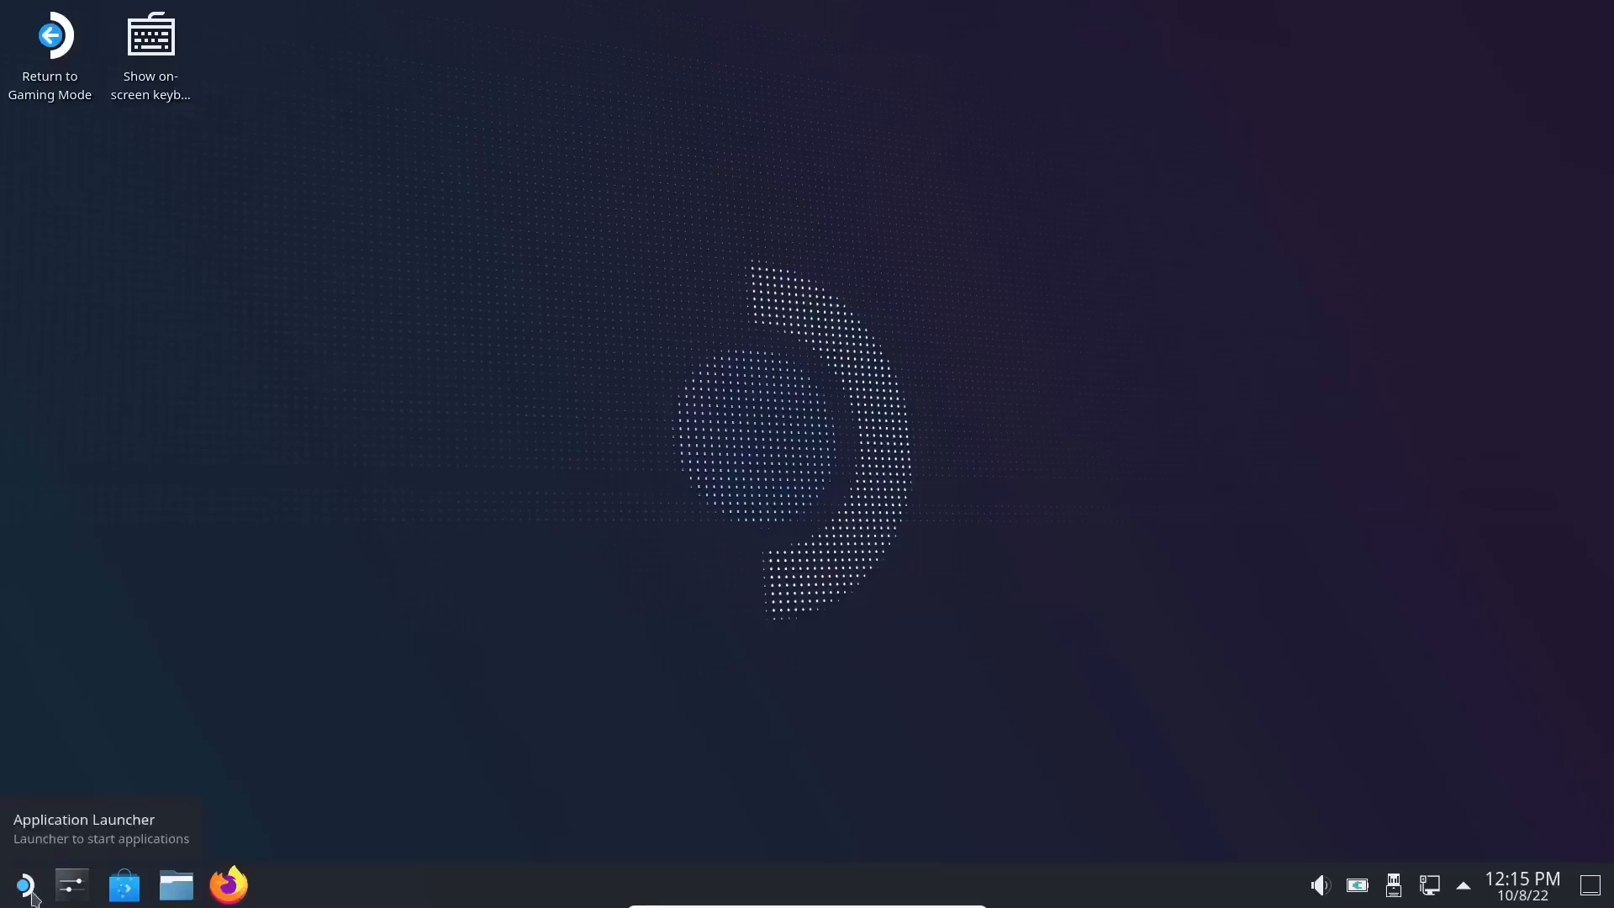
# - Show All Applications in the launcher and browse to the Utilities category
pyautogui.click(21, 884)
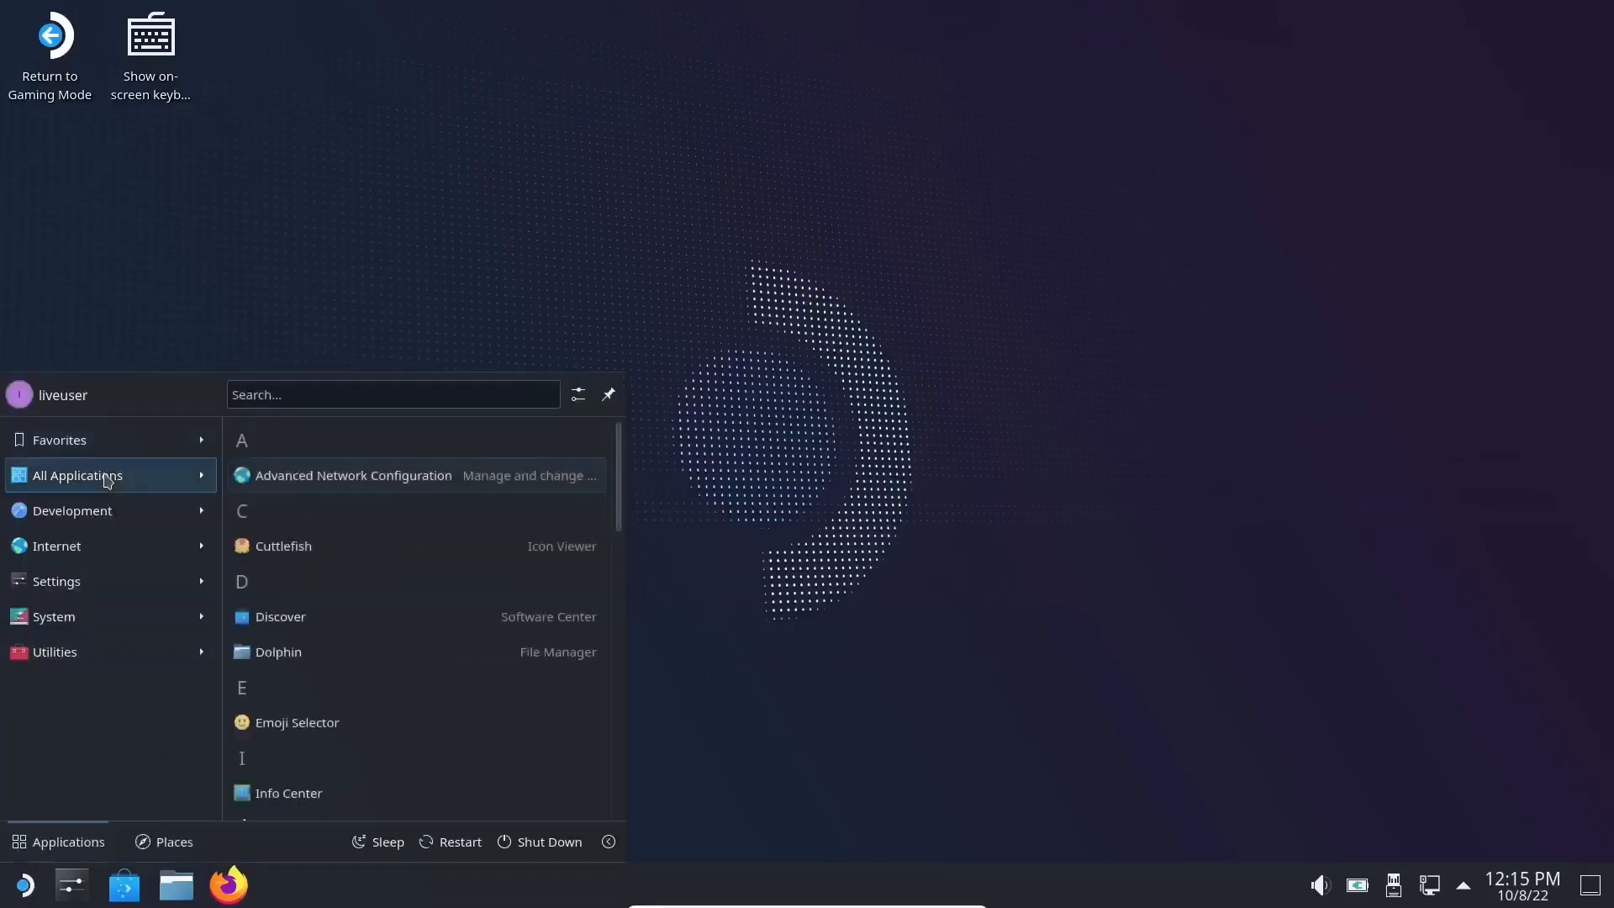
pyautogui.click(72, 511)
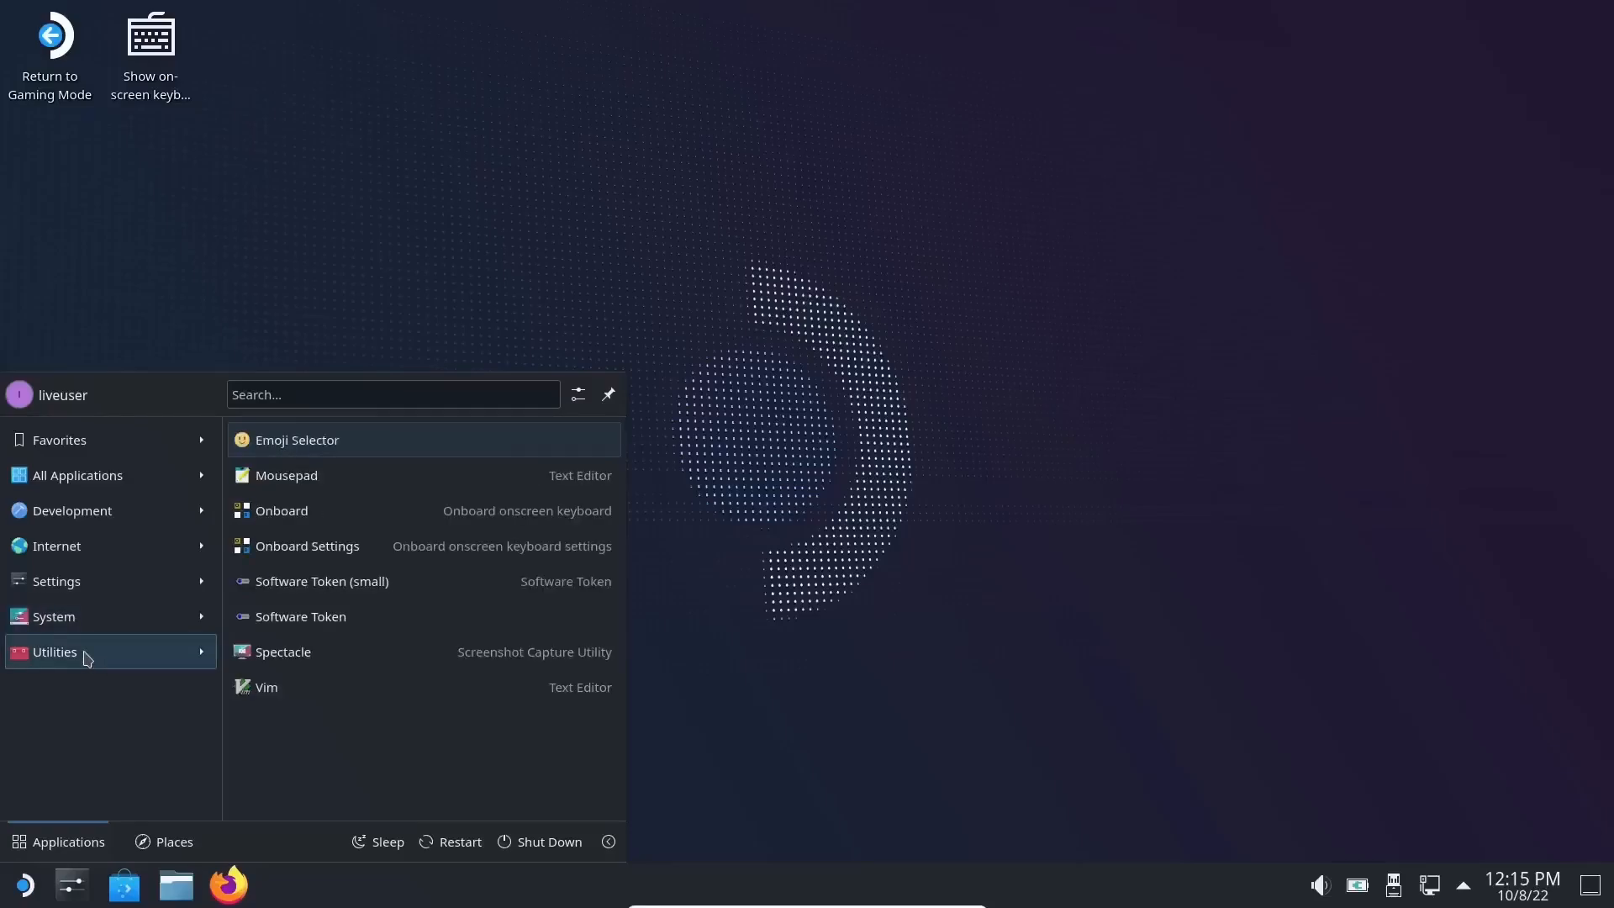
pyautogui.moveTo(319, 531)
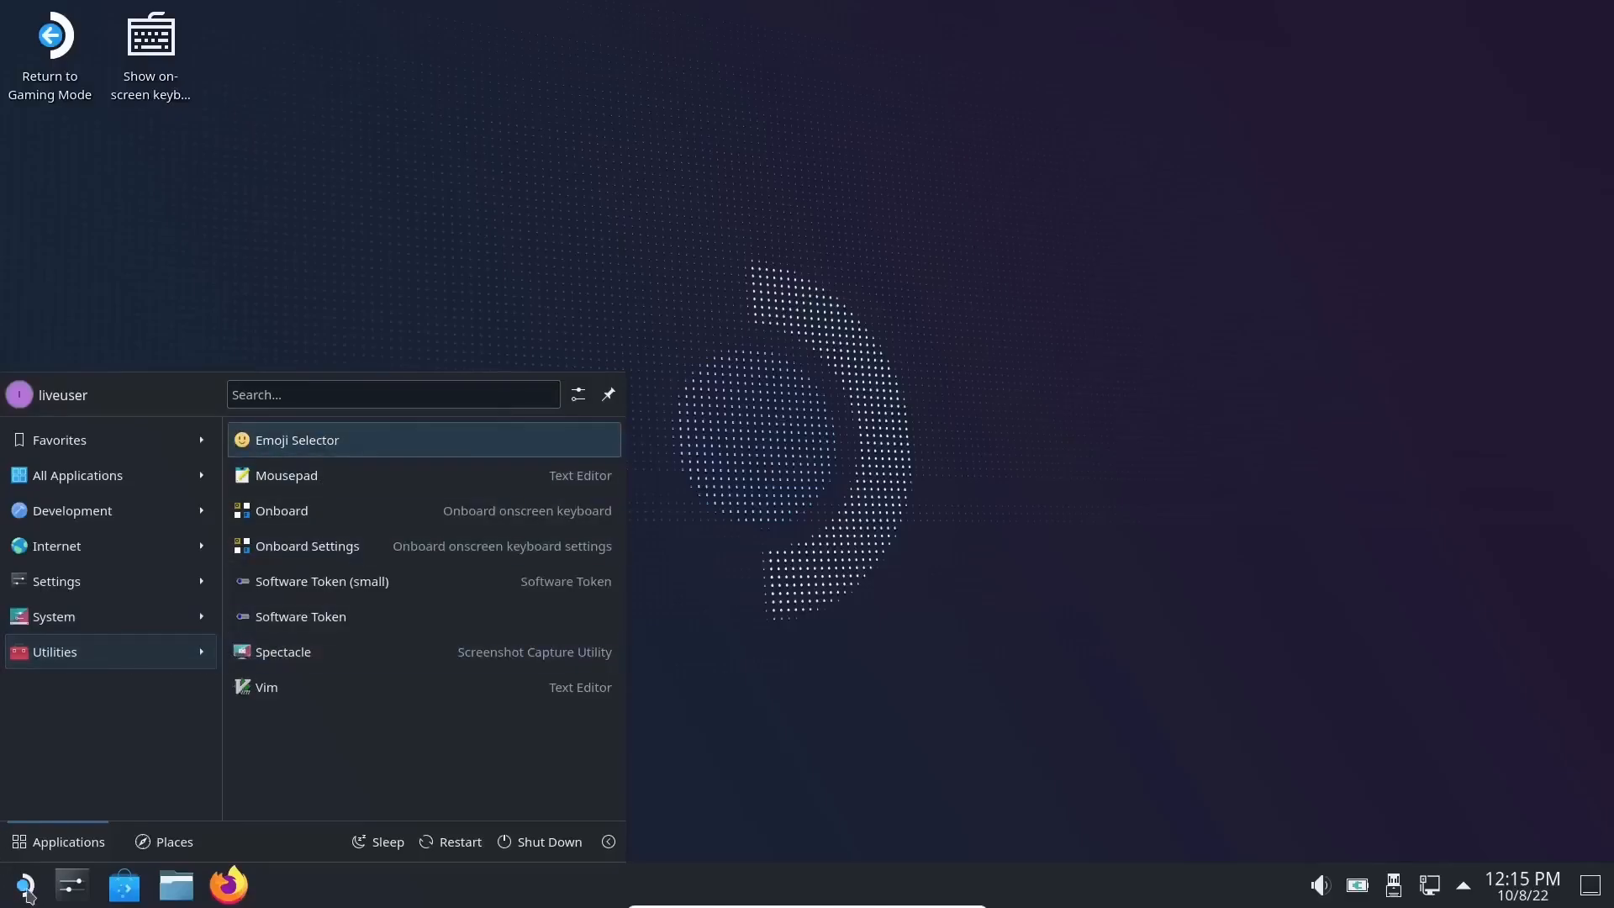
pyautogui.rightClick(25, 884)
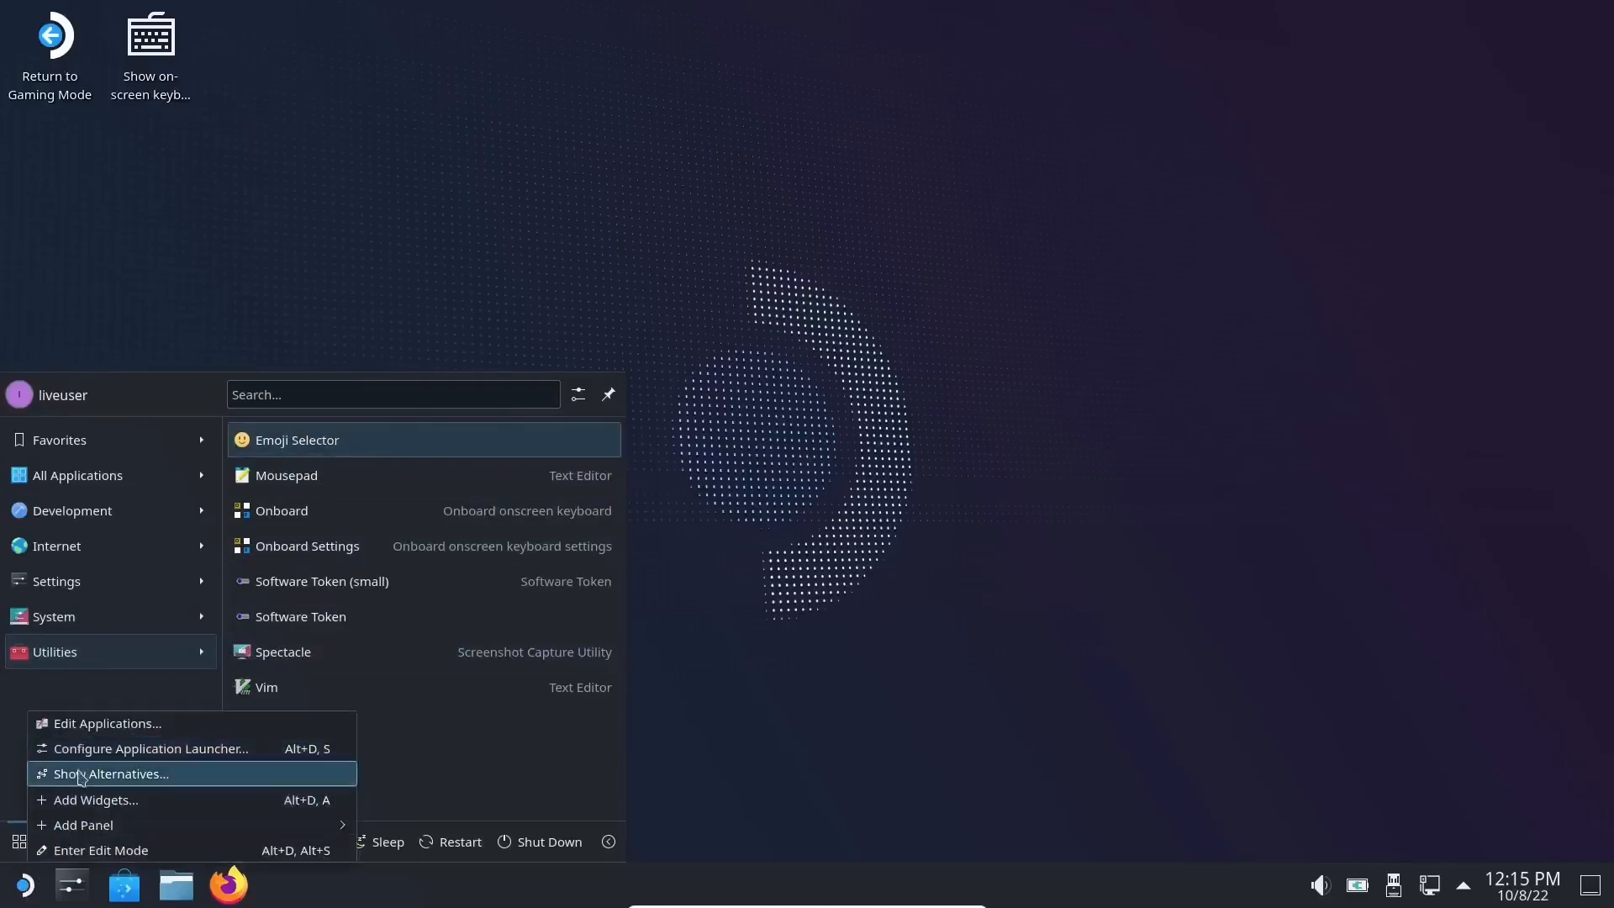
pyautogui.click(113, 773)
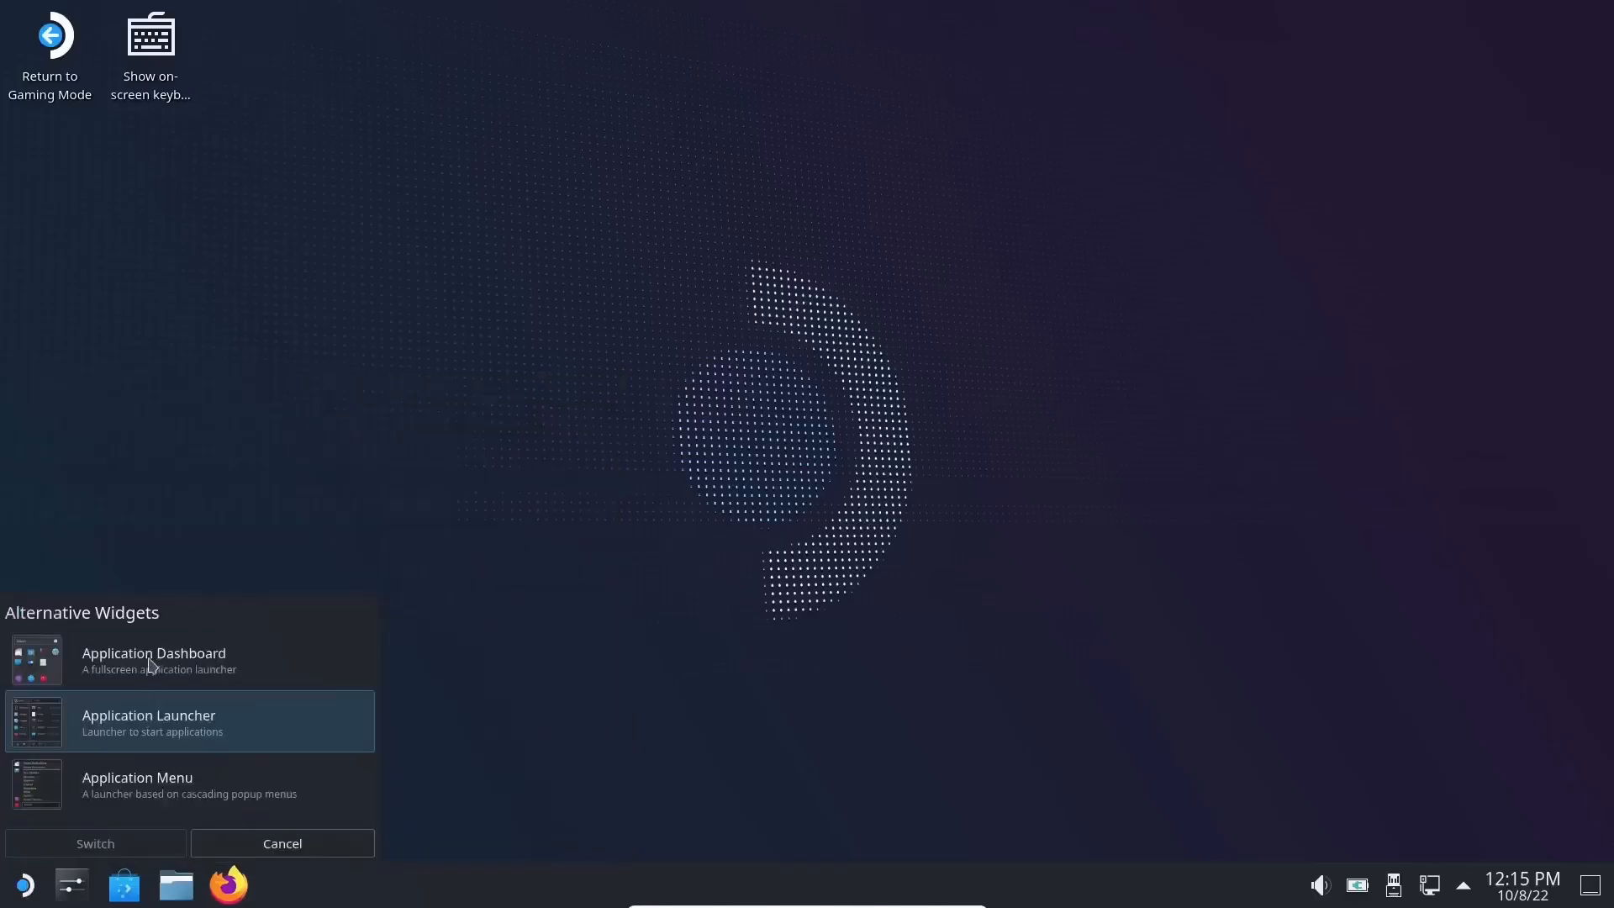
pyautogui.click(188, 659)
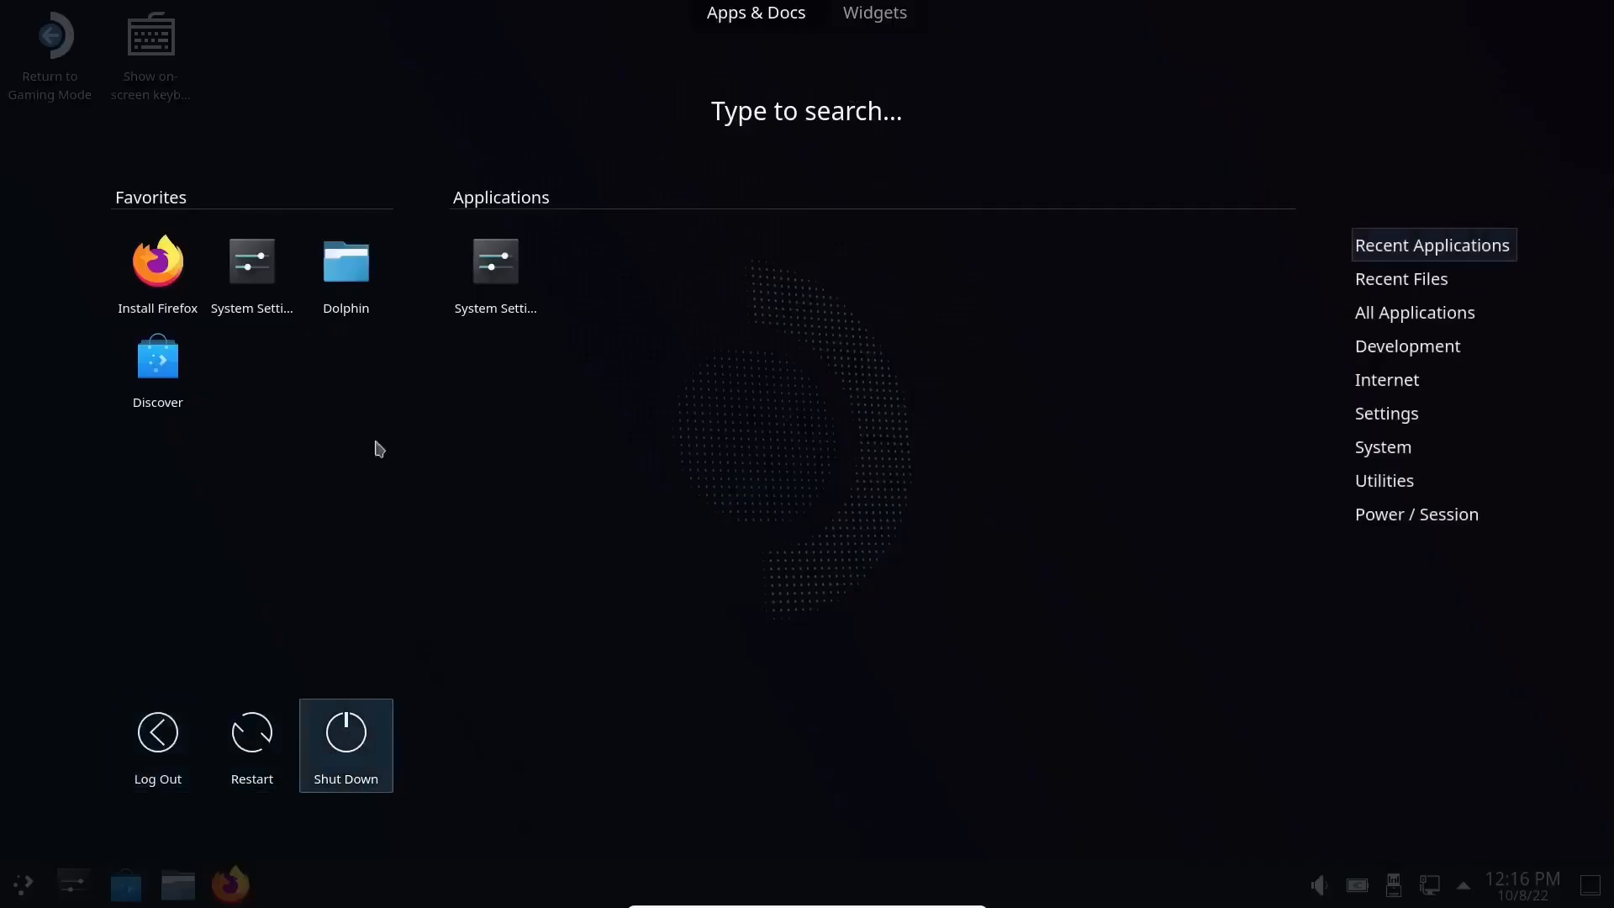
pyautogui.moveTo(1011, 334)
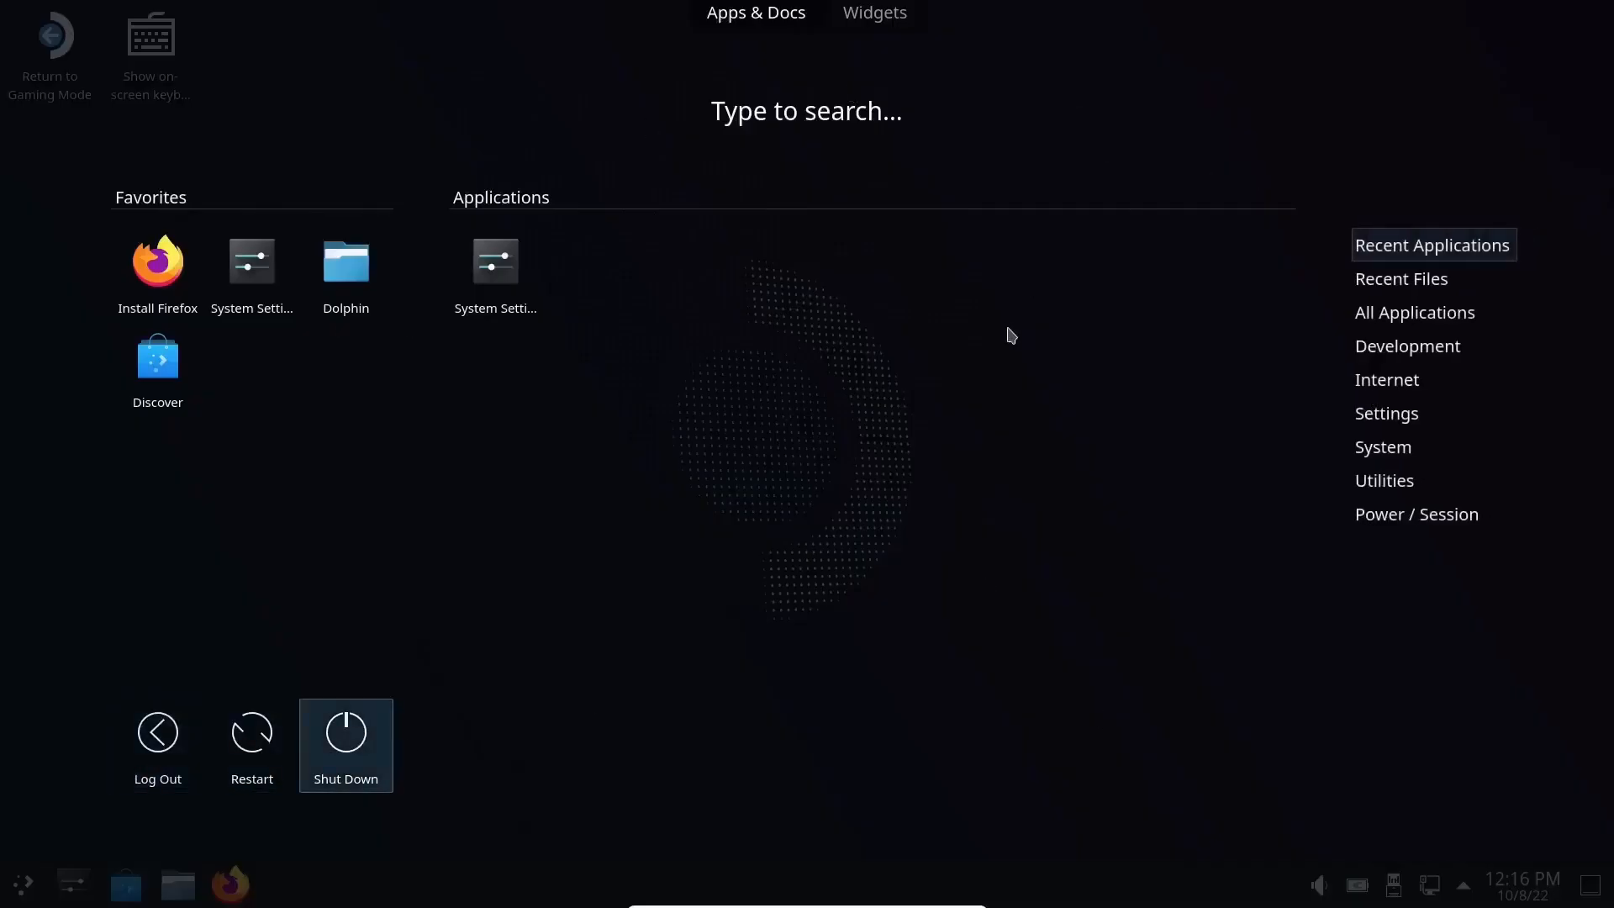
pyautogui.write('software')
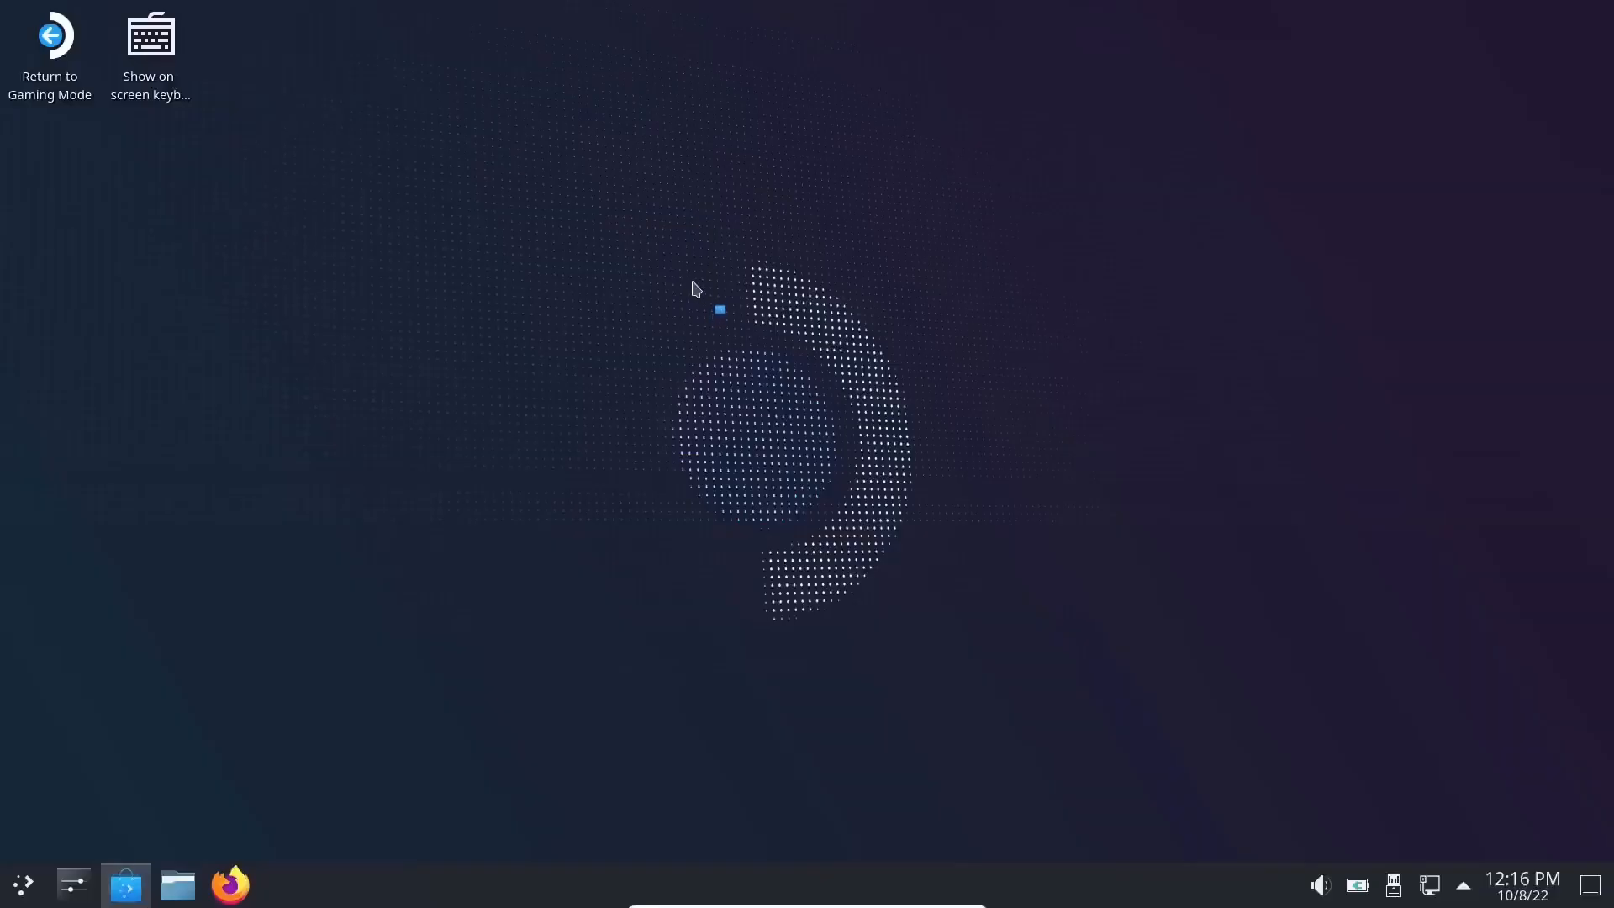
pyautogui.click(124, 883)
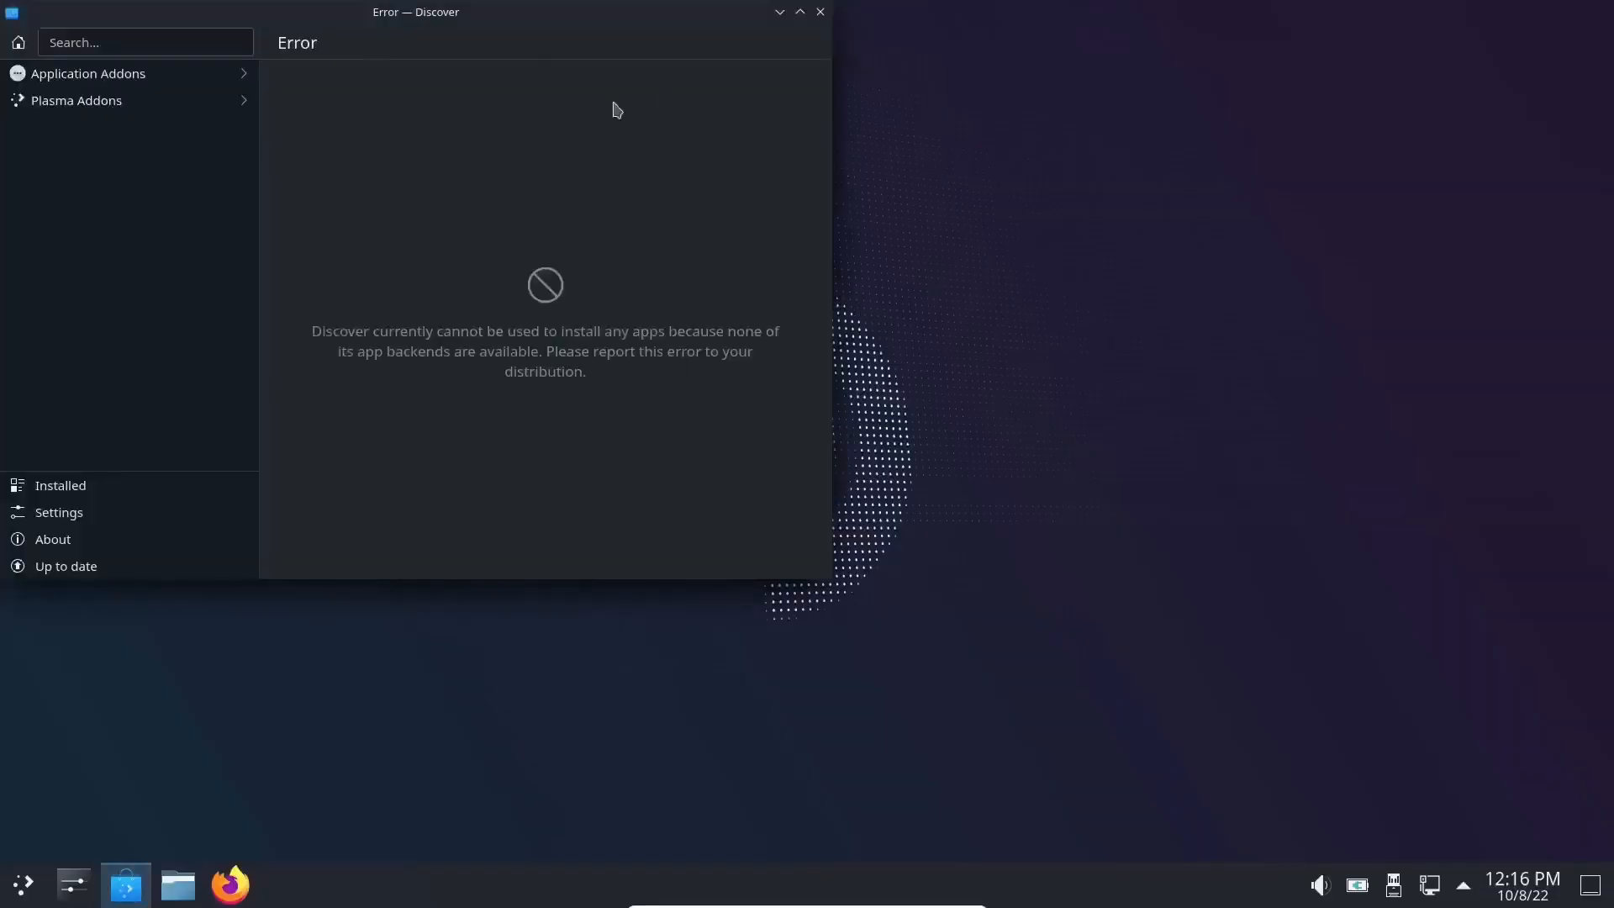
pyautogui.moveTo(619, 205)
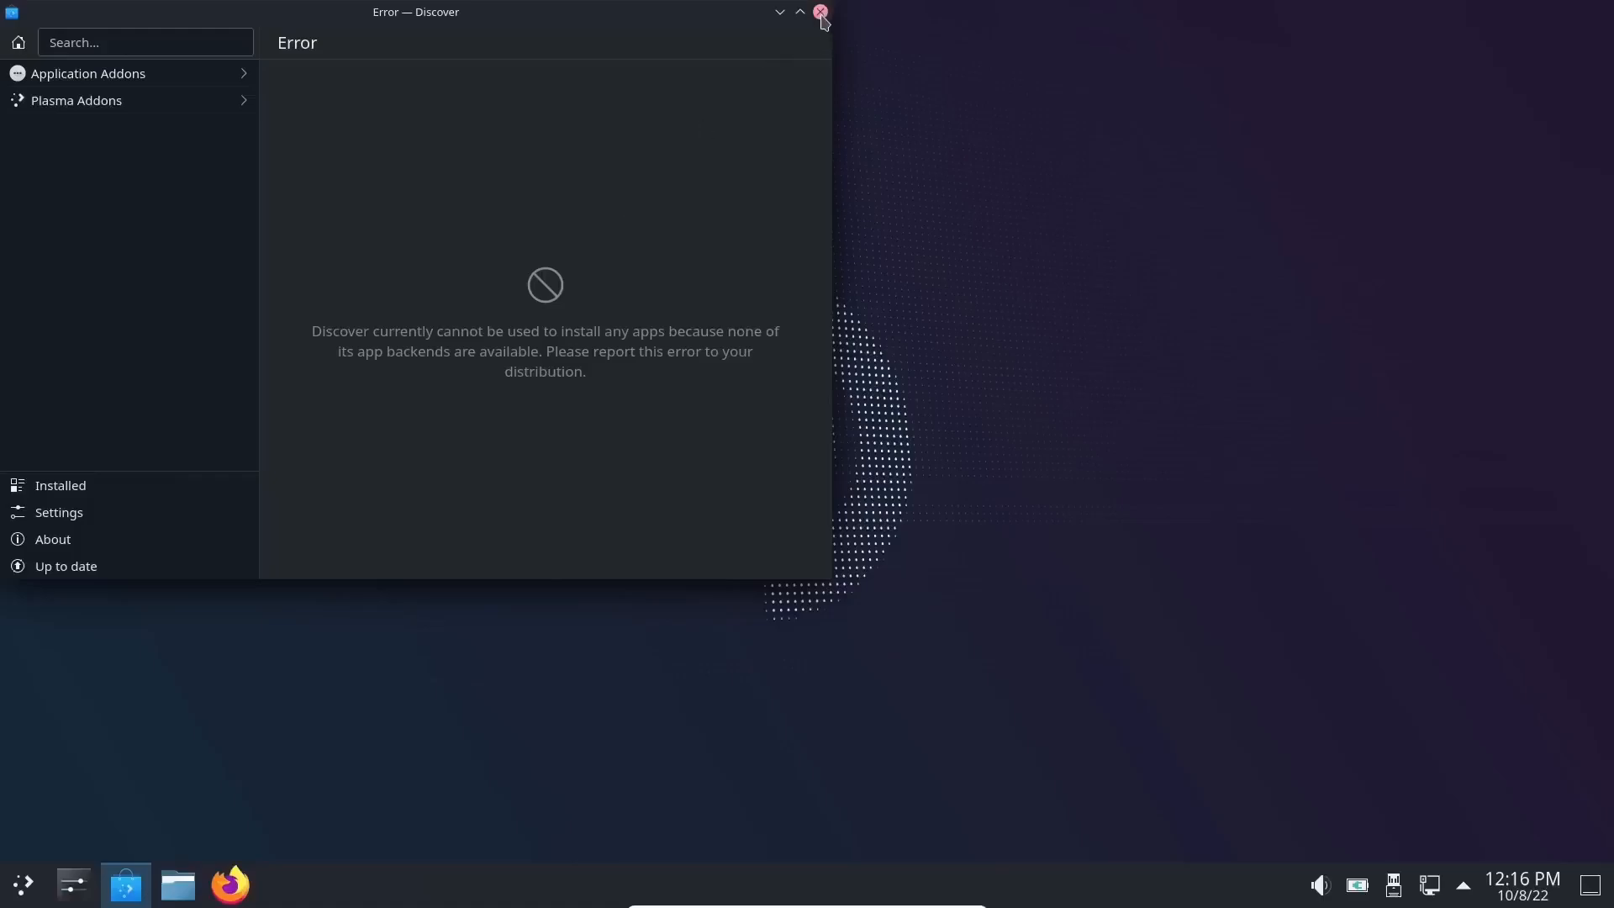
pyautogui.click(821, 12)
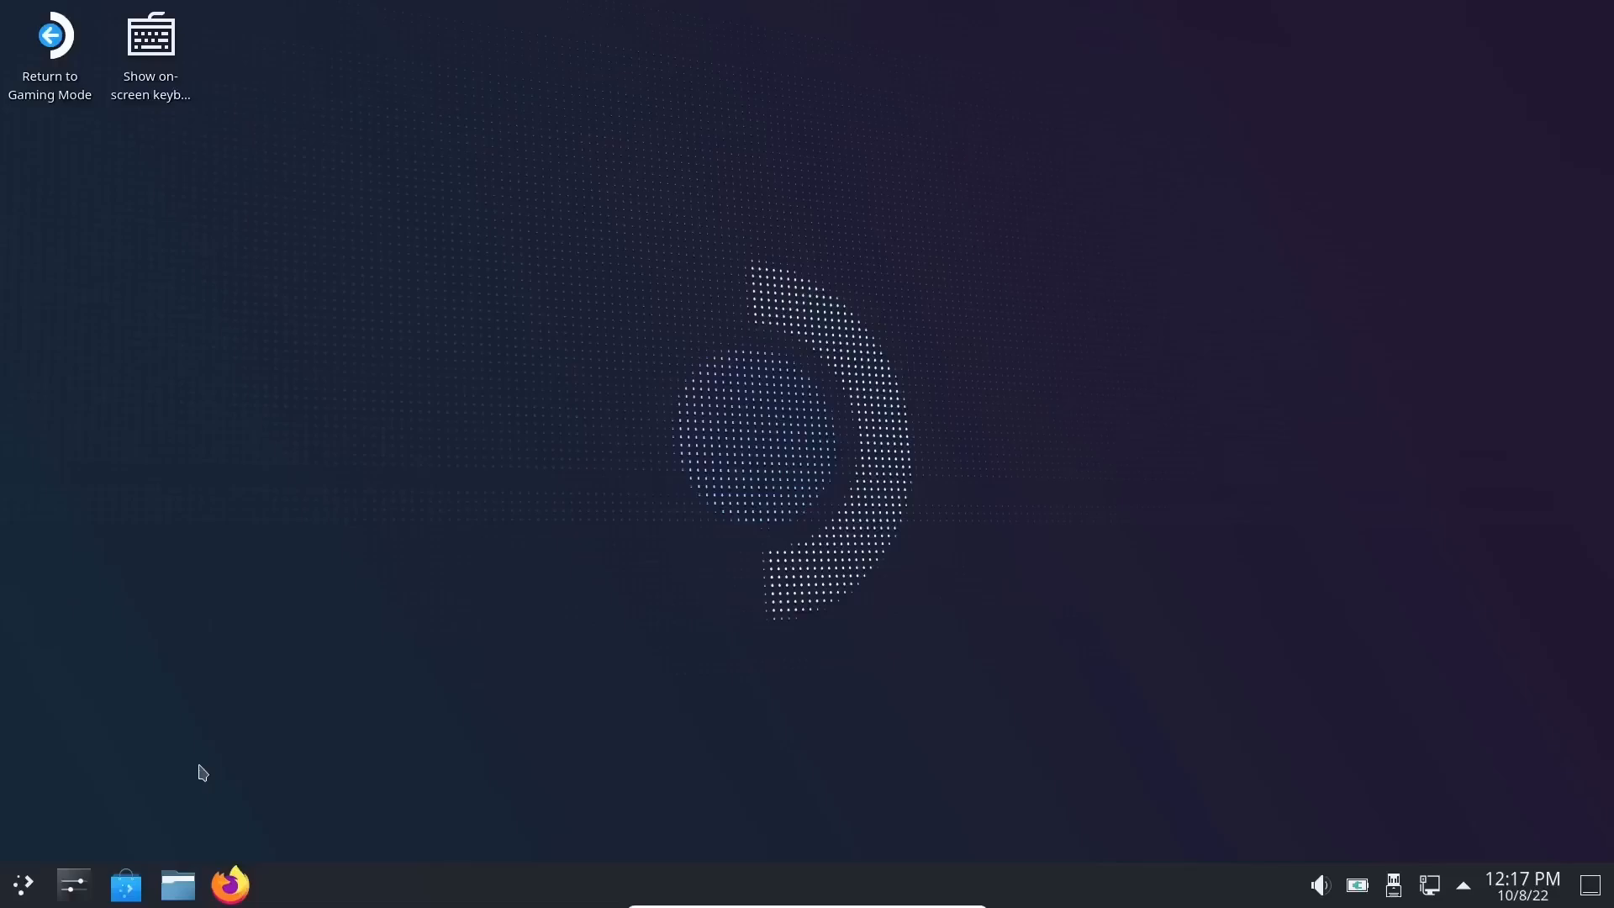
pyautogui.moveTo(25, 898)
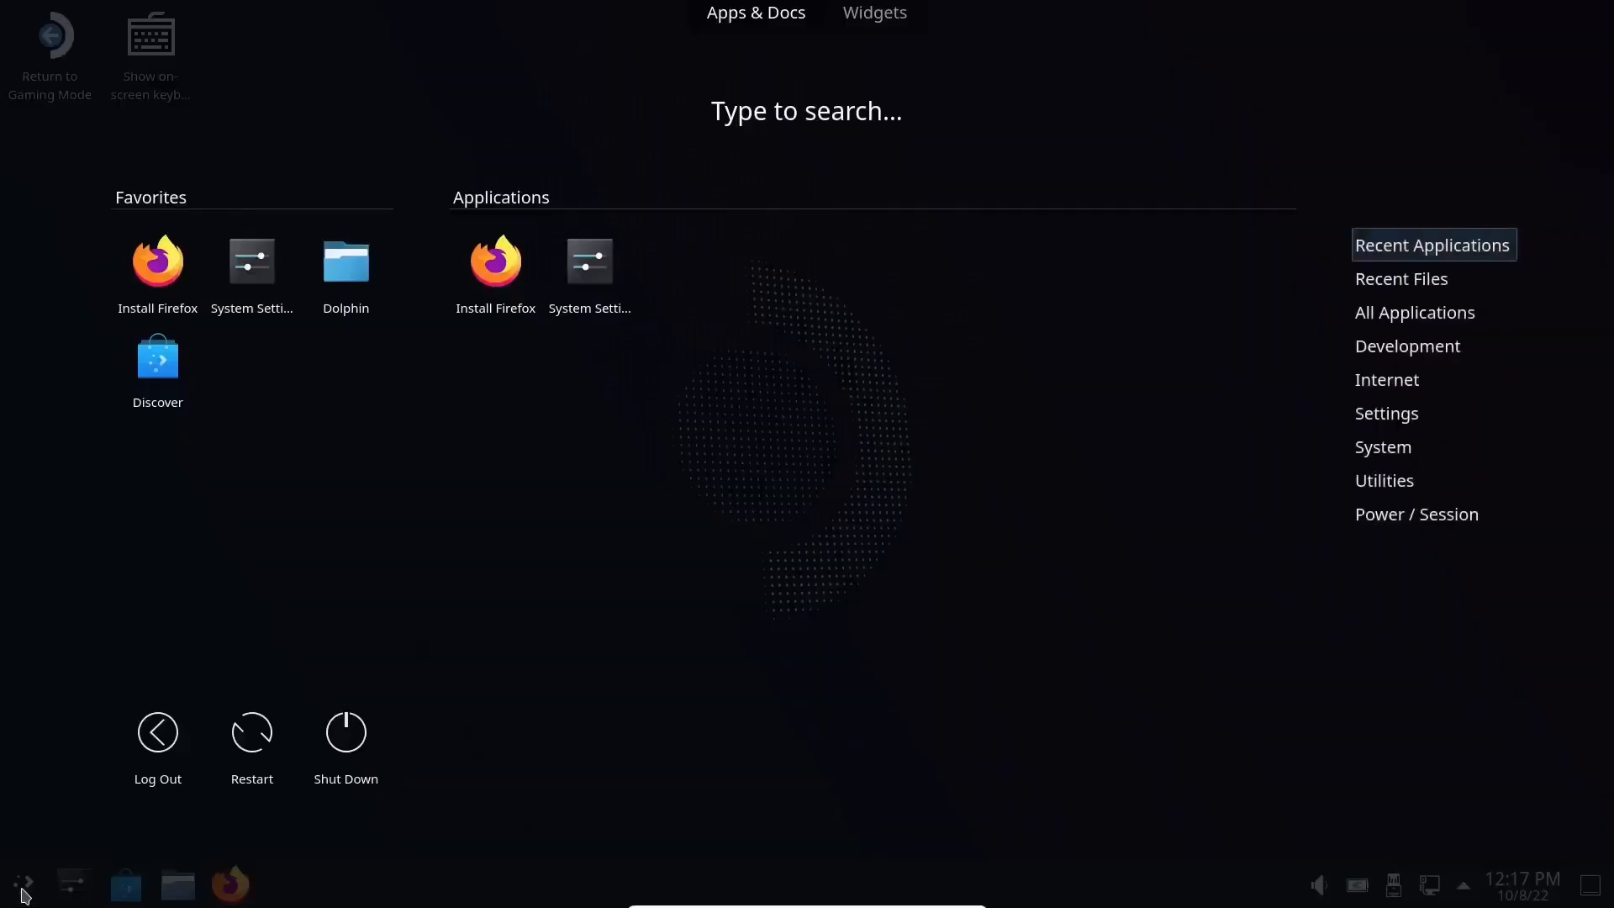
pyautogui.moveTo(22, 876)
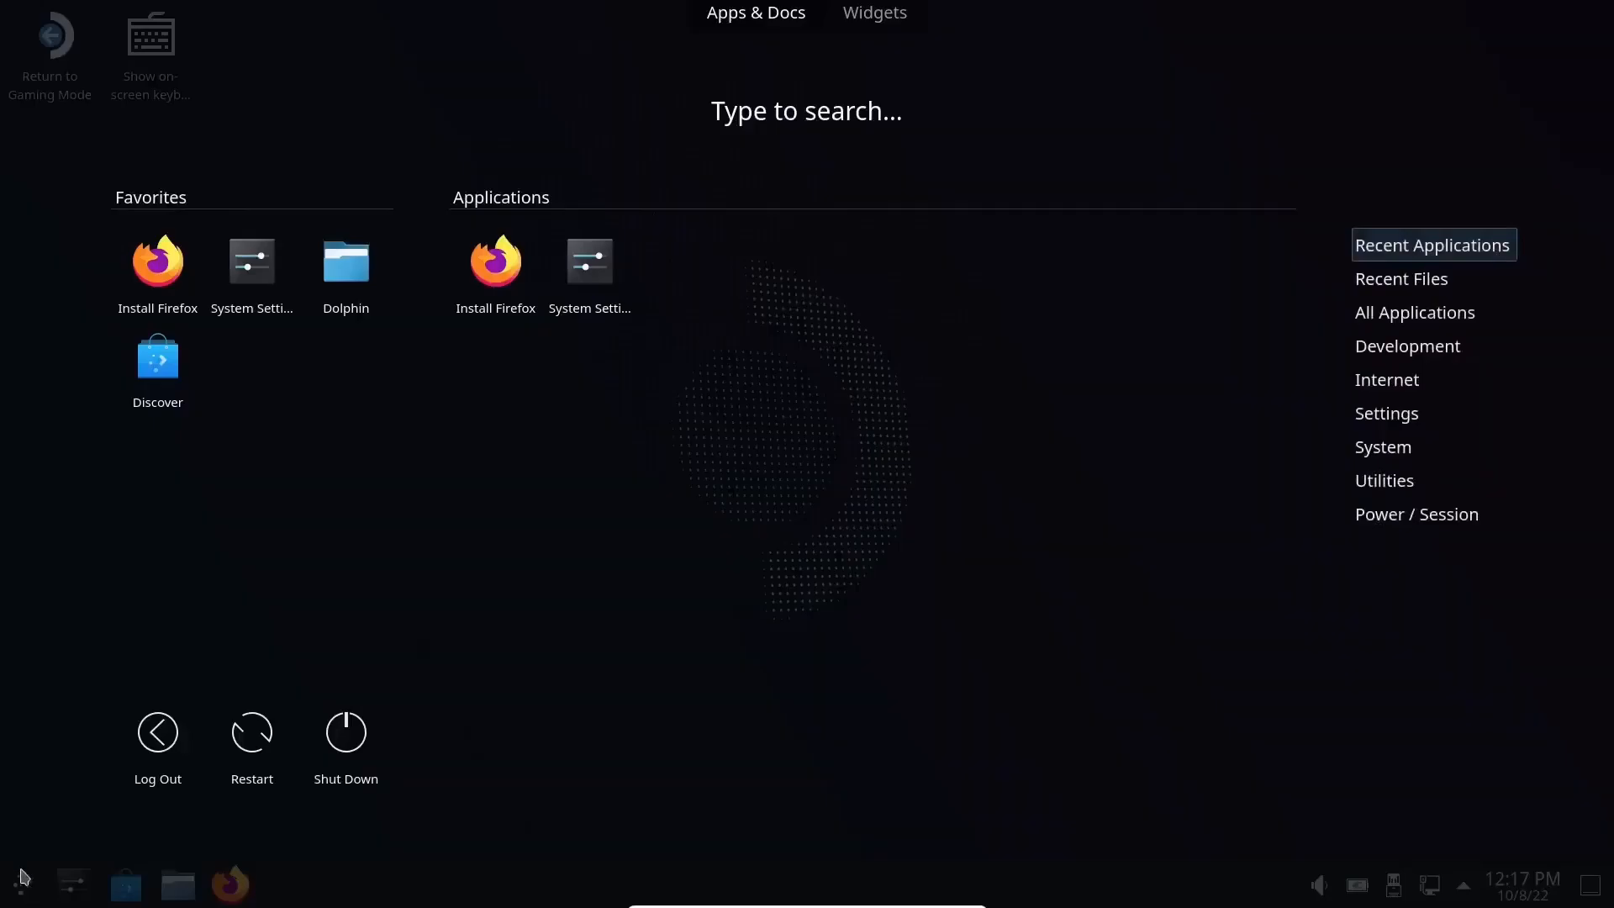
pyautogui.moveTo(859, 557)
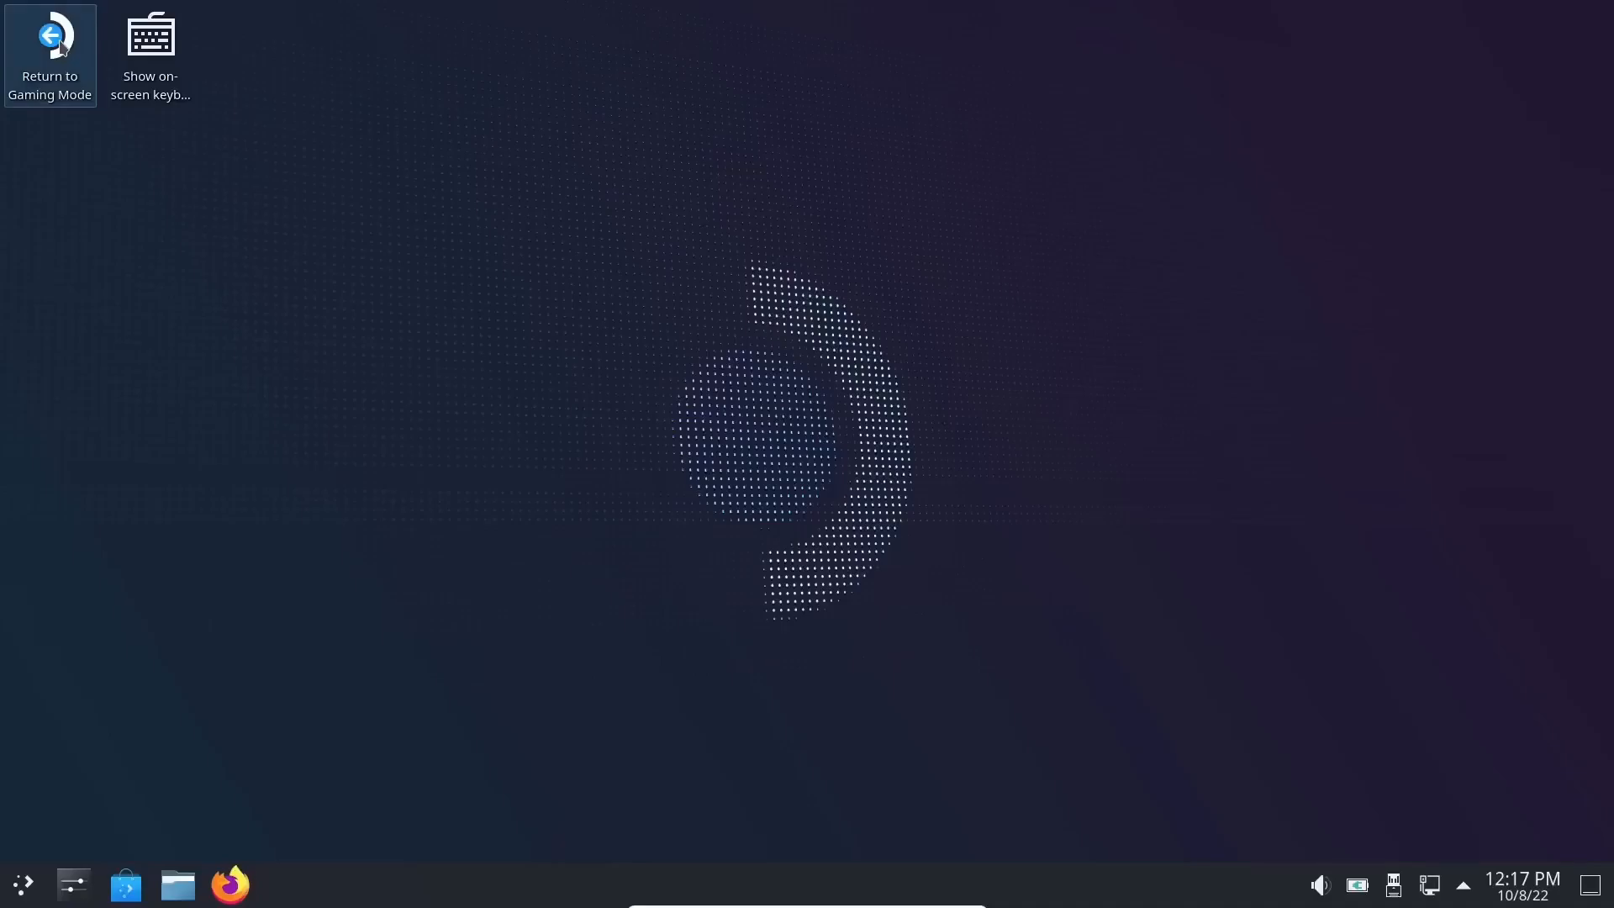
pyautogui.moveTo(770, 119)
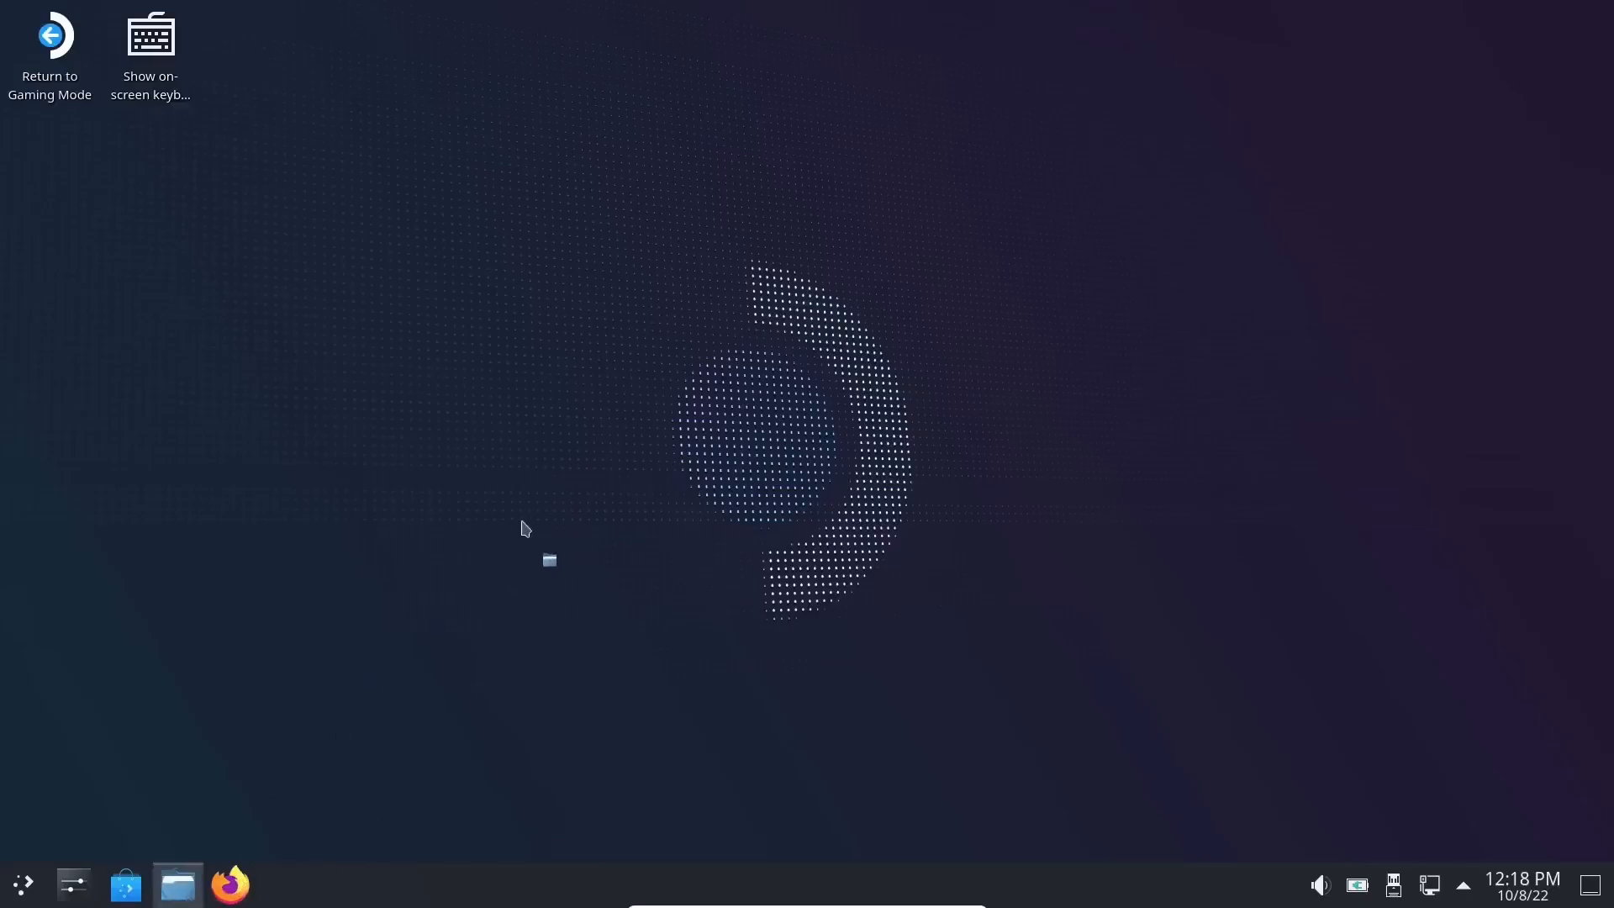
pyautogui.click(176, 883)
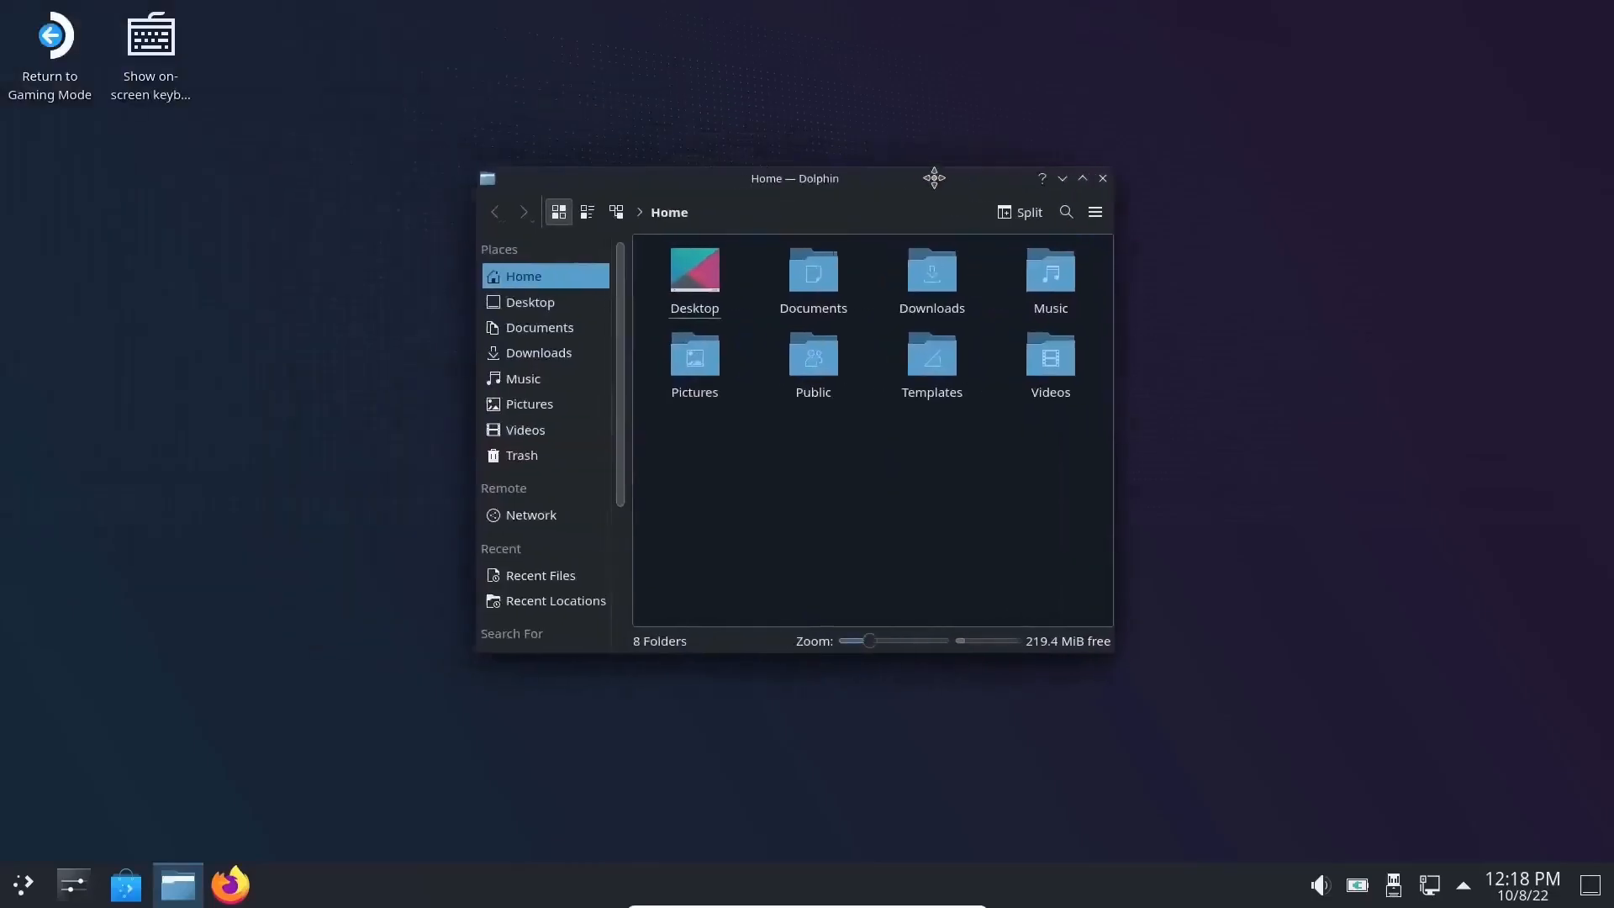
pyautogui.click(1100, 178)
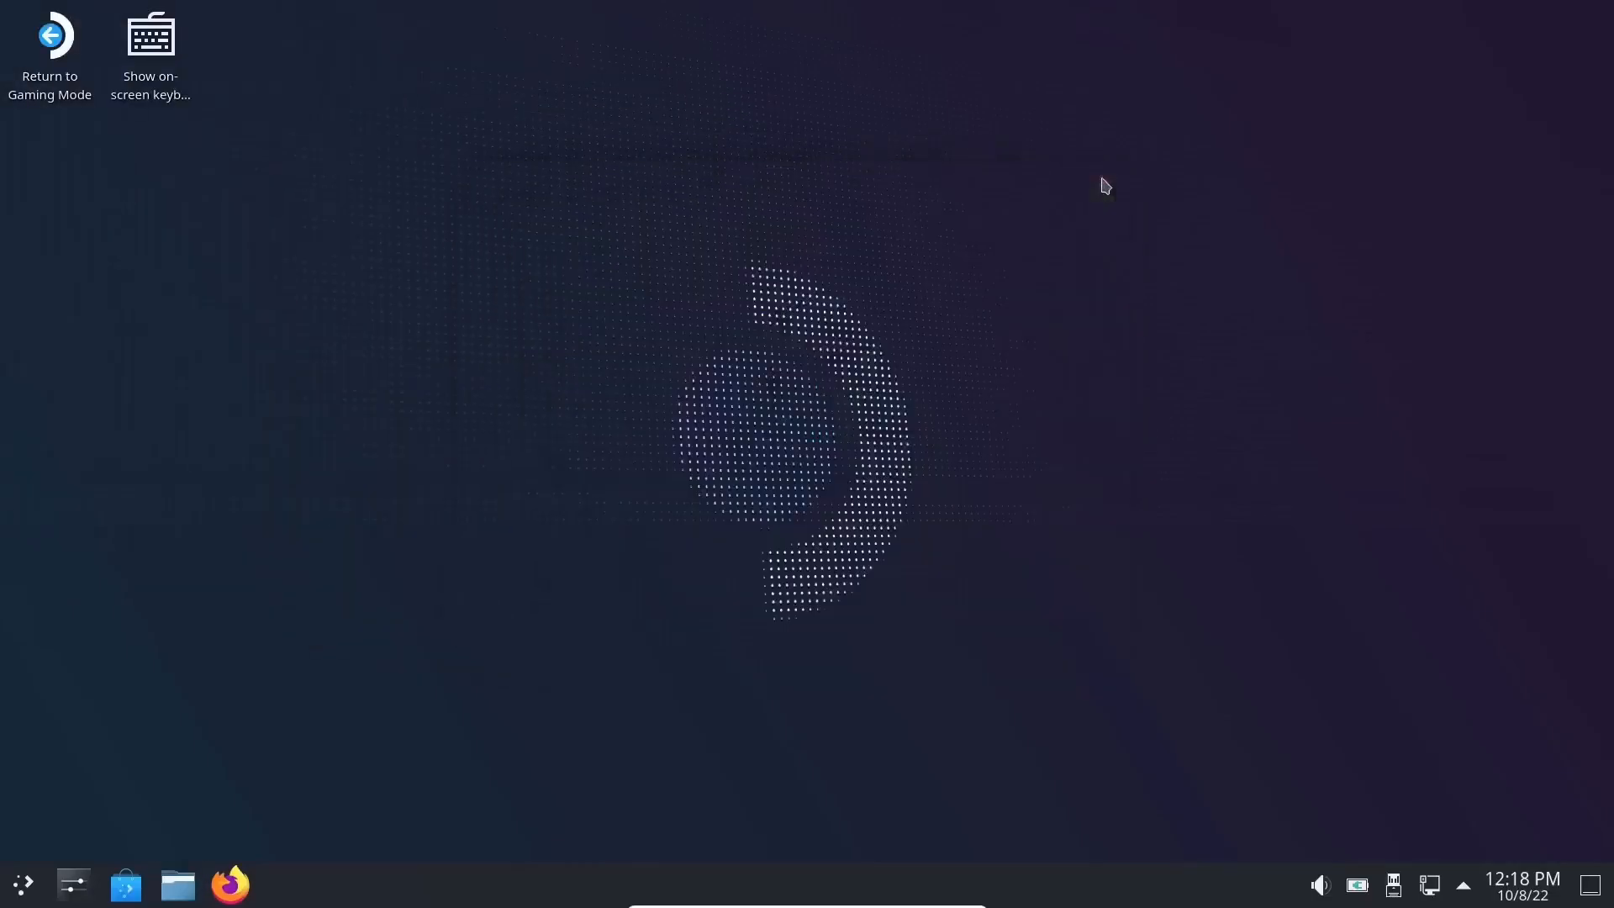
pyautogui.moveTo(1113, 200)
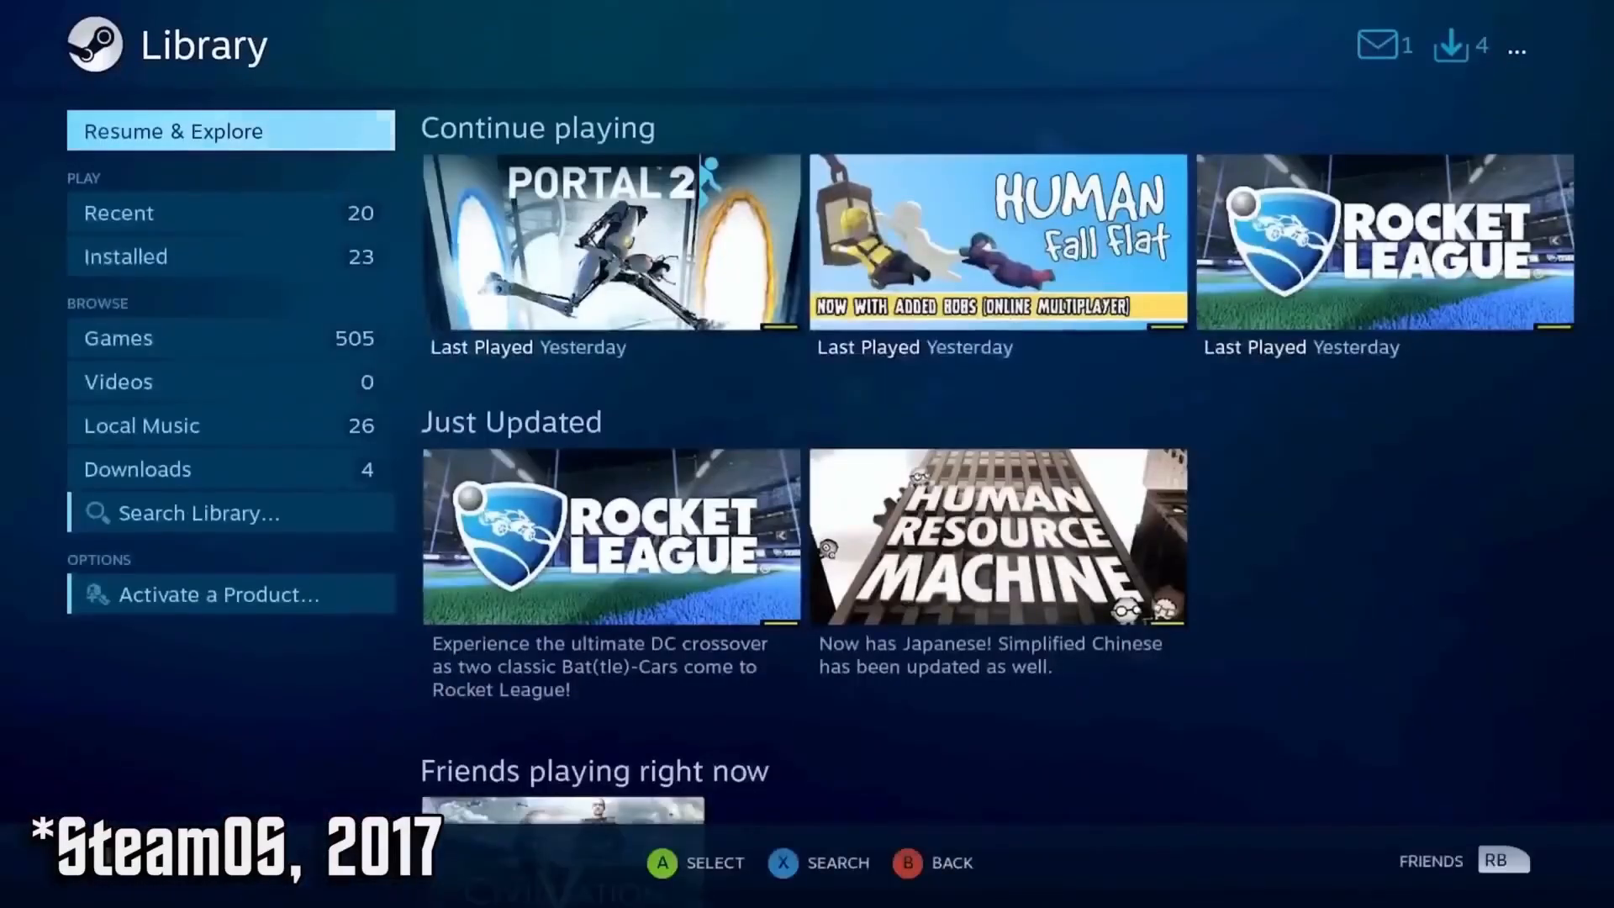
# - Browse the Games library in Big Picture and filter the game list
pyautogui.click(128, 256)
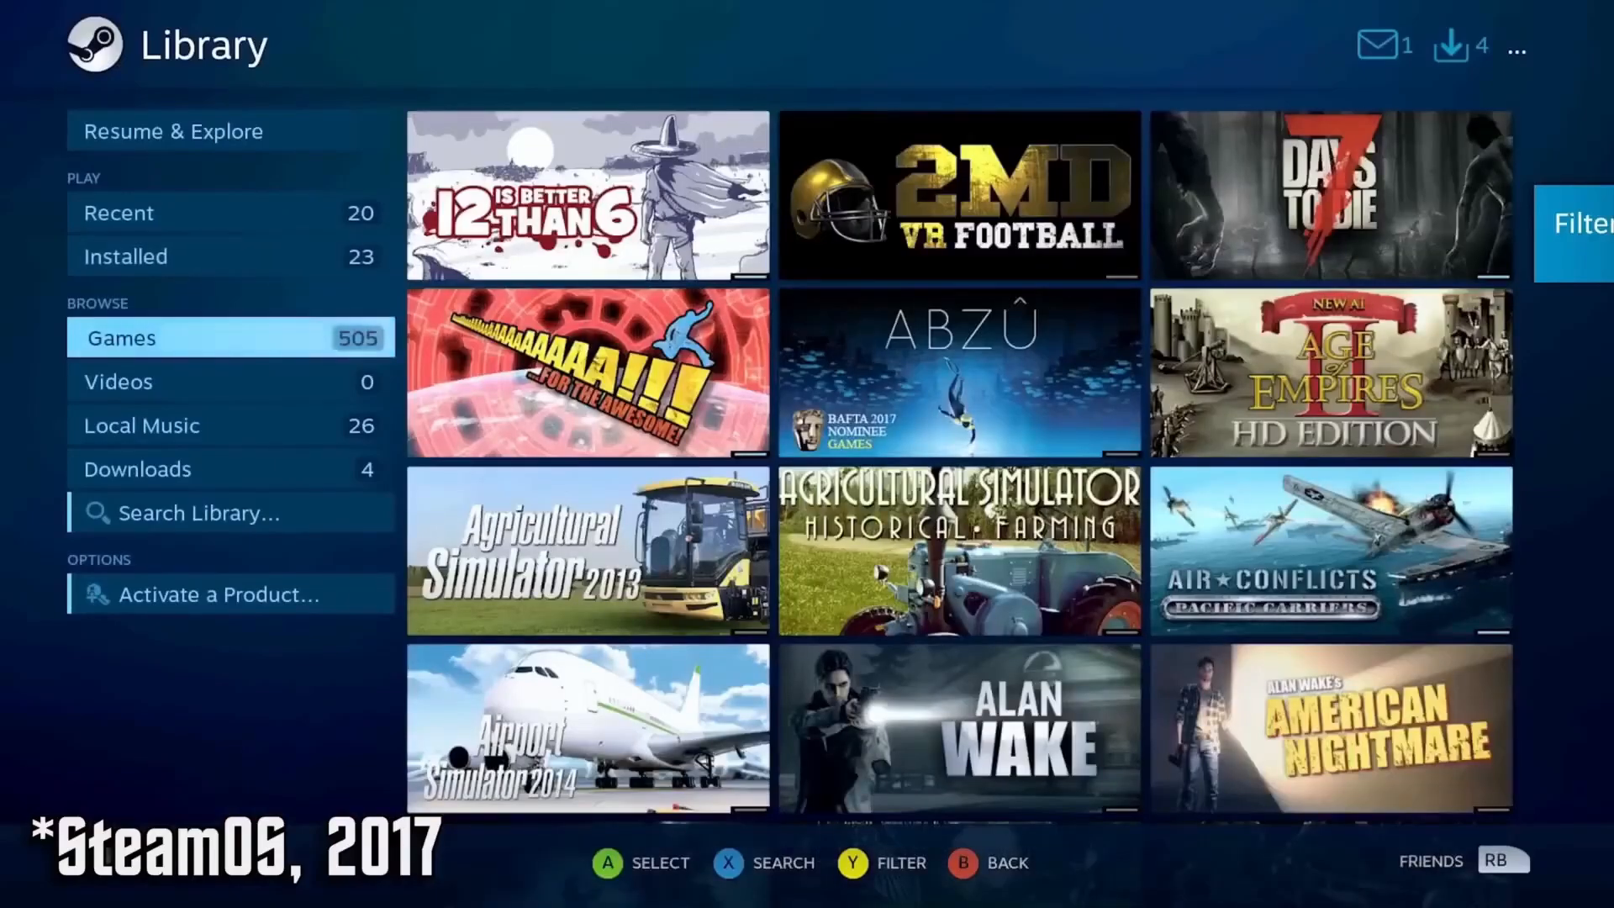
pyautogui.scroll(-3)
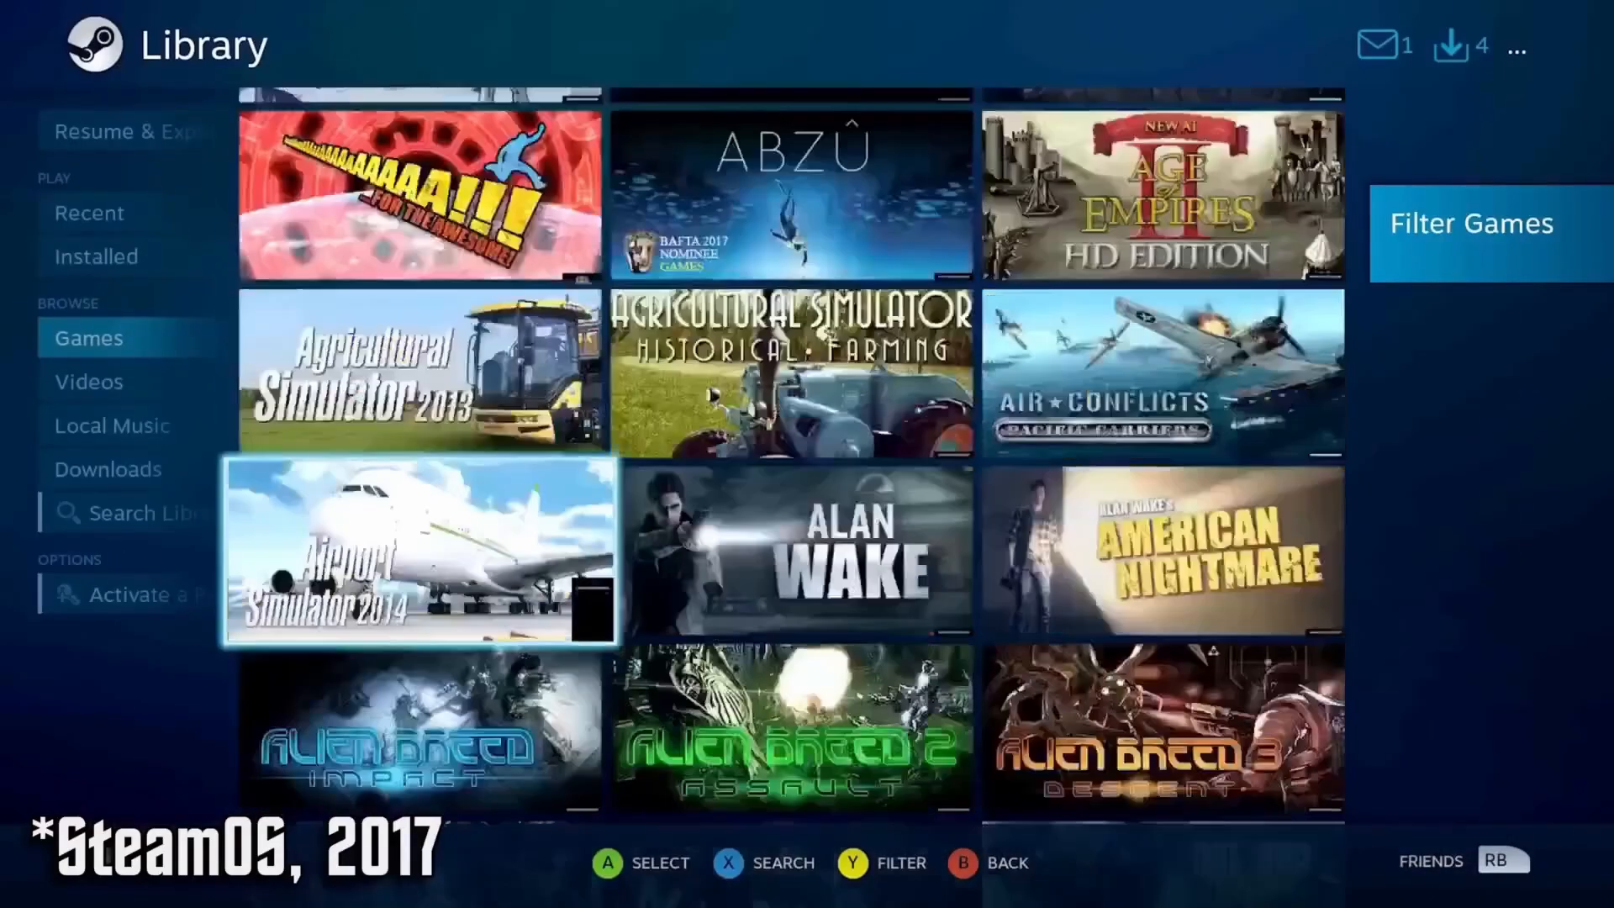
pyautogui.scroll(-3)
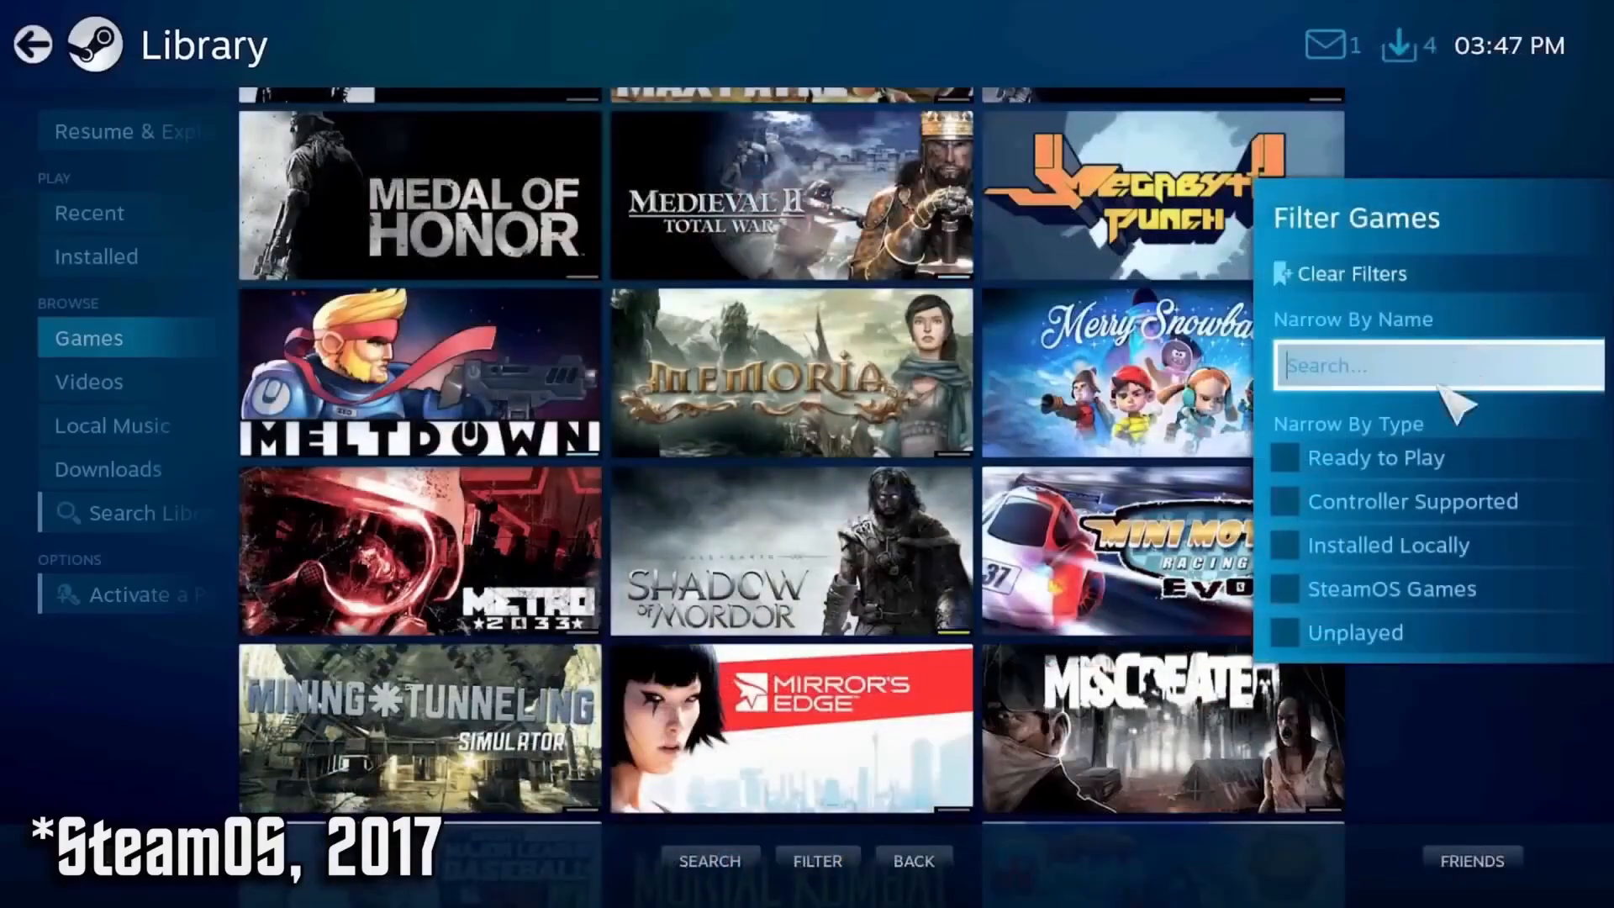
pyautogui.click(1285, 588)
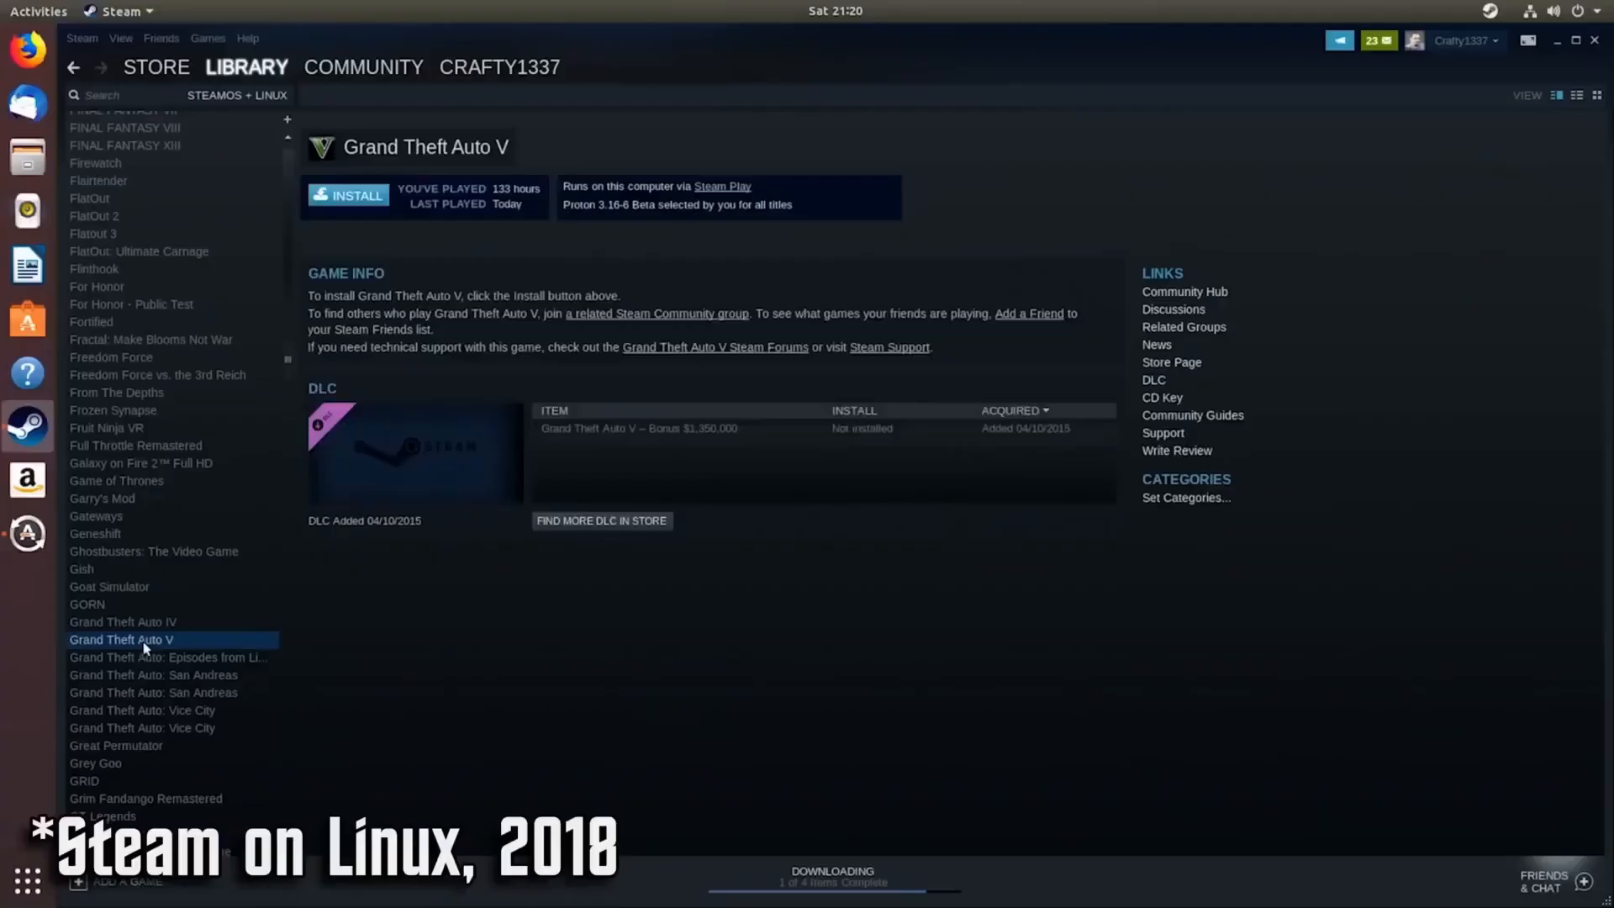
# - Select Grand Theft Auto V in desktop Steam and start its install
pyautogui.click(348, 195)
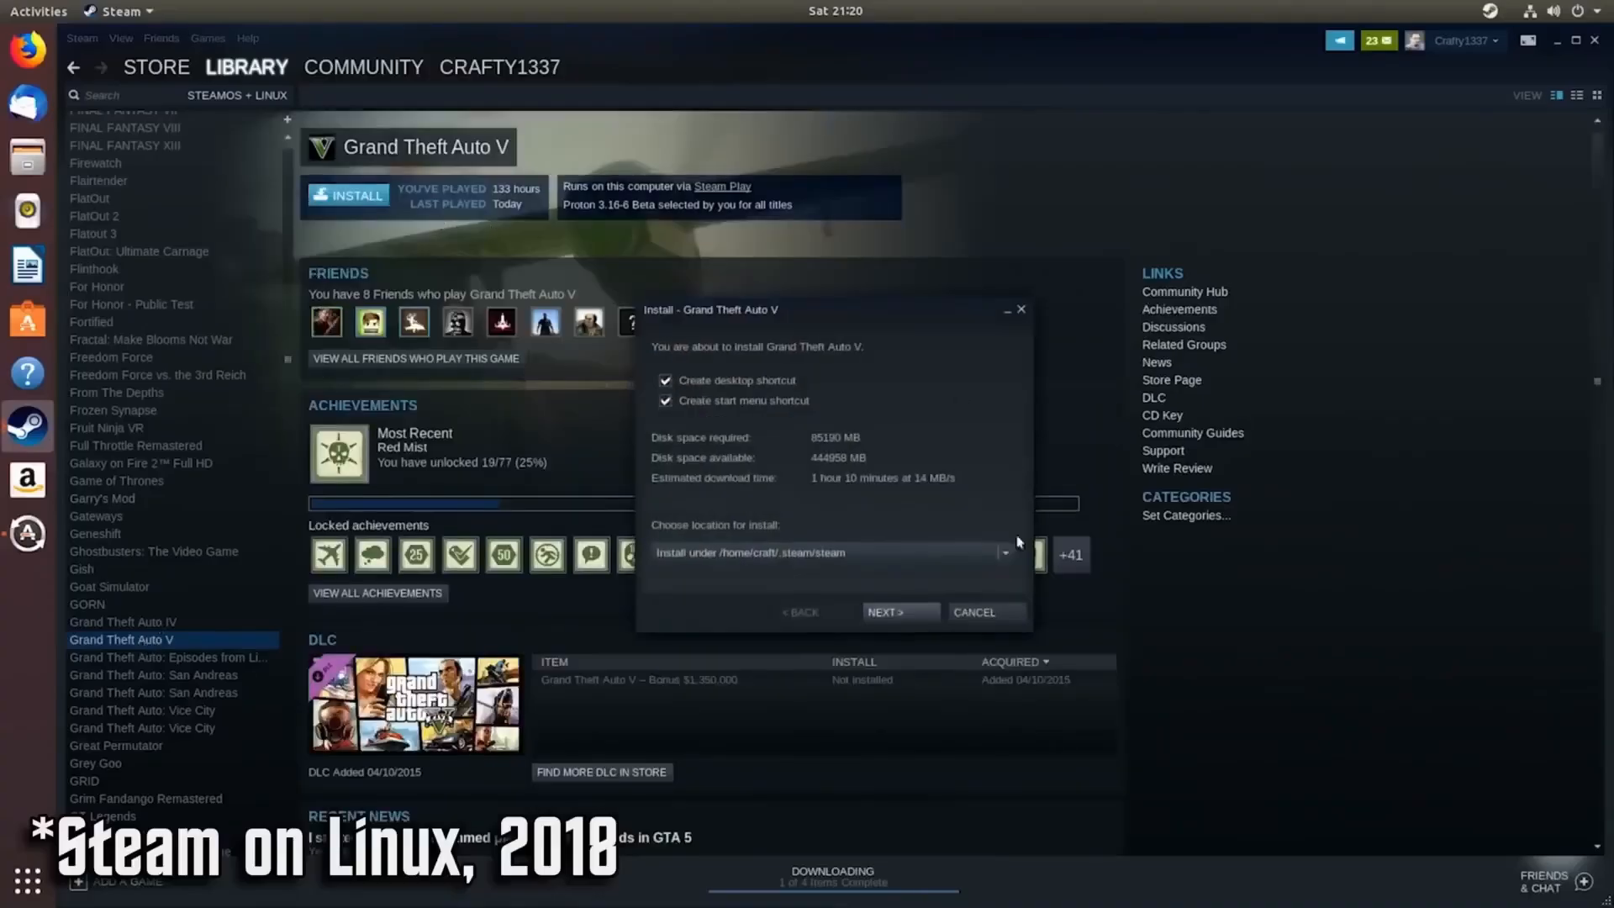
pyautogui.click(898, 612)
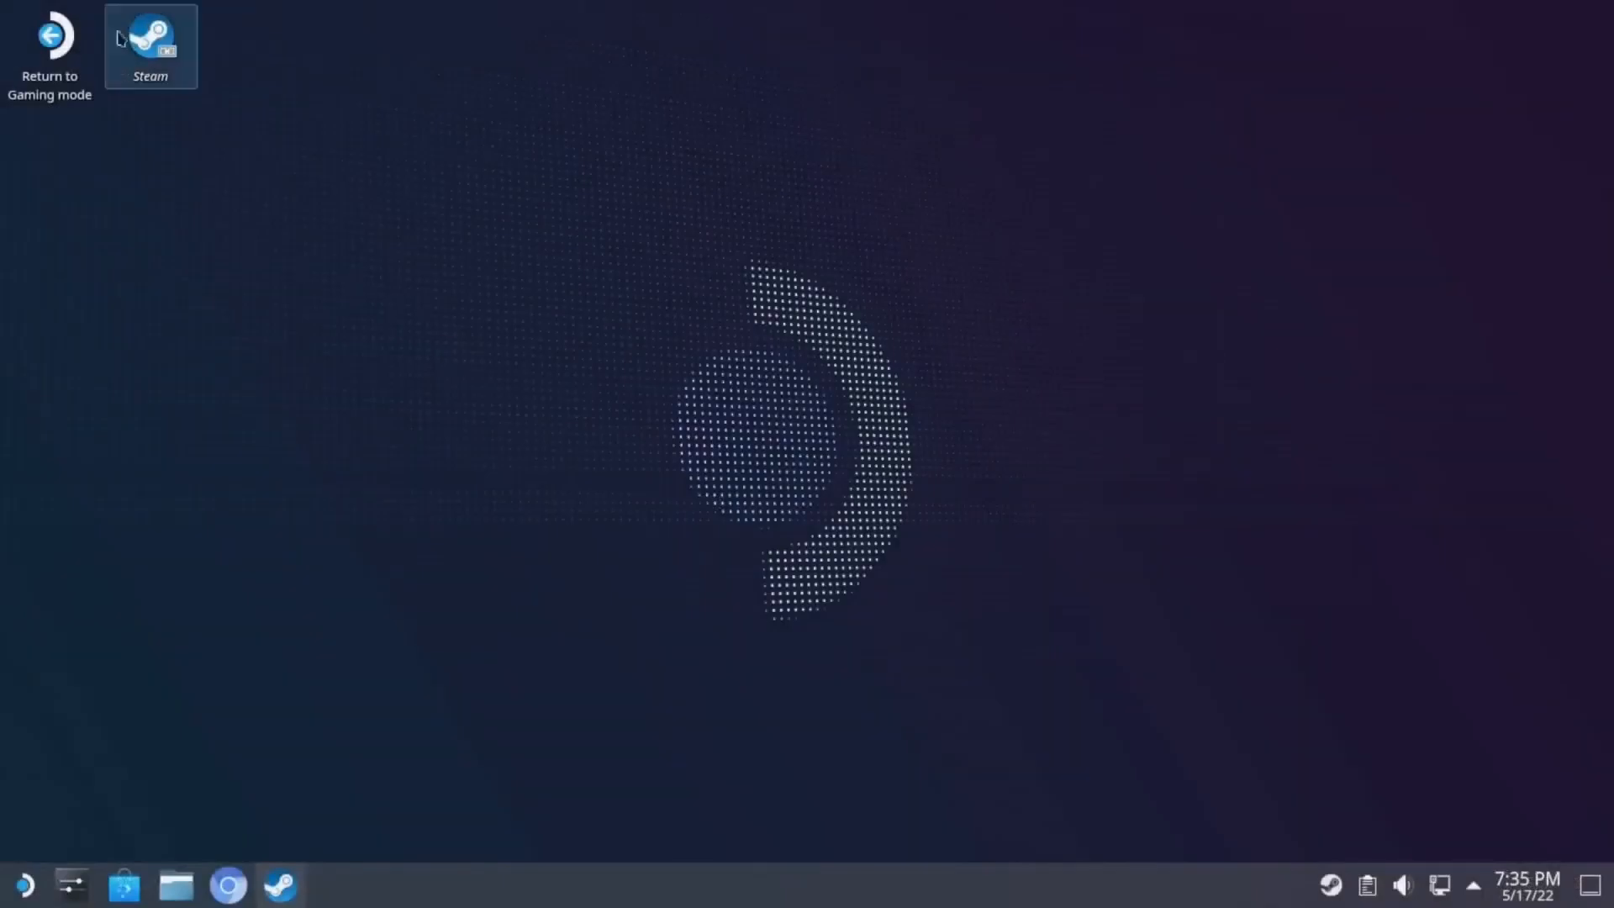
# - Download the 902 MB SteamOS_Holo amdgpu .iso from the GitHub release Assets
pyautogui.doubleClick(150, 45)
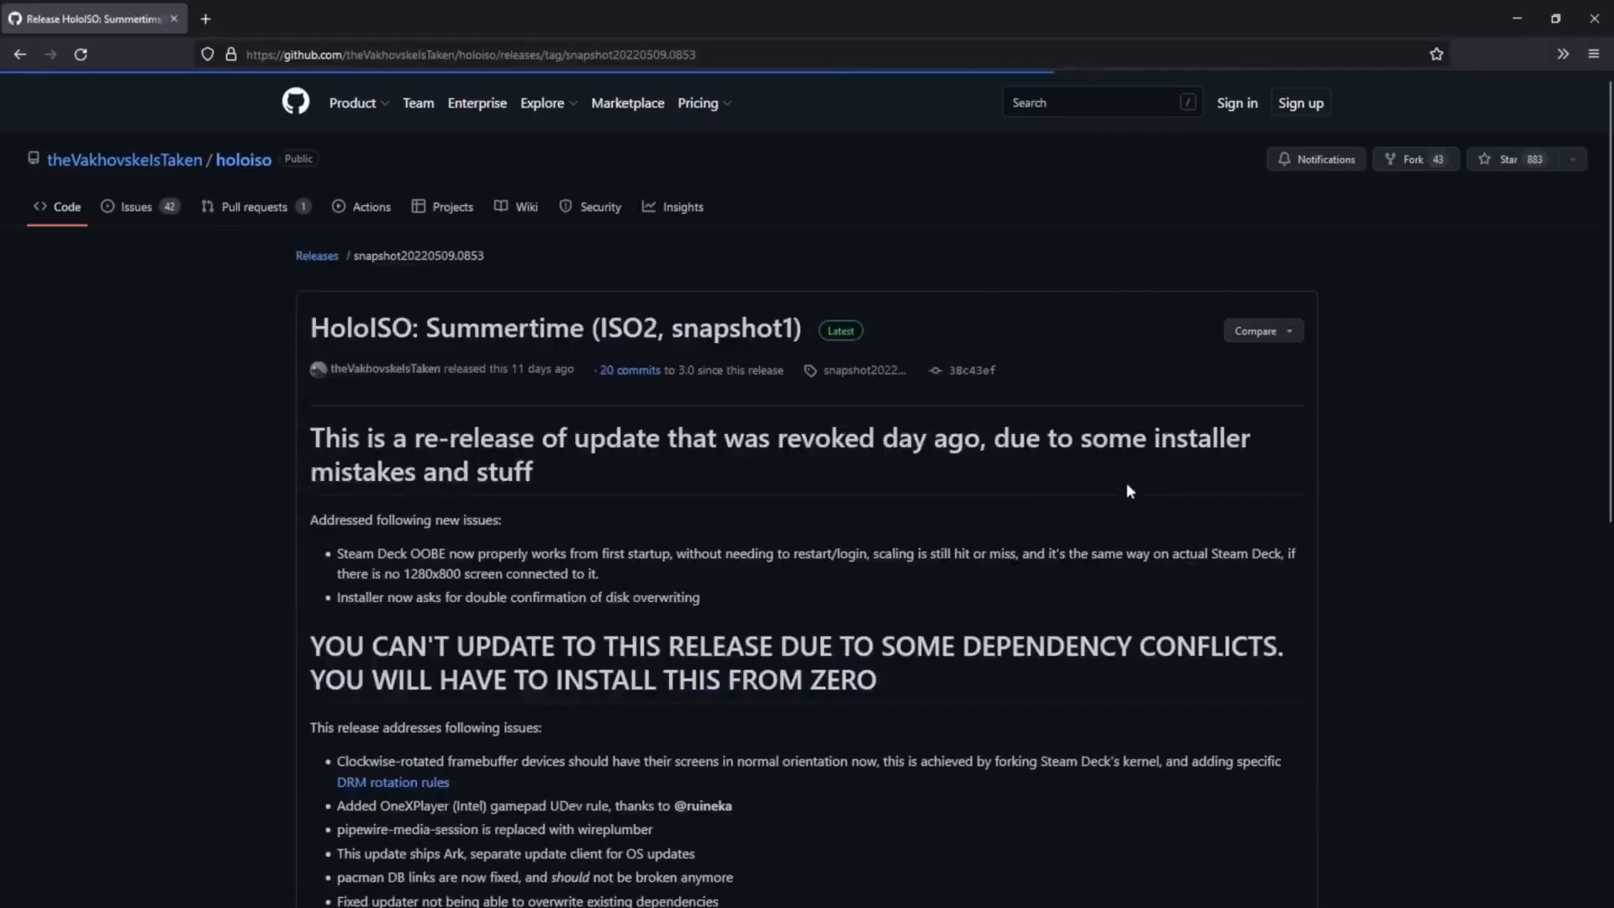
pyautogui.scroll(-3)
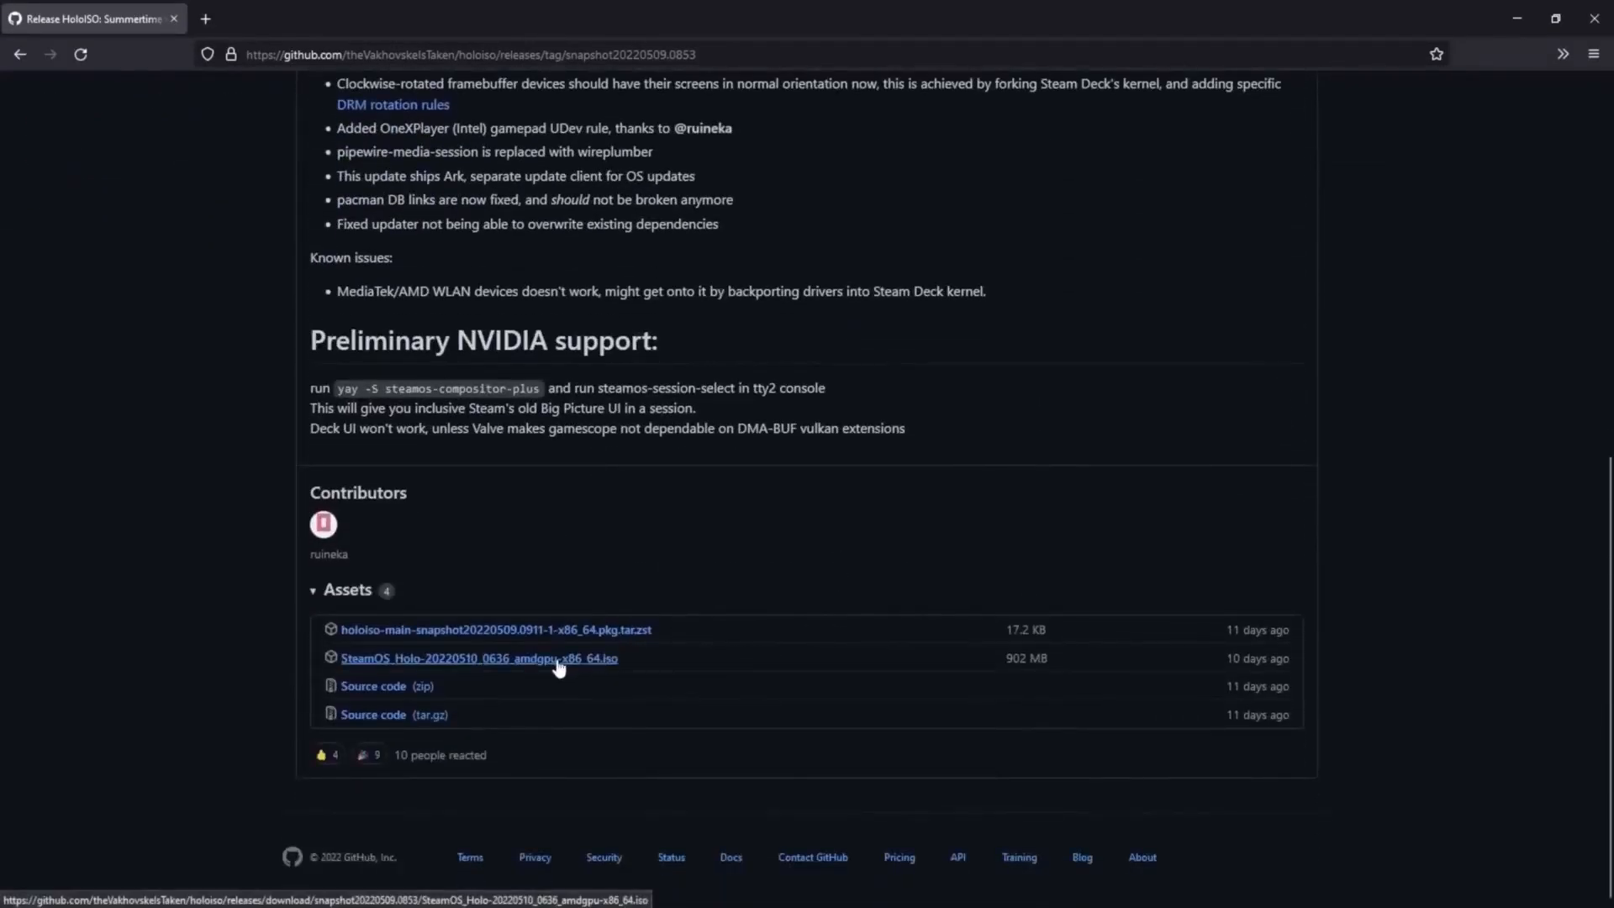
pyautogui.click(476, 657)
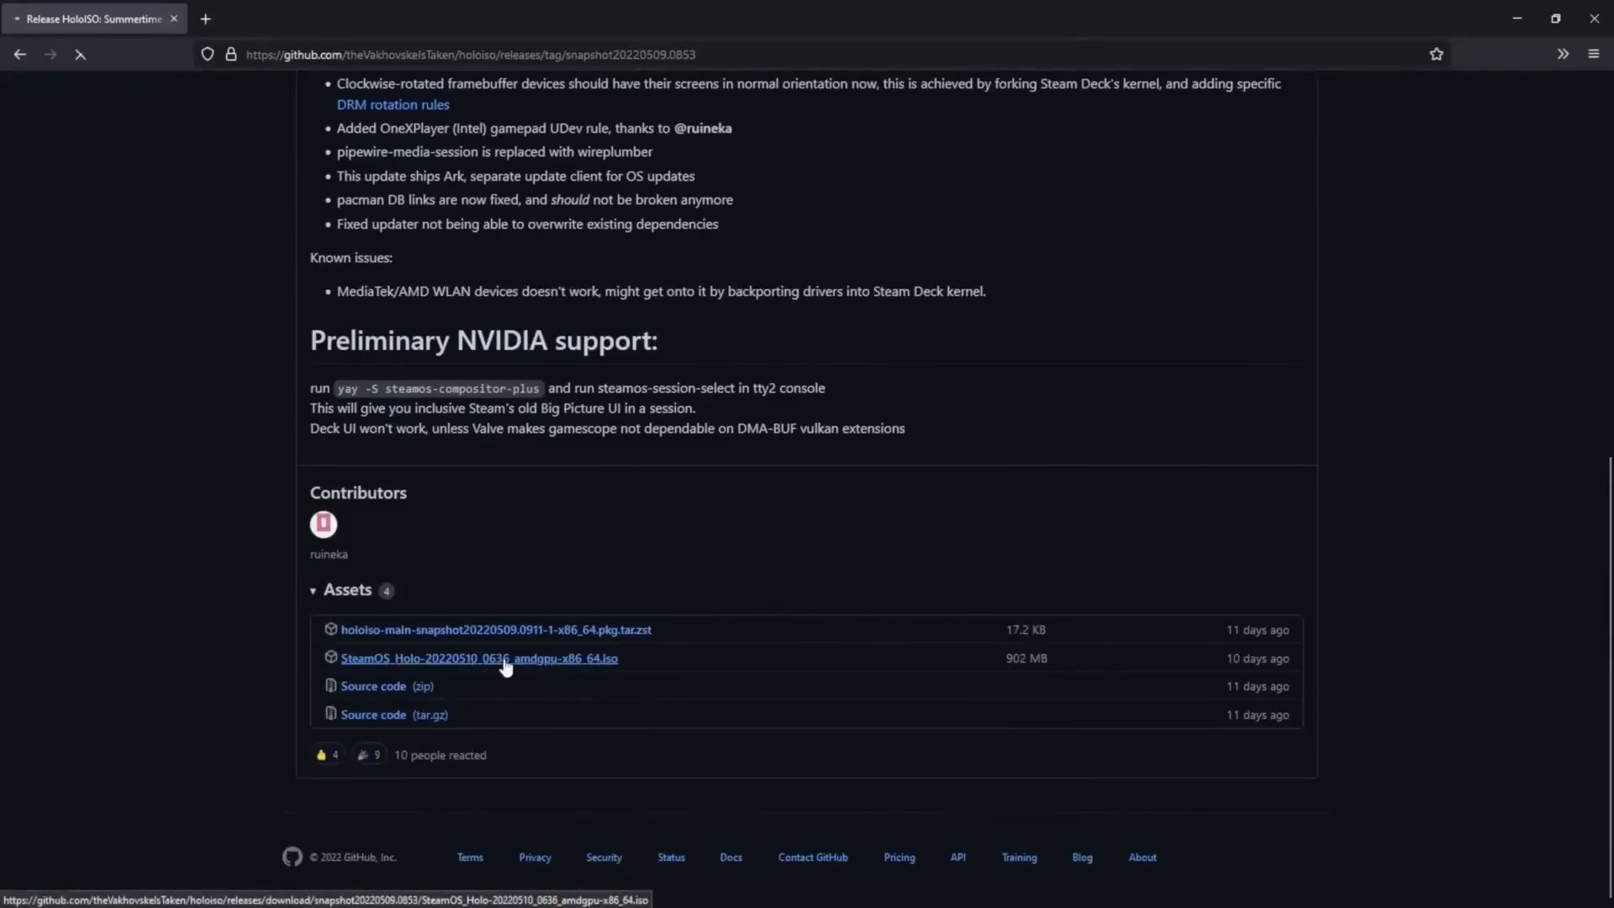
pyautogui.click(477, 657)
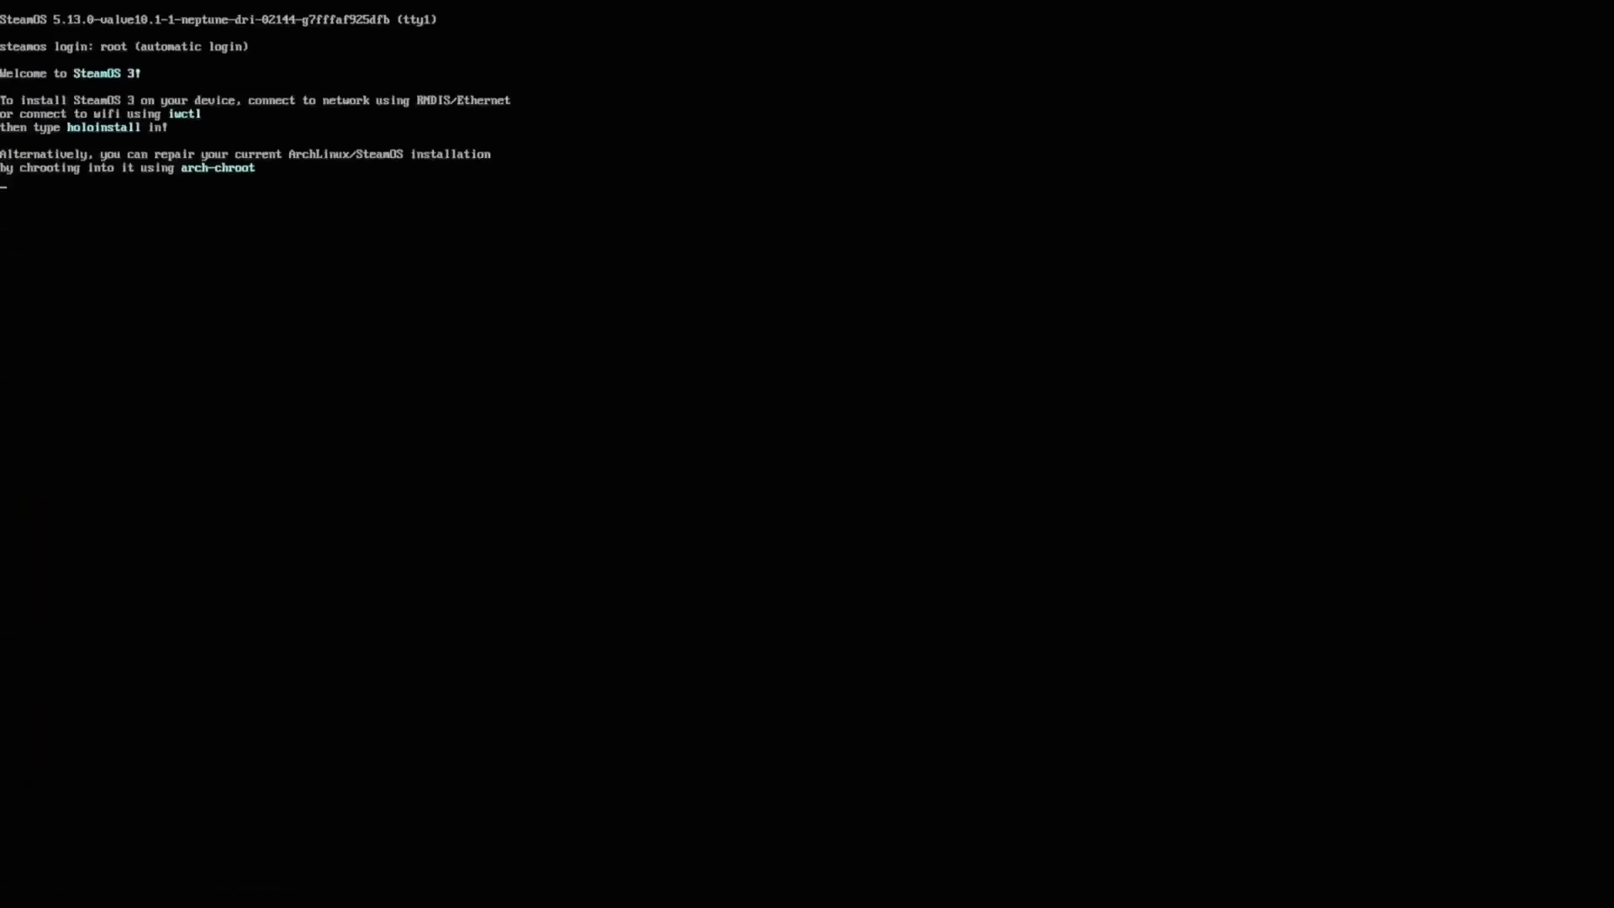
# - Run holoinstall, choose option 2 (deckperience) and target drive nvme0n1
pyautogui.write('ho')
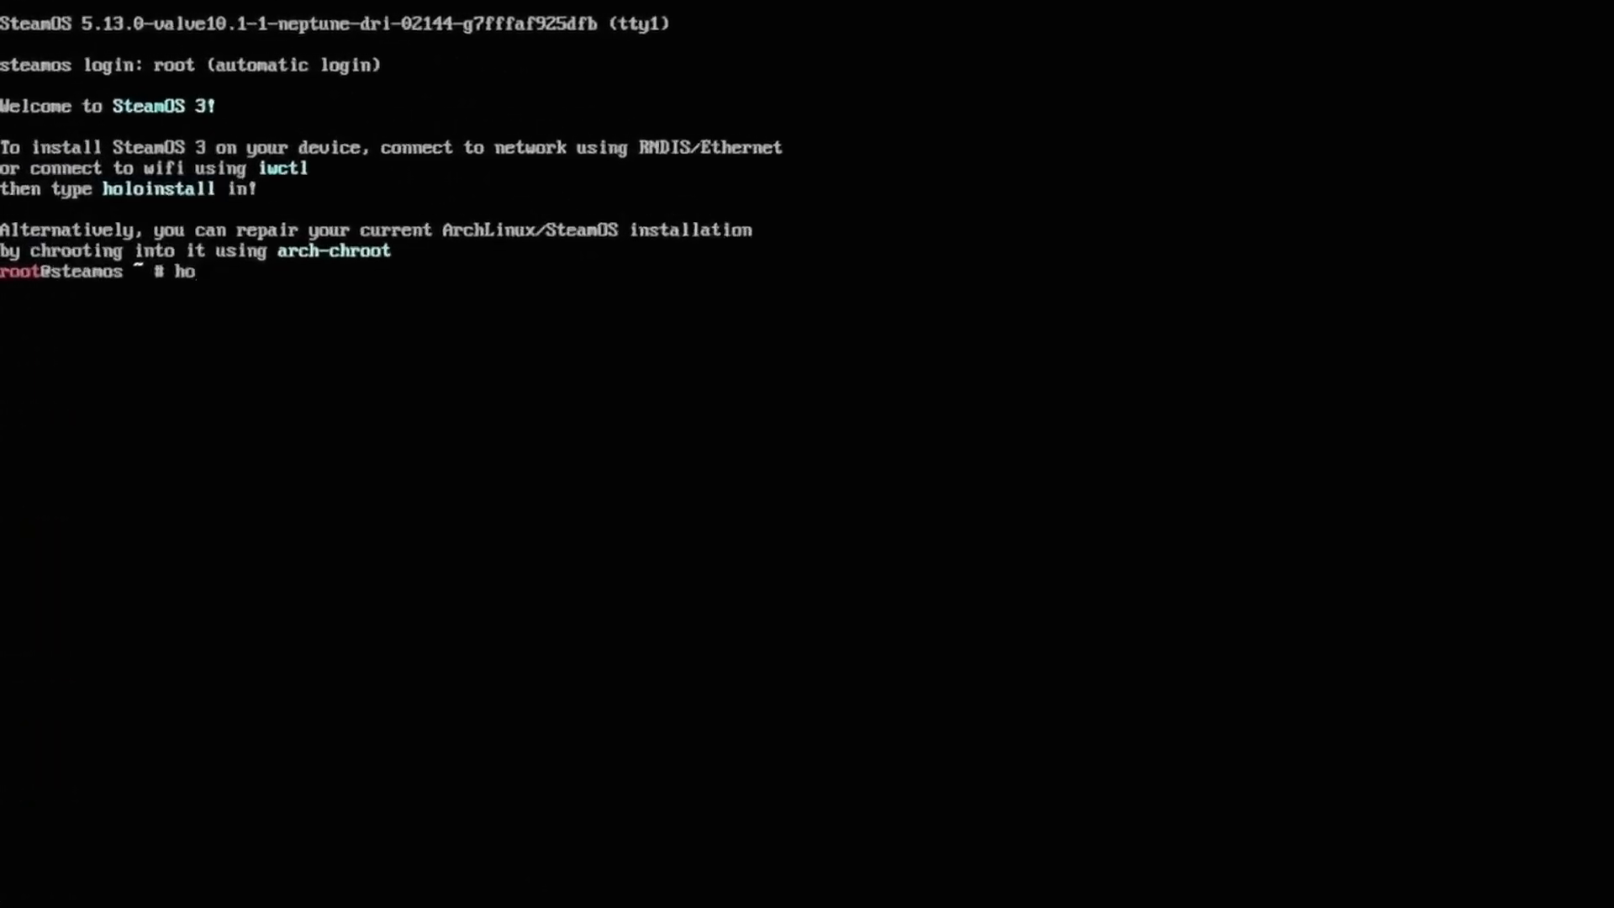
pyautogui.write('loinstall')
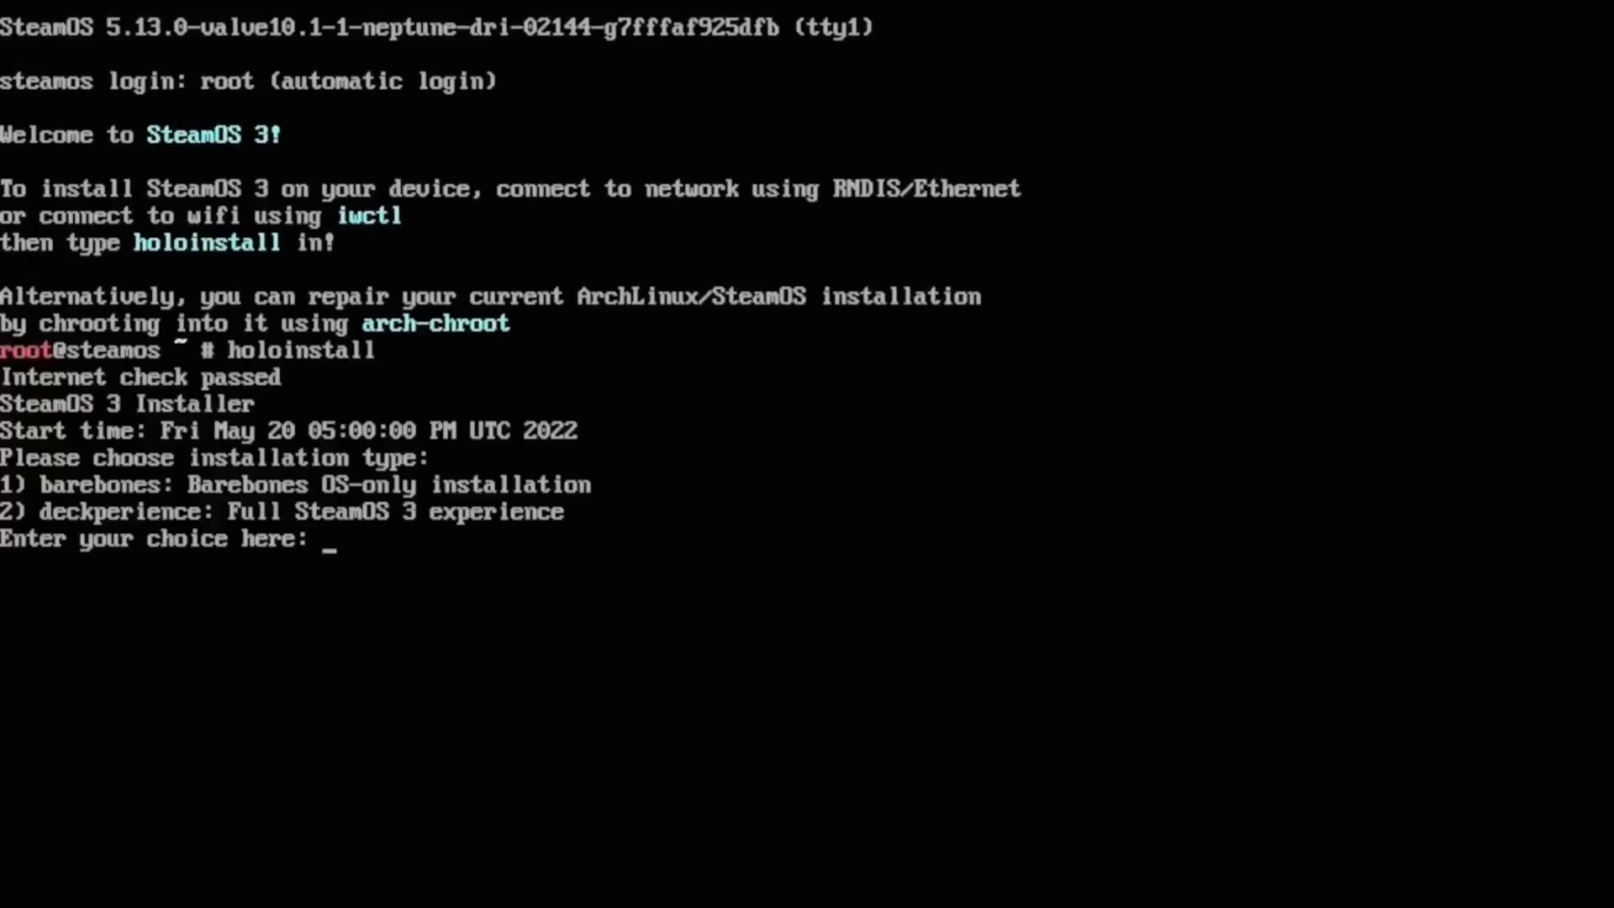
pyautogui.write('2')
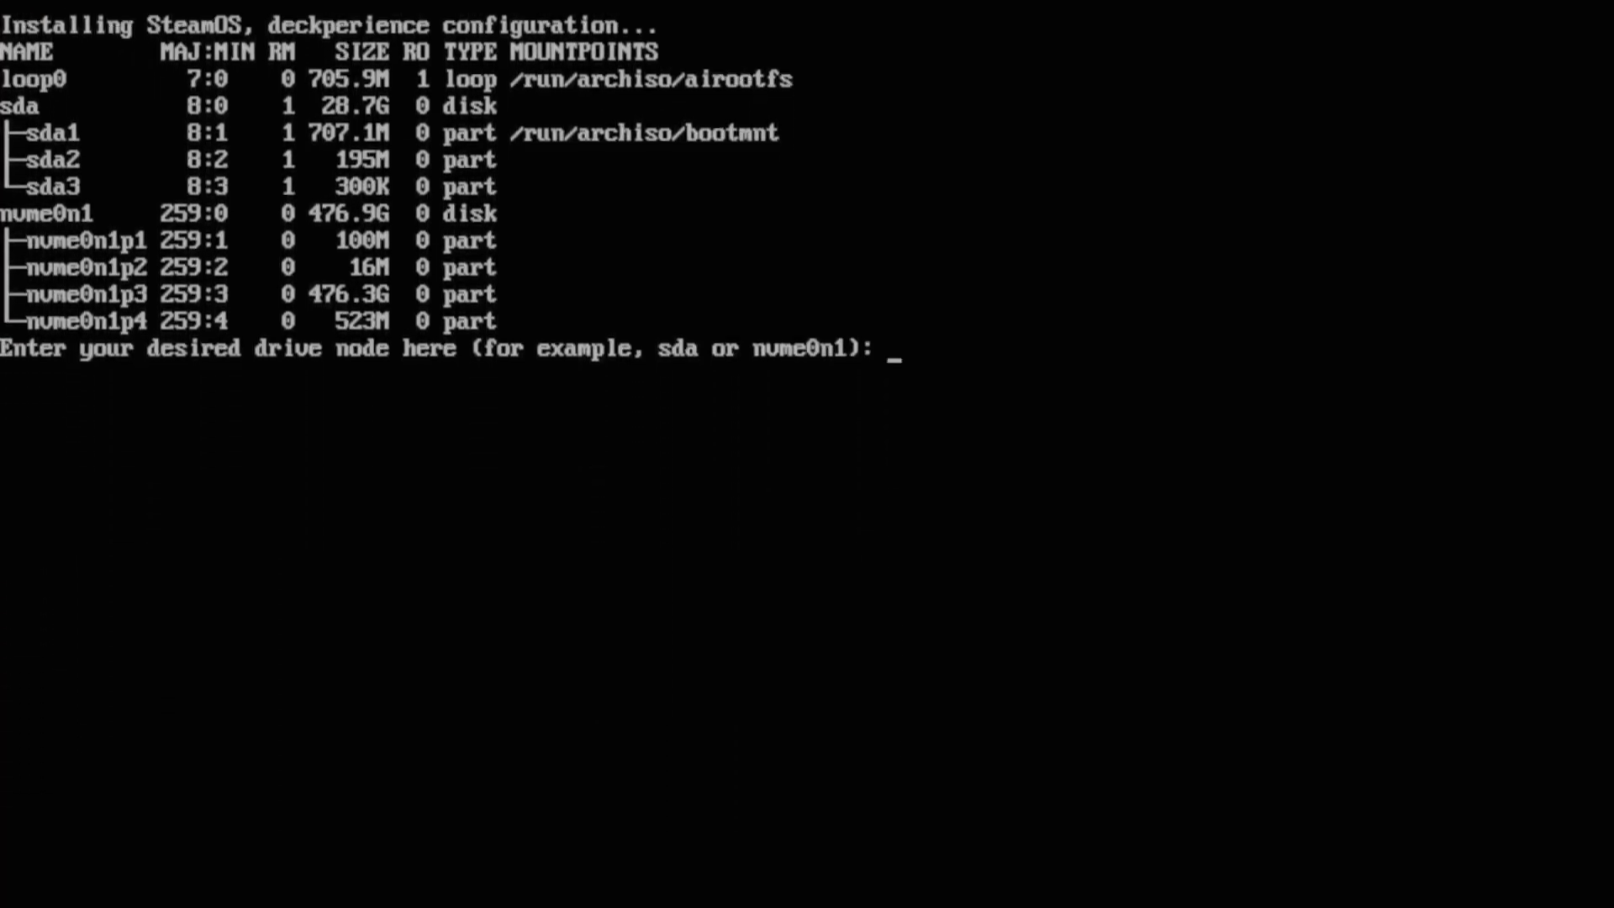
pyautogui.write('nvme0')
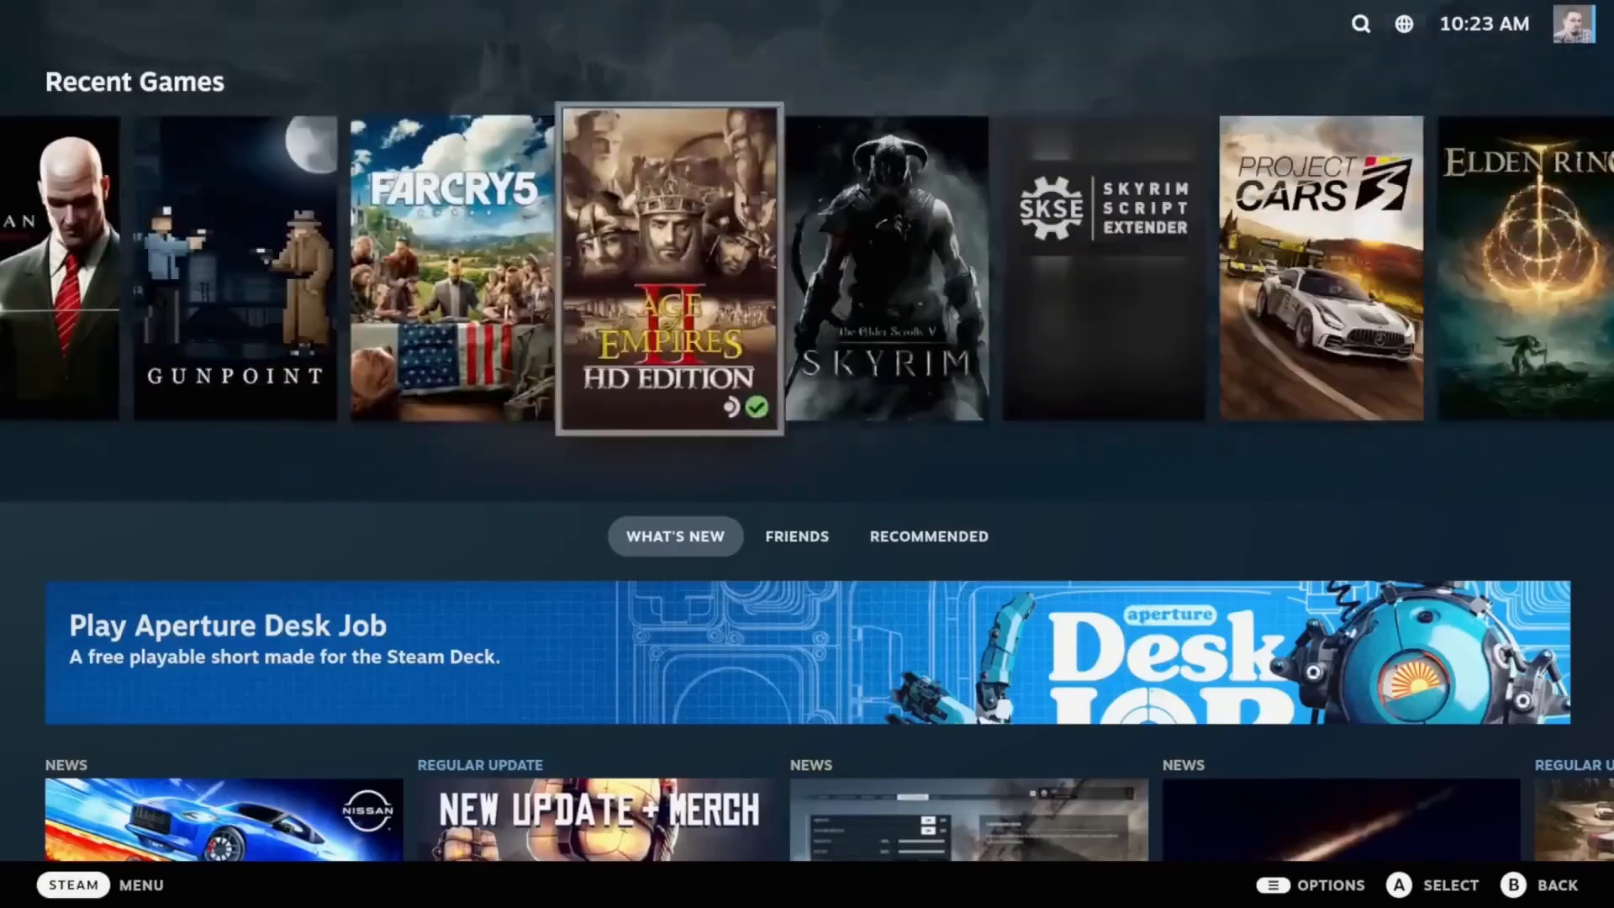
pyautogui.scroll(-3)
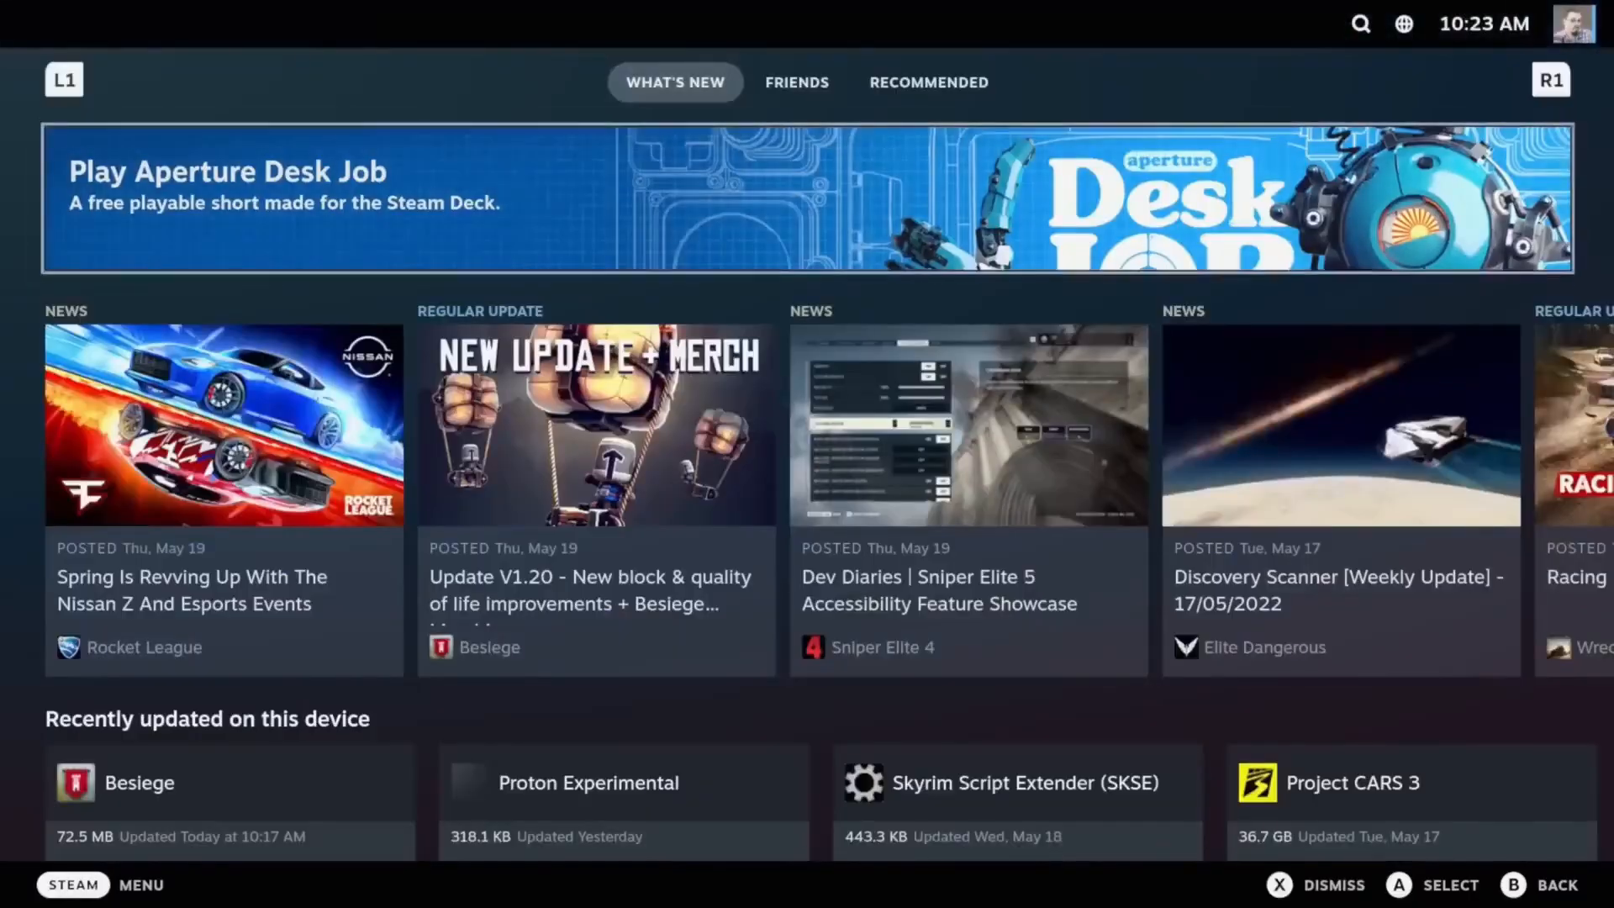
pyautogui.scroll(-3)
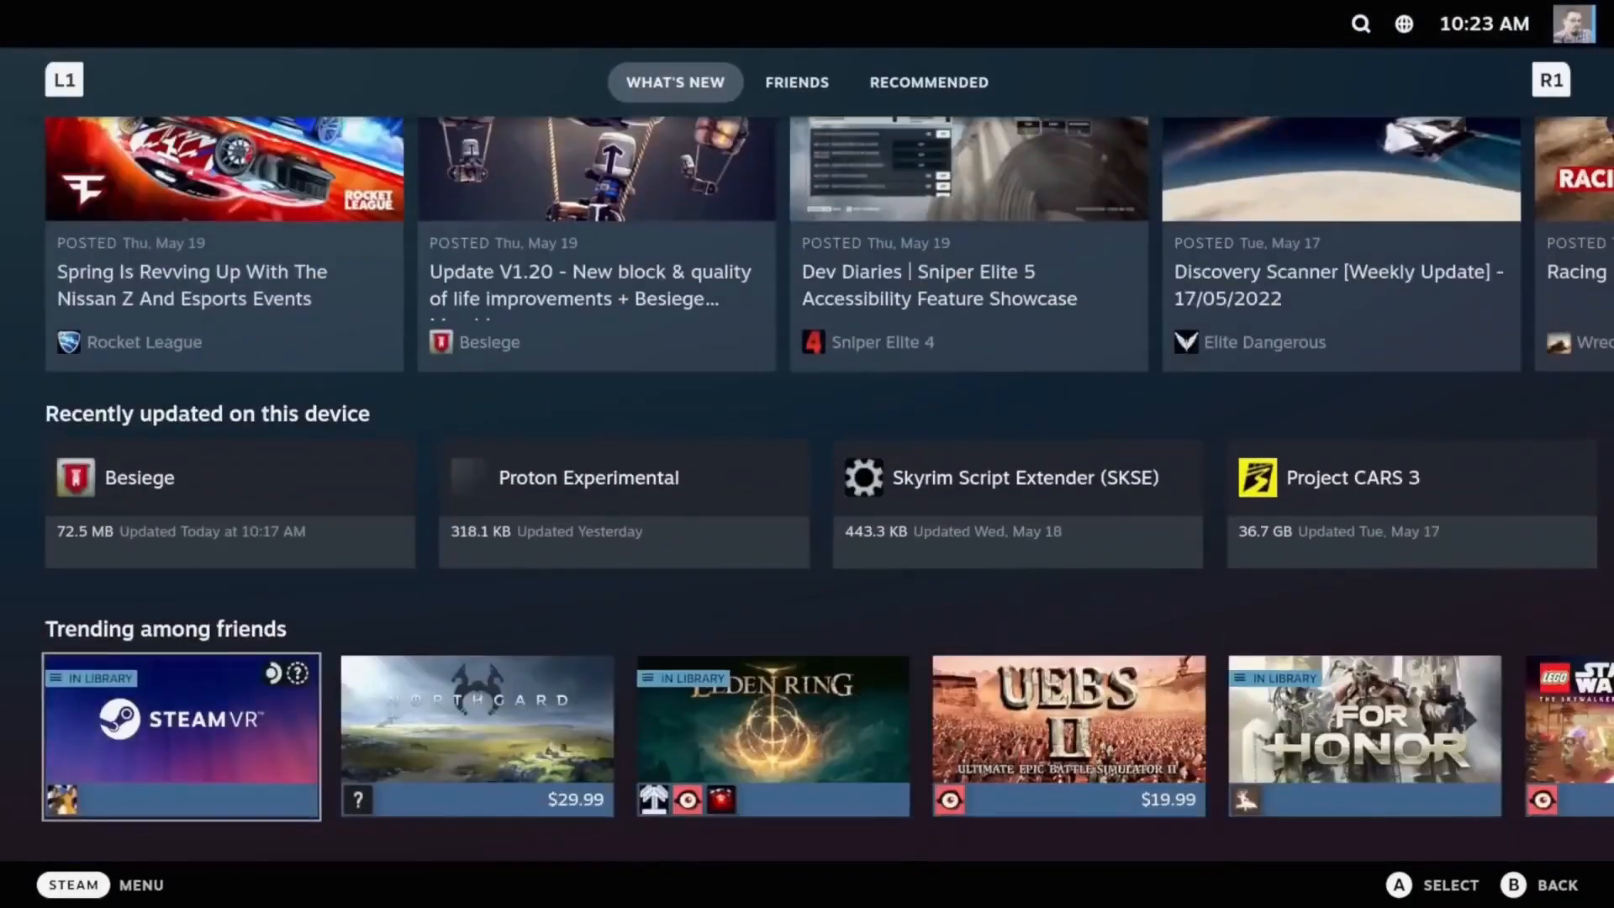
pyautogui.scroll(-3)
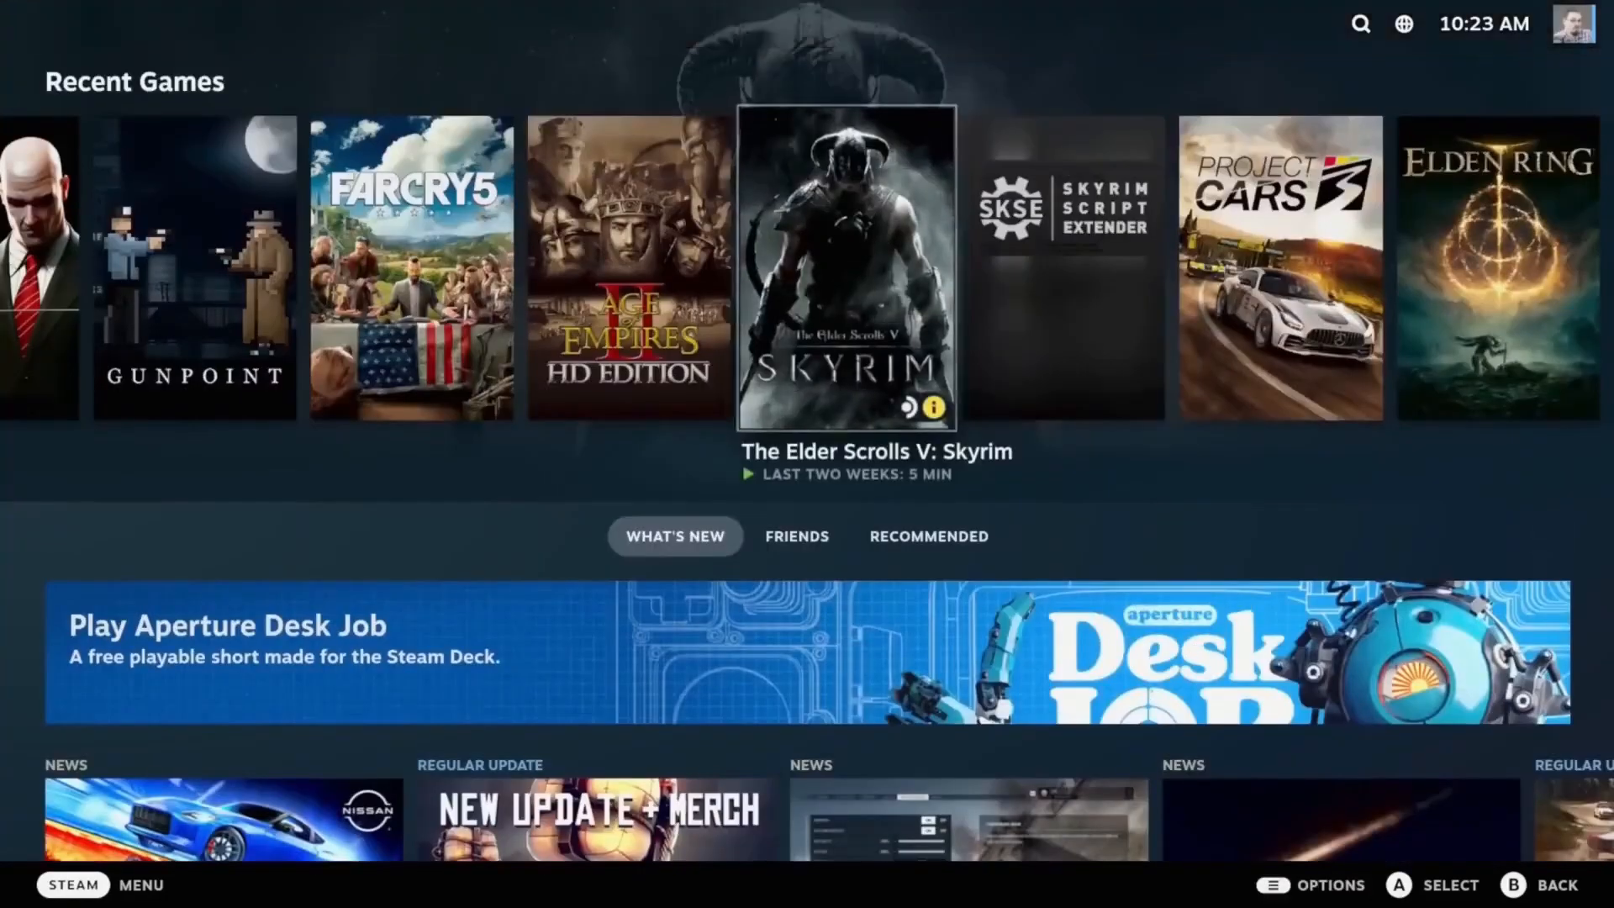
pyautogui.hscroll(3)
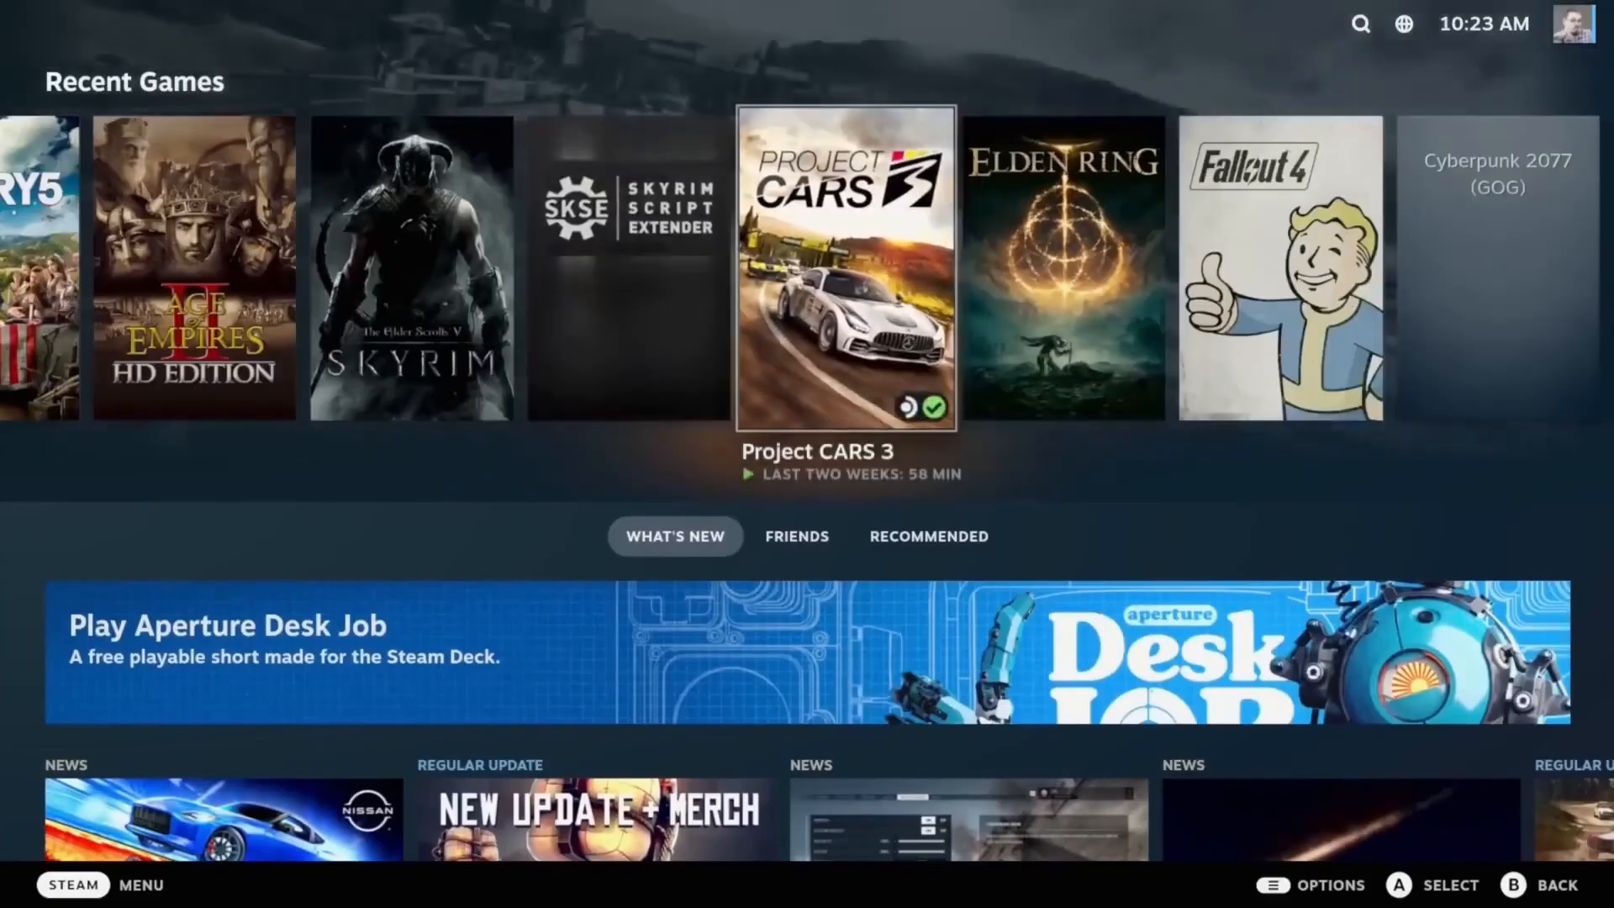